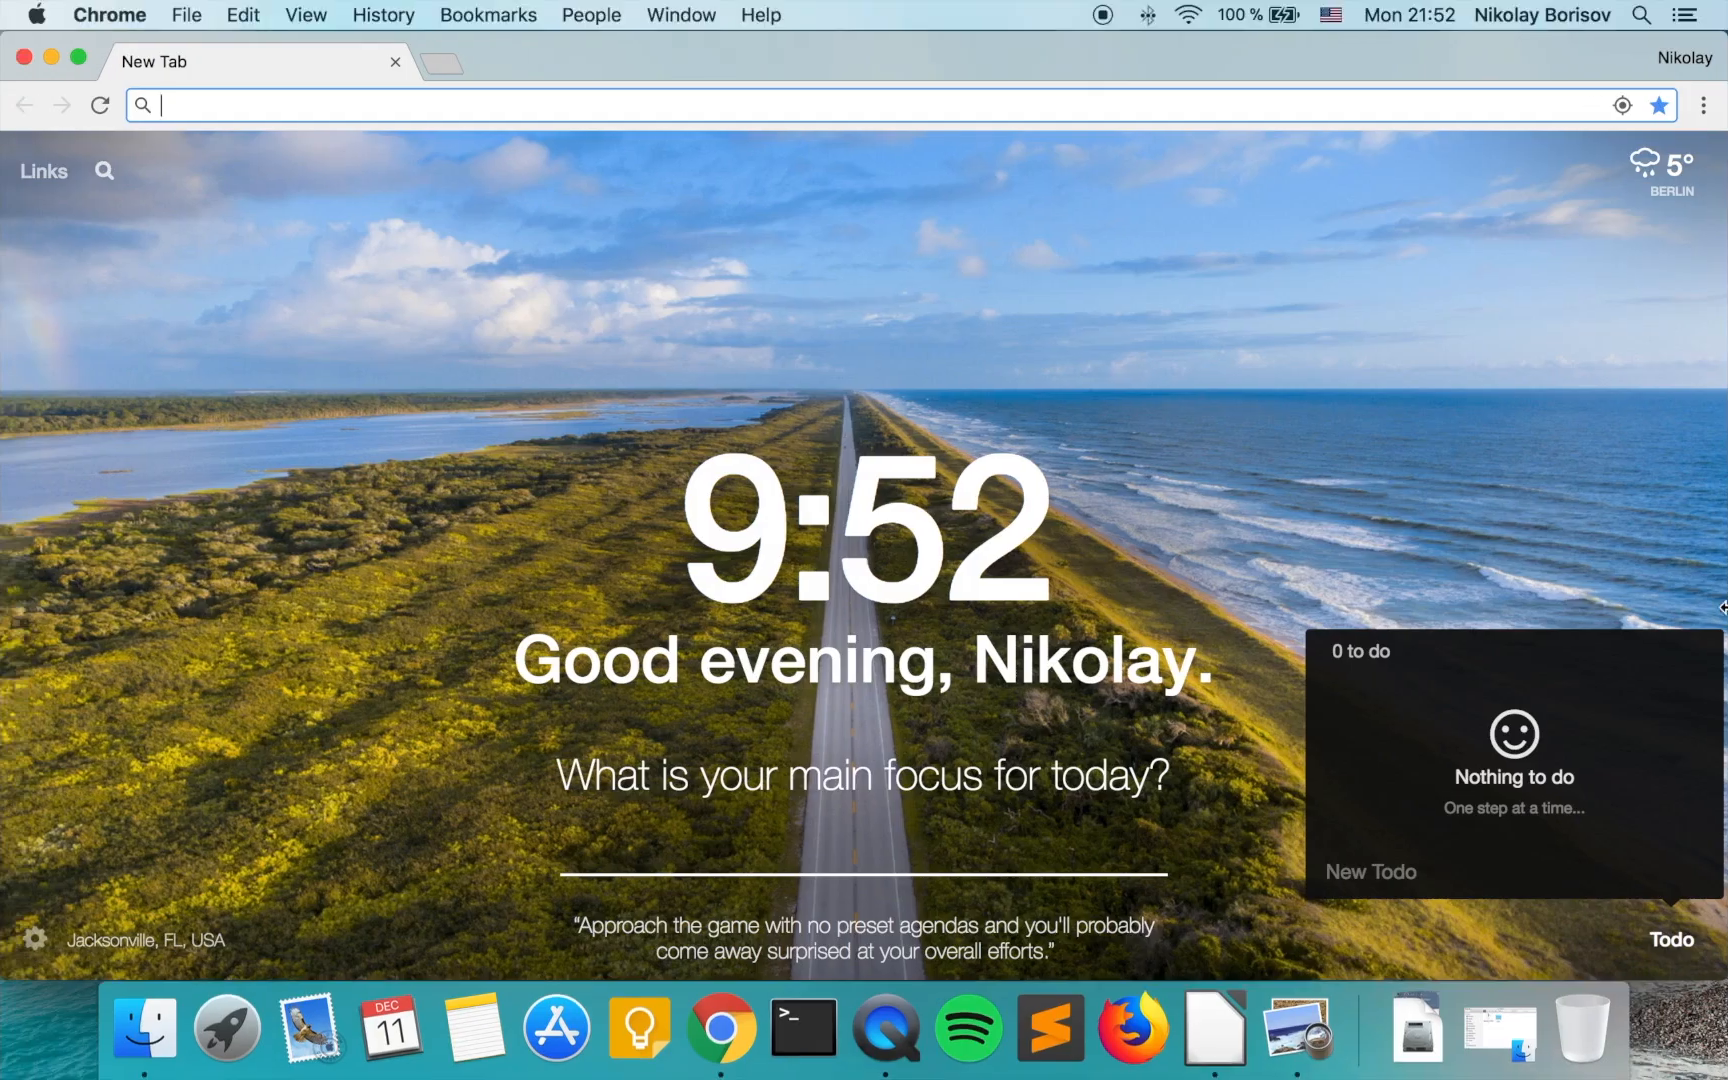
{"action": "mouse_move", "coordinate": [462, 547]}
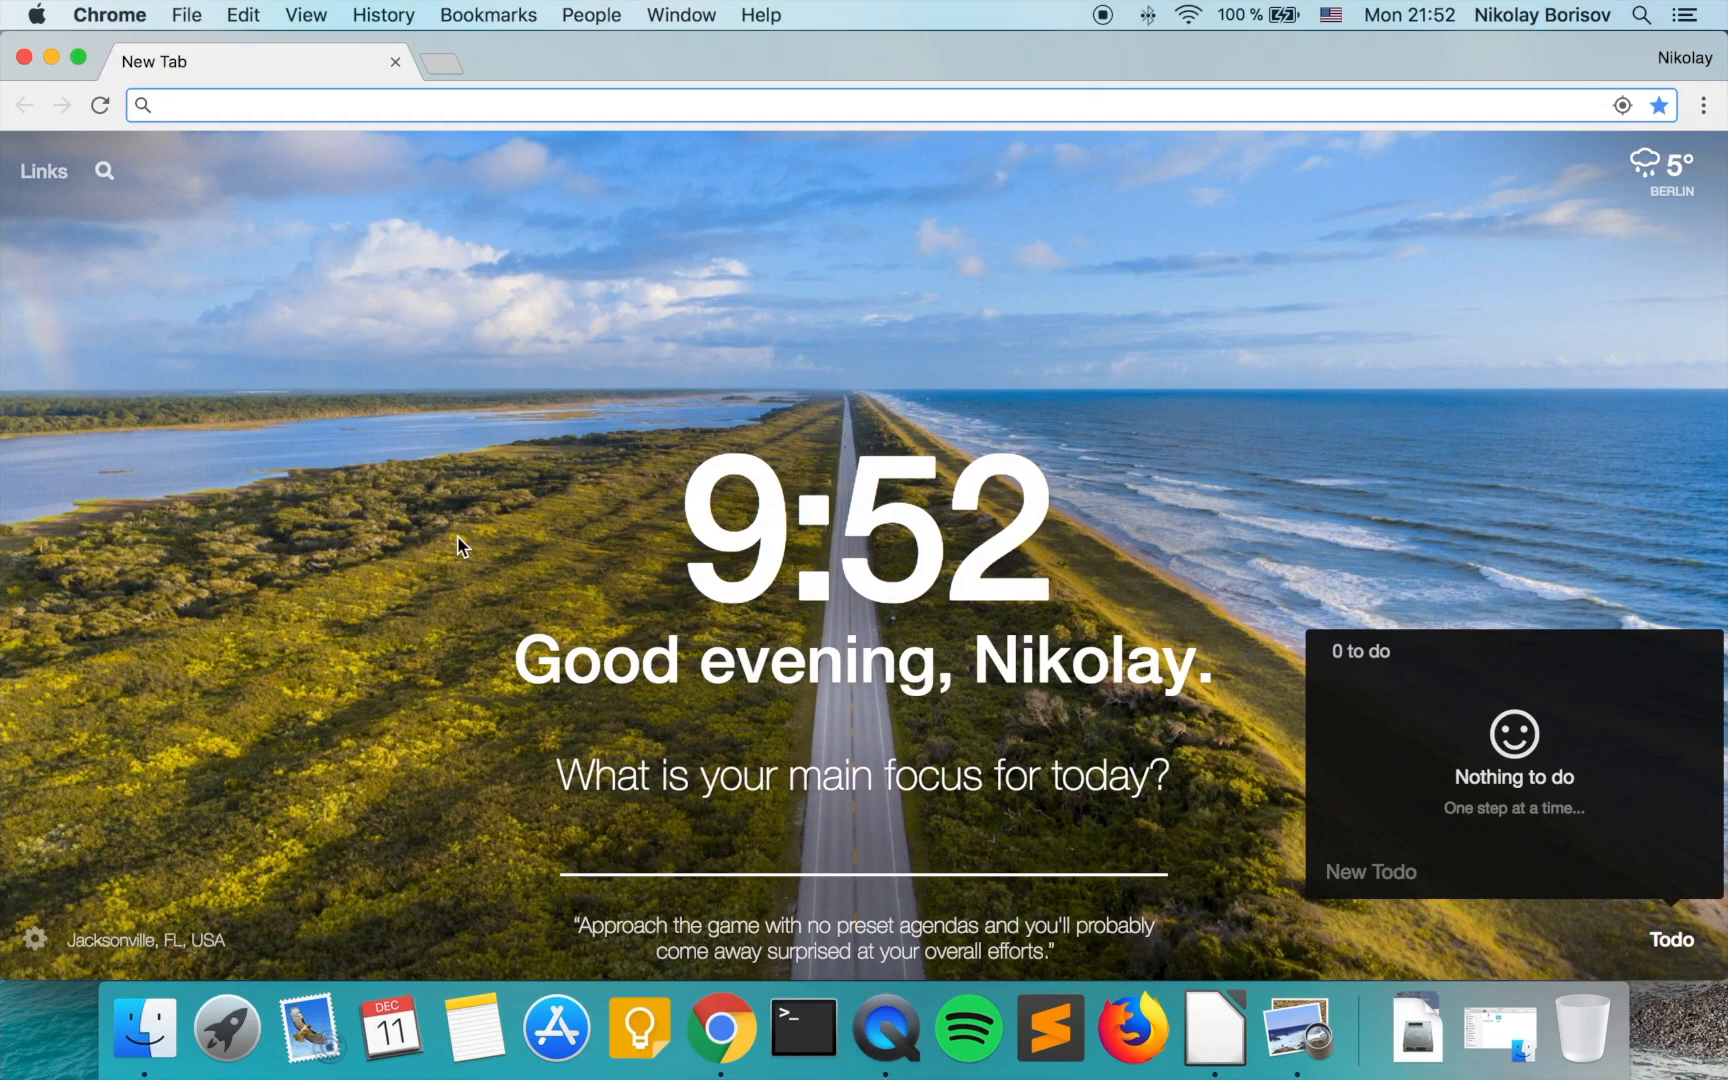
Step: Search Google for 'drupal composer' and open the drupal-composer/drupal-project GitHub page
{"action": "type", "text": "drupal composer"}
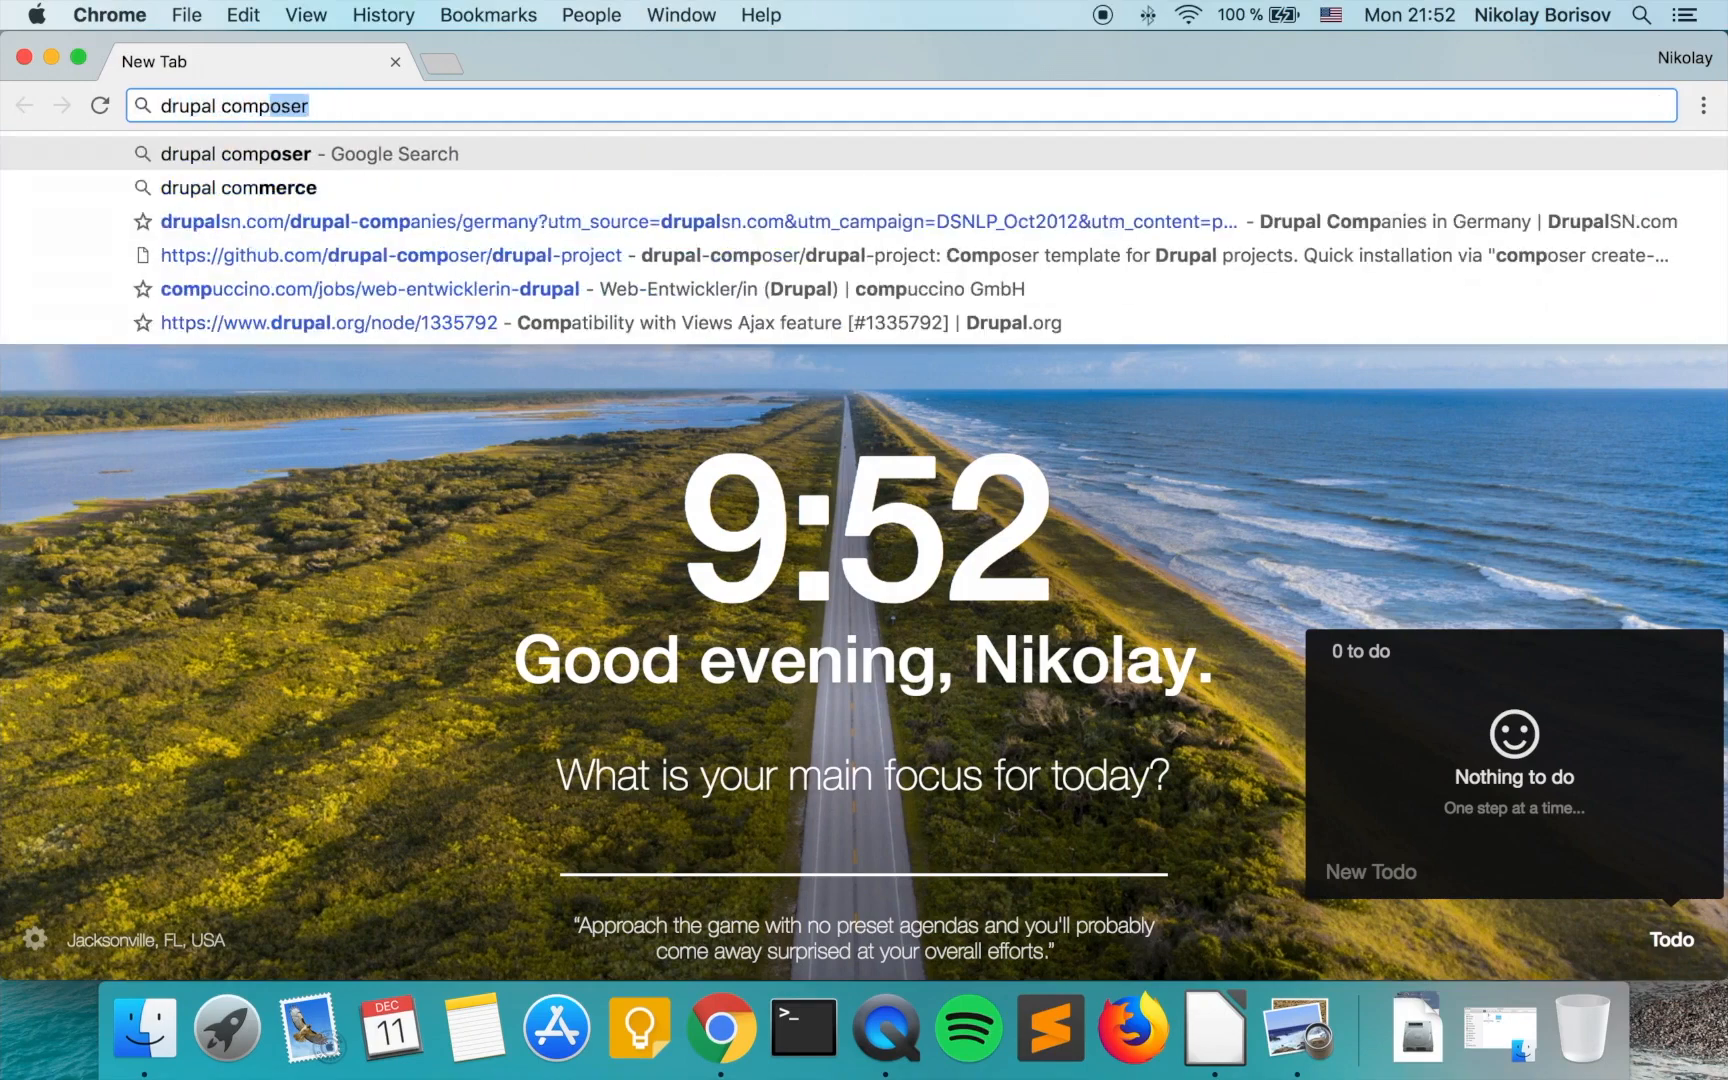
{"action": "key", "text": "Return"}
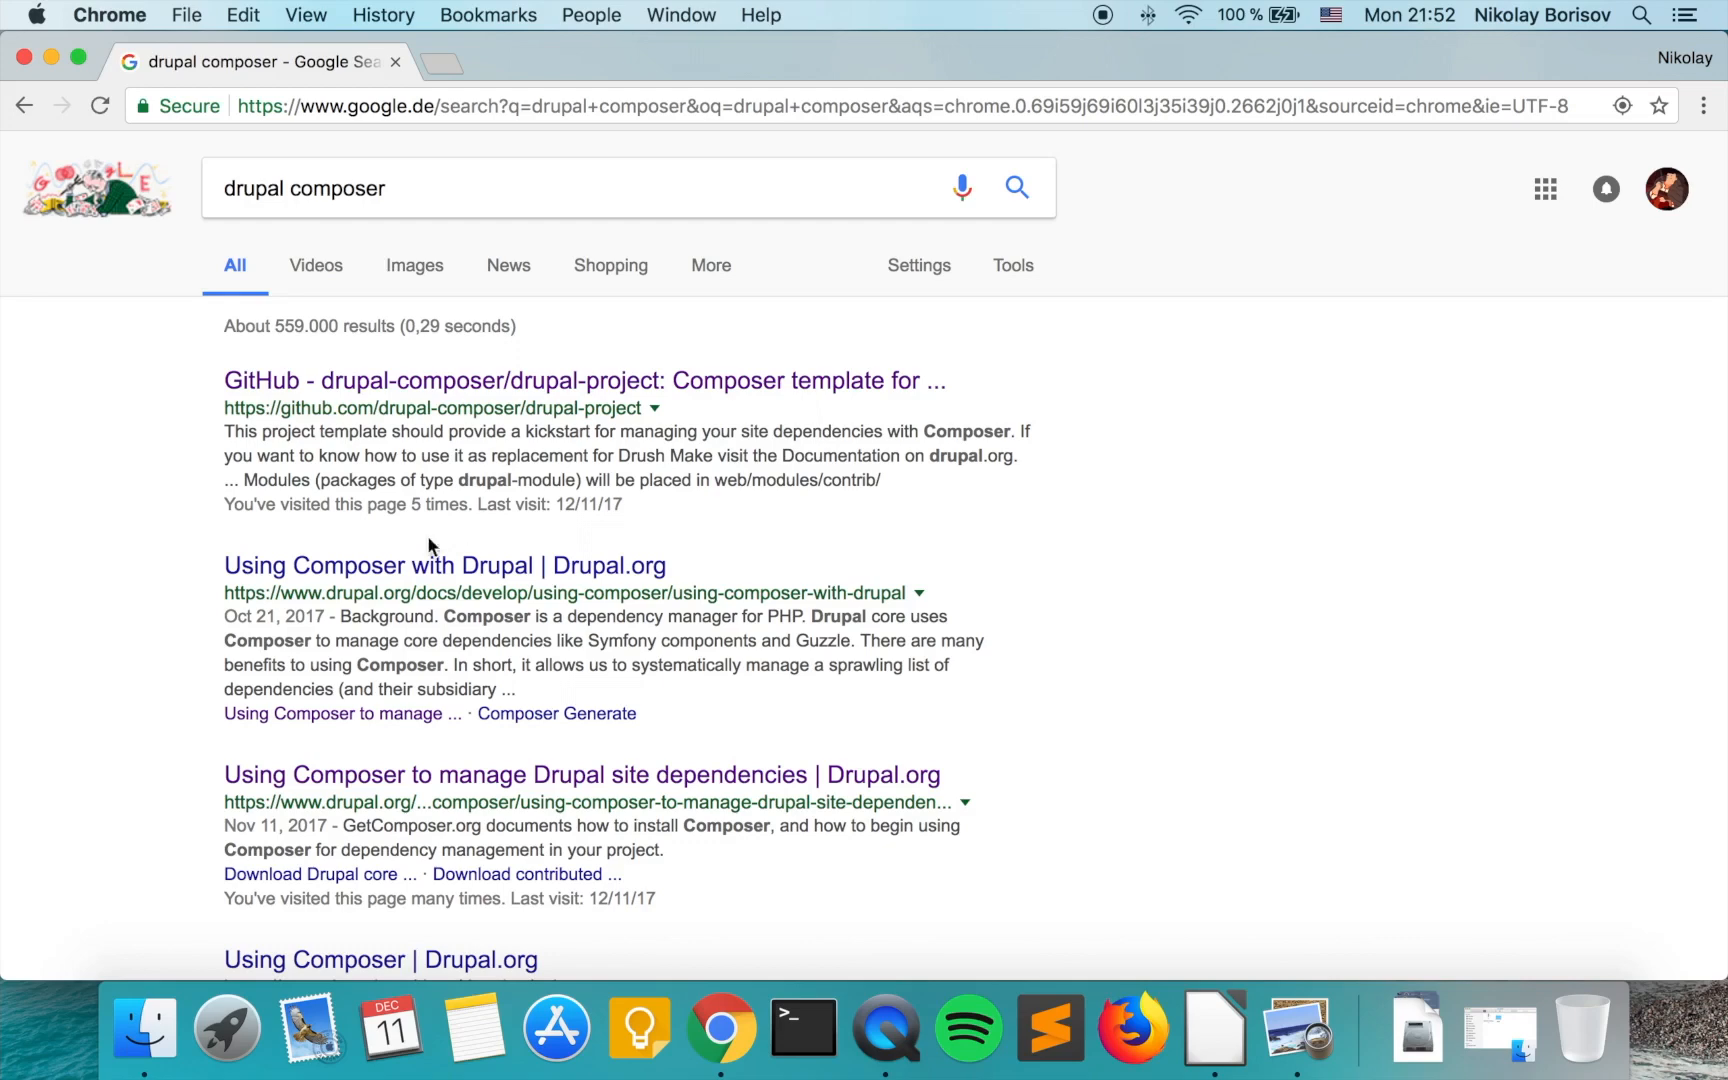
{"action": "left_click", "coordinate": [584, 380]}
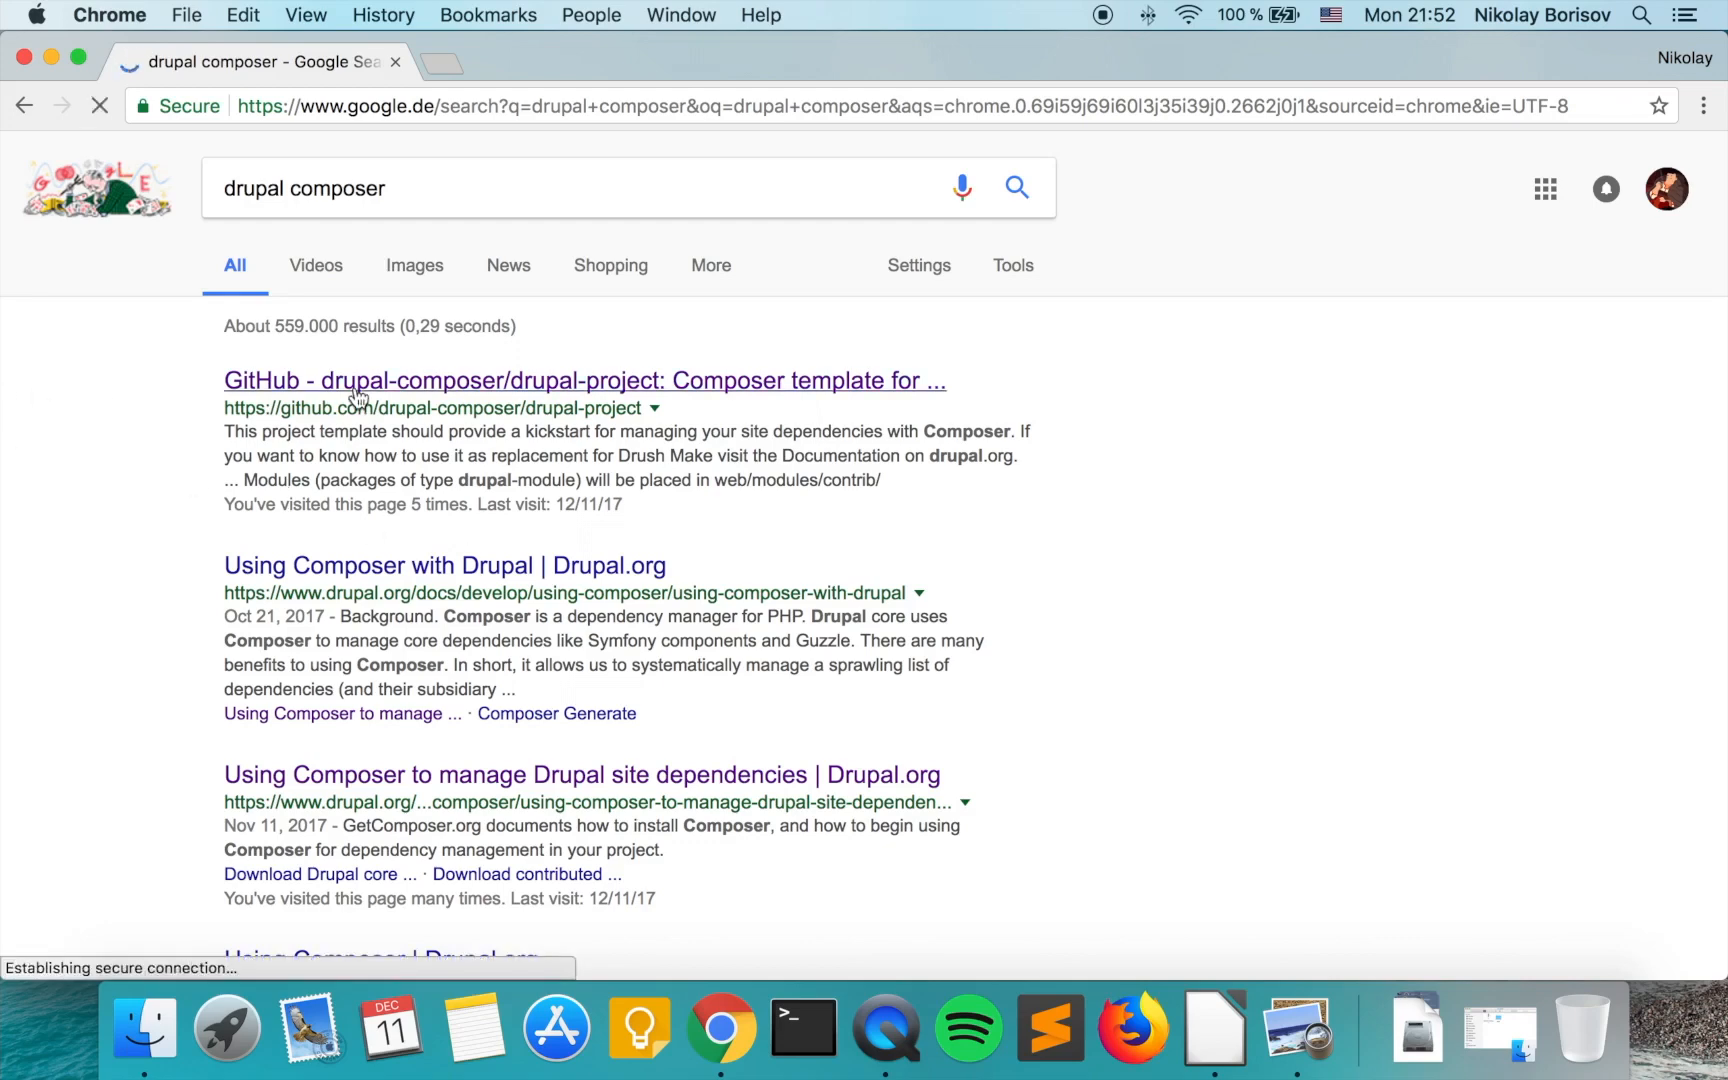
{"action": "left_click", "coordinate": [584, 380]}
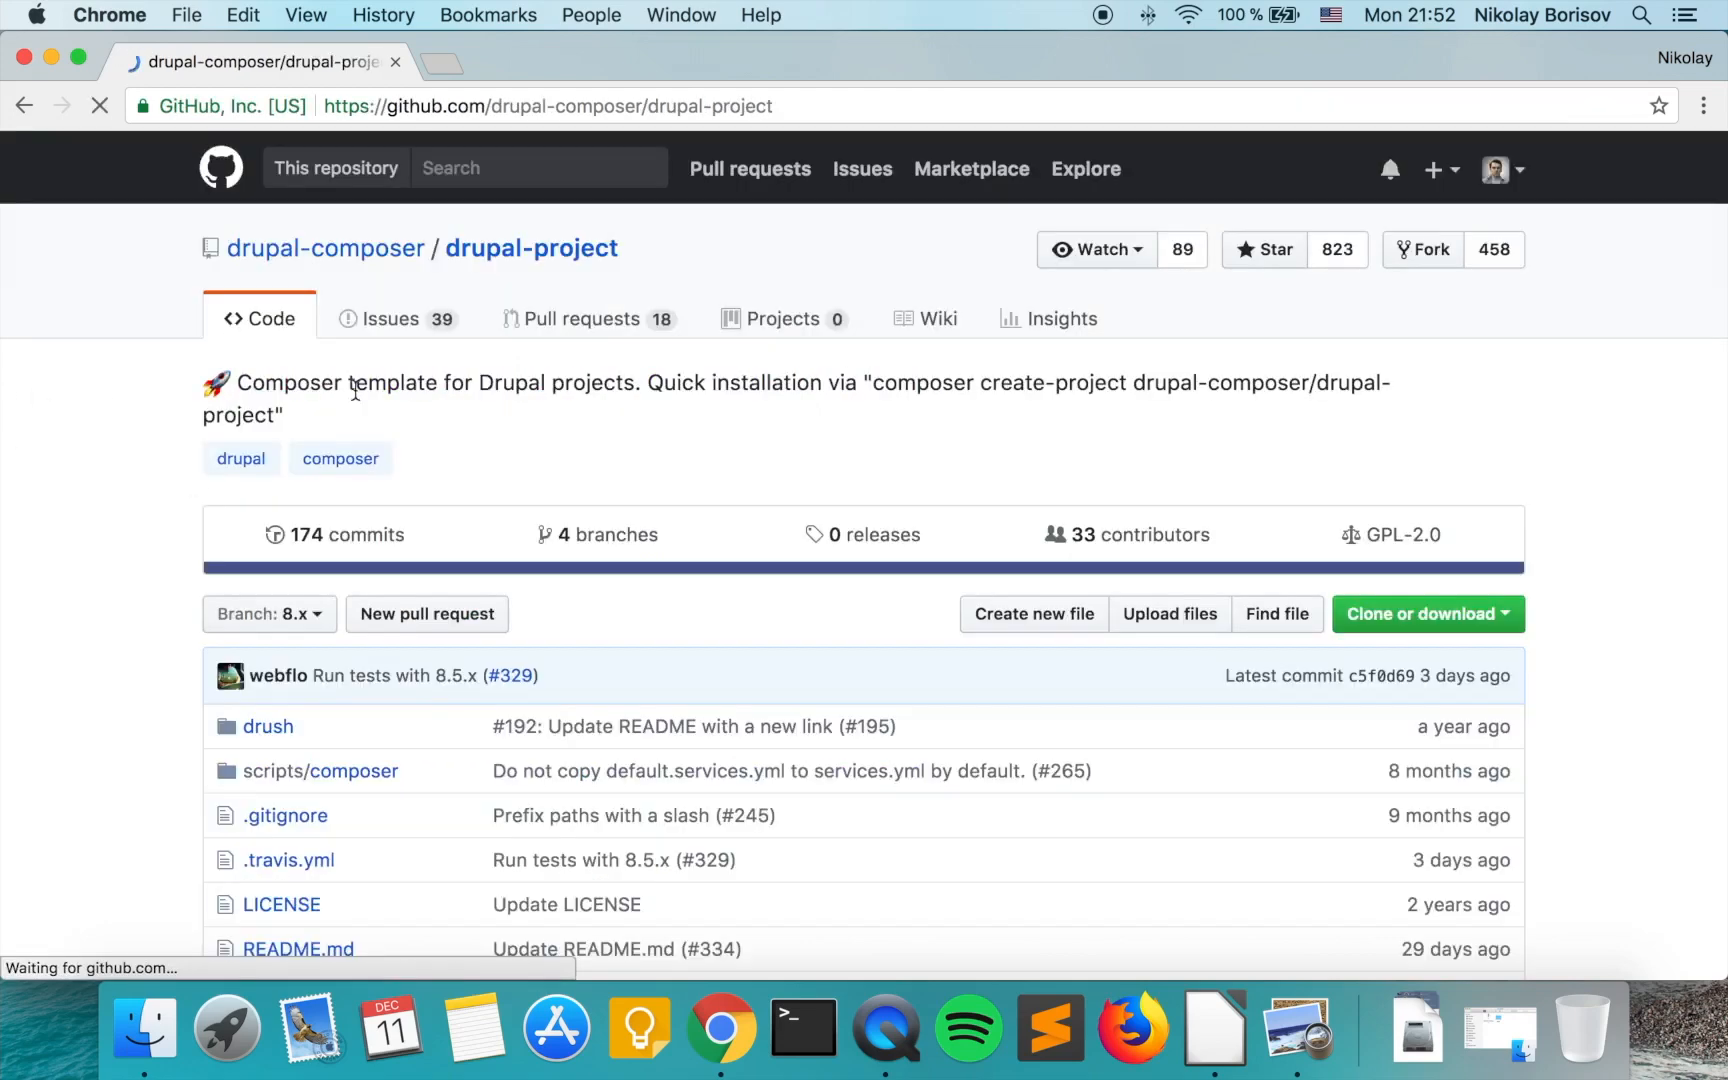
Step: Copy the composer create-project command from the project's Usage instructions
{"action": "scroll", "scroll_direction": "down", "scroll_amount": 3}
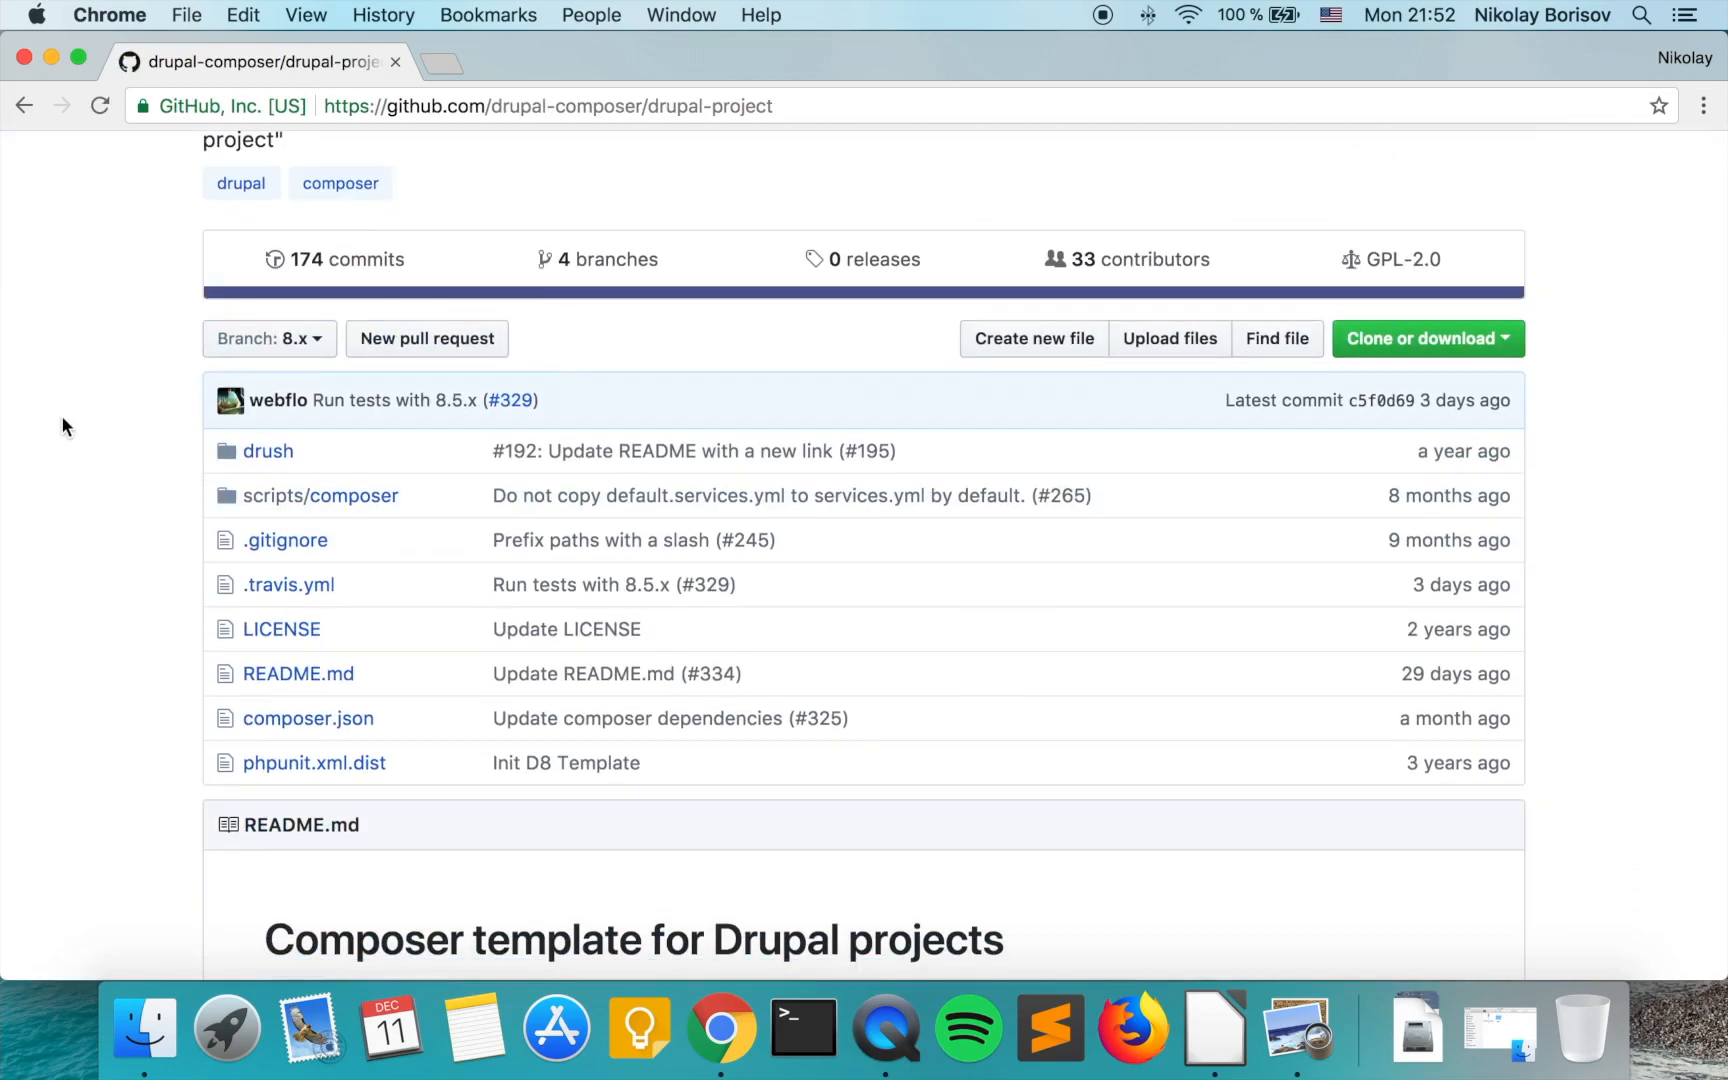
{"action": "scroll", "scroll_direction": "down", "scroll_amount": 3}
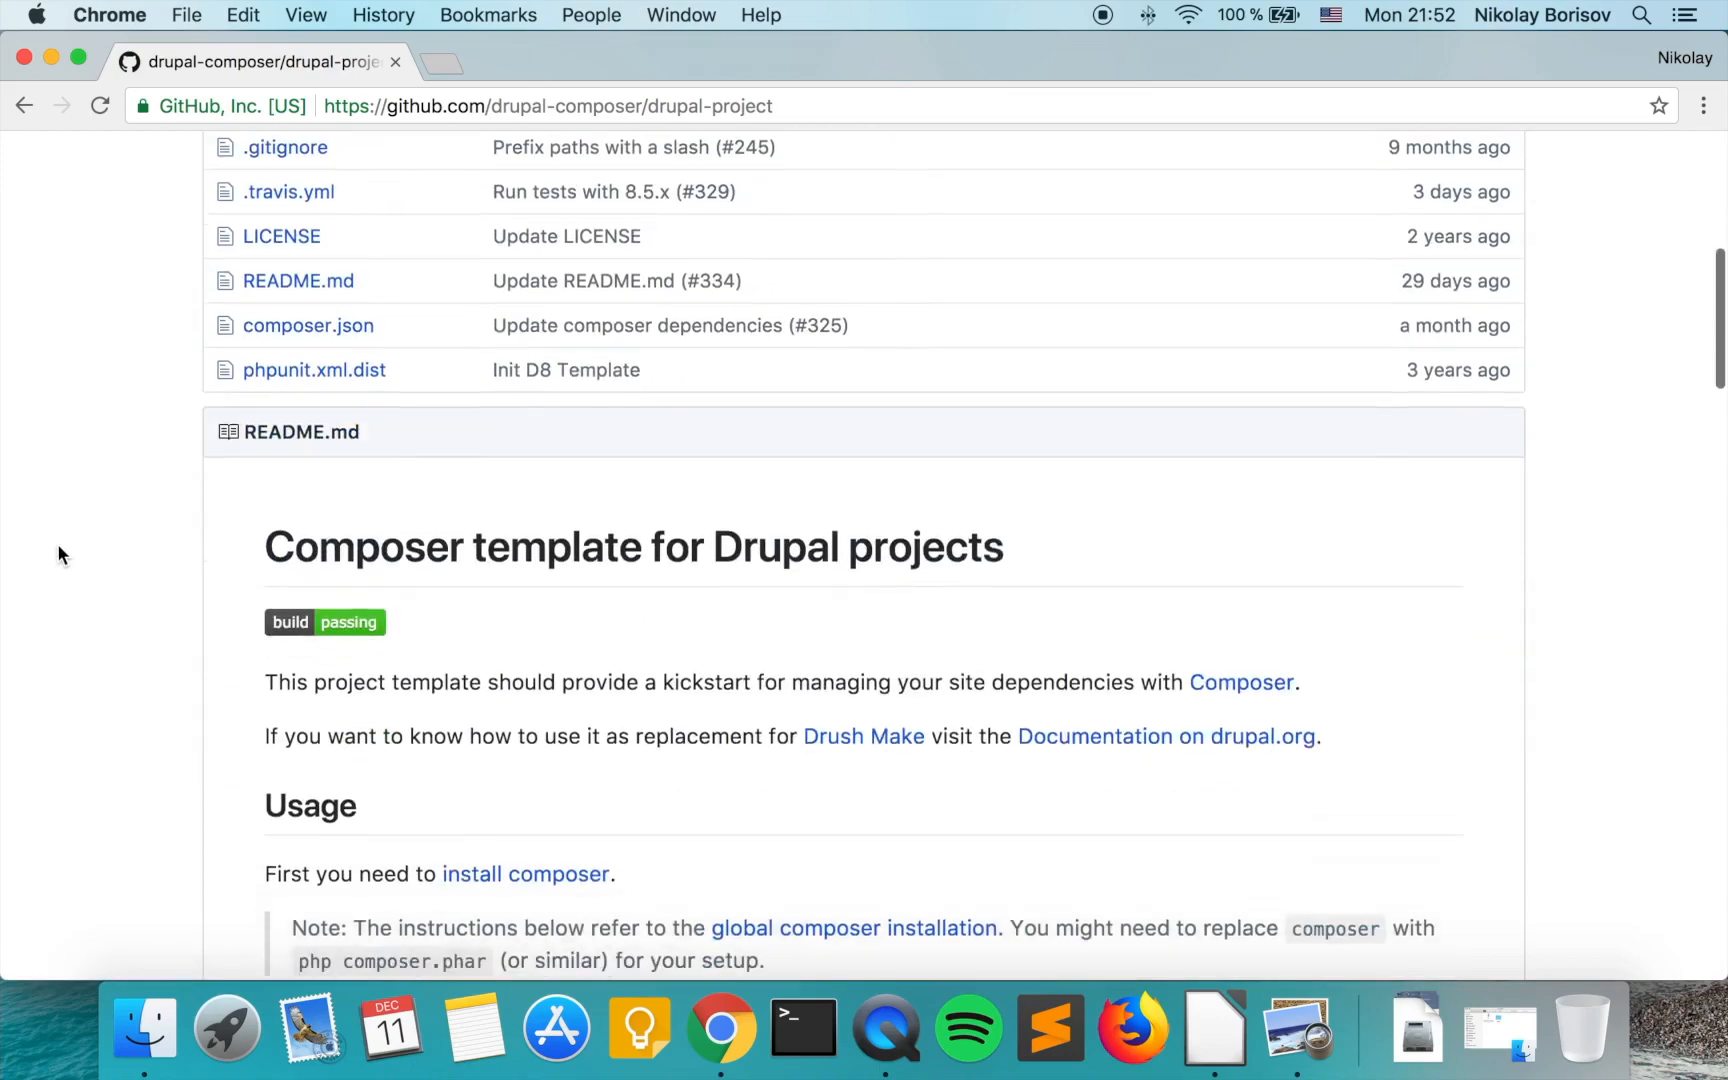
{"action": "scroll", "scroll_direction": "down", "scroll_amount": 3}
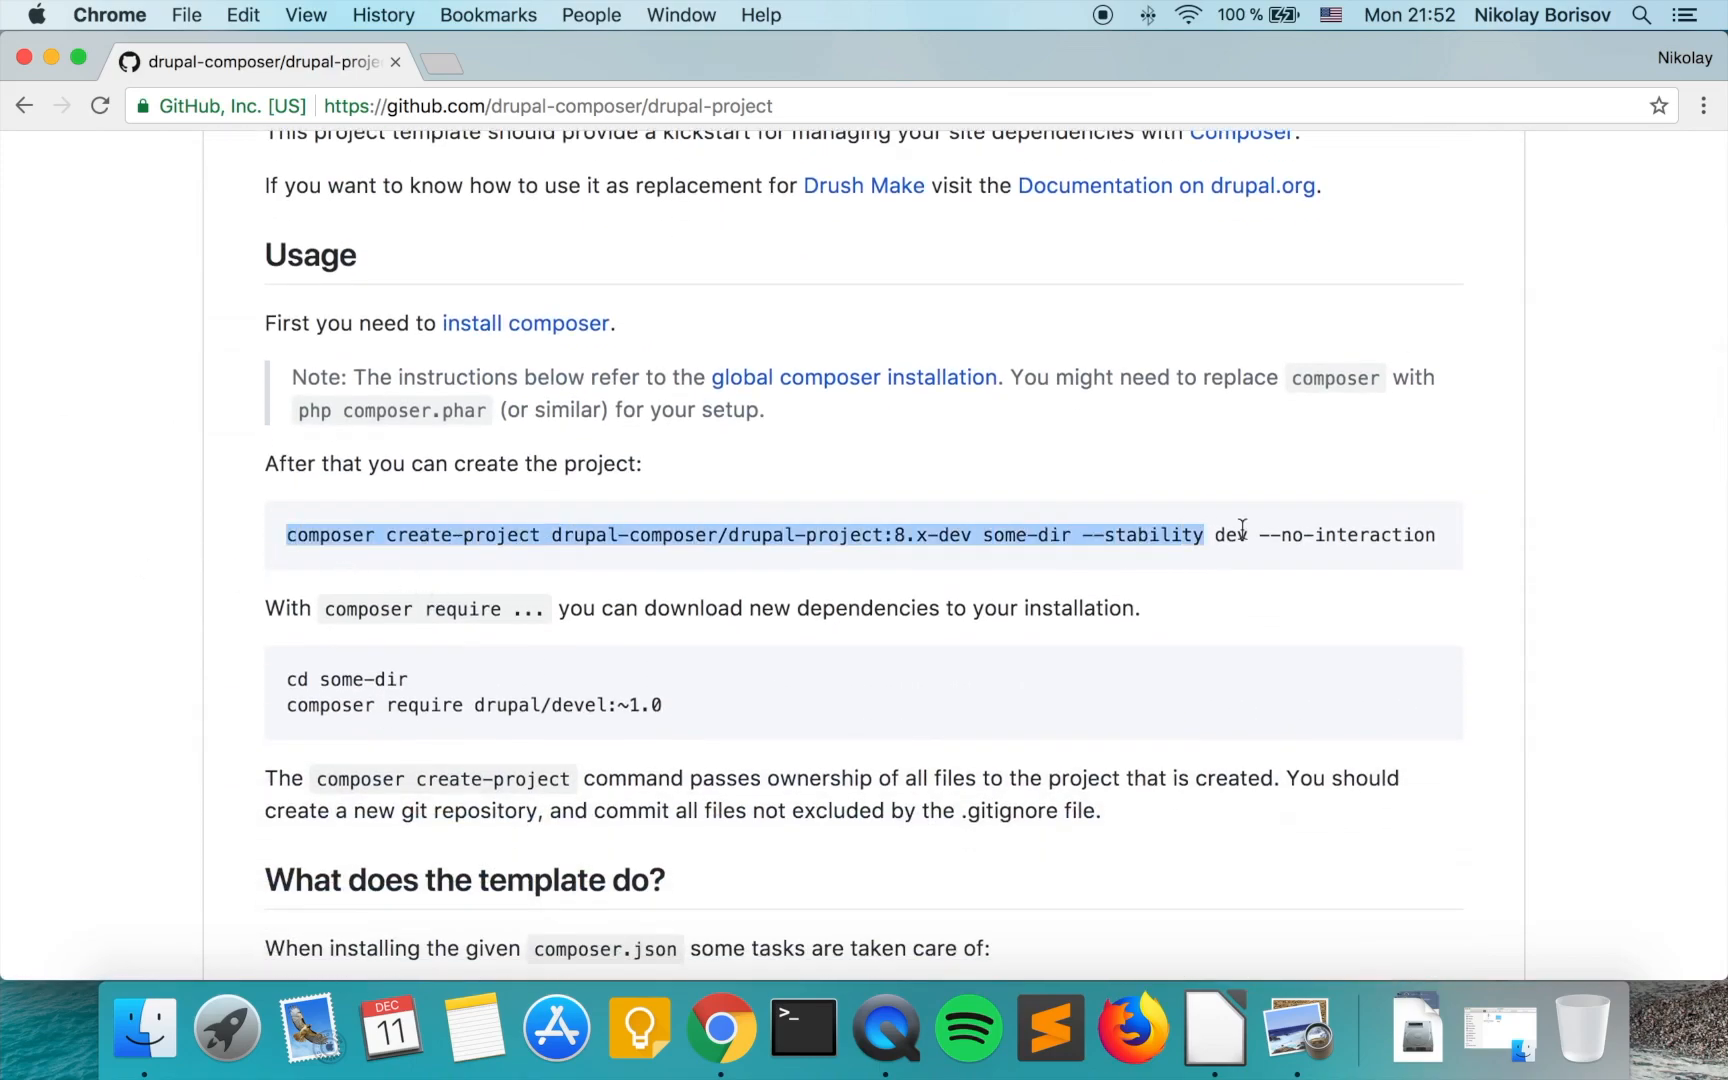
{"action": "right_click", "coordinate": [771, 534]}
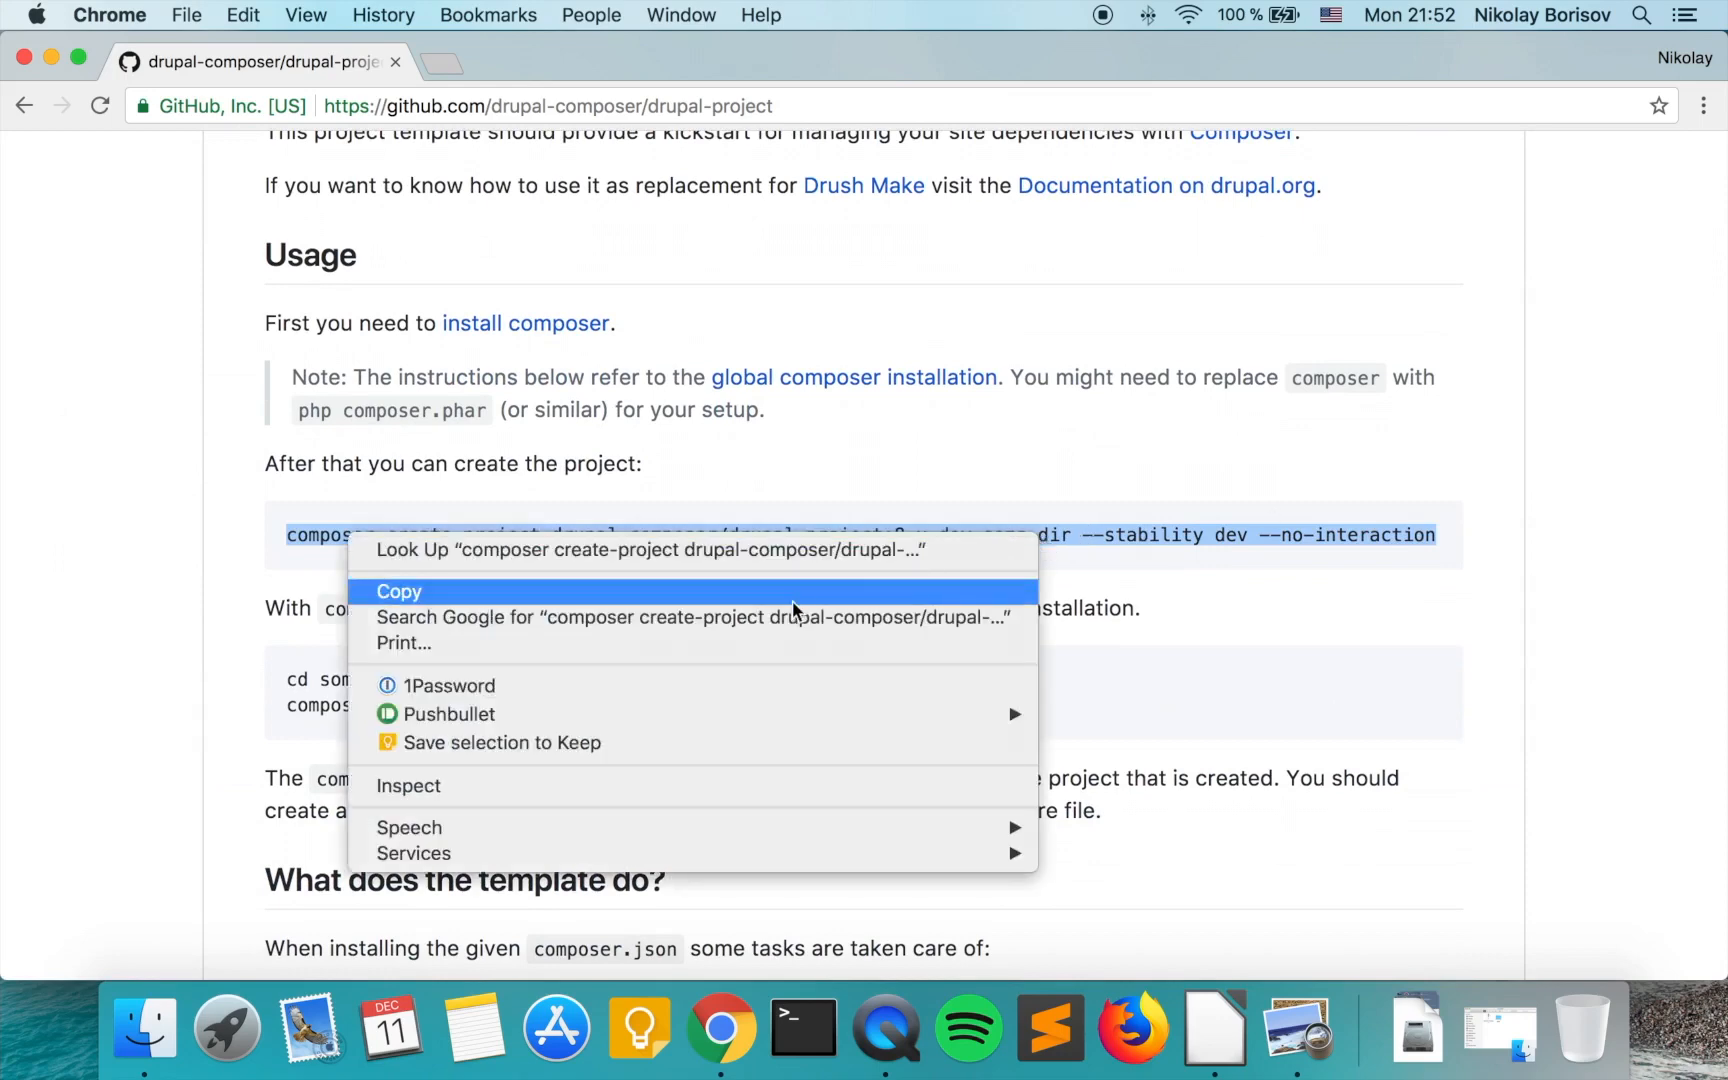
{"action": "left_click", "coordinate": [399, 592]}
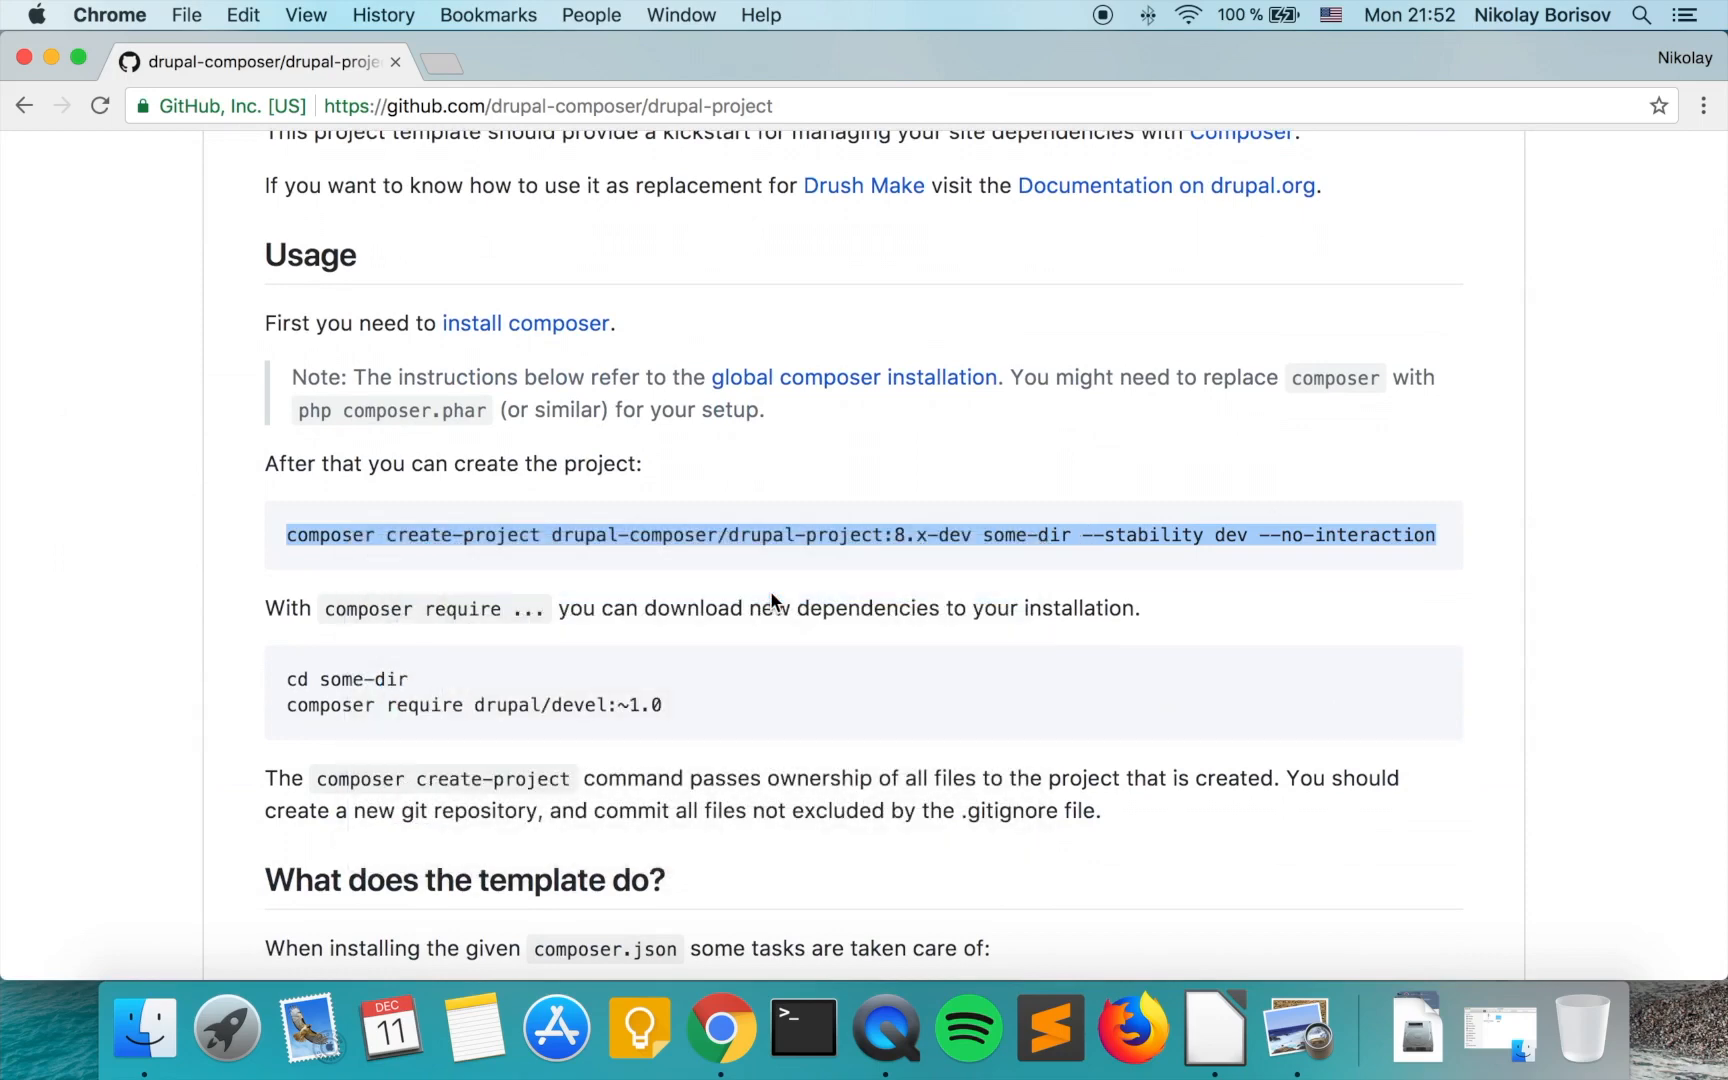
{"action": "mouse_move", "coordinate": [808, 904]}
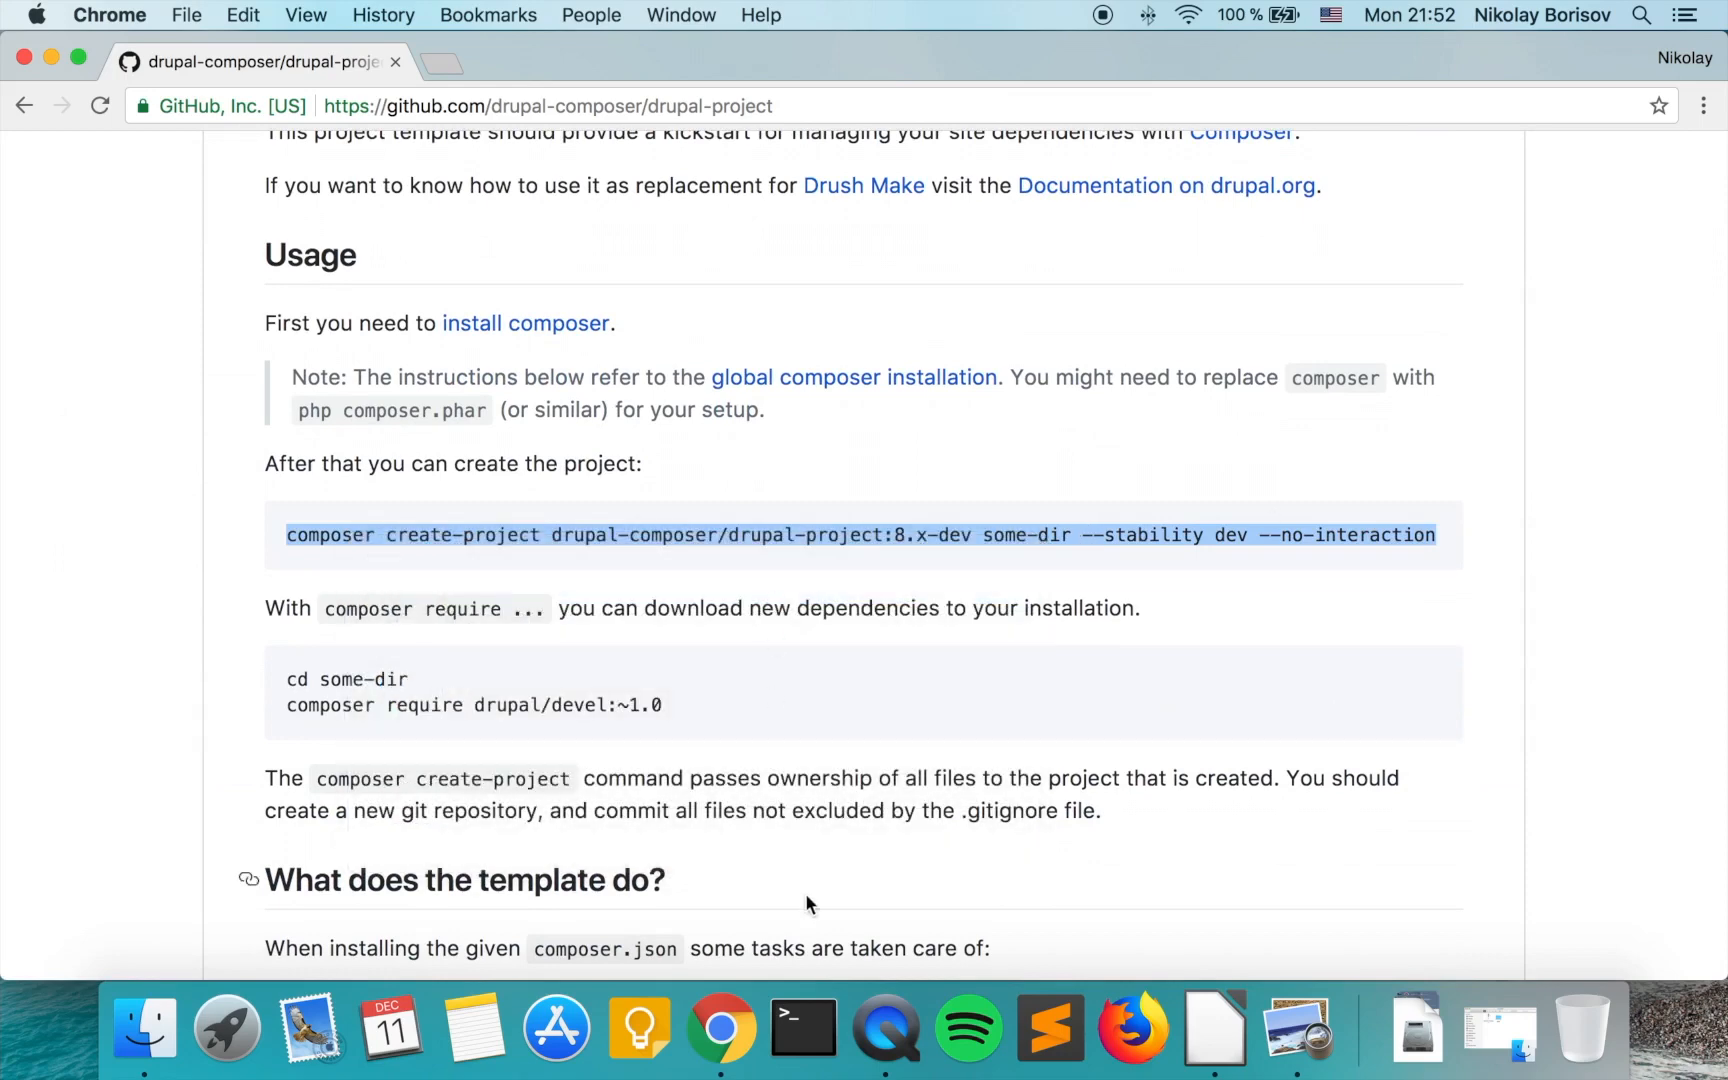
Step: Change into the Sites folder in Terminal
{"action": "left_click", "coordinate": [802, 1027]}
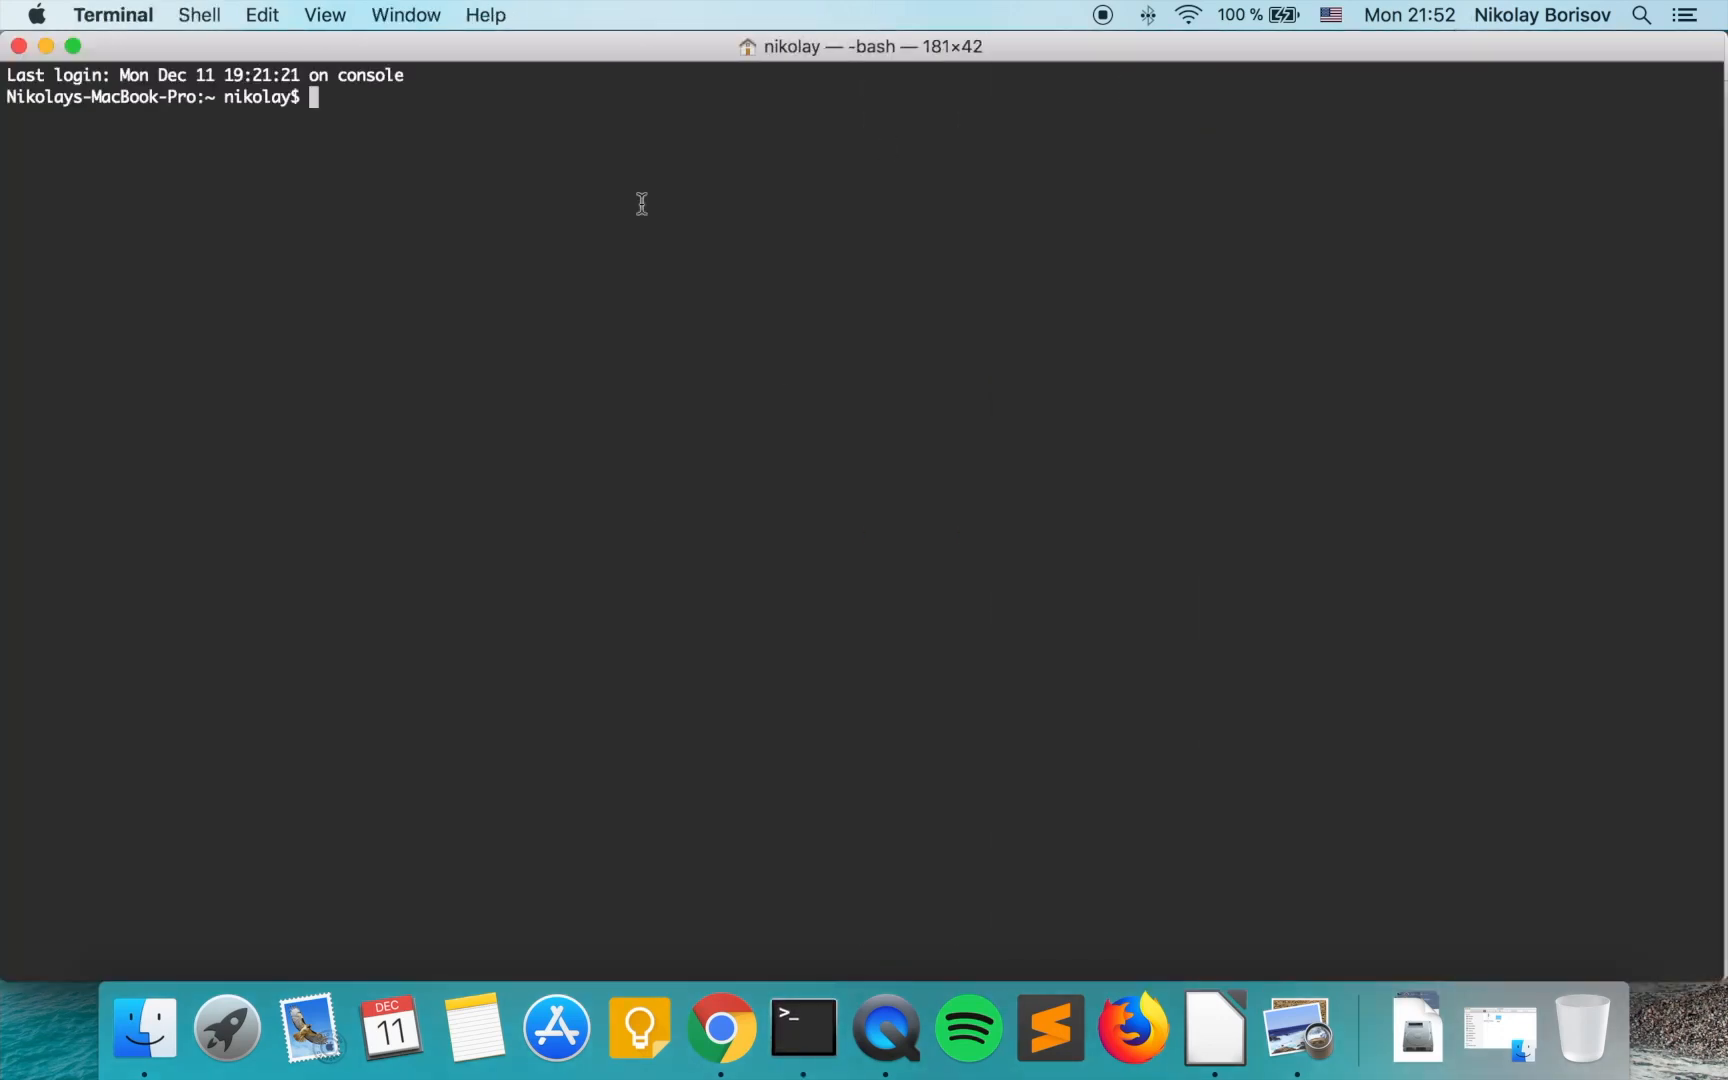
{"action": "mouse_move", "coordinate": [694, 305]}
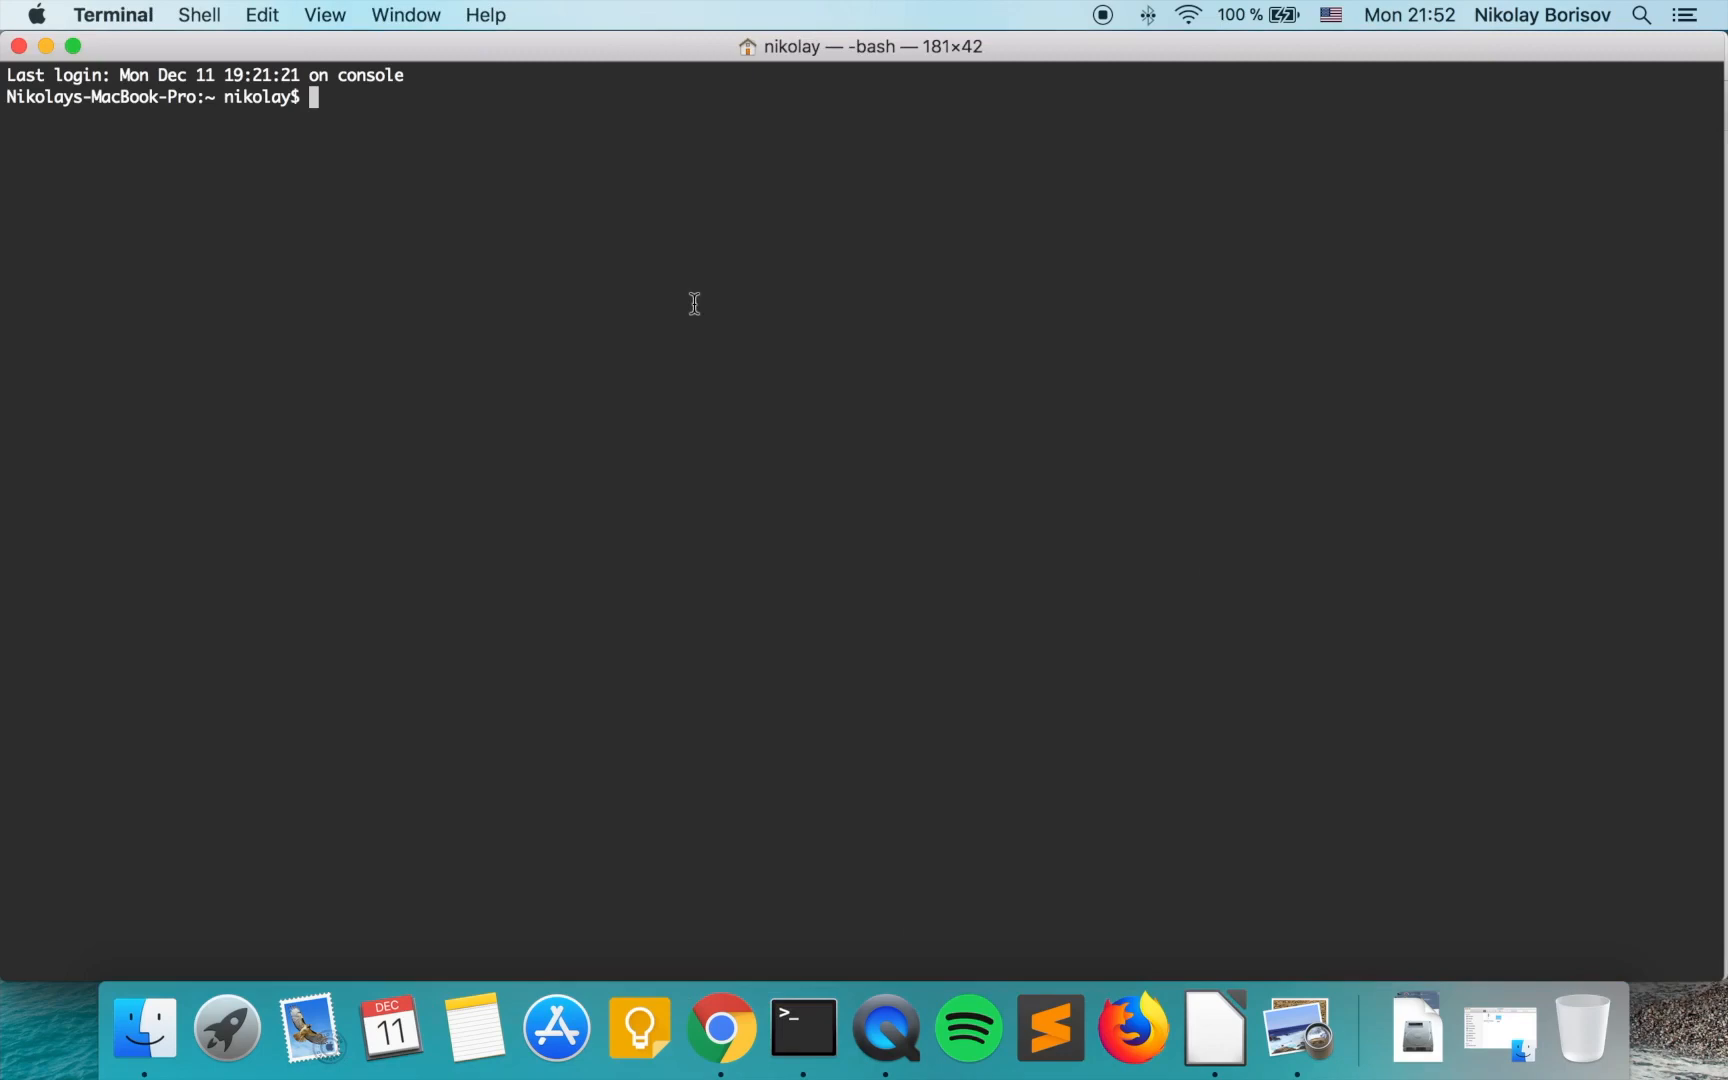
{"action": "type", "text": "cd Si"}
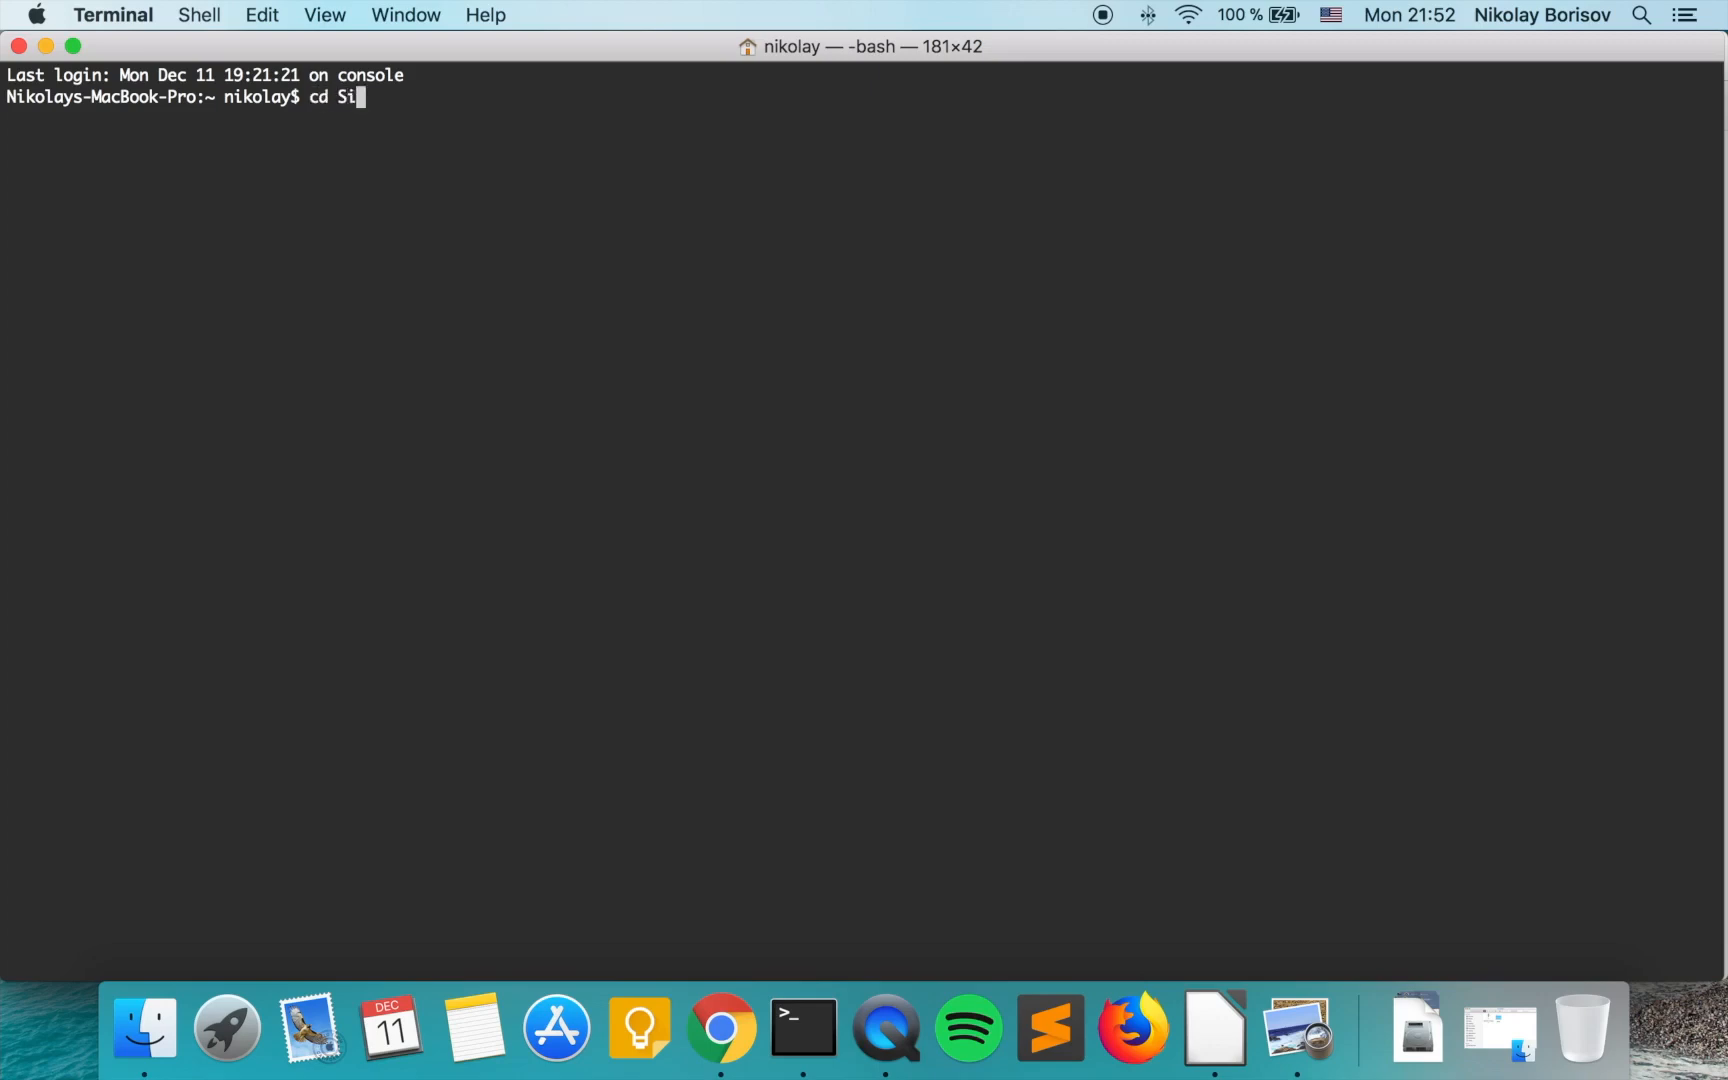
{"action": "key", "text": "Return"}
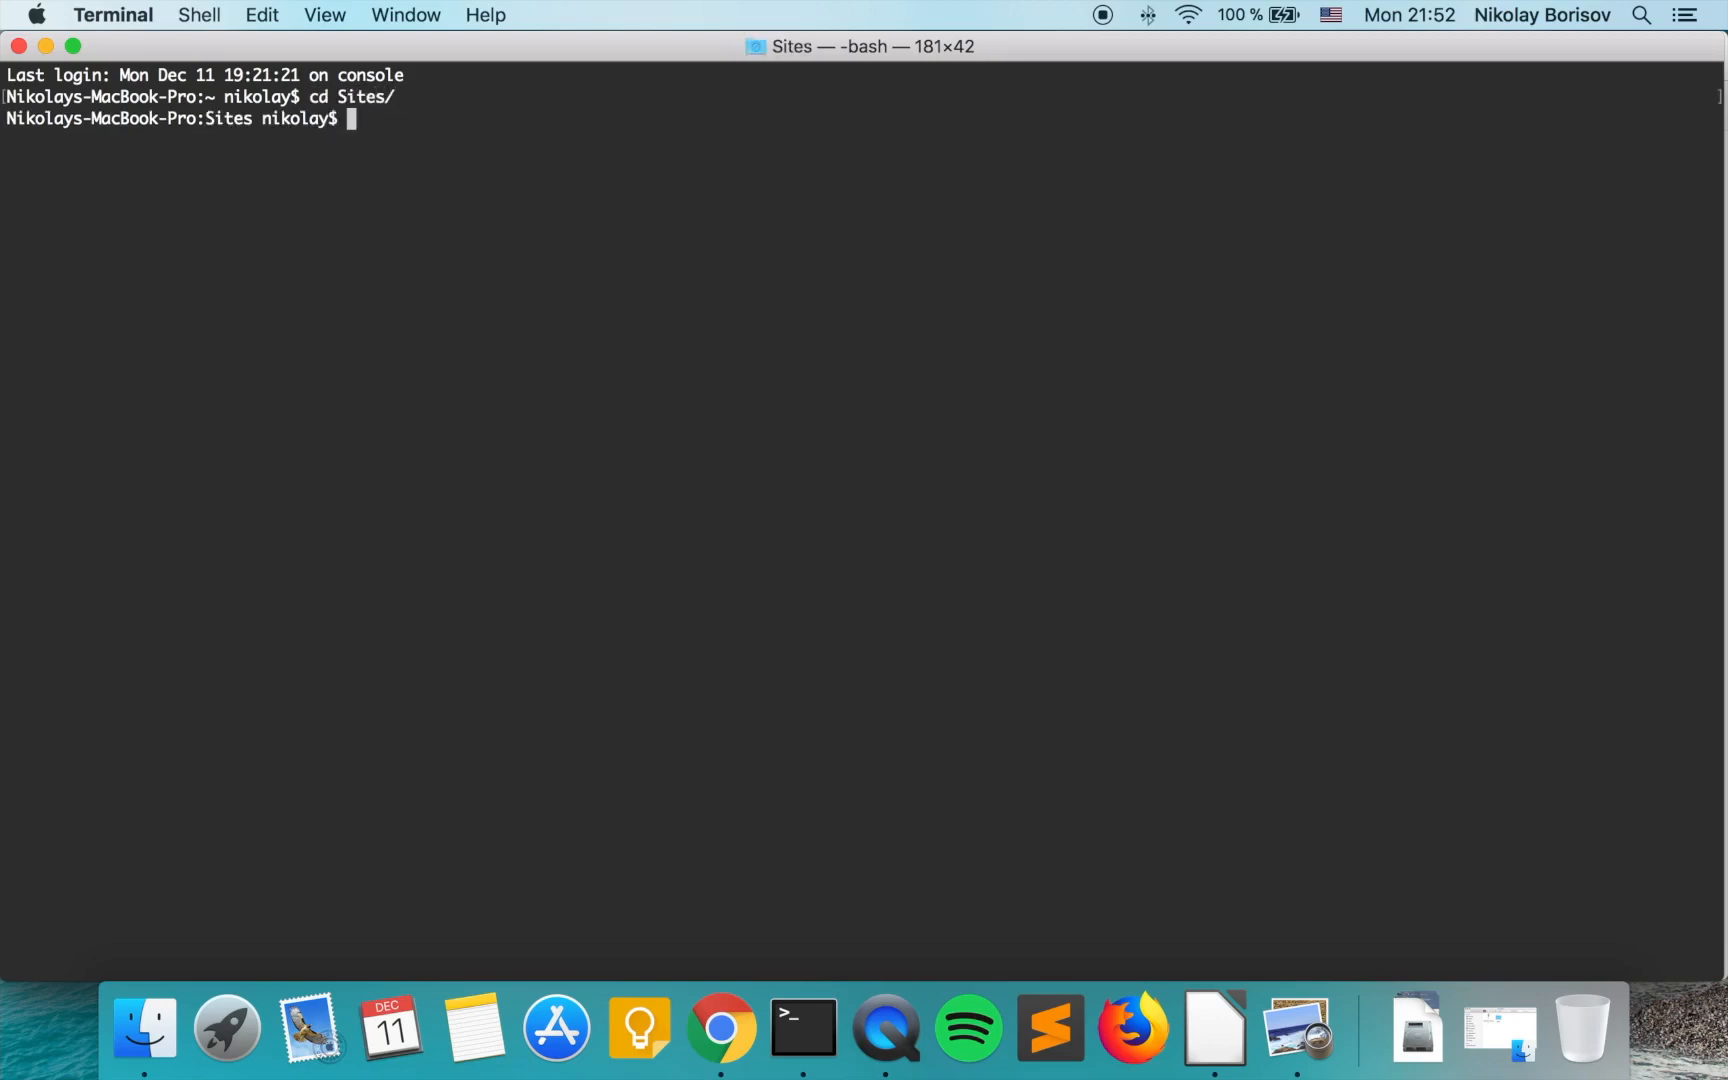
Step: Run composer create-project drupal-composer/drupal-project:8.x-dev into a drupal_dandy folder
{"action": "type", "text": "composer create-project drupal-composer/drupal-project:8.x-dev some-dir --stability dev --no-interaction"}
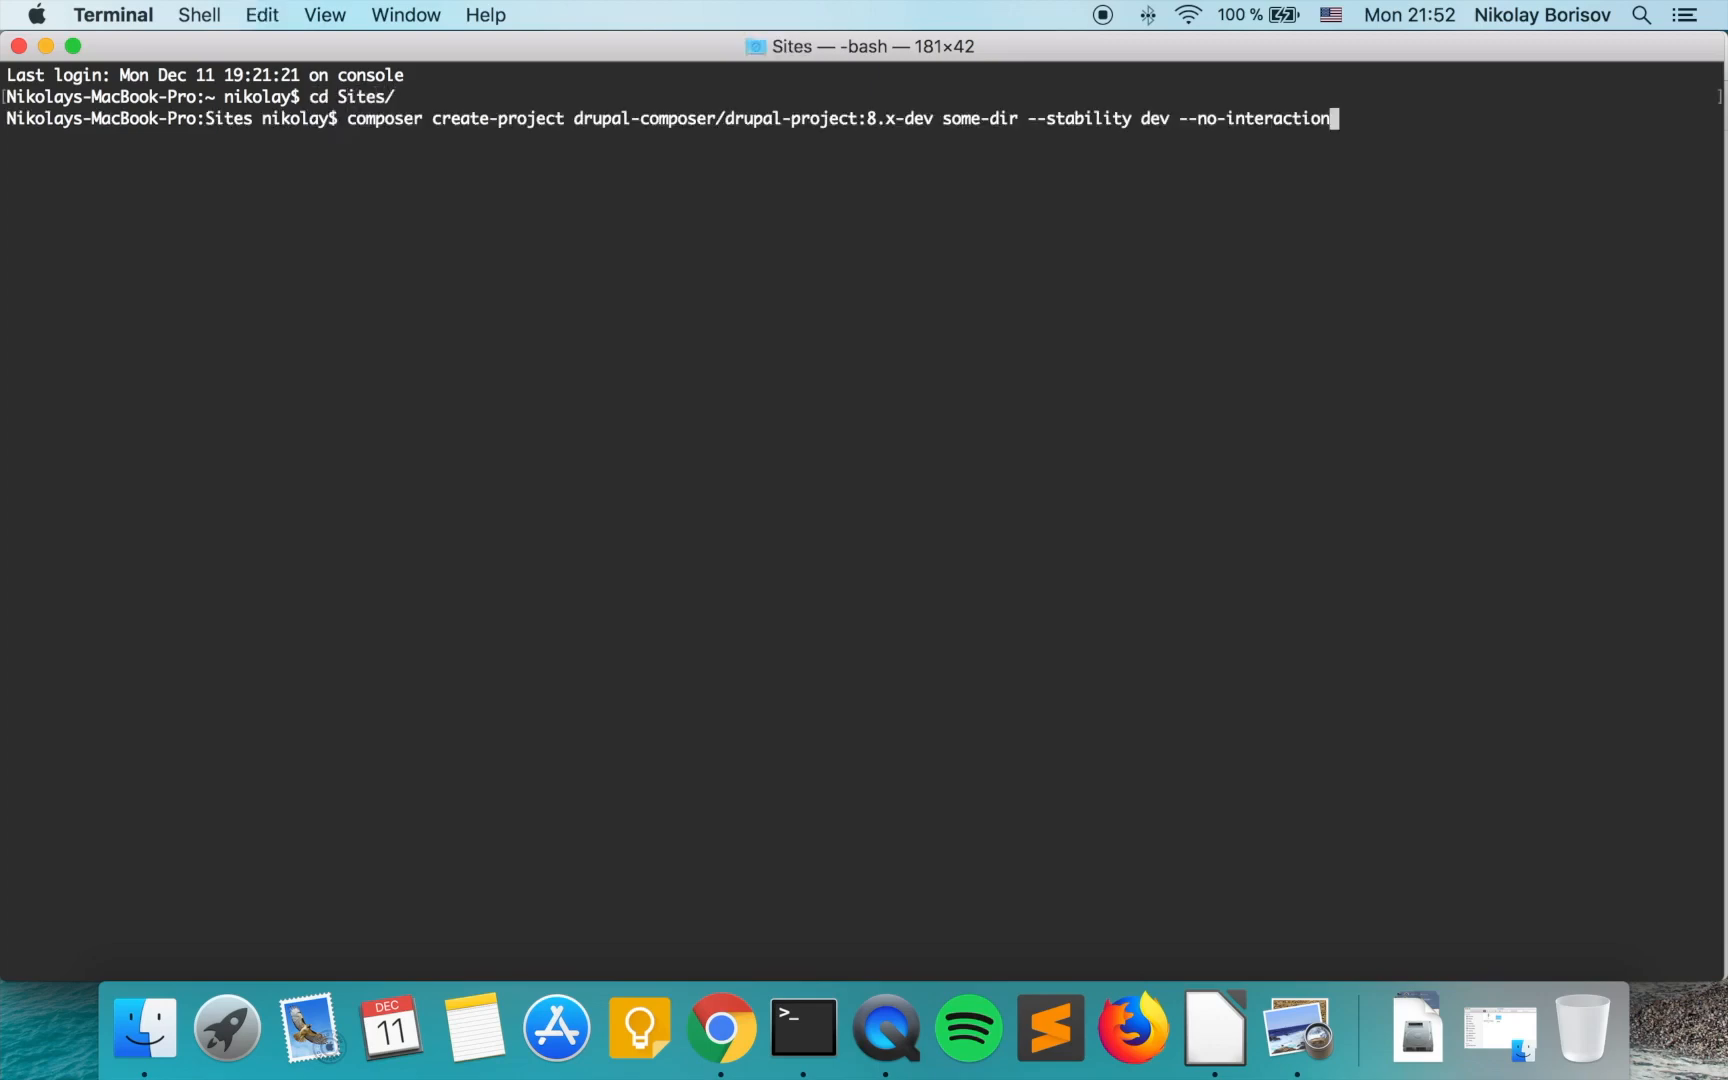
{"action": "mouse_move", "coordinate": [231, 288]}
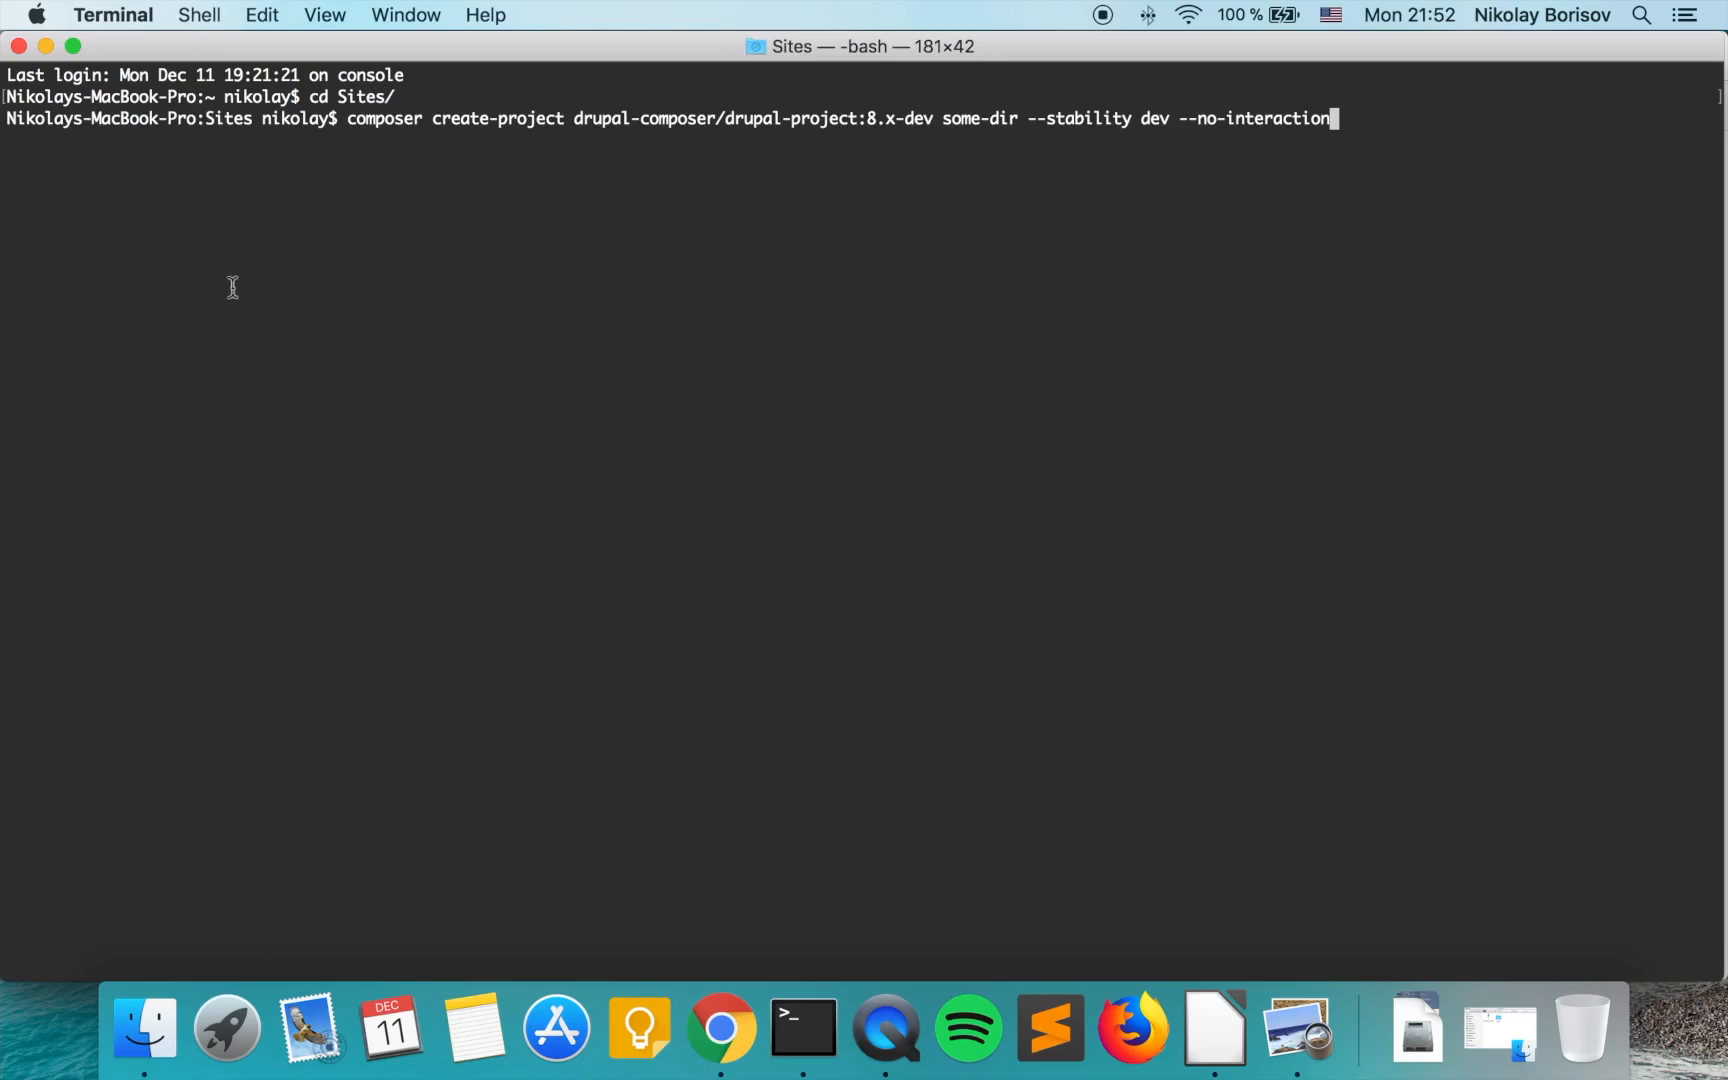
{"action": "mouse_move", "coordinate": [488, 130]}
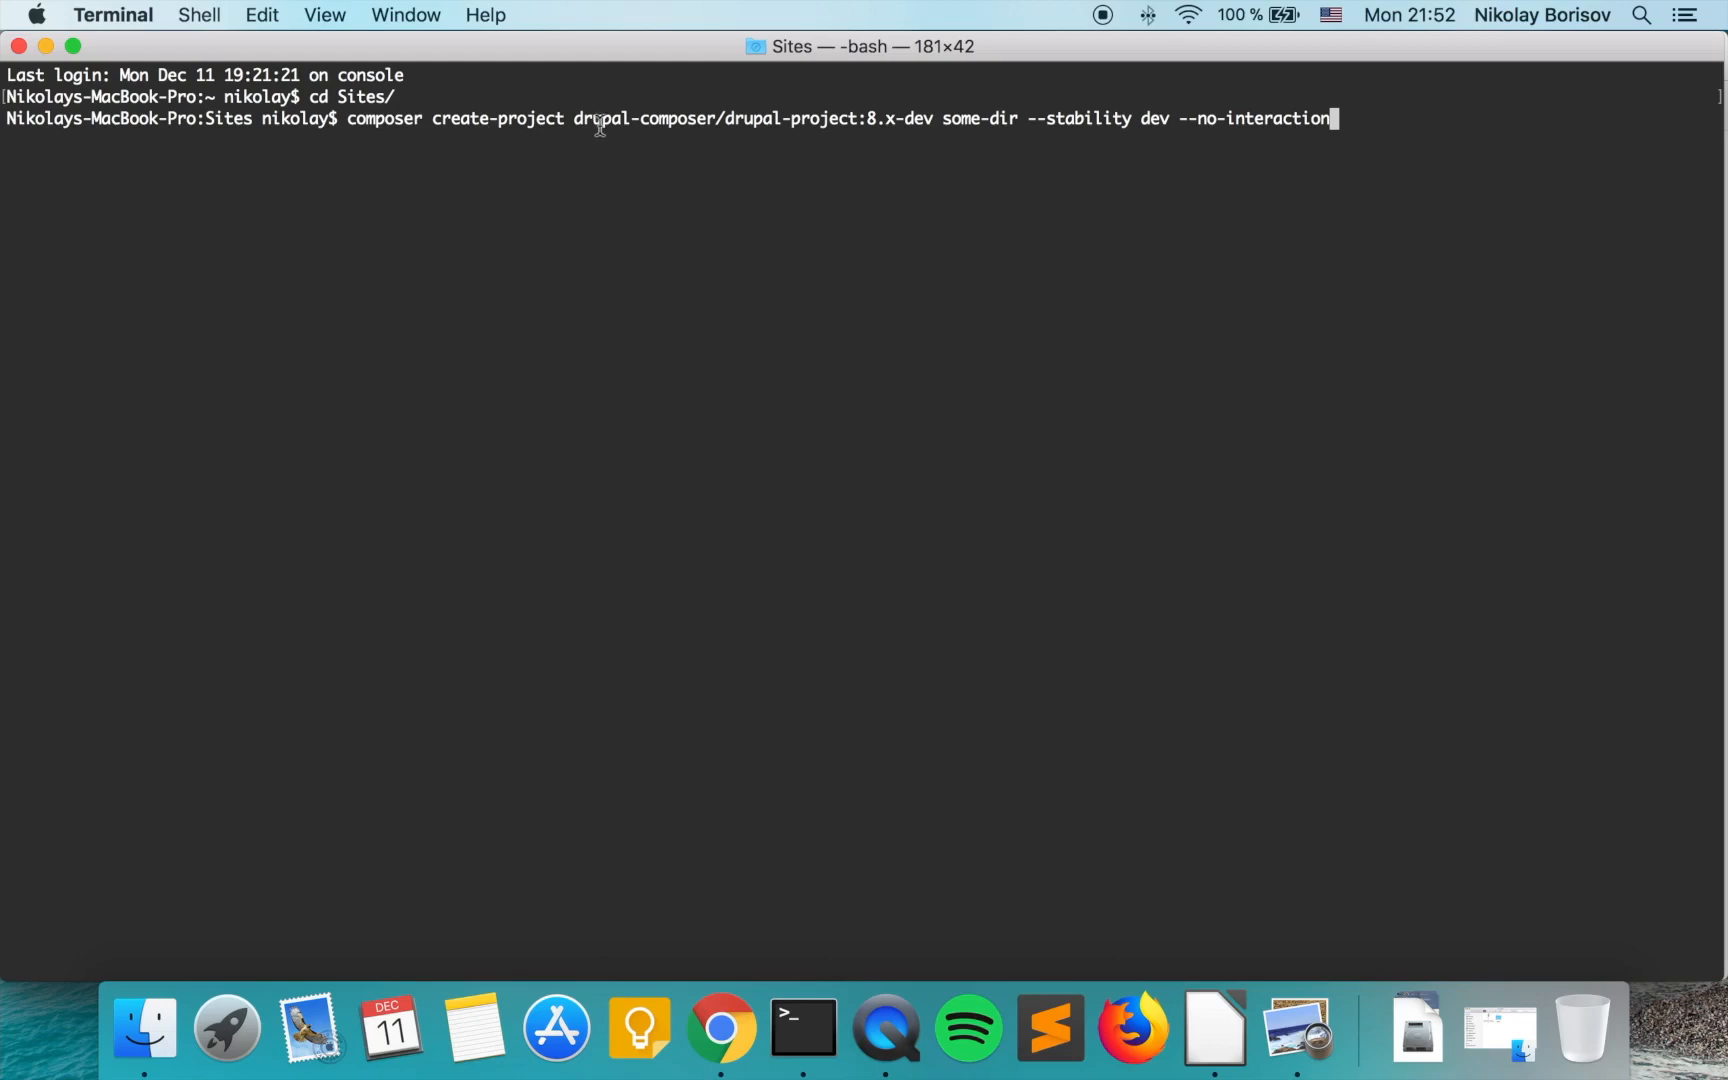
{"action": "mouse_move", "coordinate": [722, 126]}
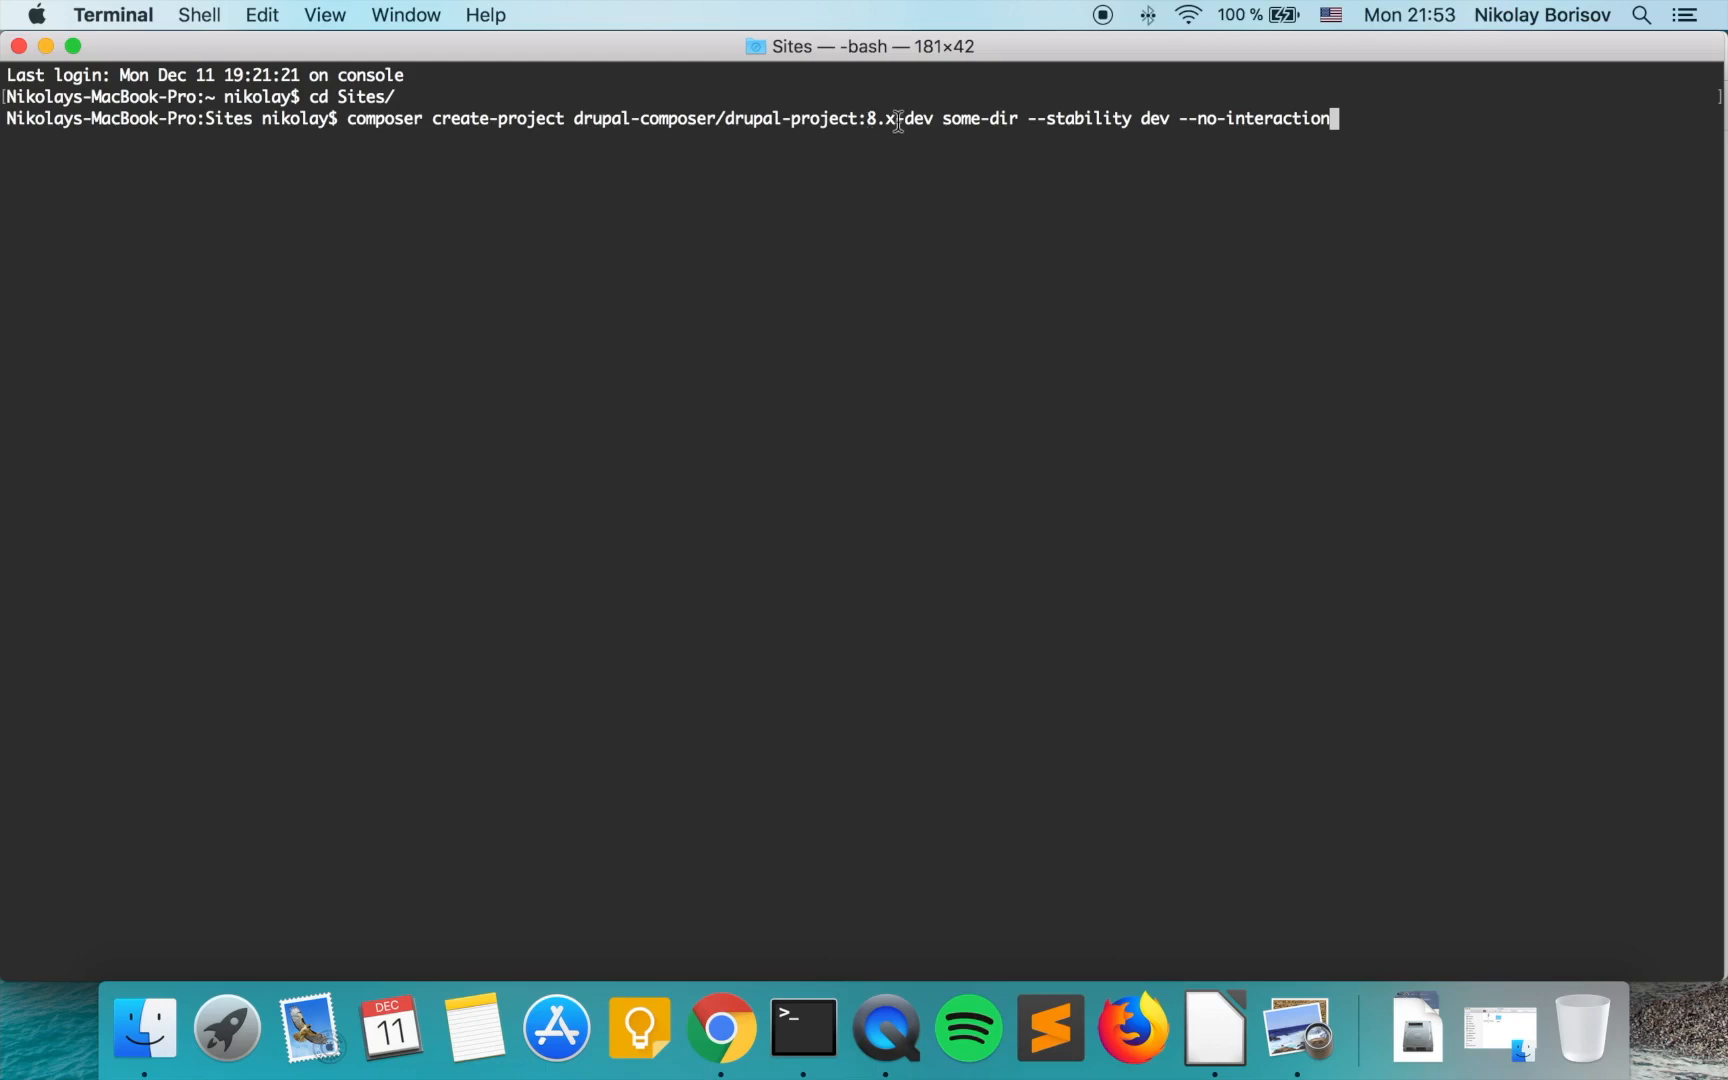
{"action": "left_click", "coordinate": [992, 118]}
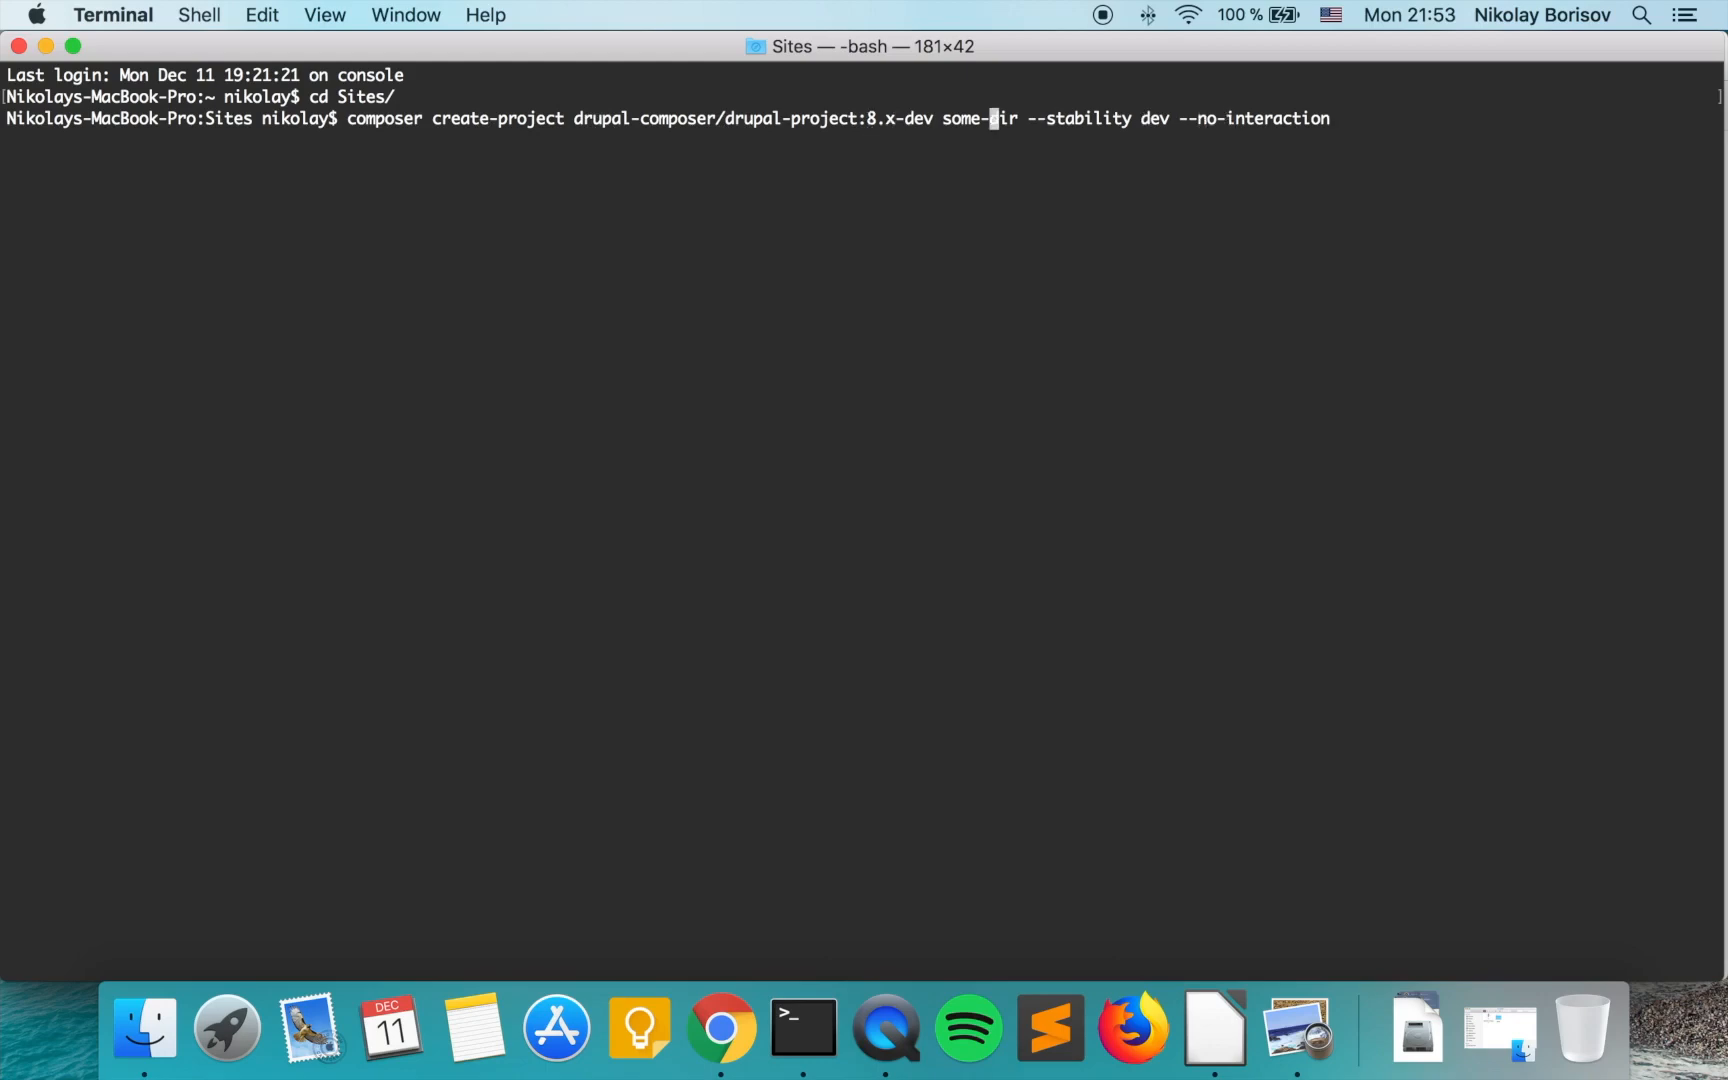
{"action": "key", "text": "Backspace"}
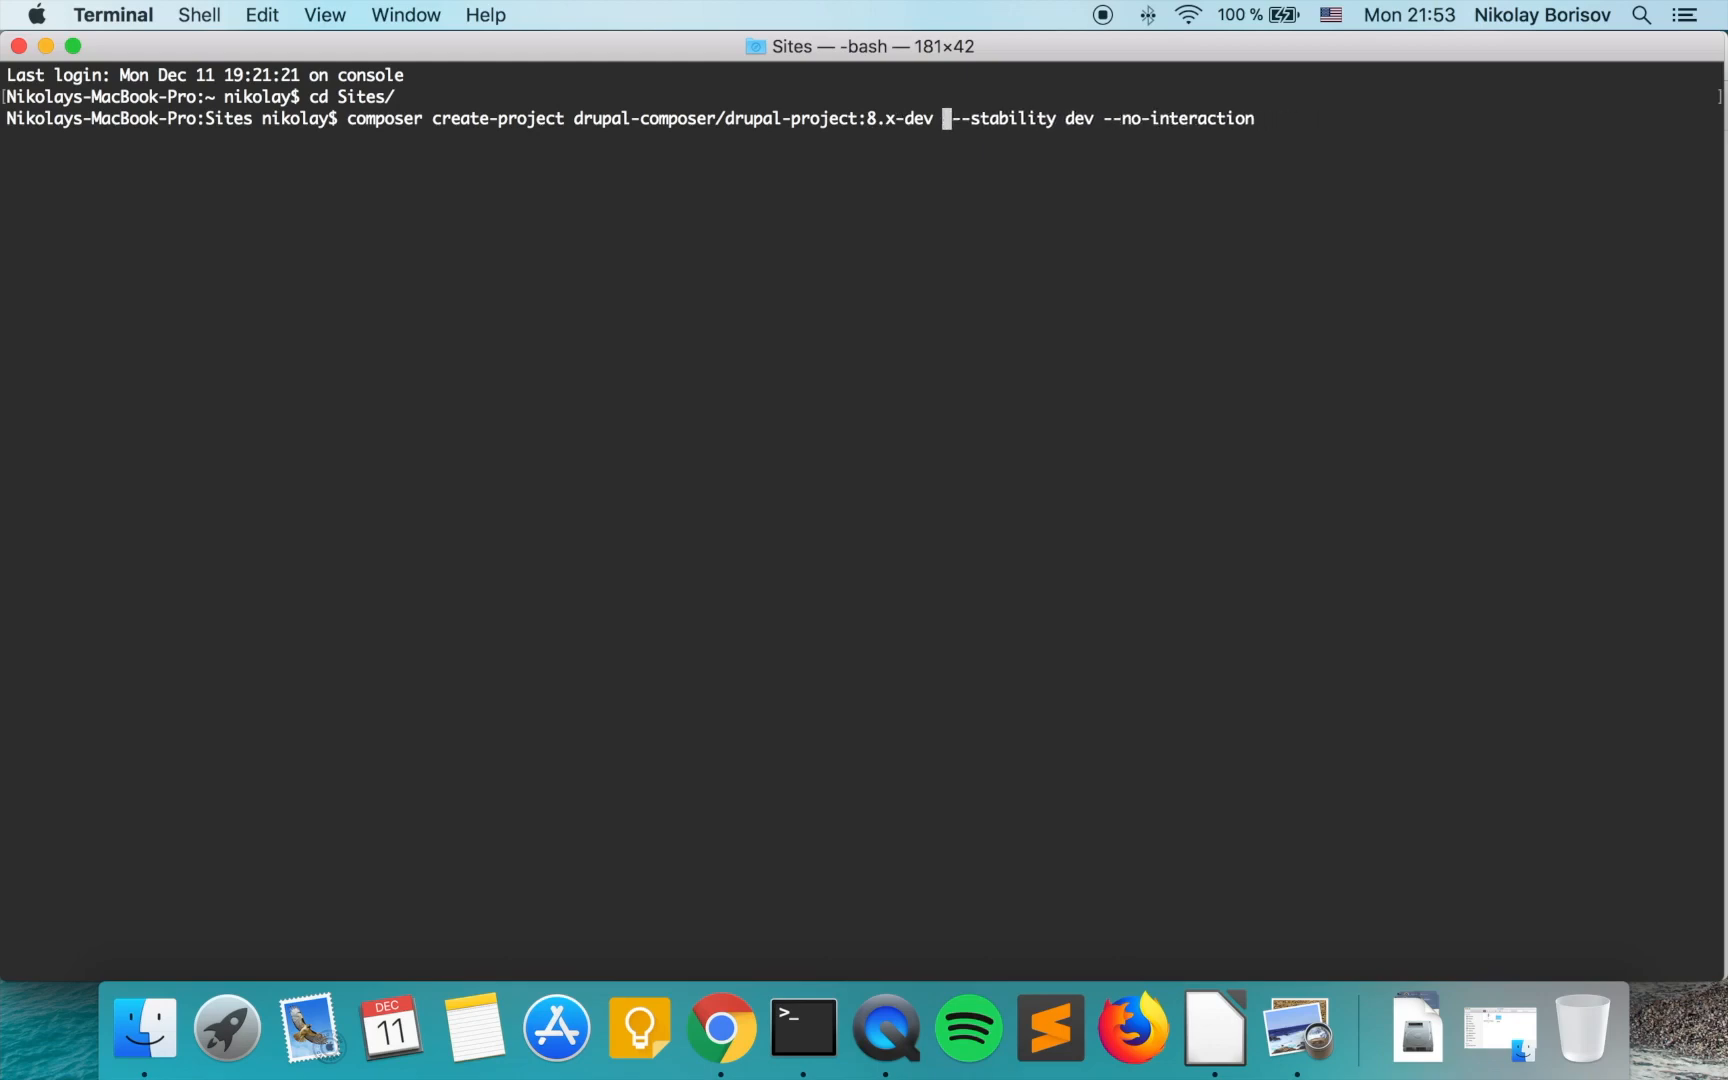
{"action": "type", "text": "drupal_dand"}
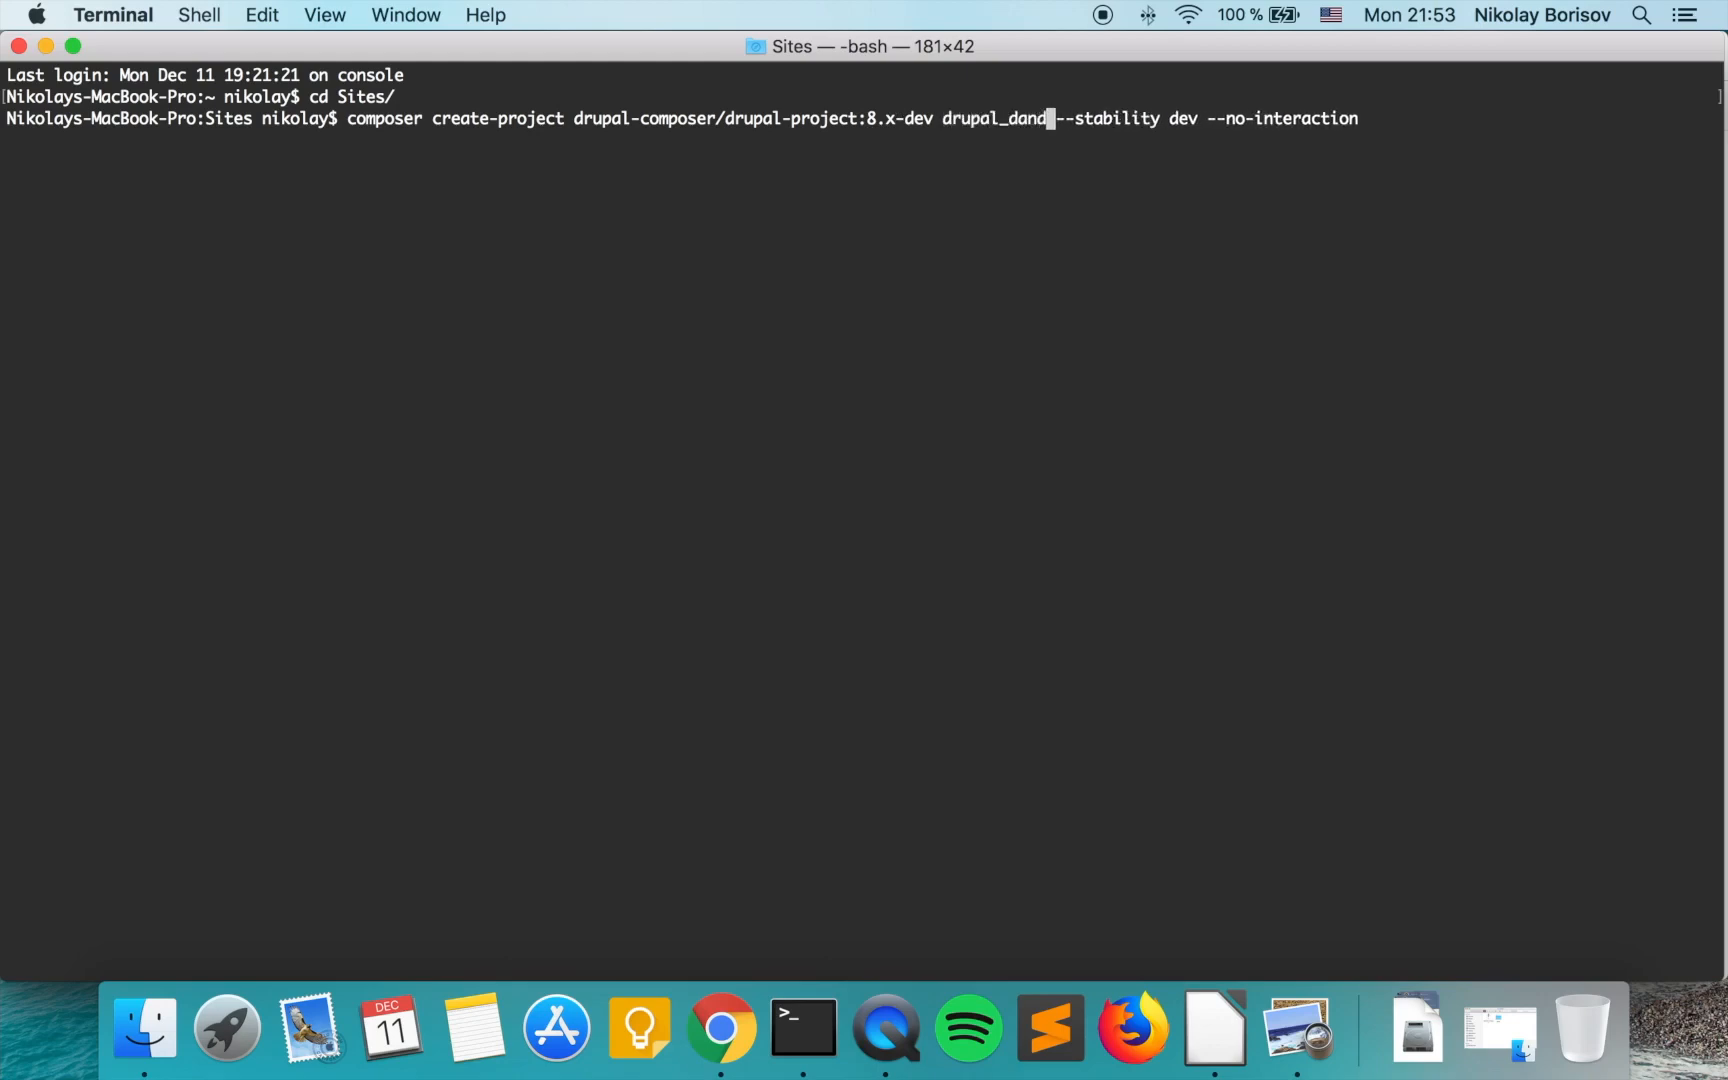
{"action": "type", "text": "y"}
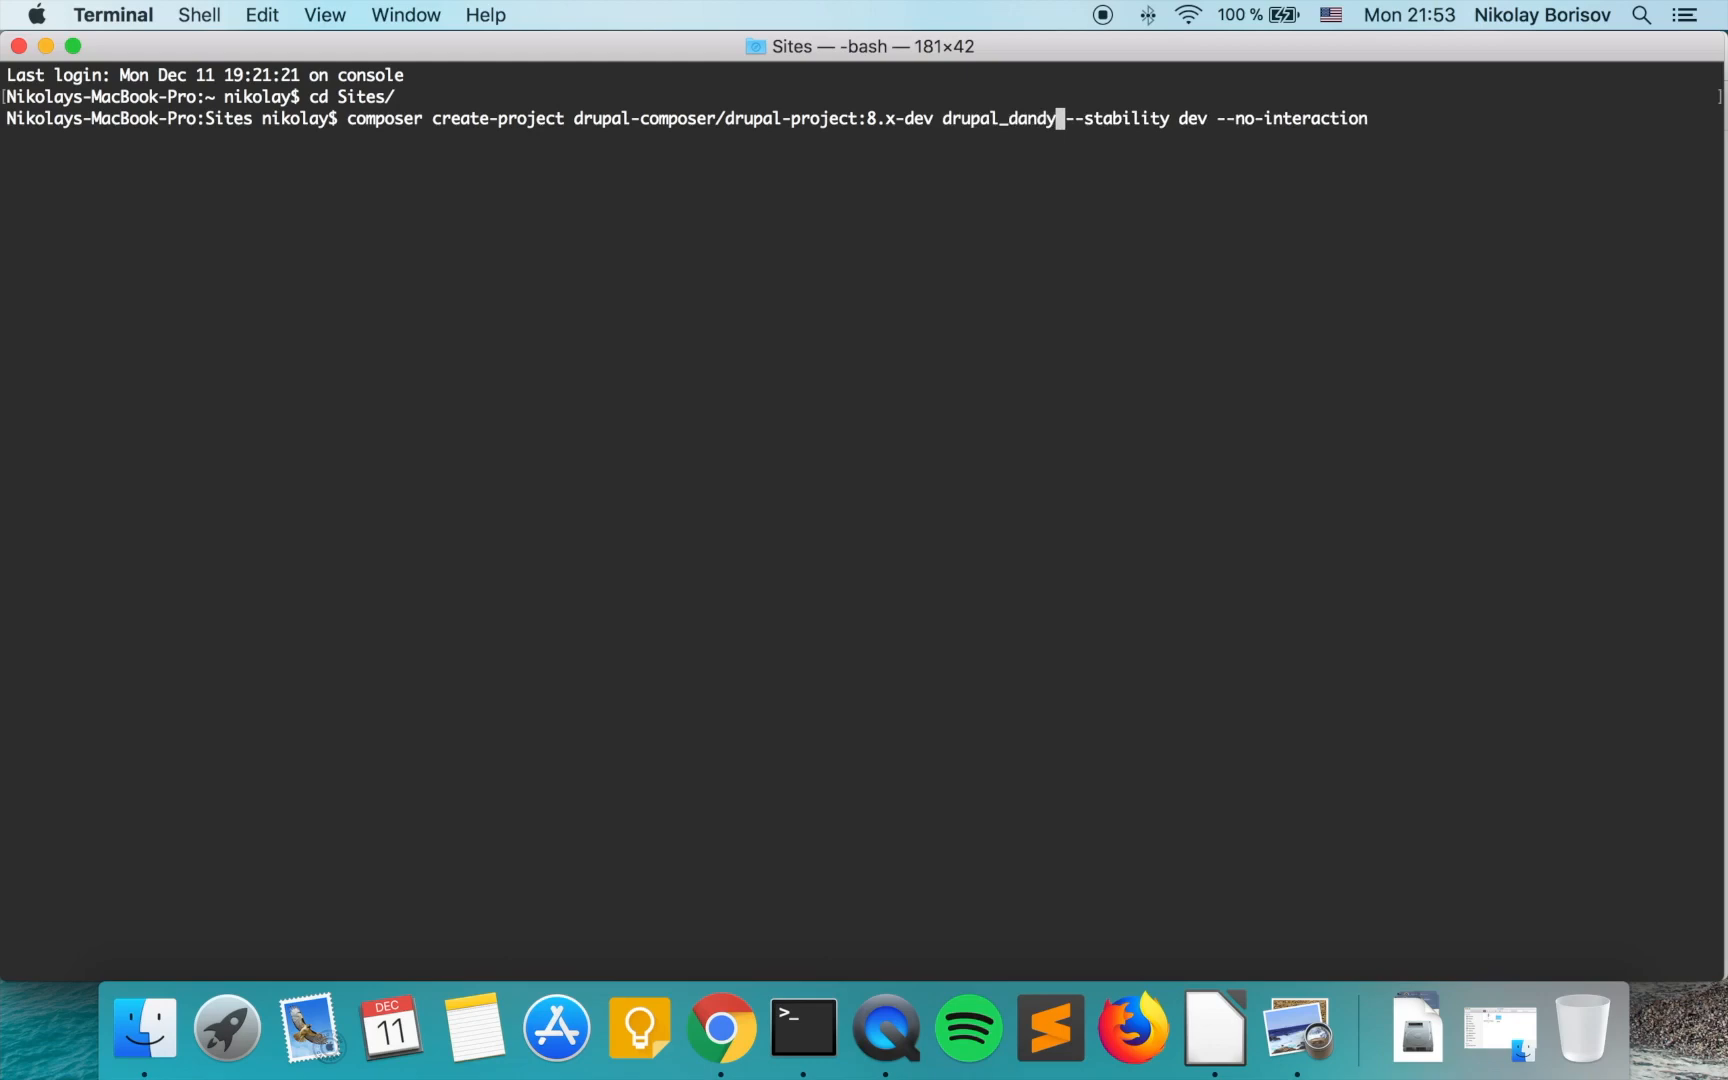
{"action": "key", "text": "Return"}
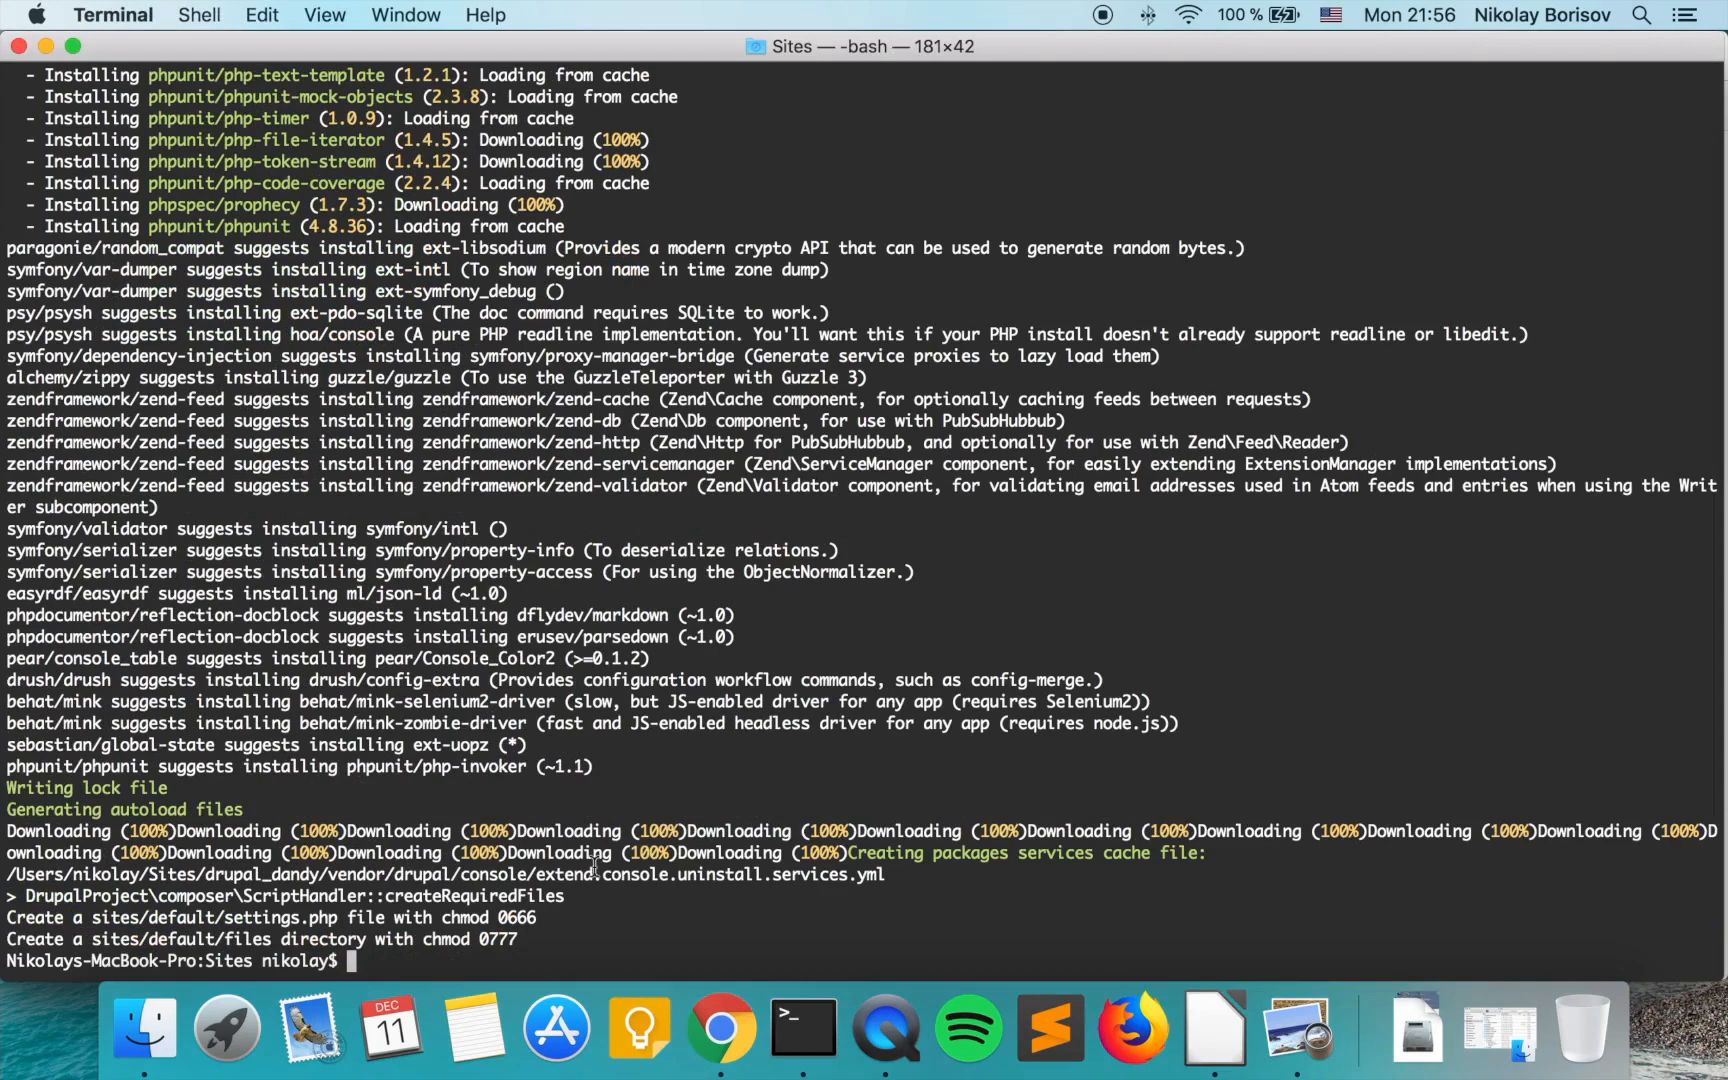
Step: Run ls drupal_dandy, tab-completing the folder name
{"action": "type", "text": "ls d"}
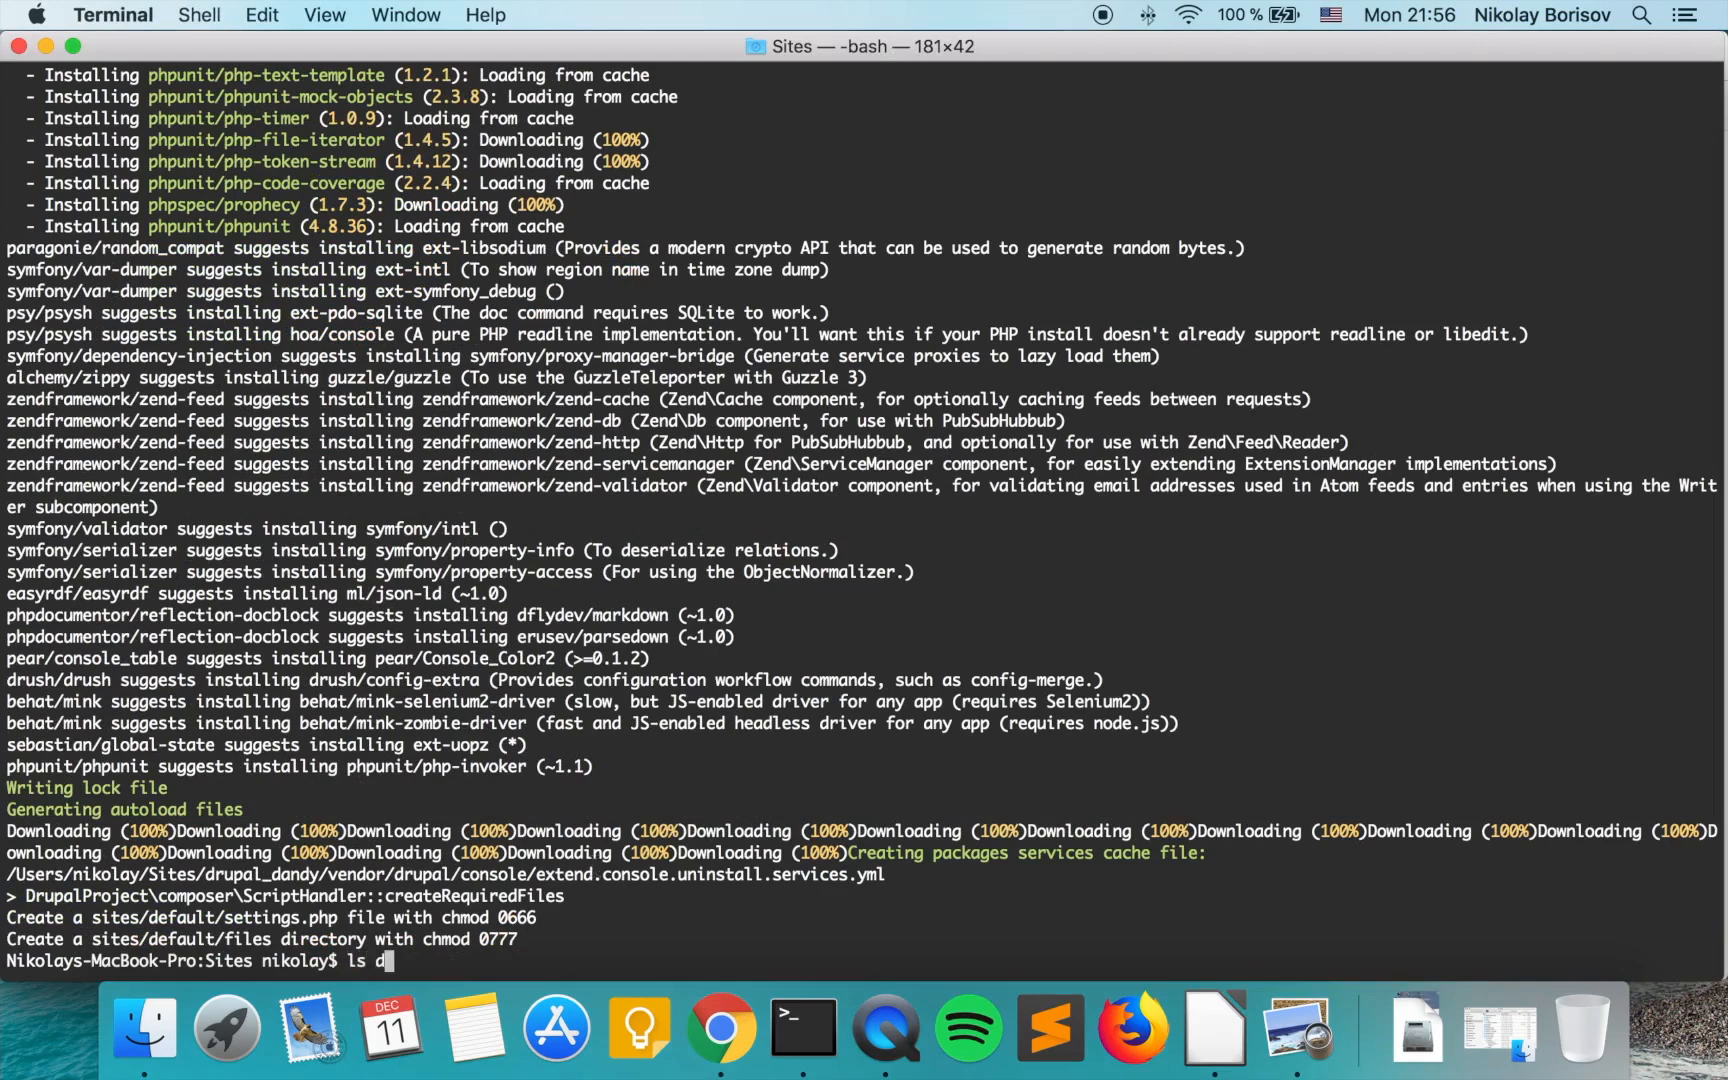
{"action": "type", "text": "rupal_dan"}
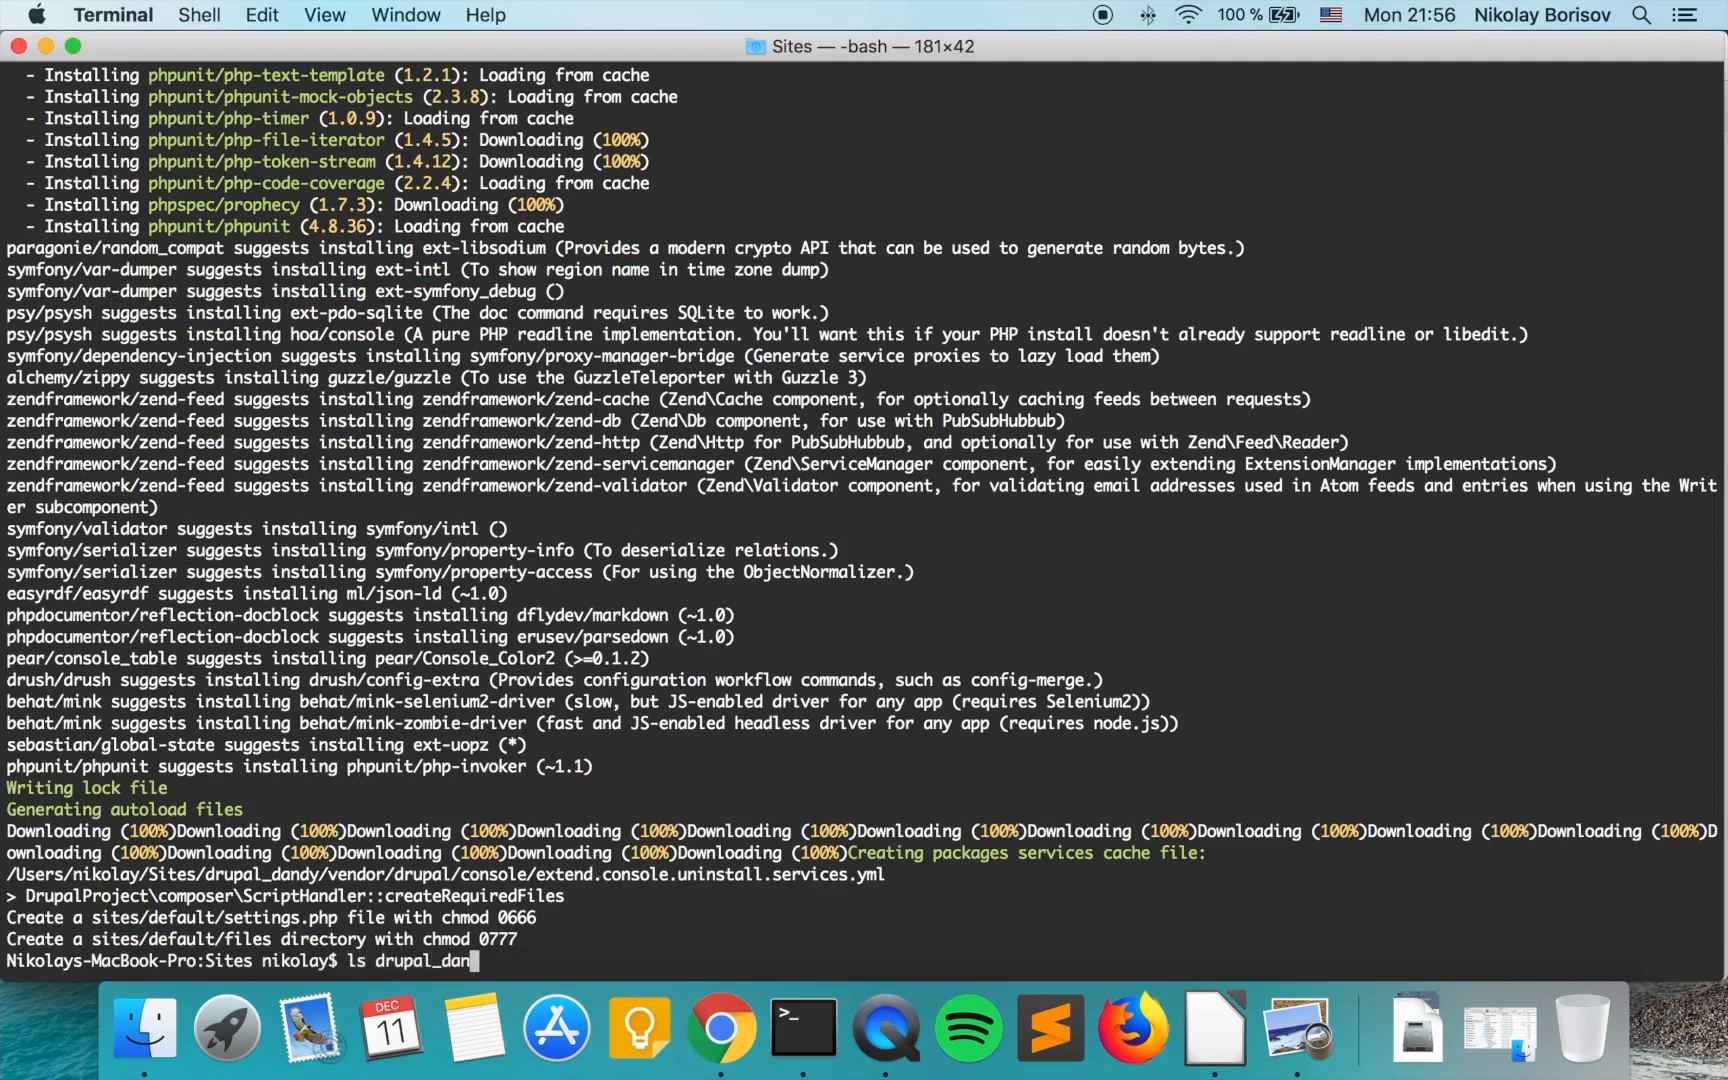
{"action": "key", "text": "Return"}
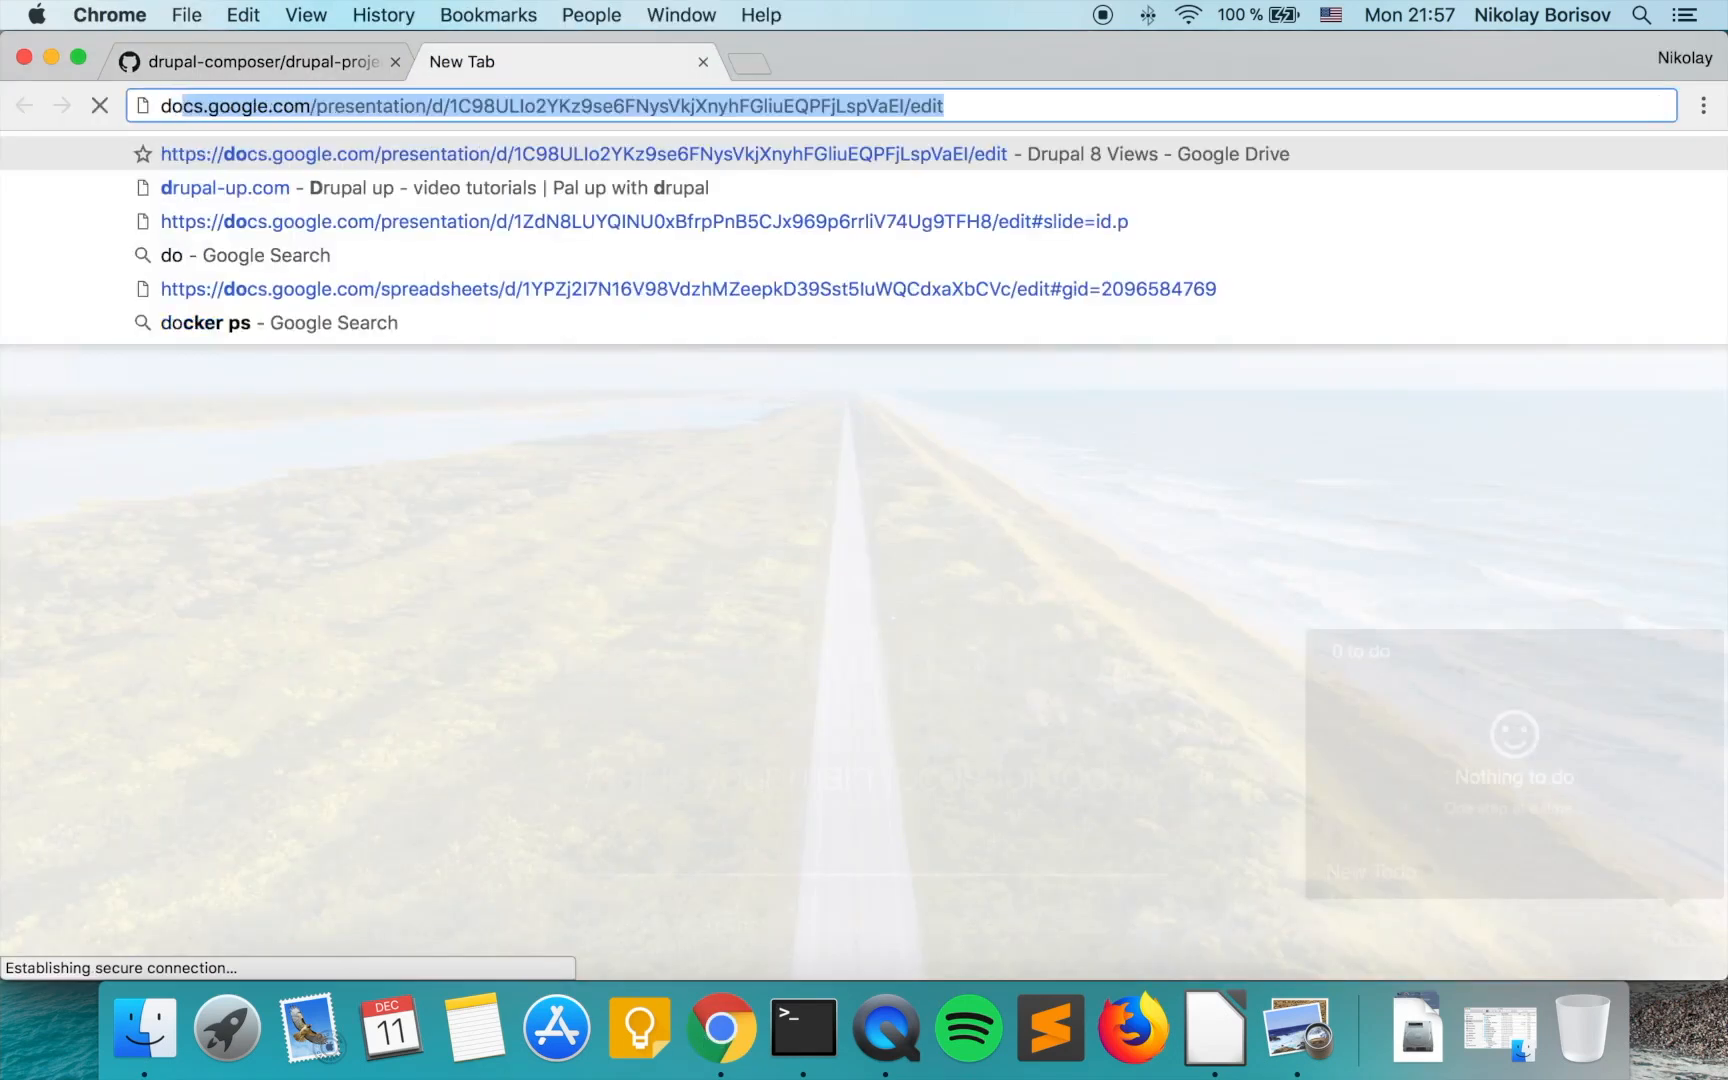
Step: Search 'docker 4 drupal', open wodby/docker4drupal on GitHub and show its SSH clone URL
{"action": "type", "text": "docker 4 drupal"}
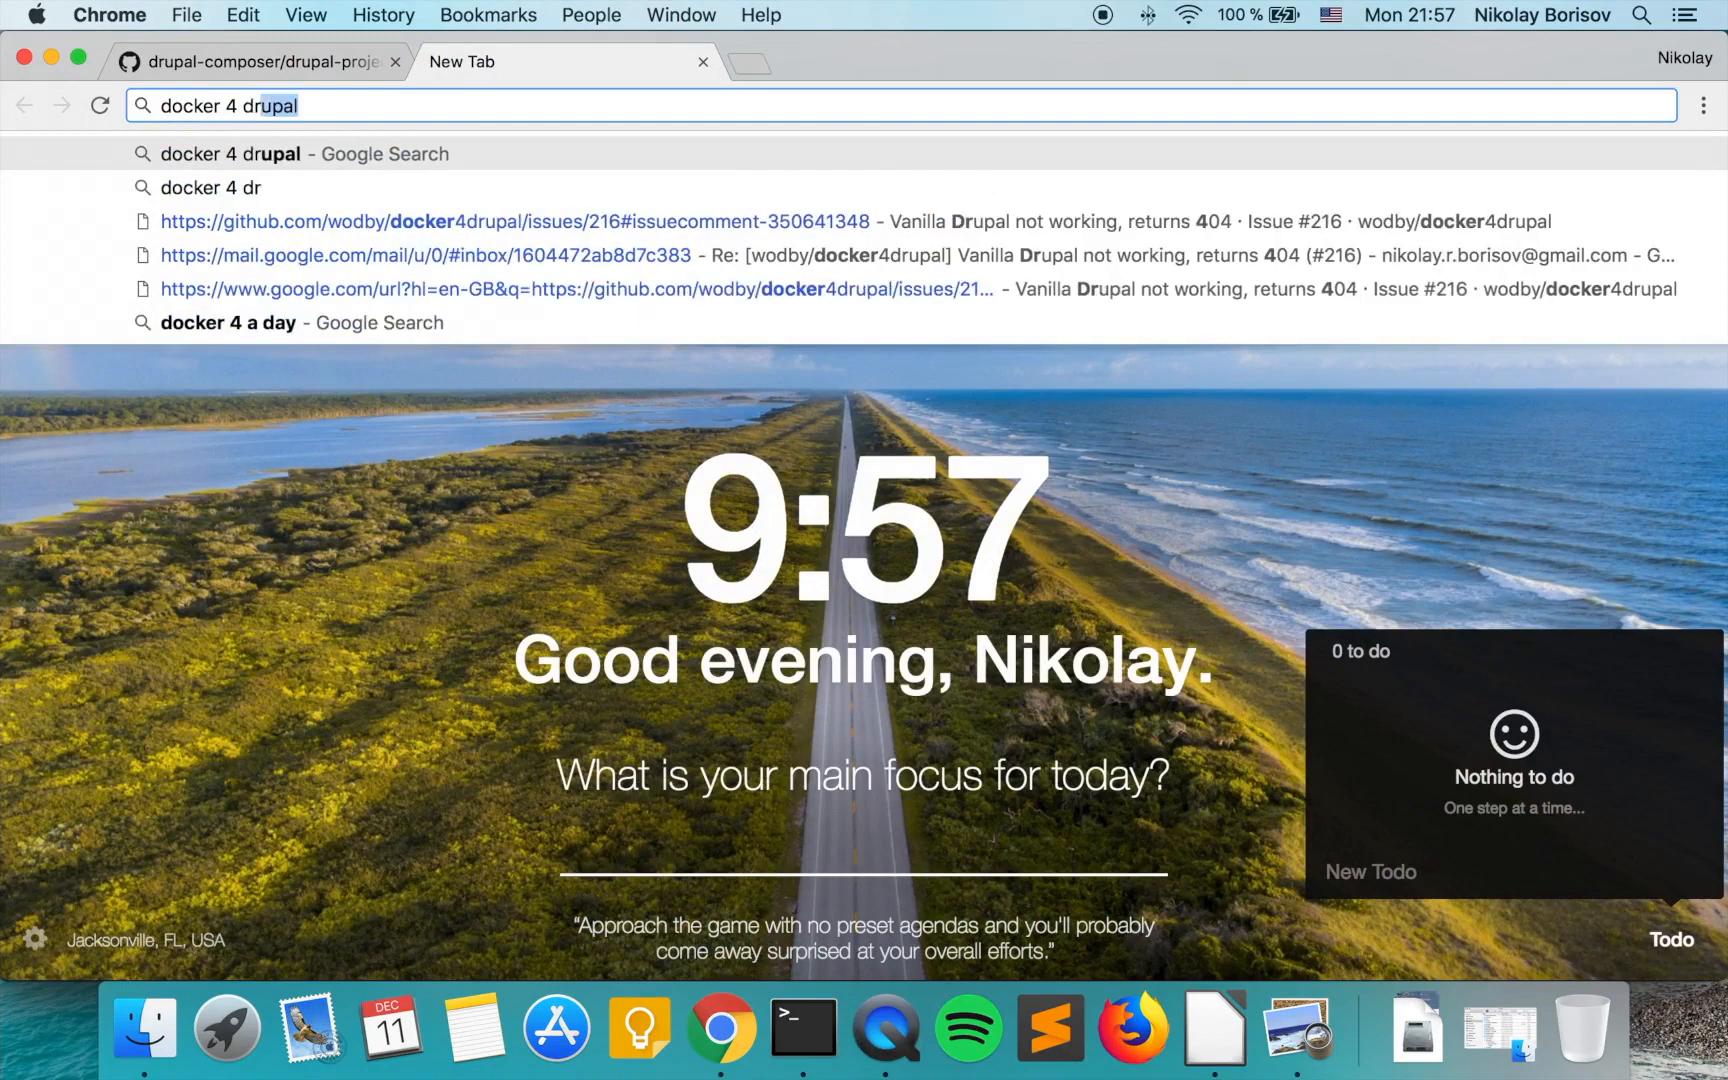
{"action": "key", "text": "Return"}
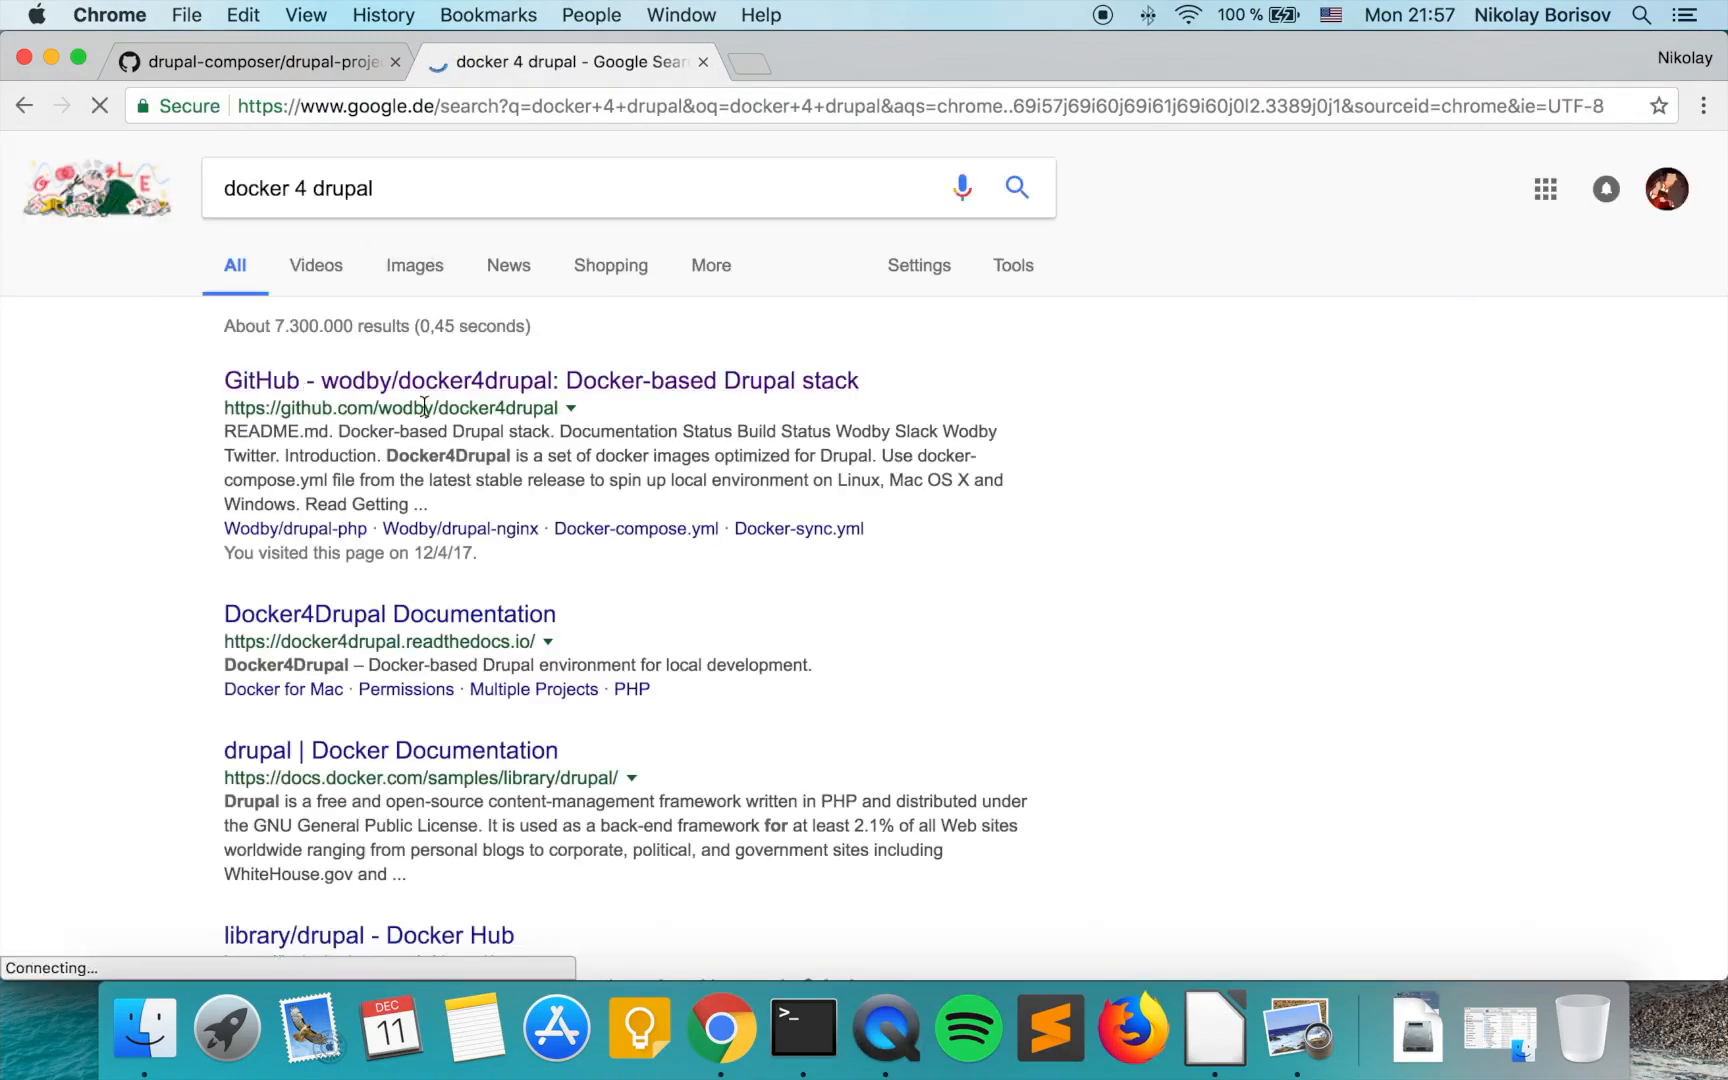
{"action": "left_click", "coordinate": [540, 380]}
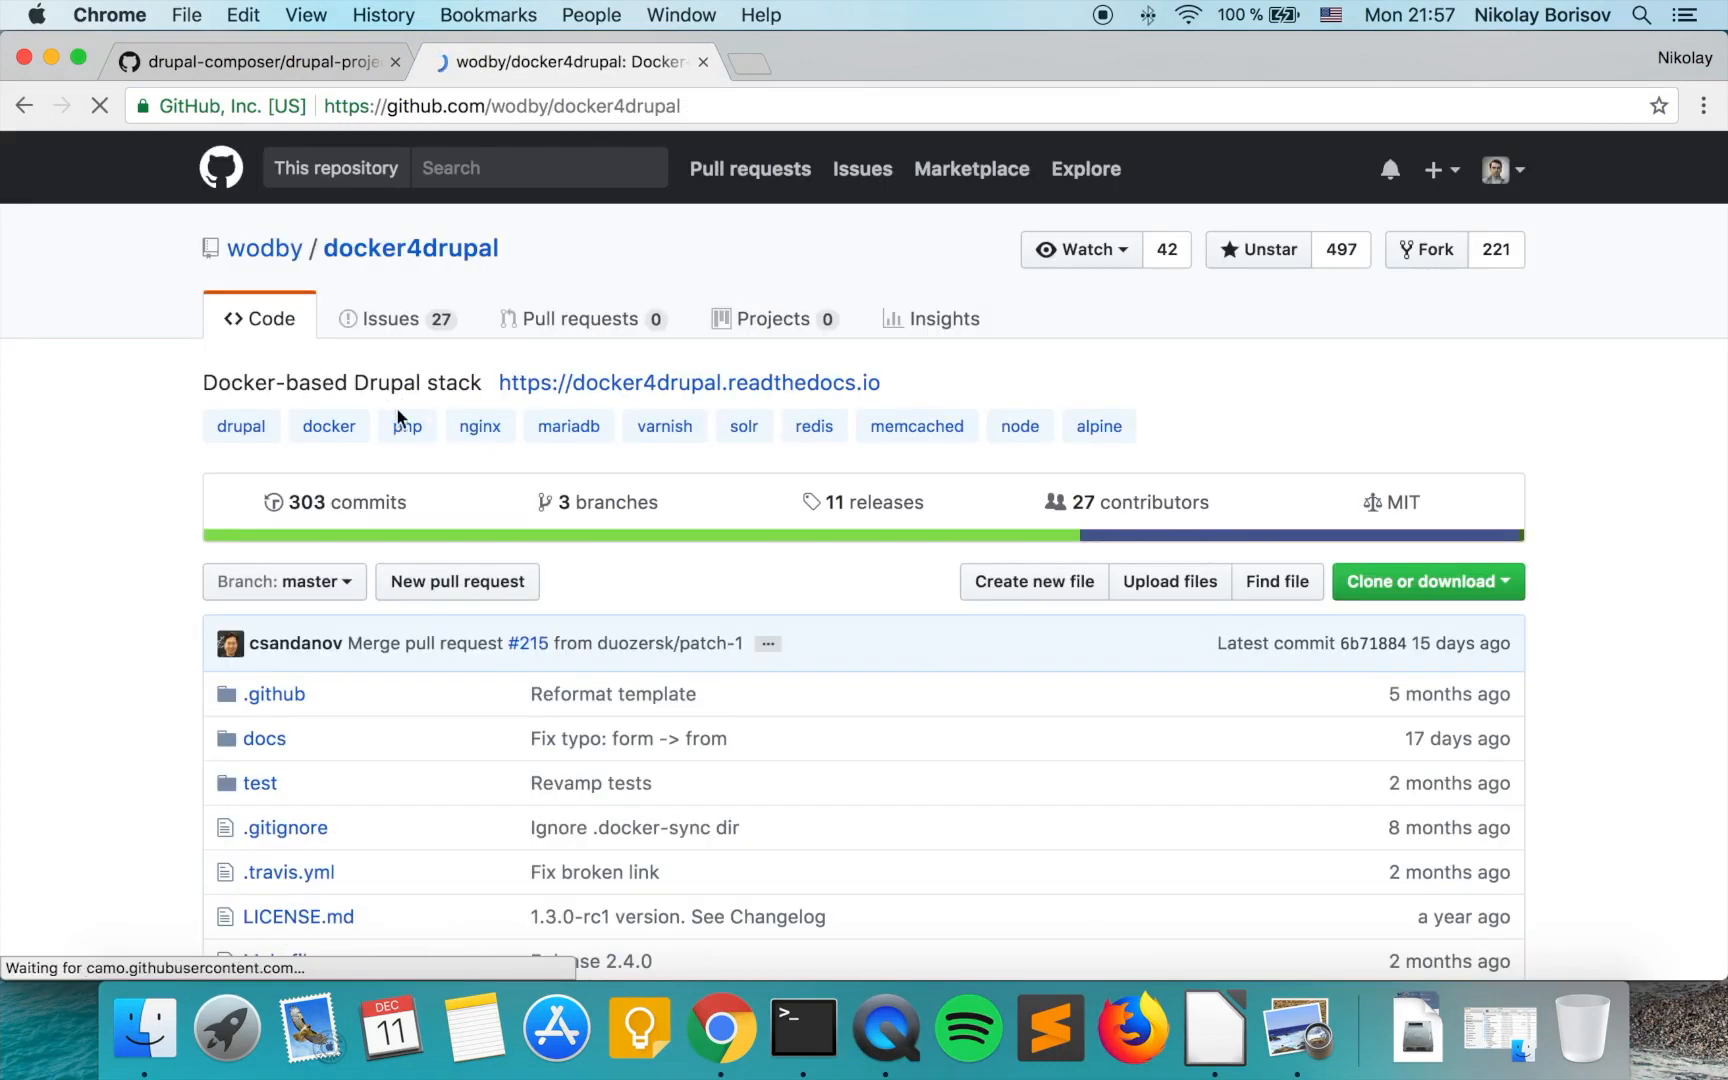
{"action": "scroll", "scroll_direction": "down", "scroll_amount": 3}
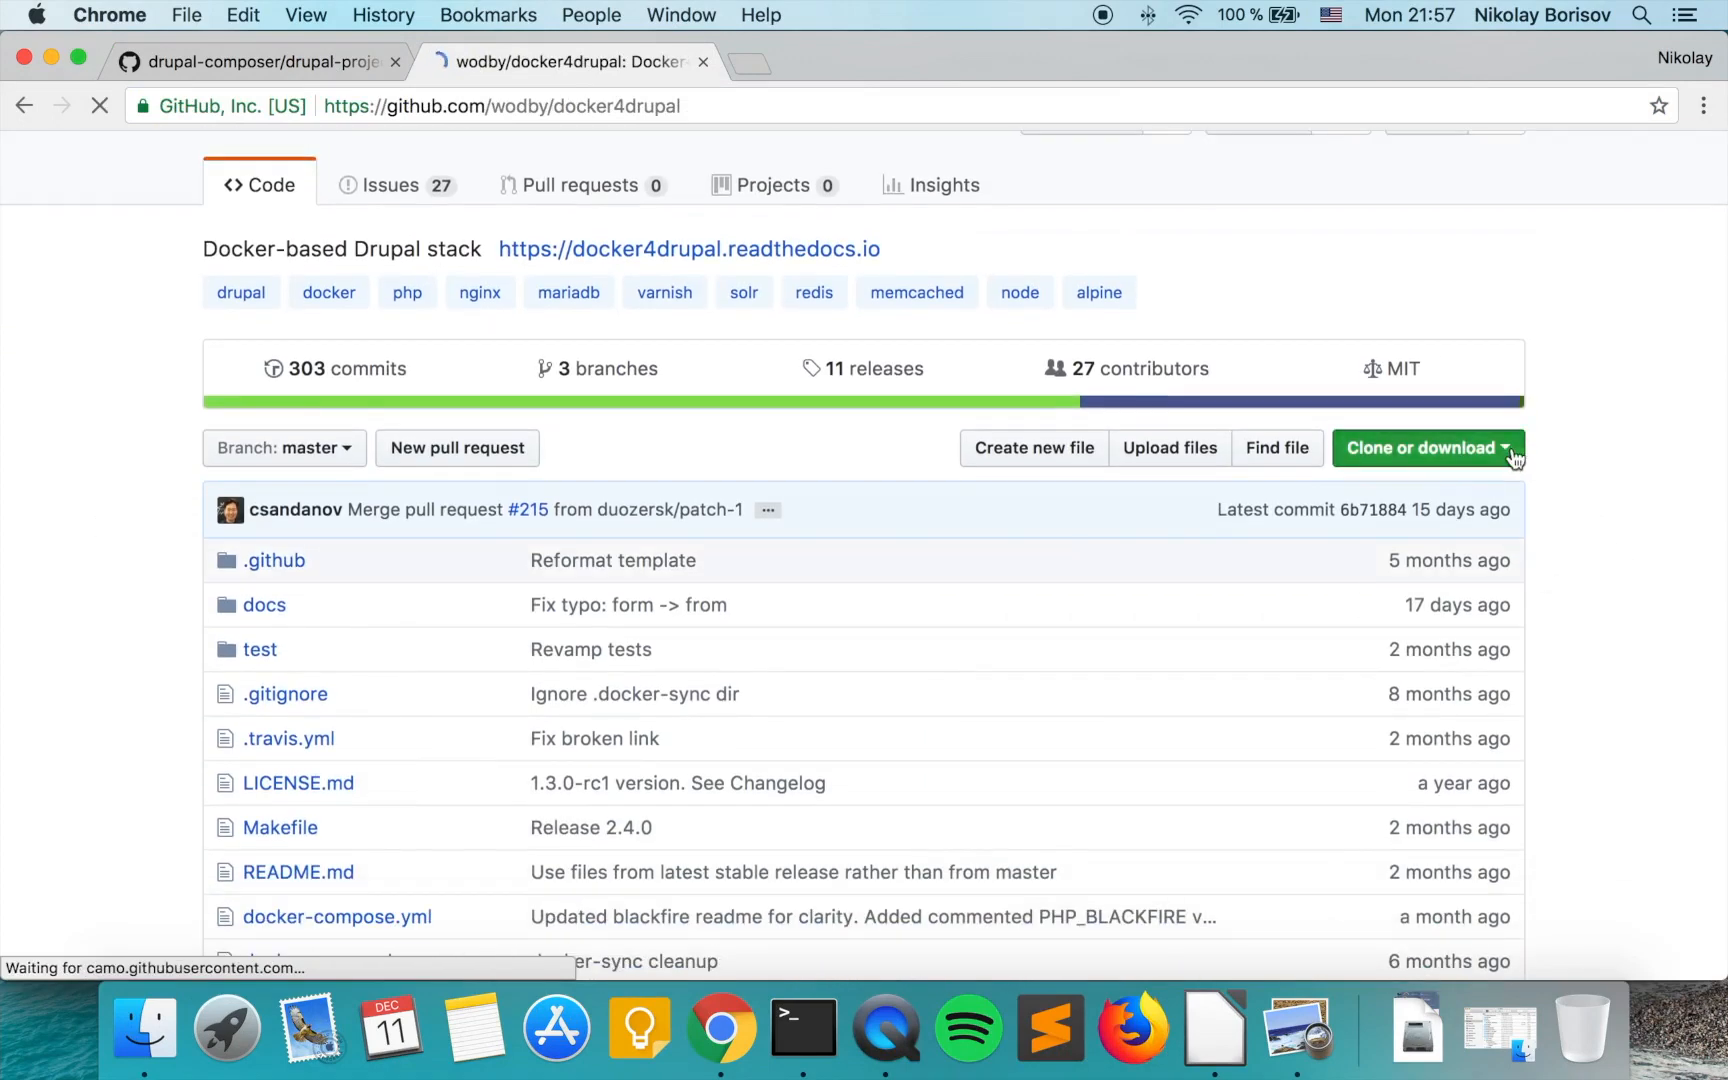
{"action": "left_click", "coordinate": [1422, 447]}
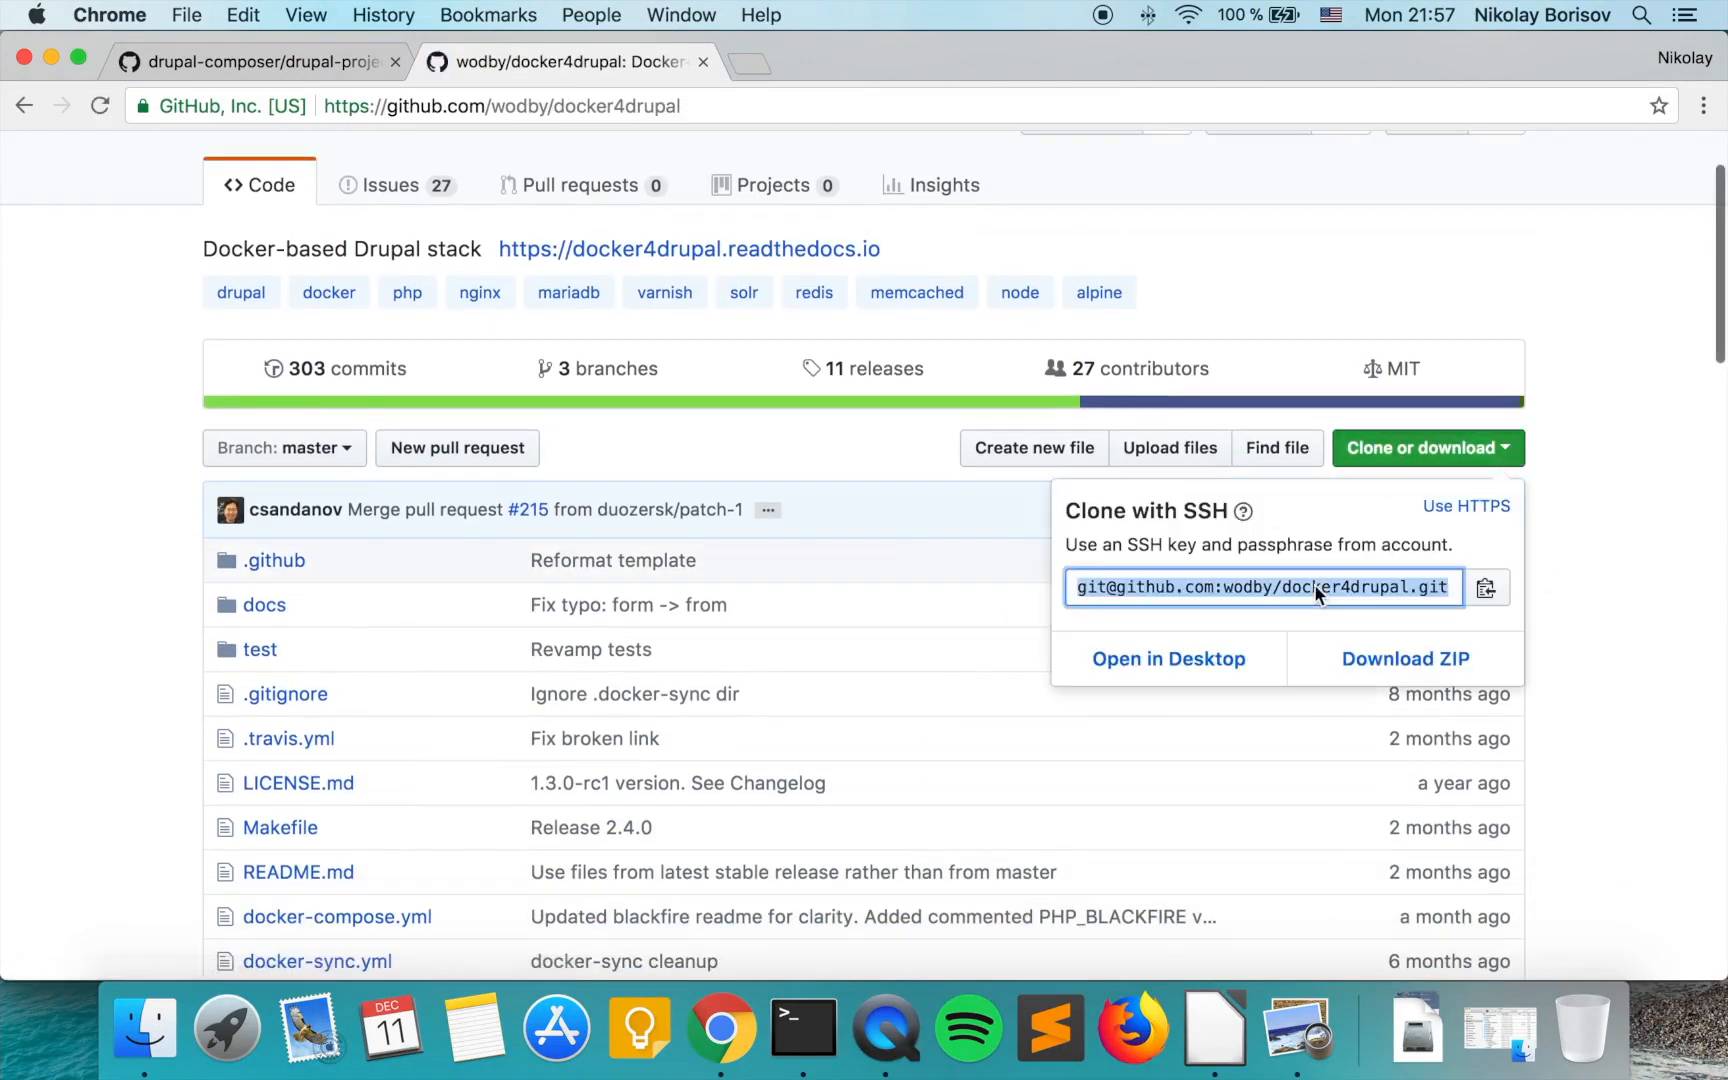
{"action": "mouse_move", "coordinate": [721, 1028]}
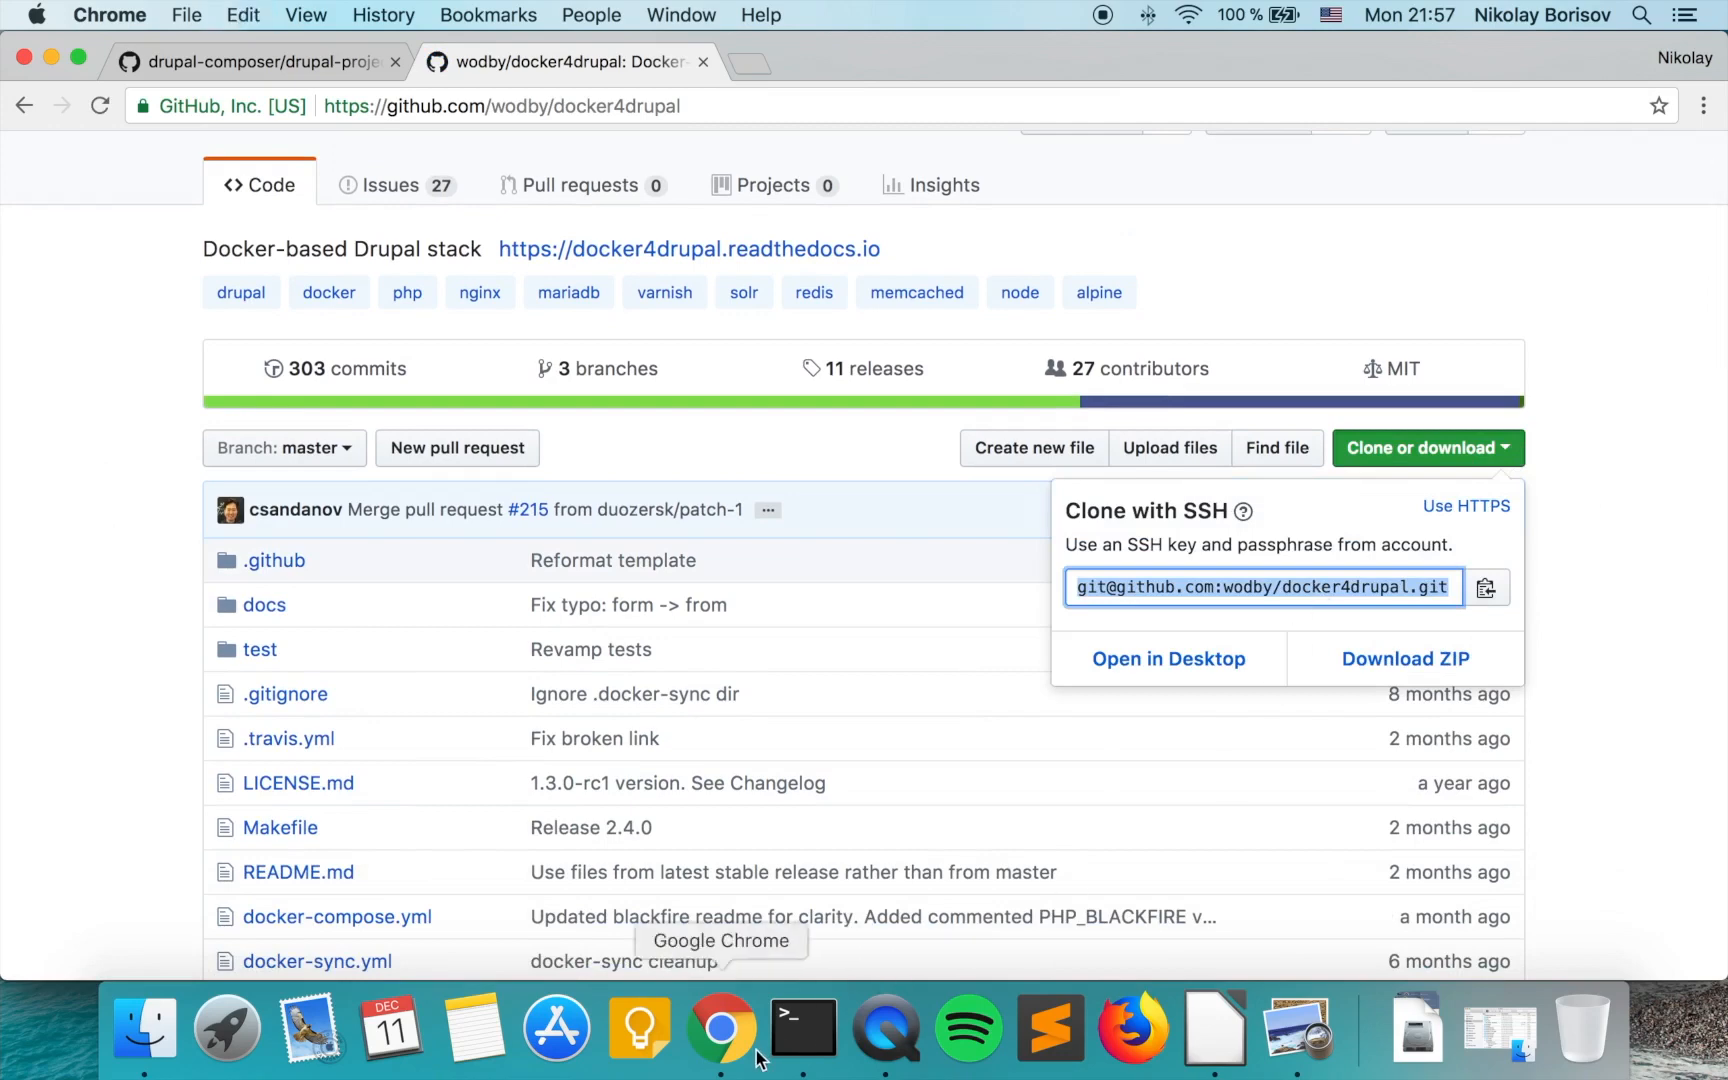
{"action": "right_click", "coordinate": [1261, 586]}
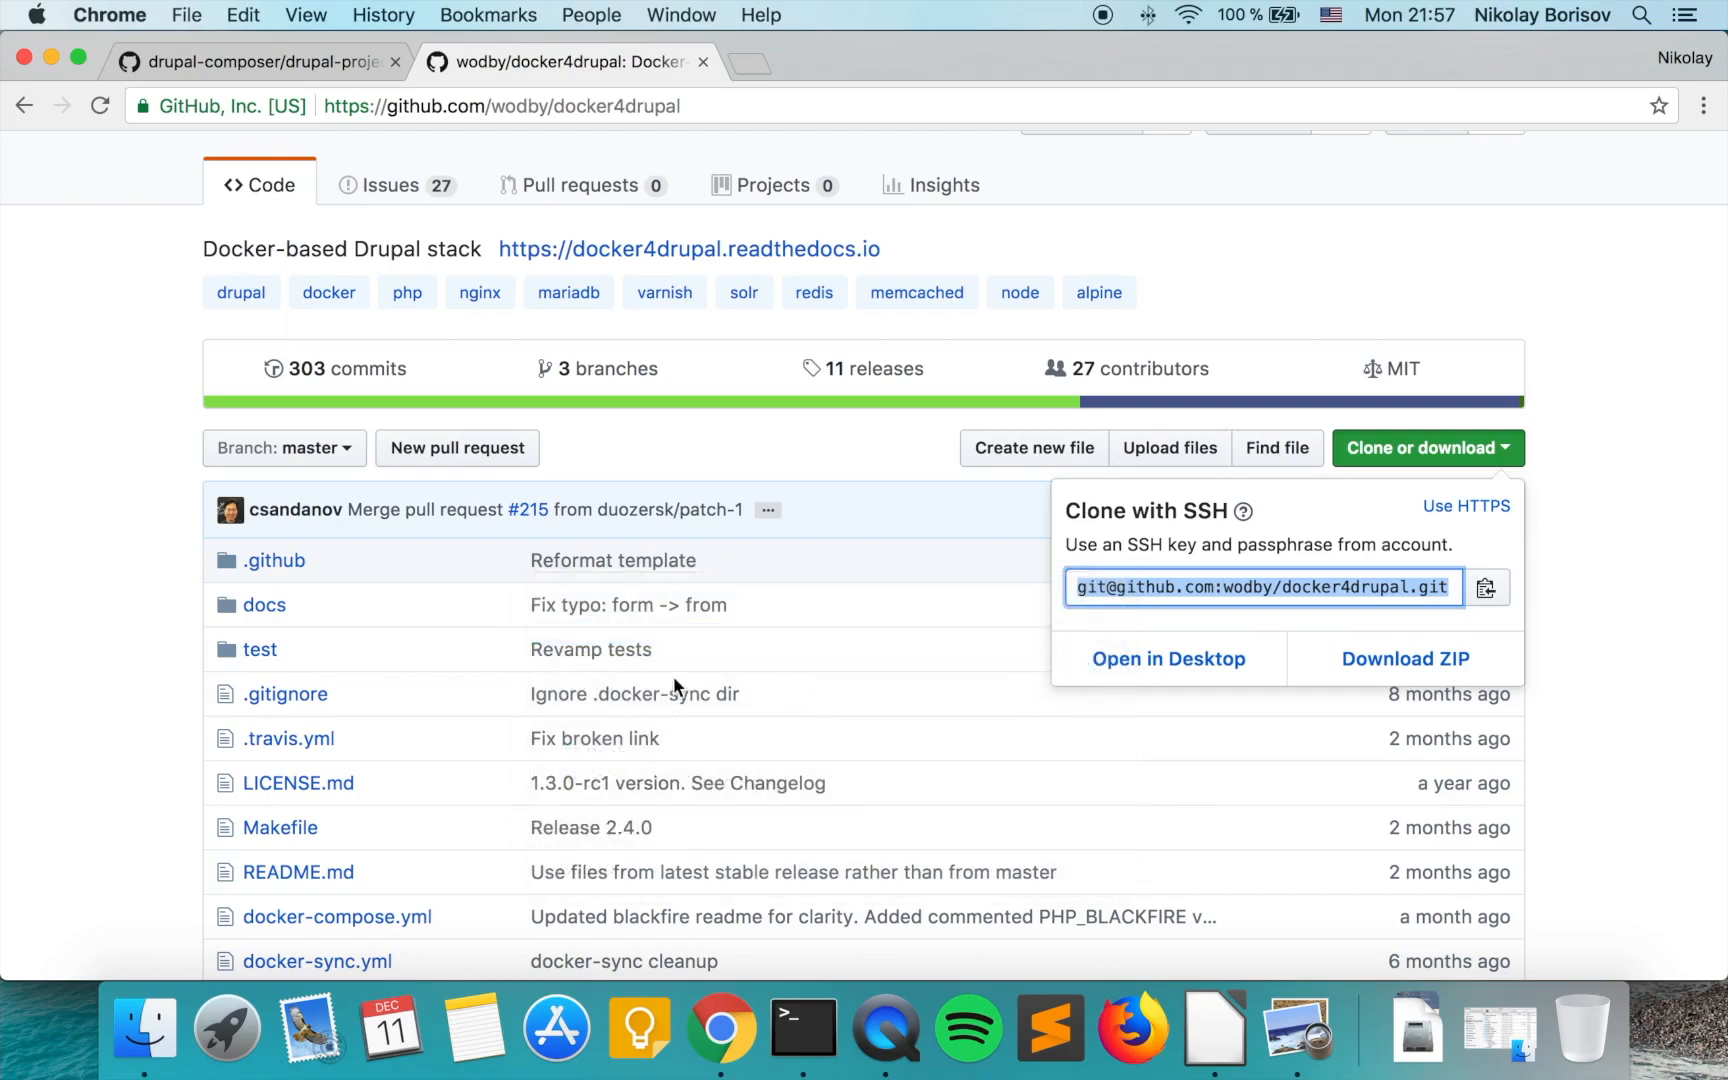
{"action": "left_click", "coordinate": [802, 1027]}
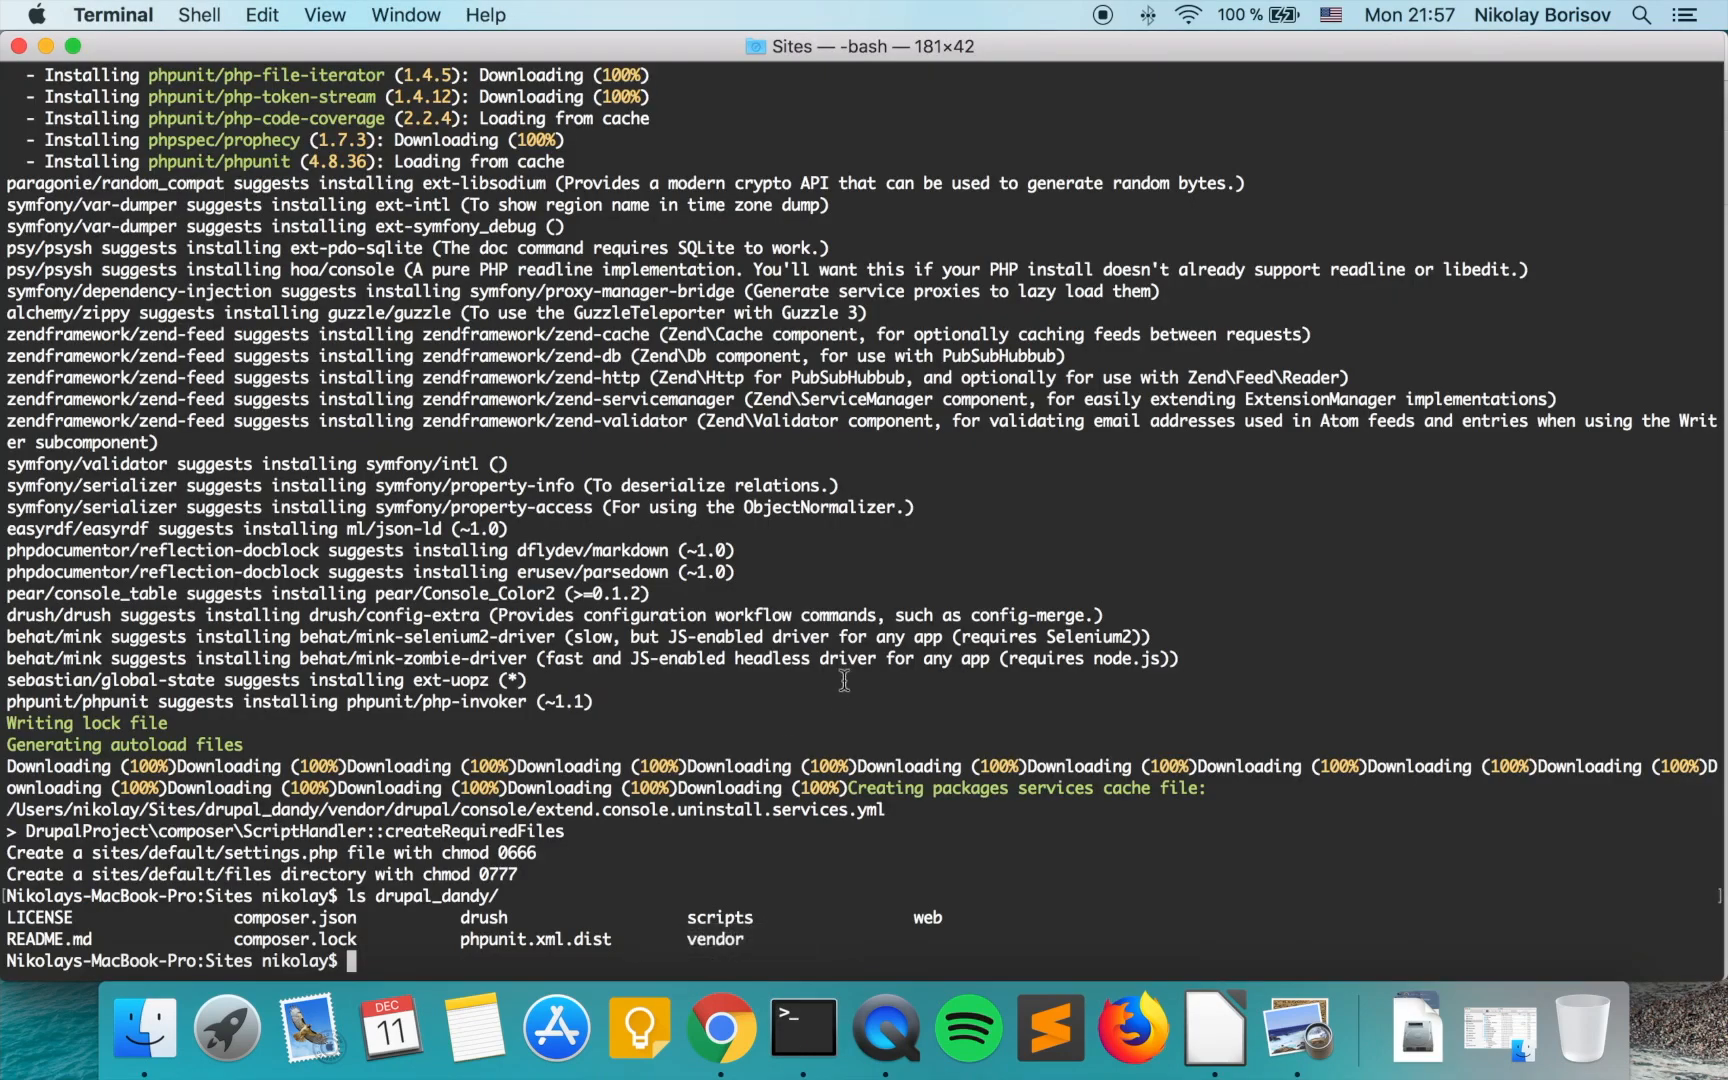
{"action": "type", "text": "git clone"}
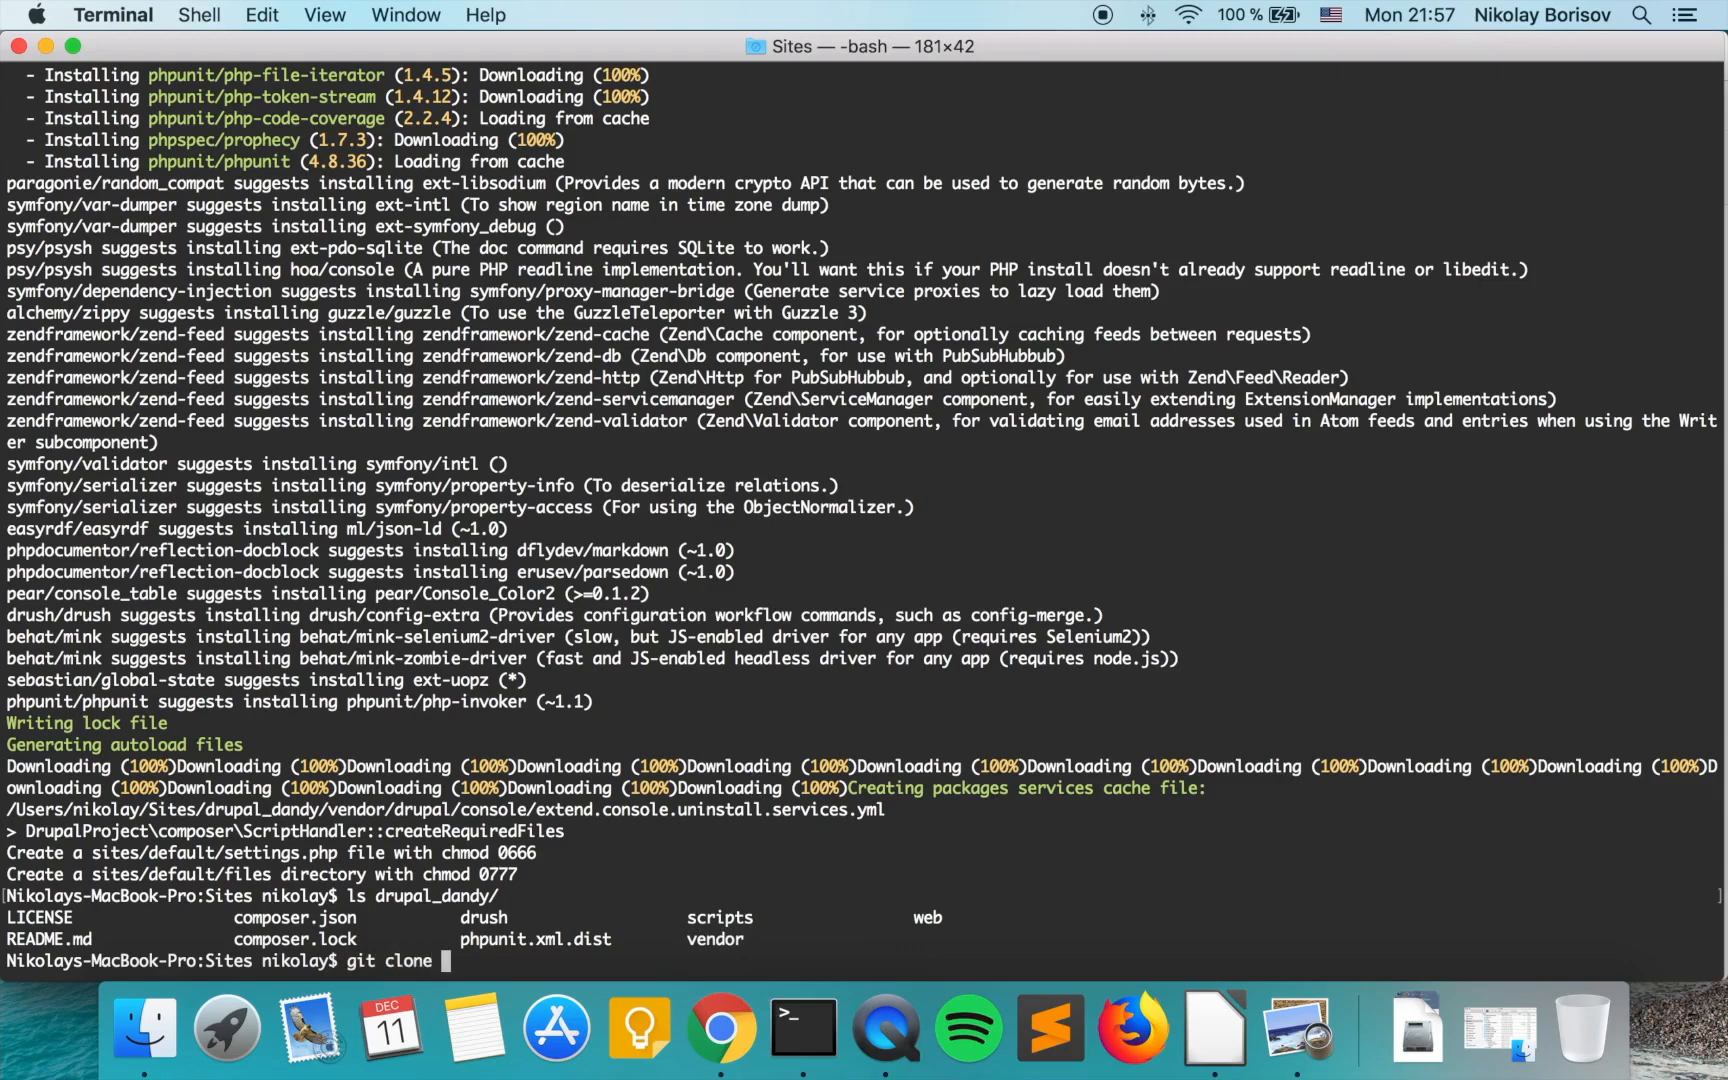
{"action": "type", "text": "git@github.com:wodby/docker4drupal.git"}
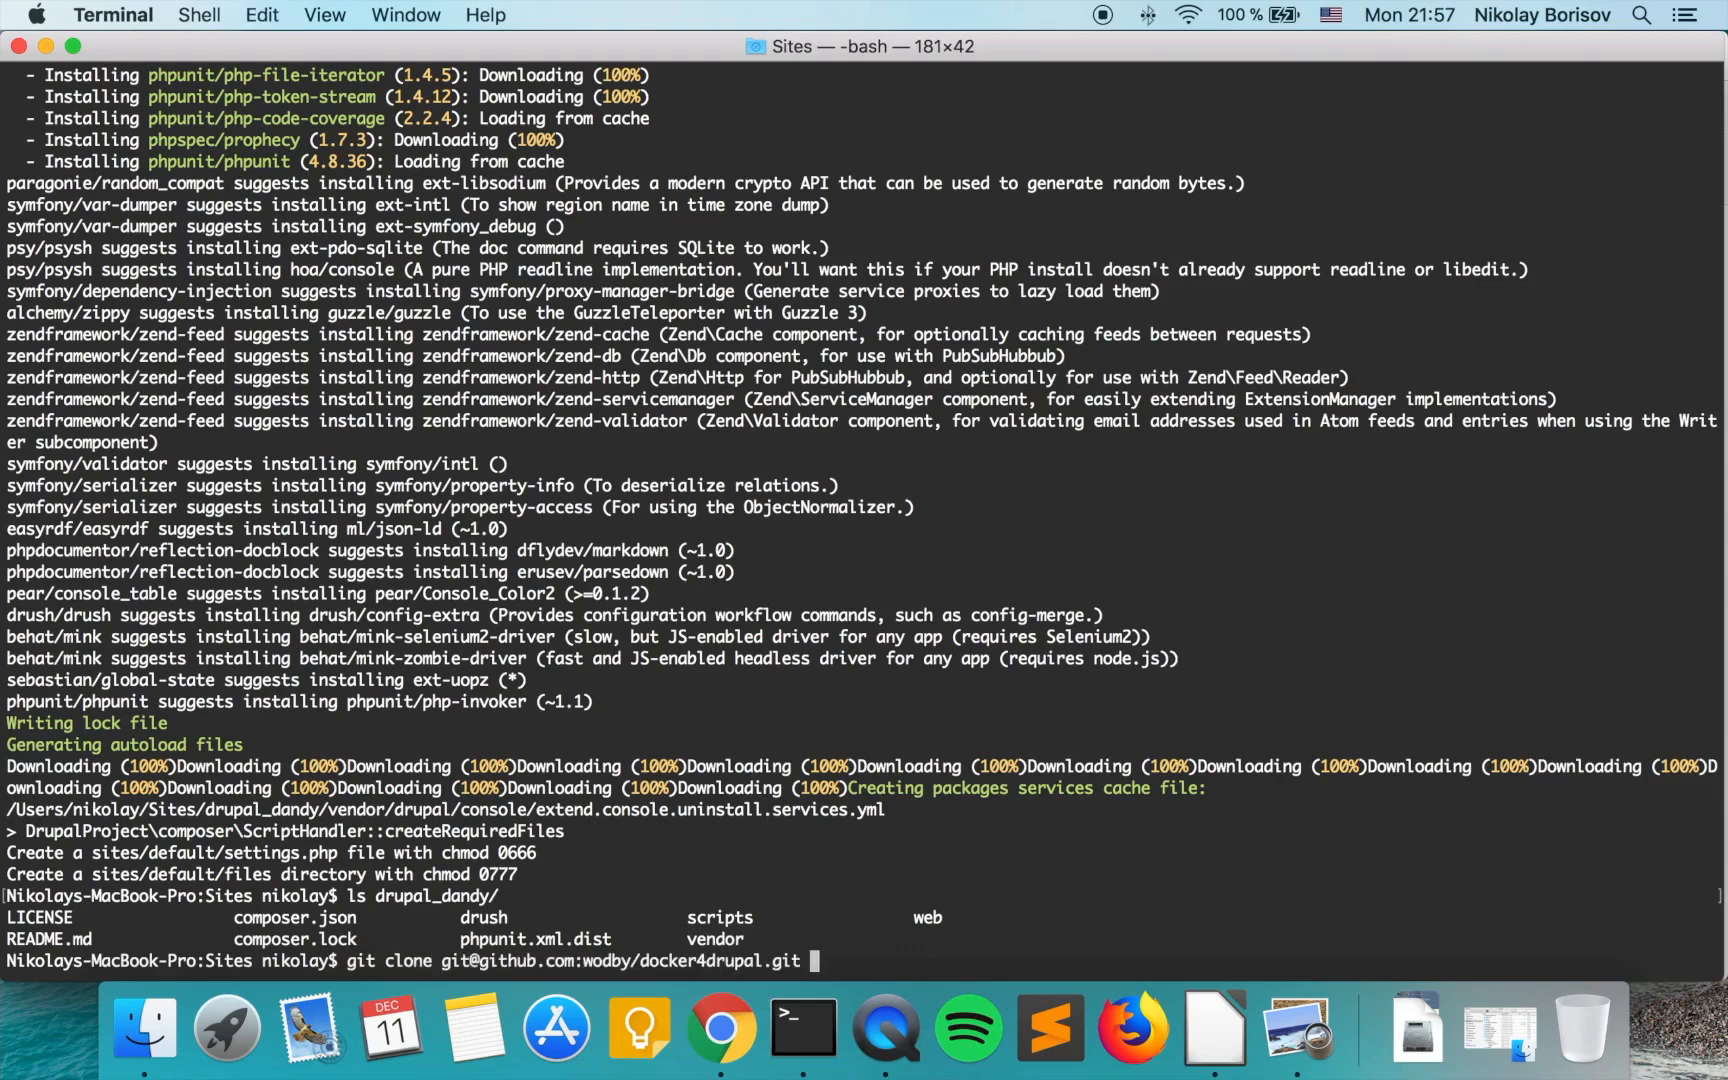
{"action": "type", "text": "drupal_co"}
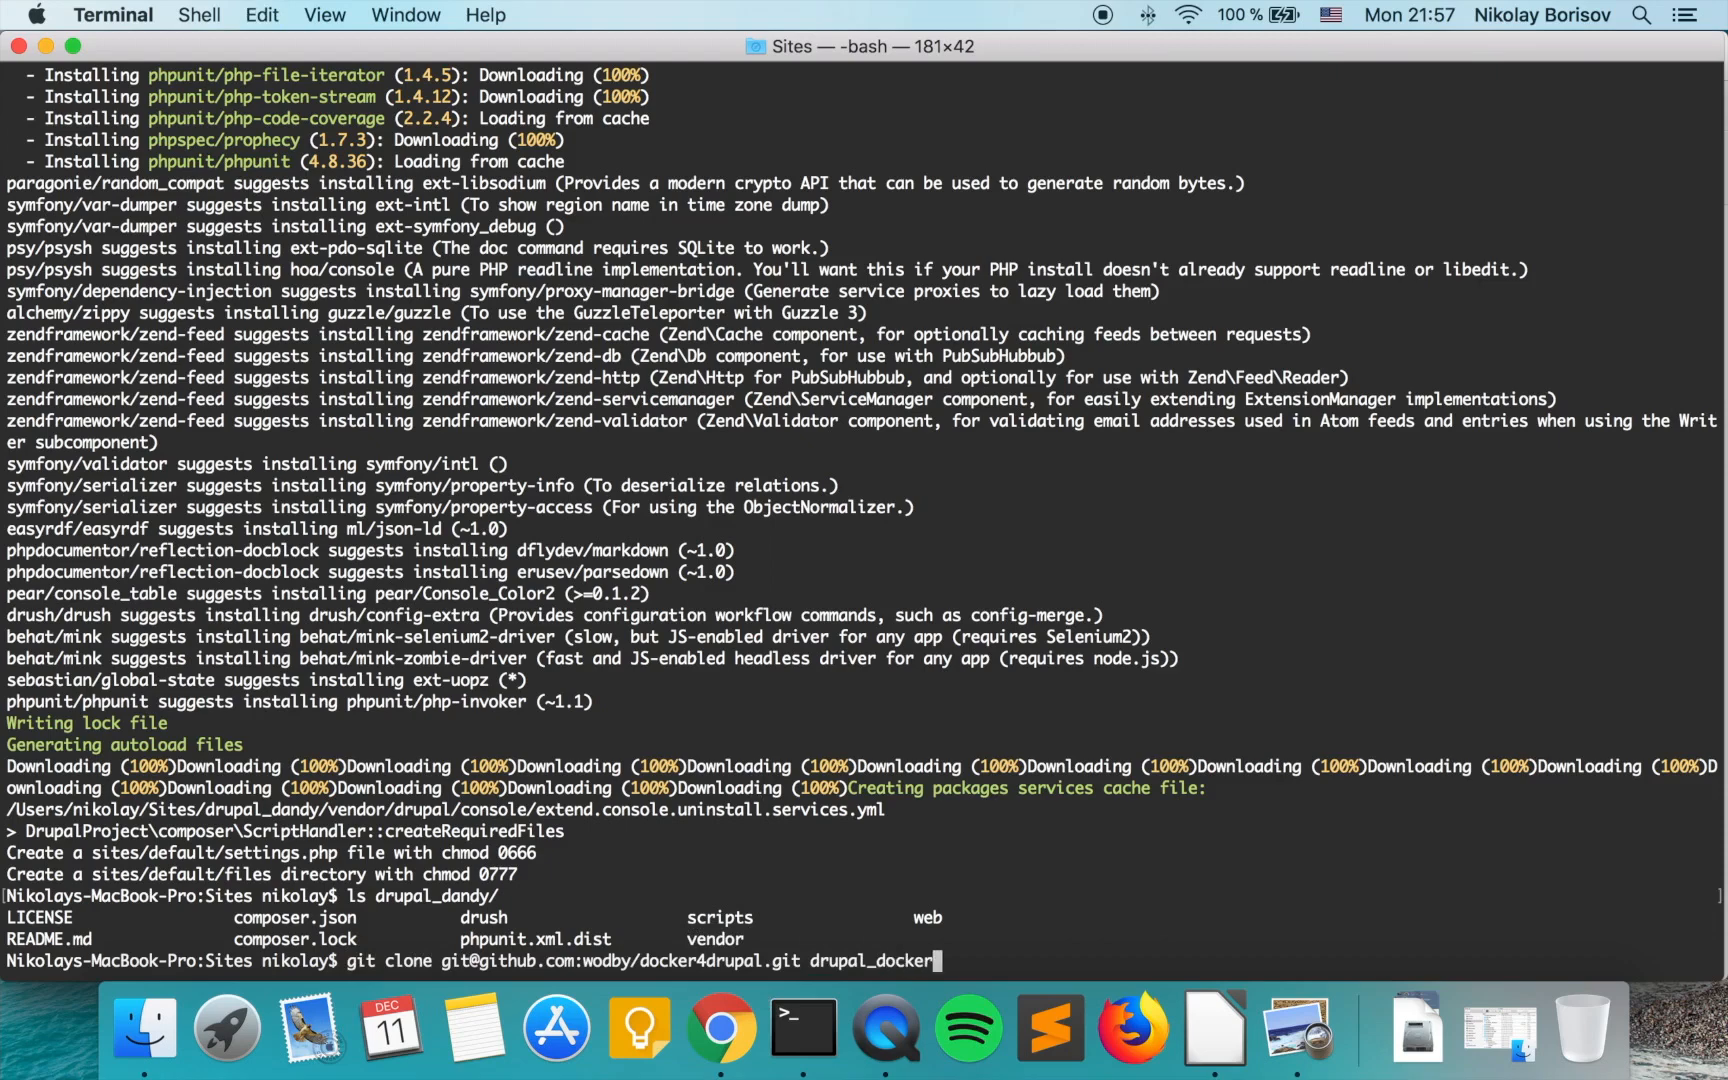
{"action": "key", "text": "Return"}
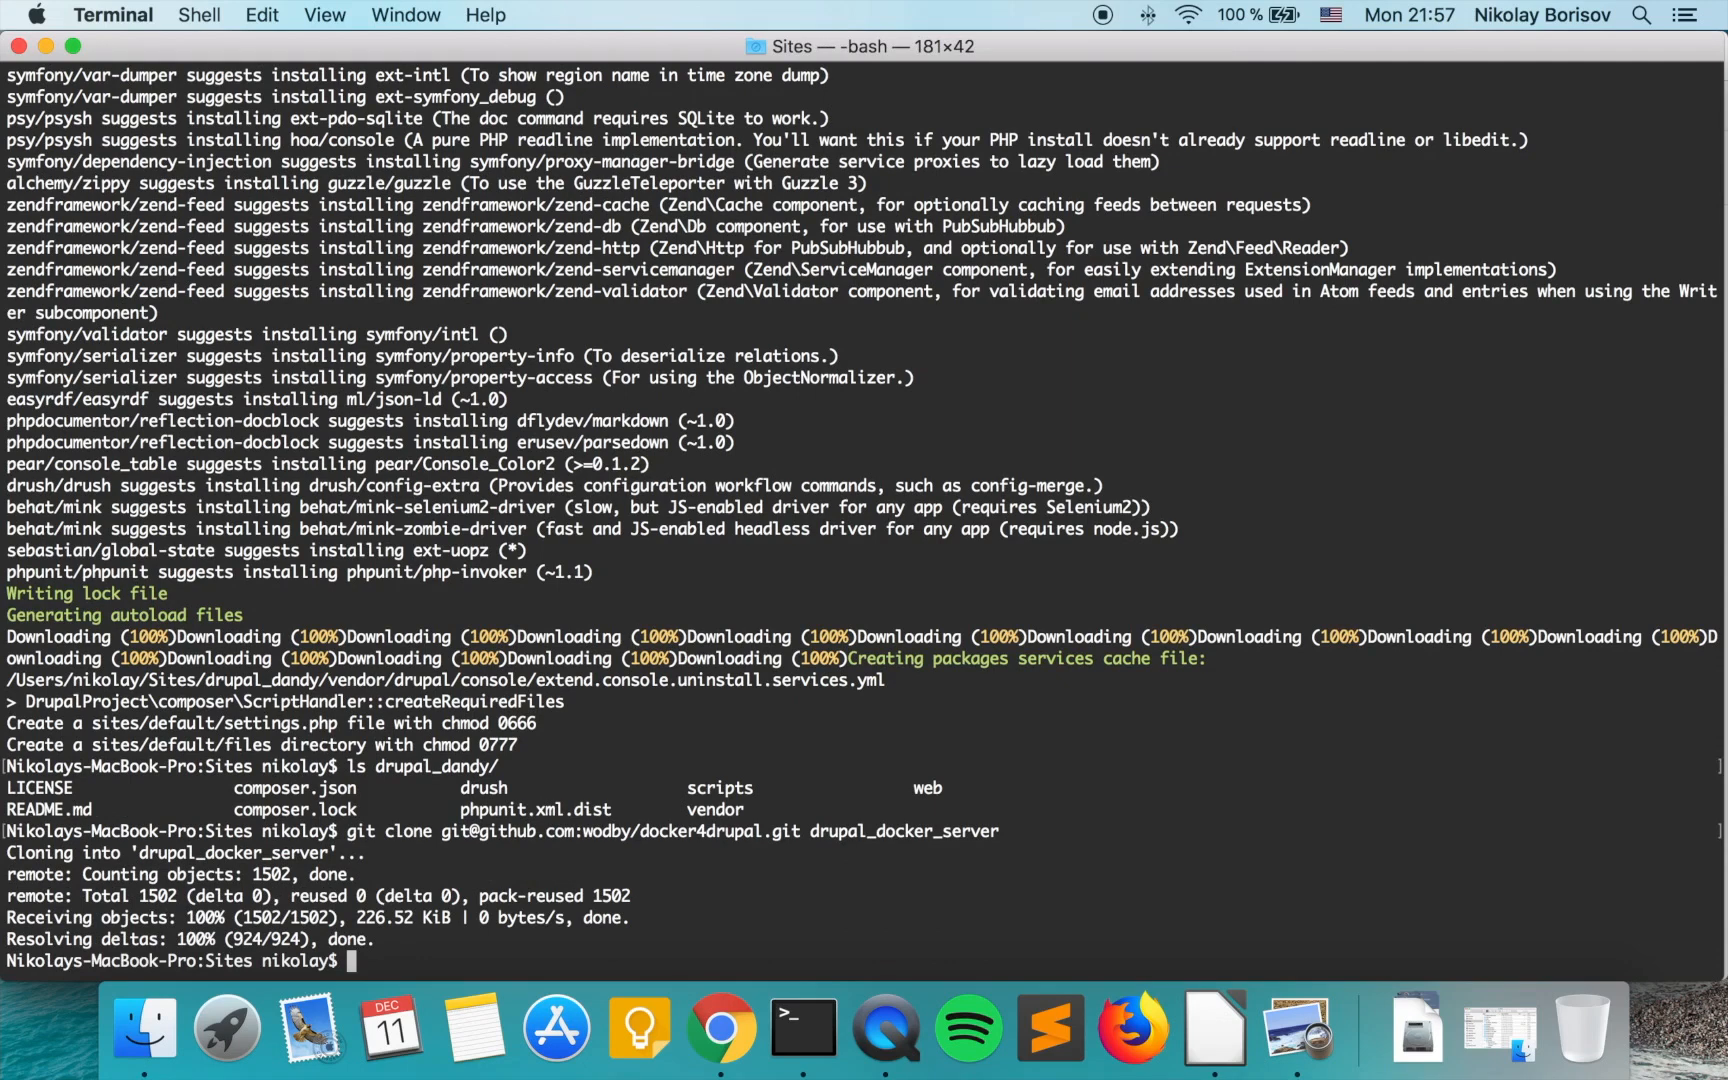
Step: Delete drupal_docker_server/.git with rm -R, answering y to the override prompts
{"action": "type", "text": "r,"}
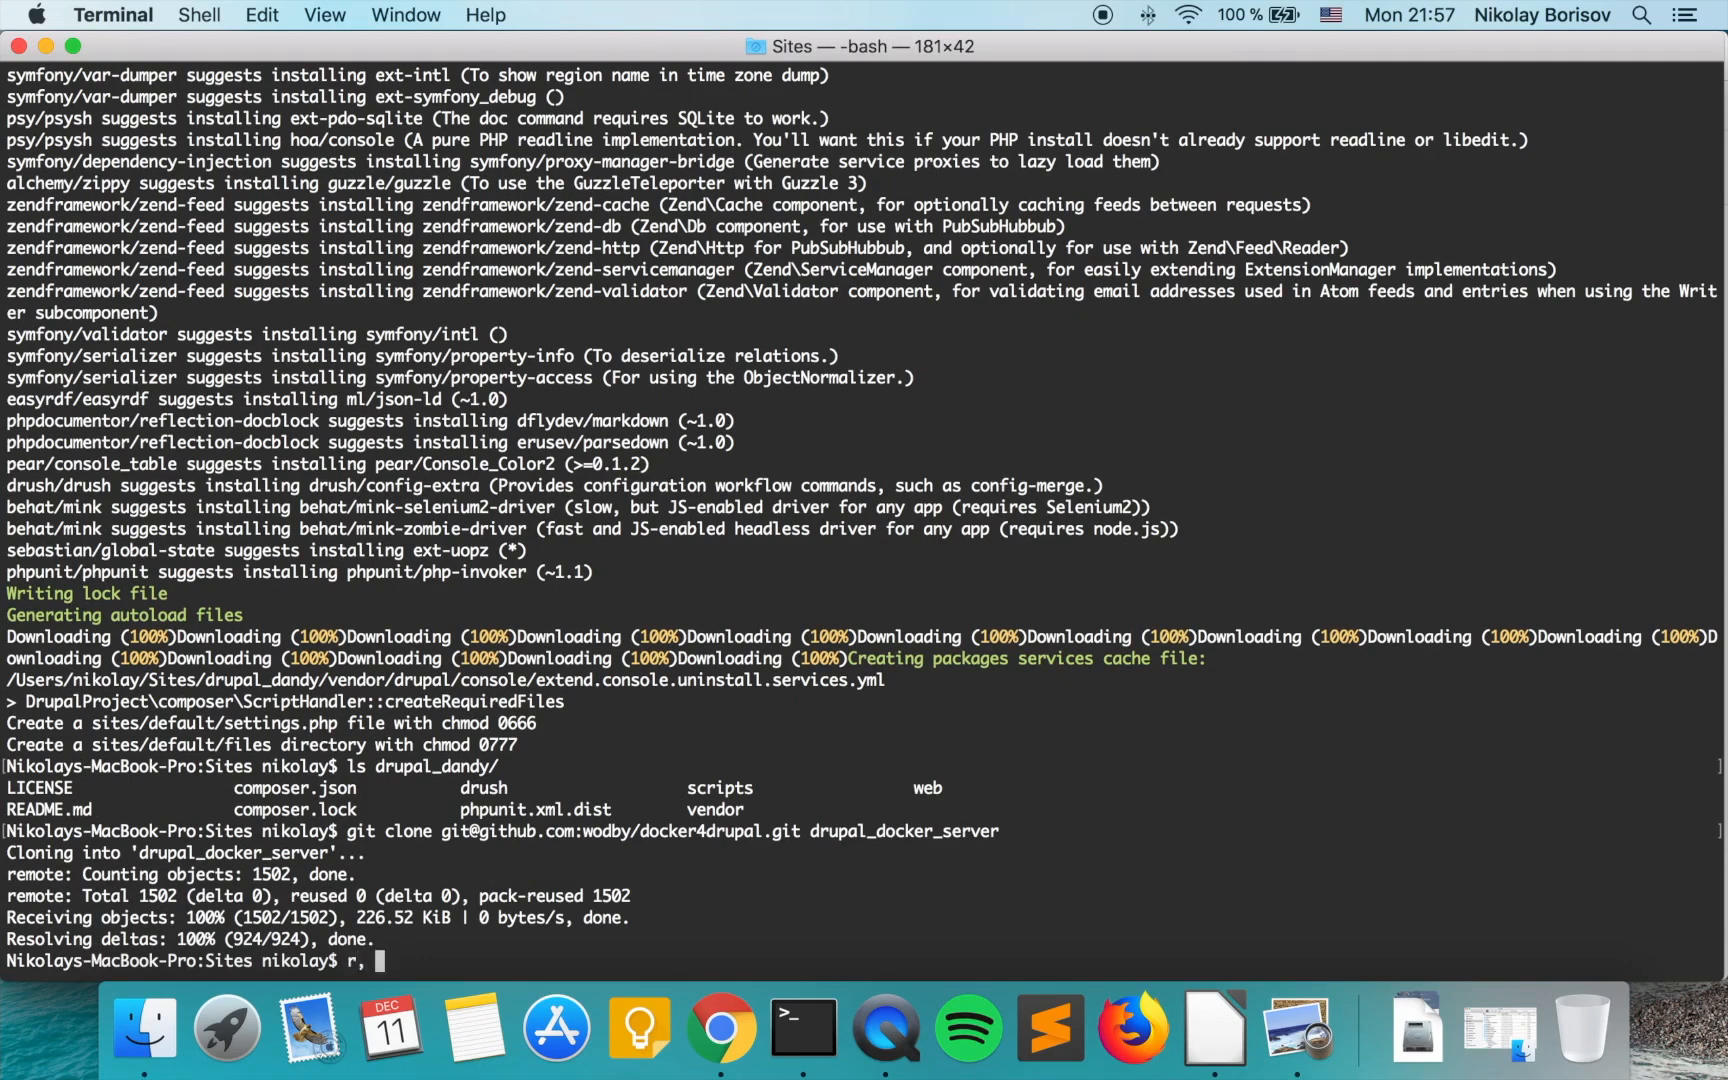
{"action": "type", "text": "rm ."}
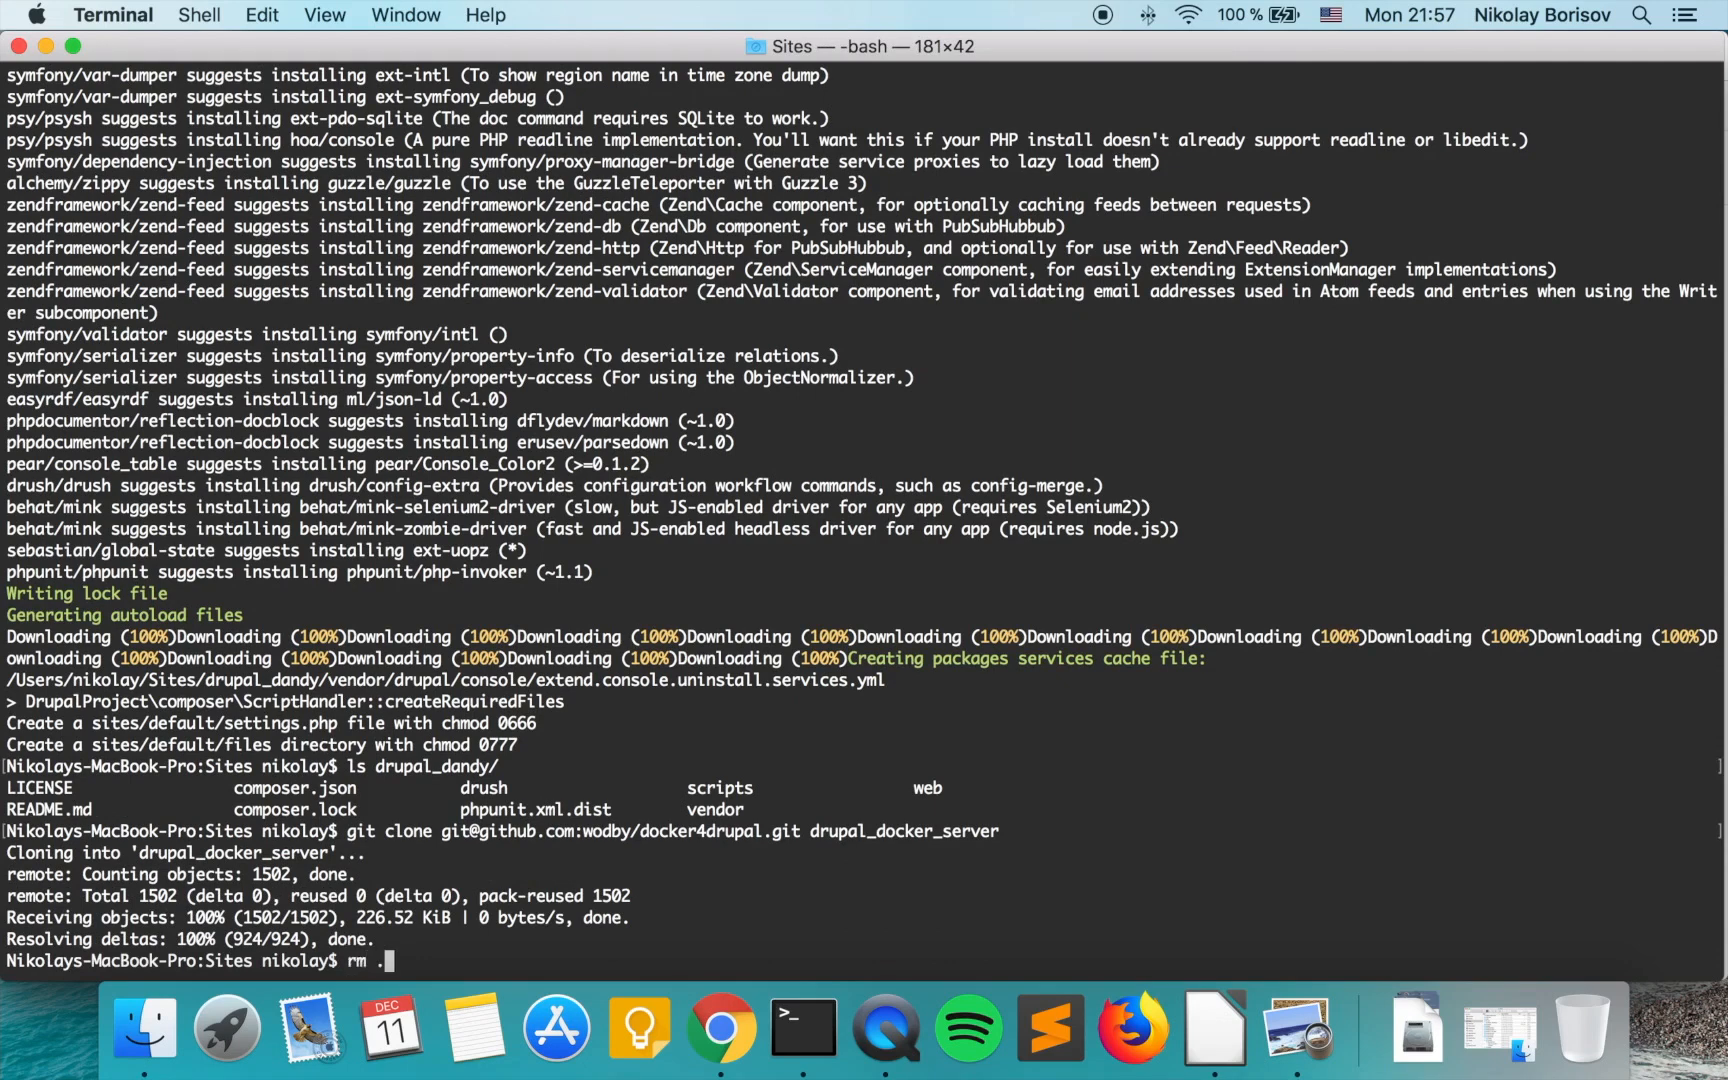
{"action": "type", "text": "do"}
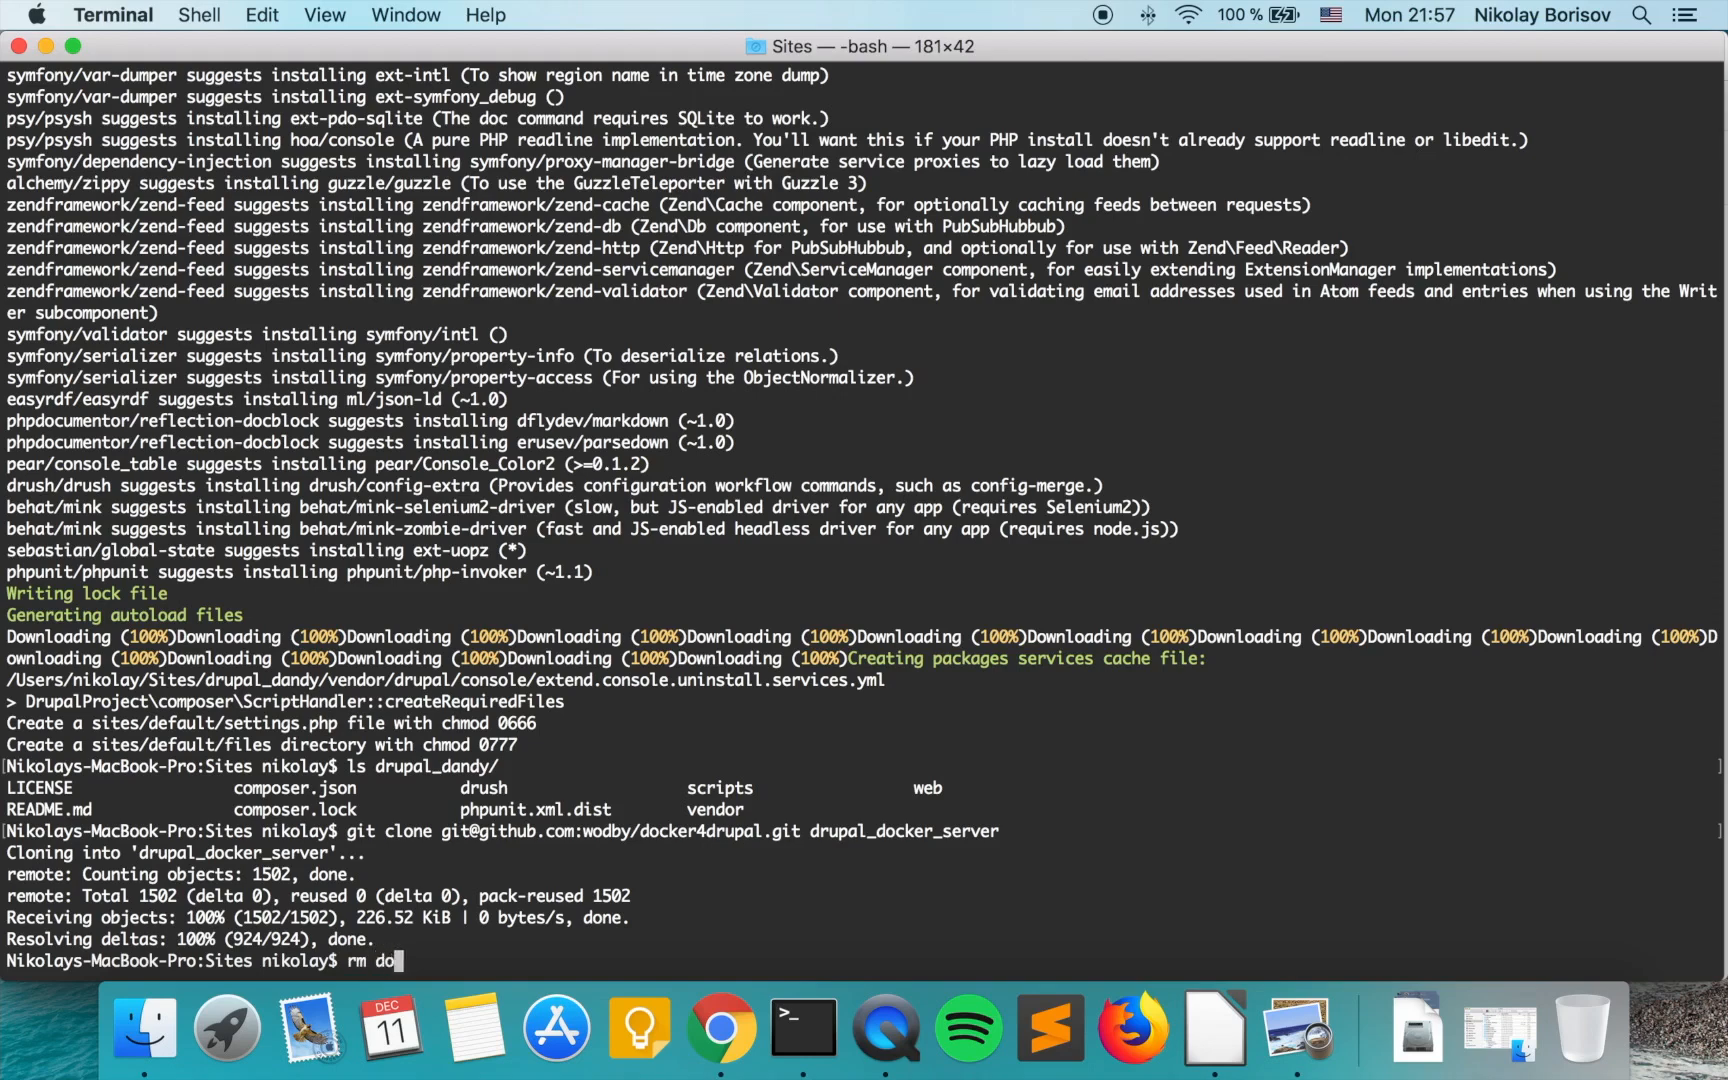
{"action": "type", "text": "rupal"}
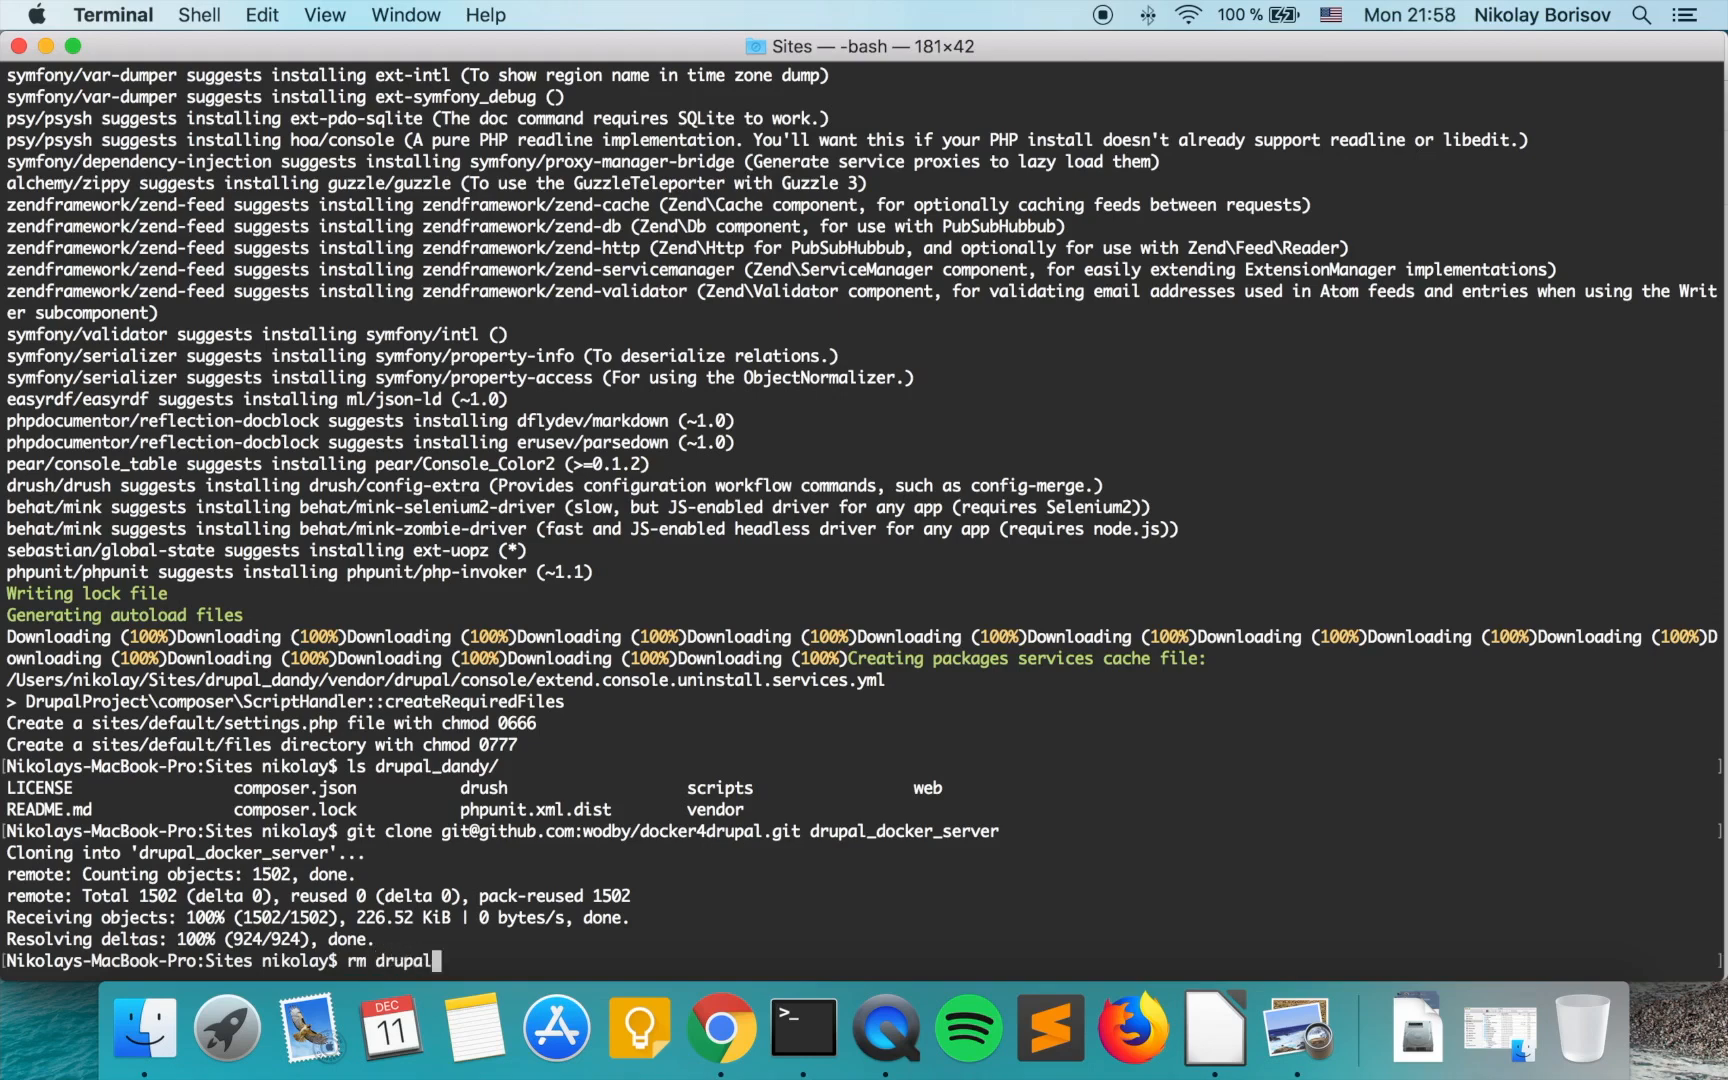
{"action": "type", "text": "_docker"}
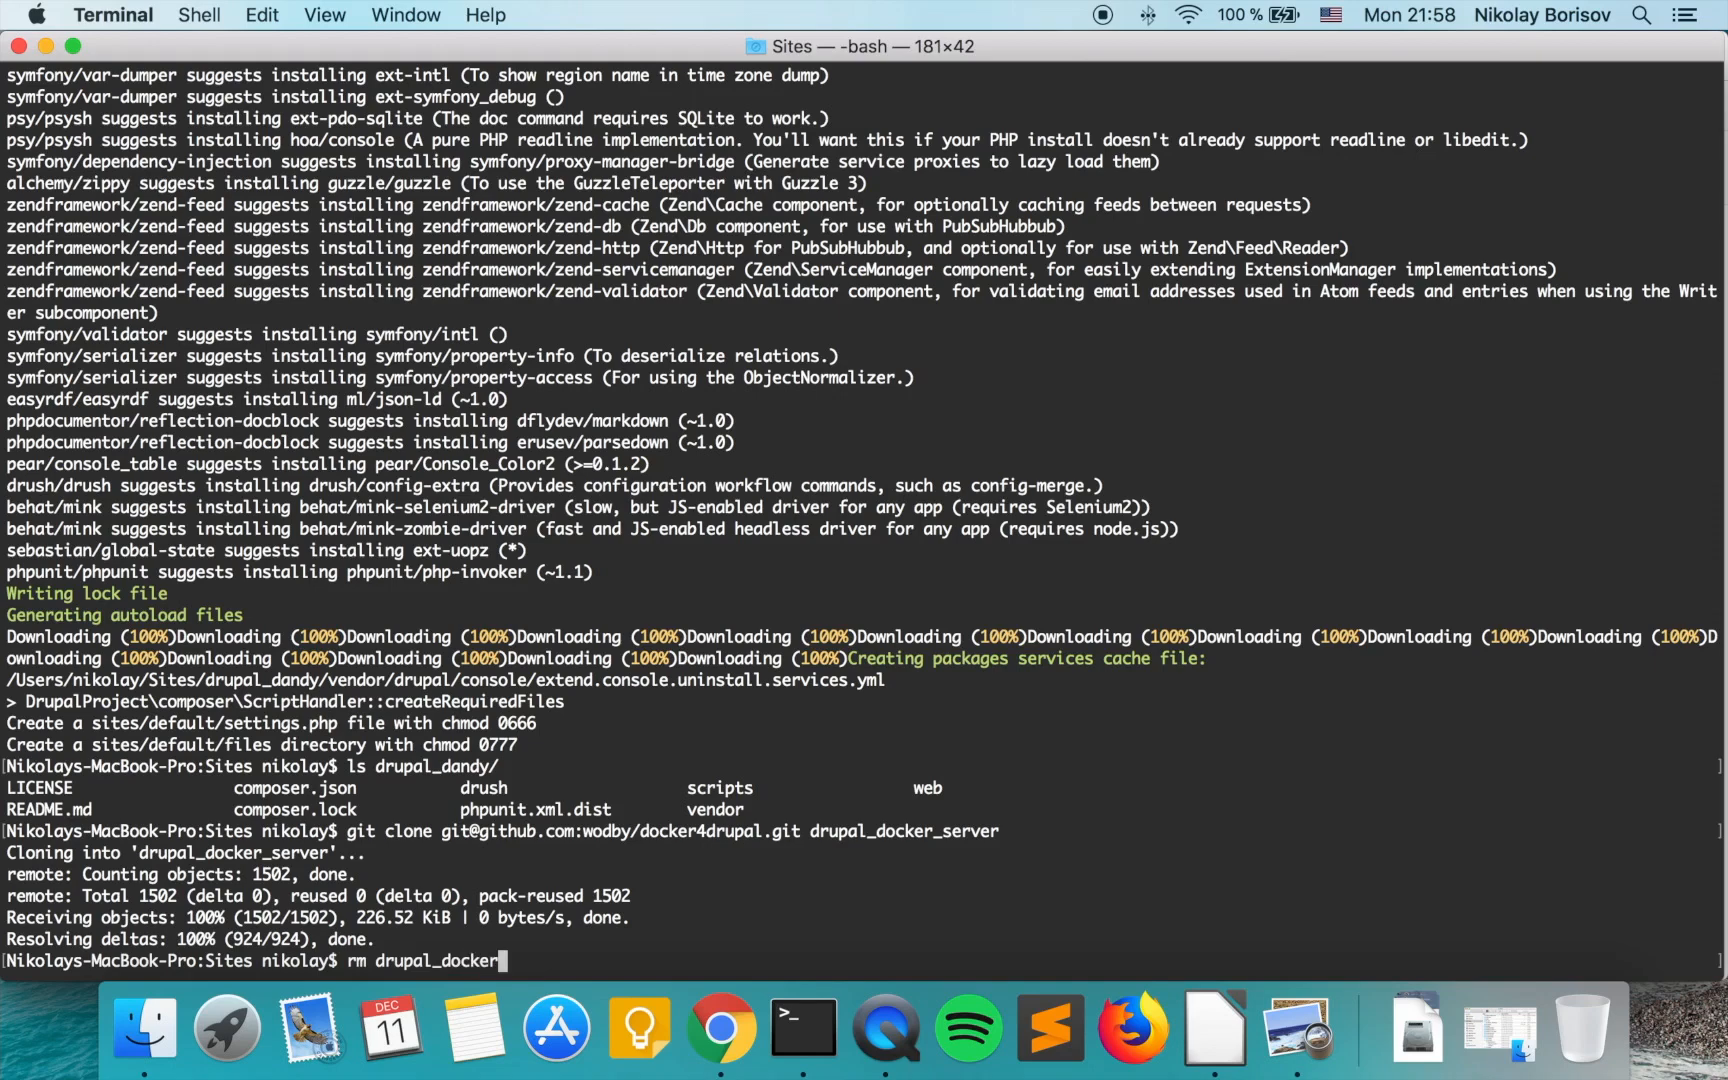
{"action": "type", "text": "server/"}
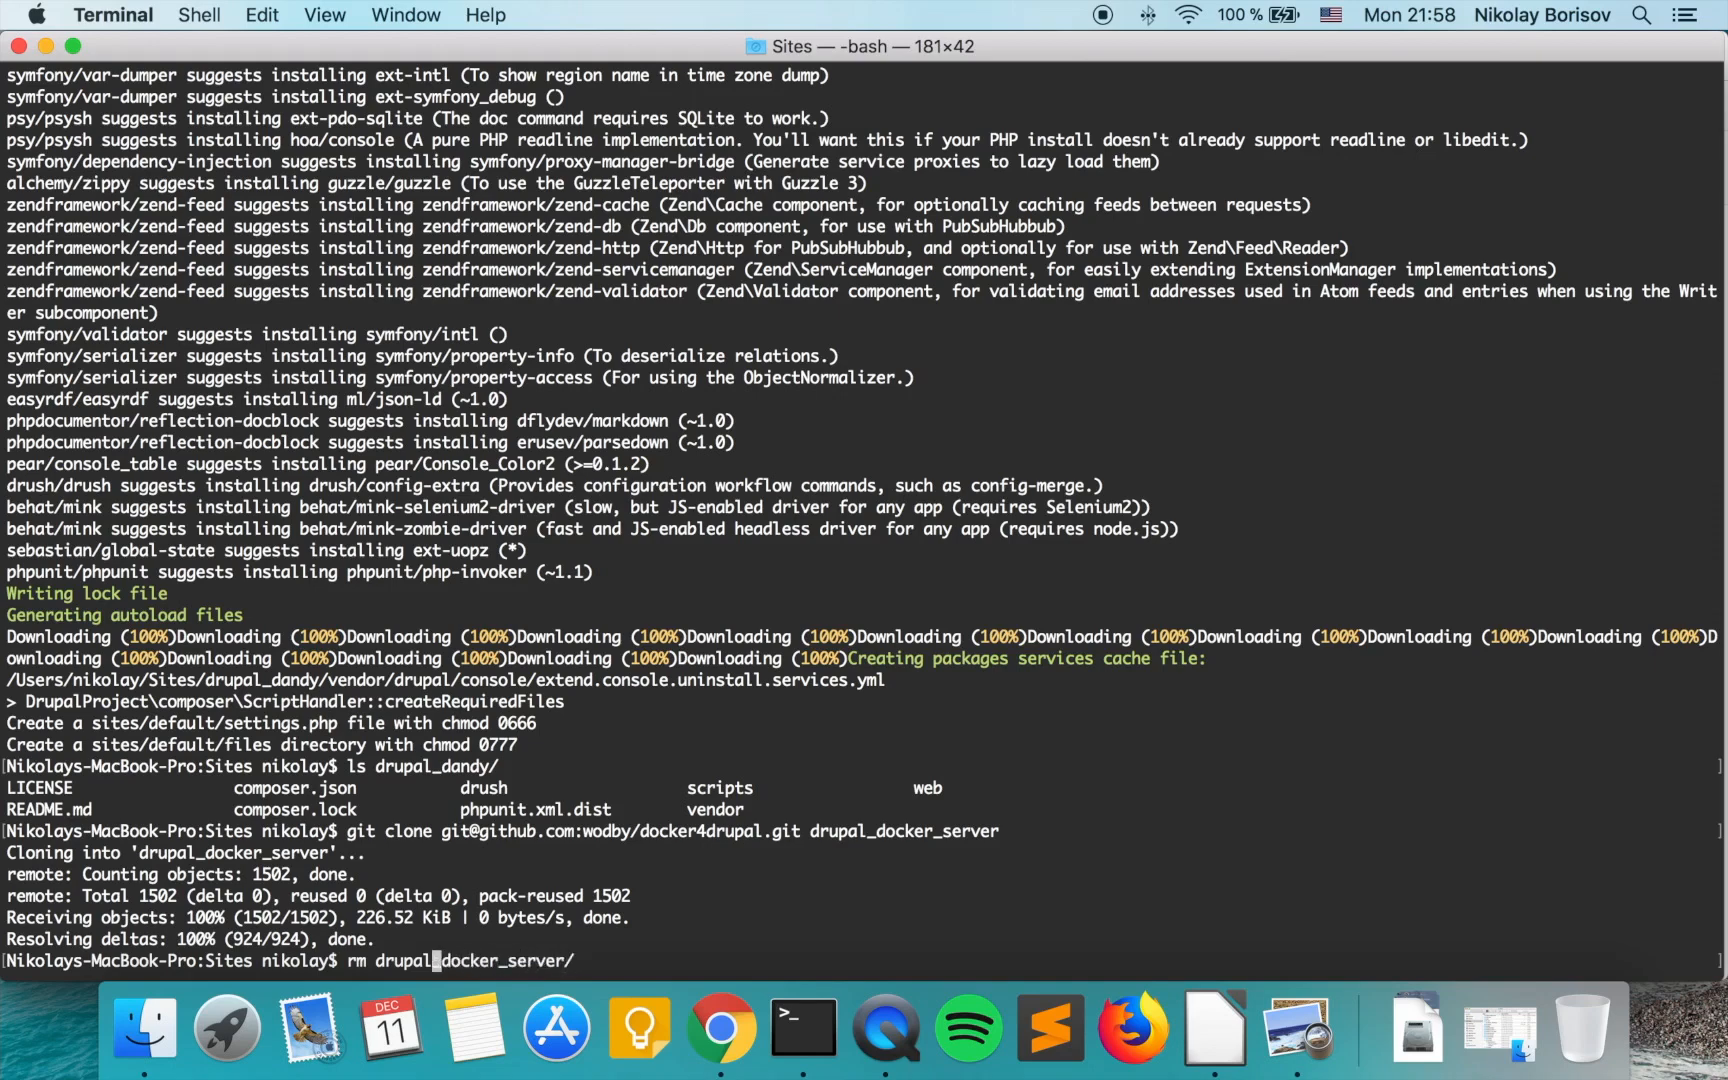
{"action": "type", "text": "-R"}
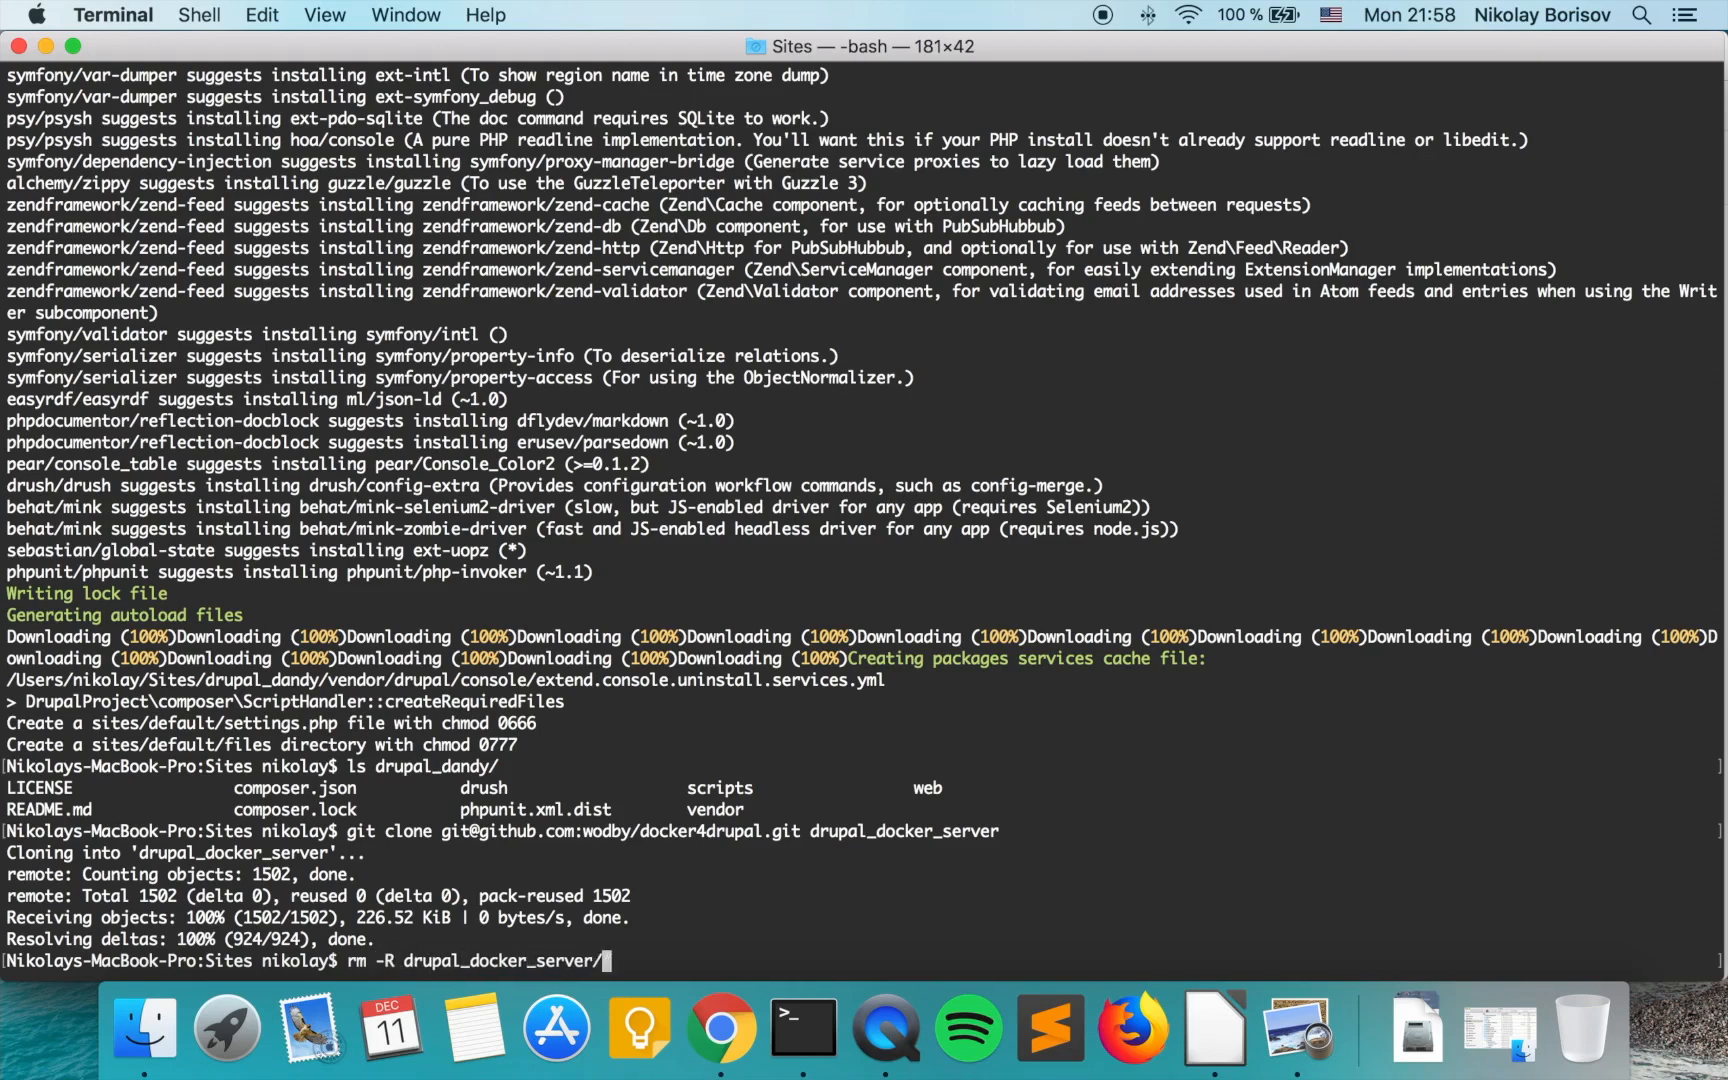
{"action": "type", "text": "."}
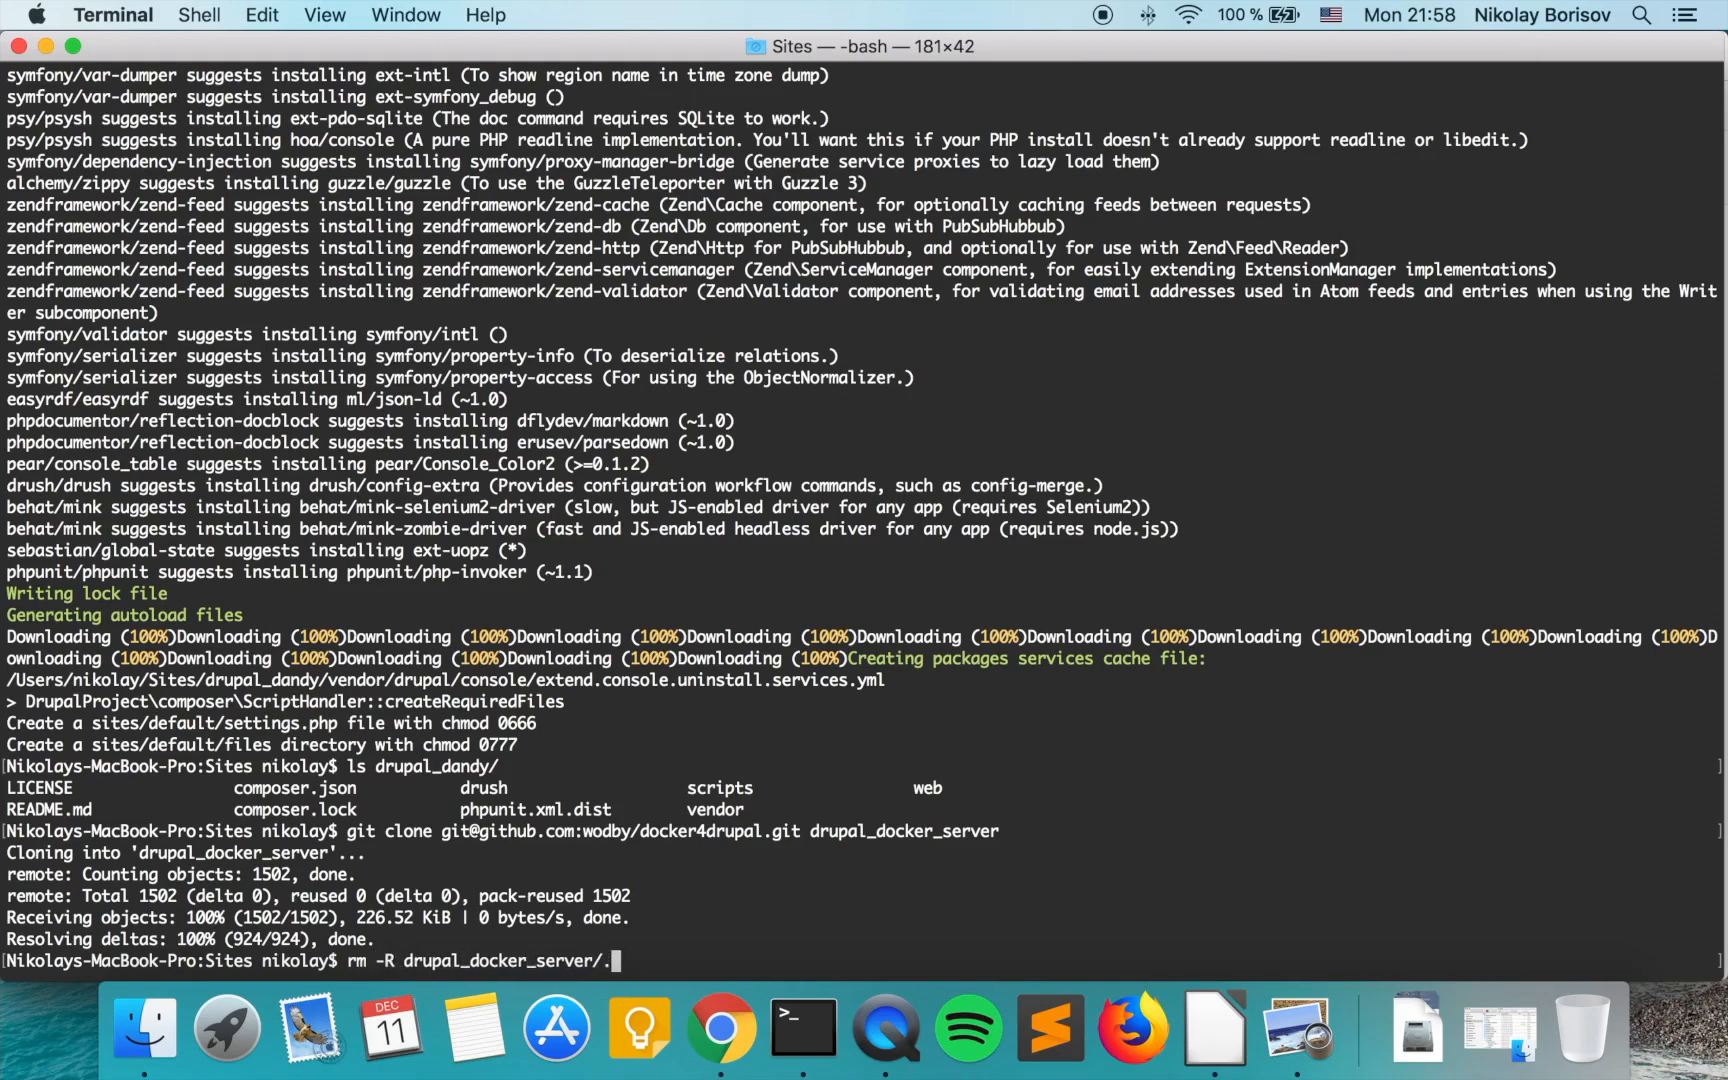
{"action": "key", "text": "Return"}
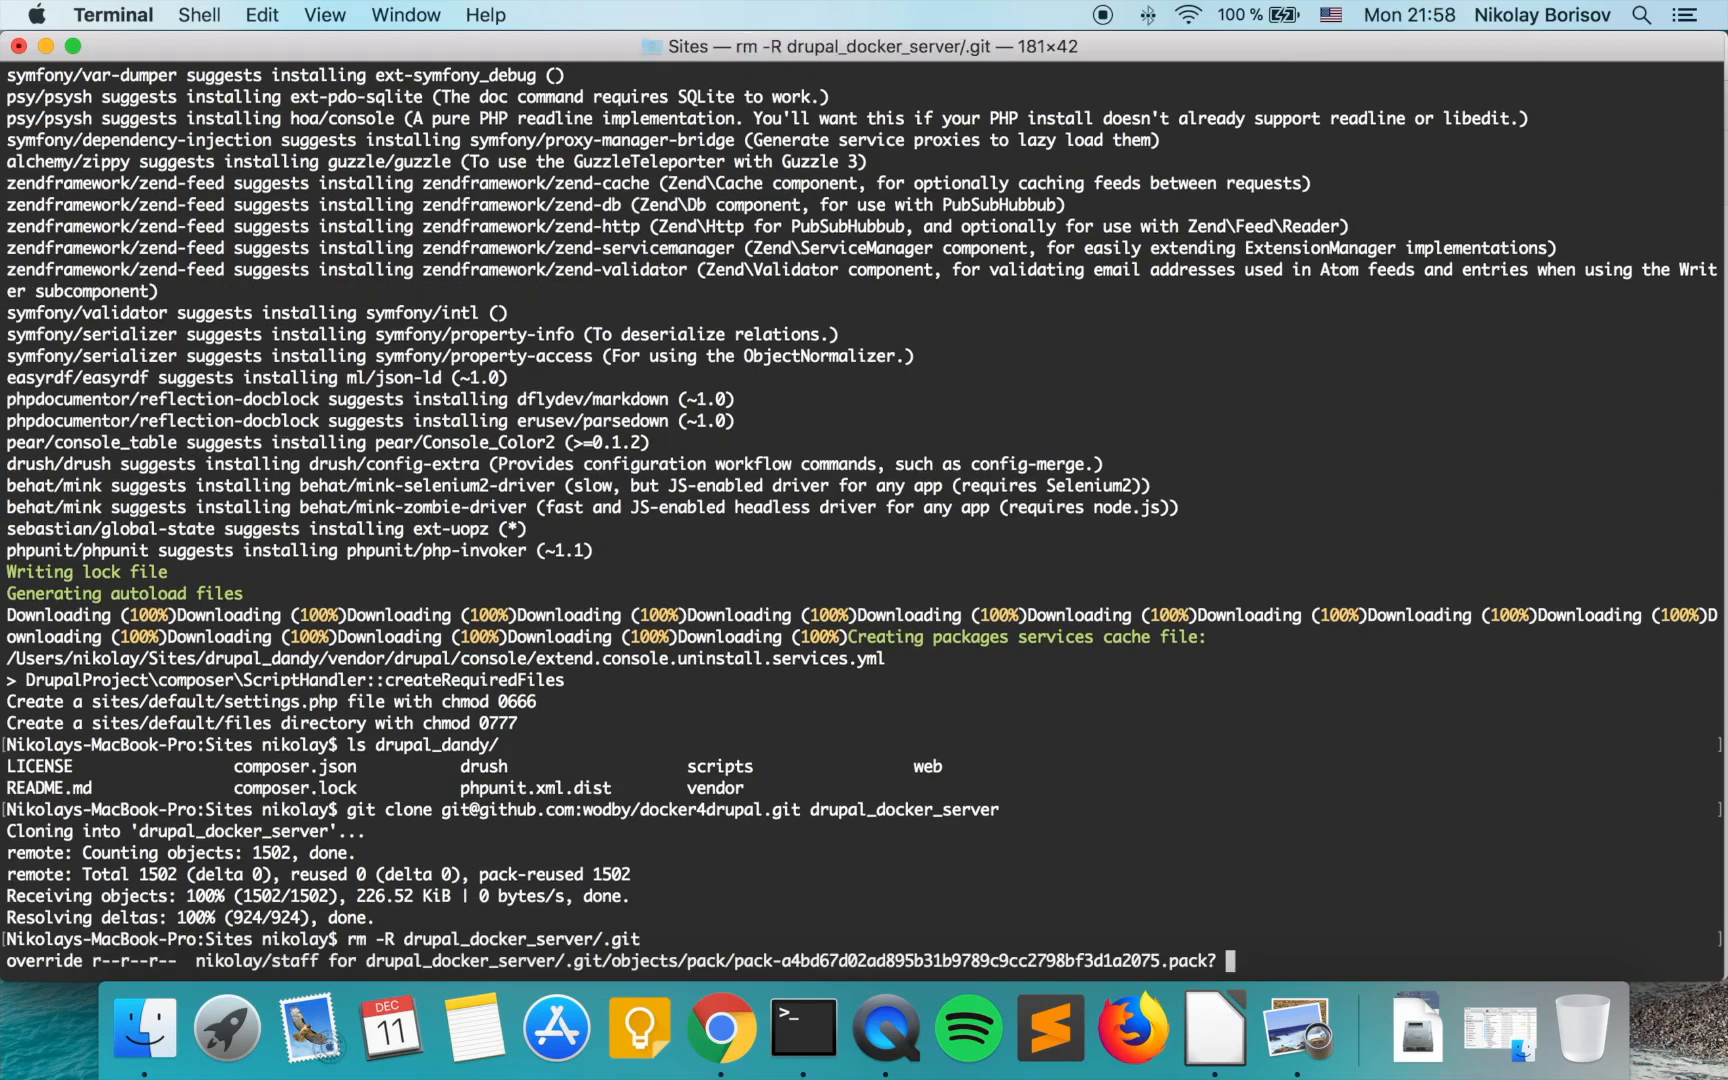
{"action": "type", "text": "y"}
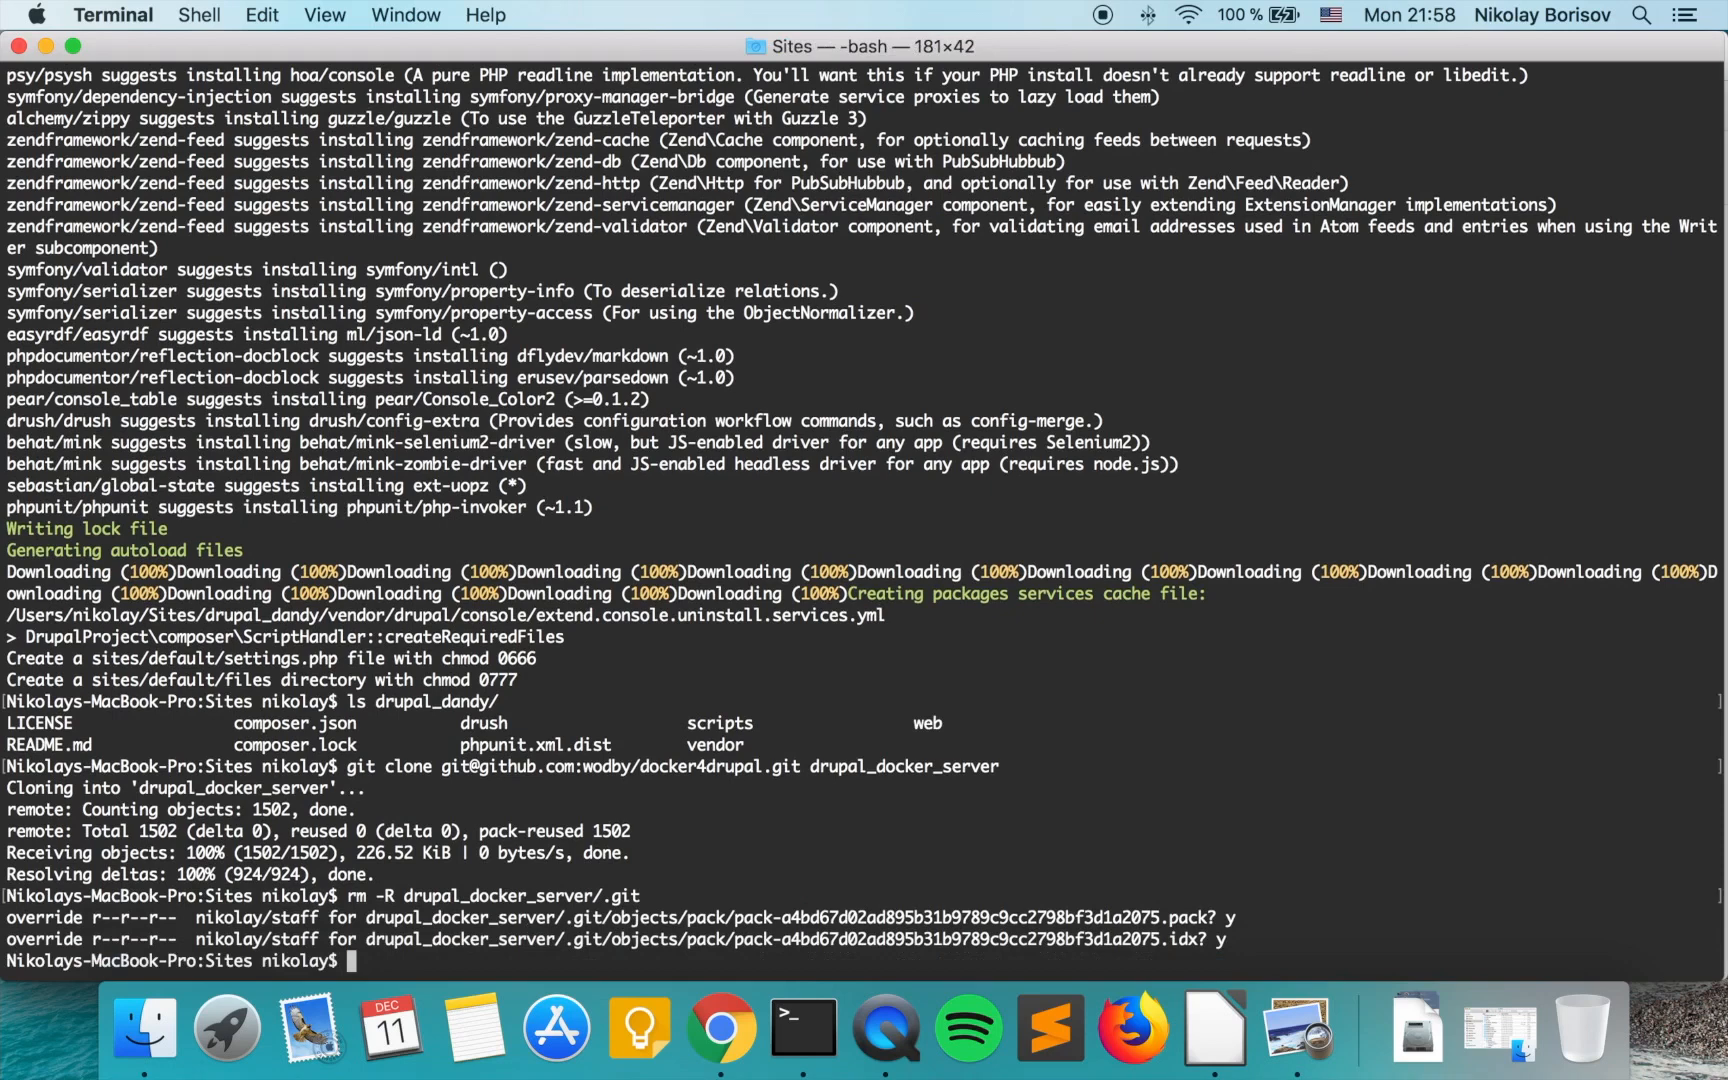
{"action": "type", "text": "cp"}
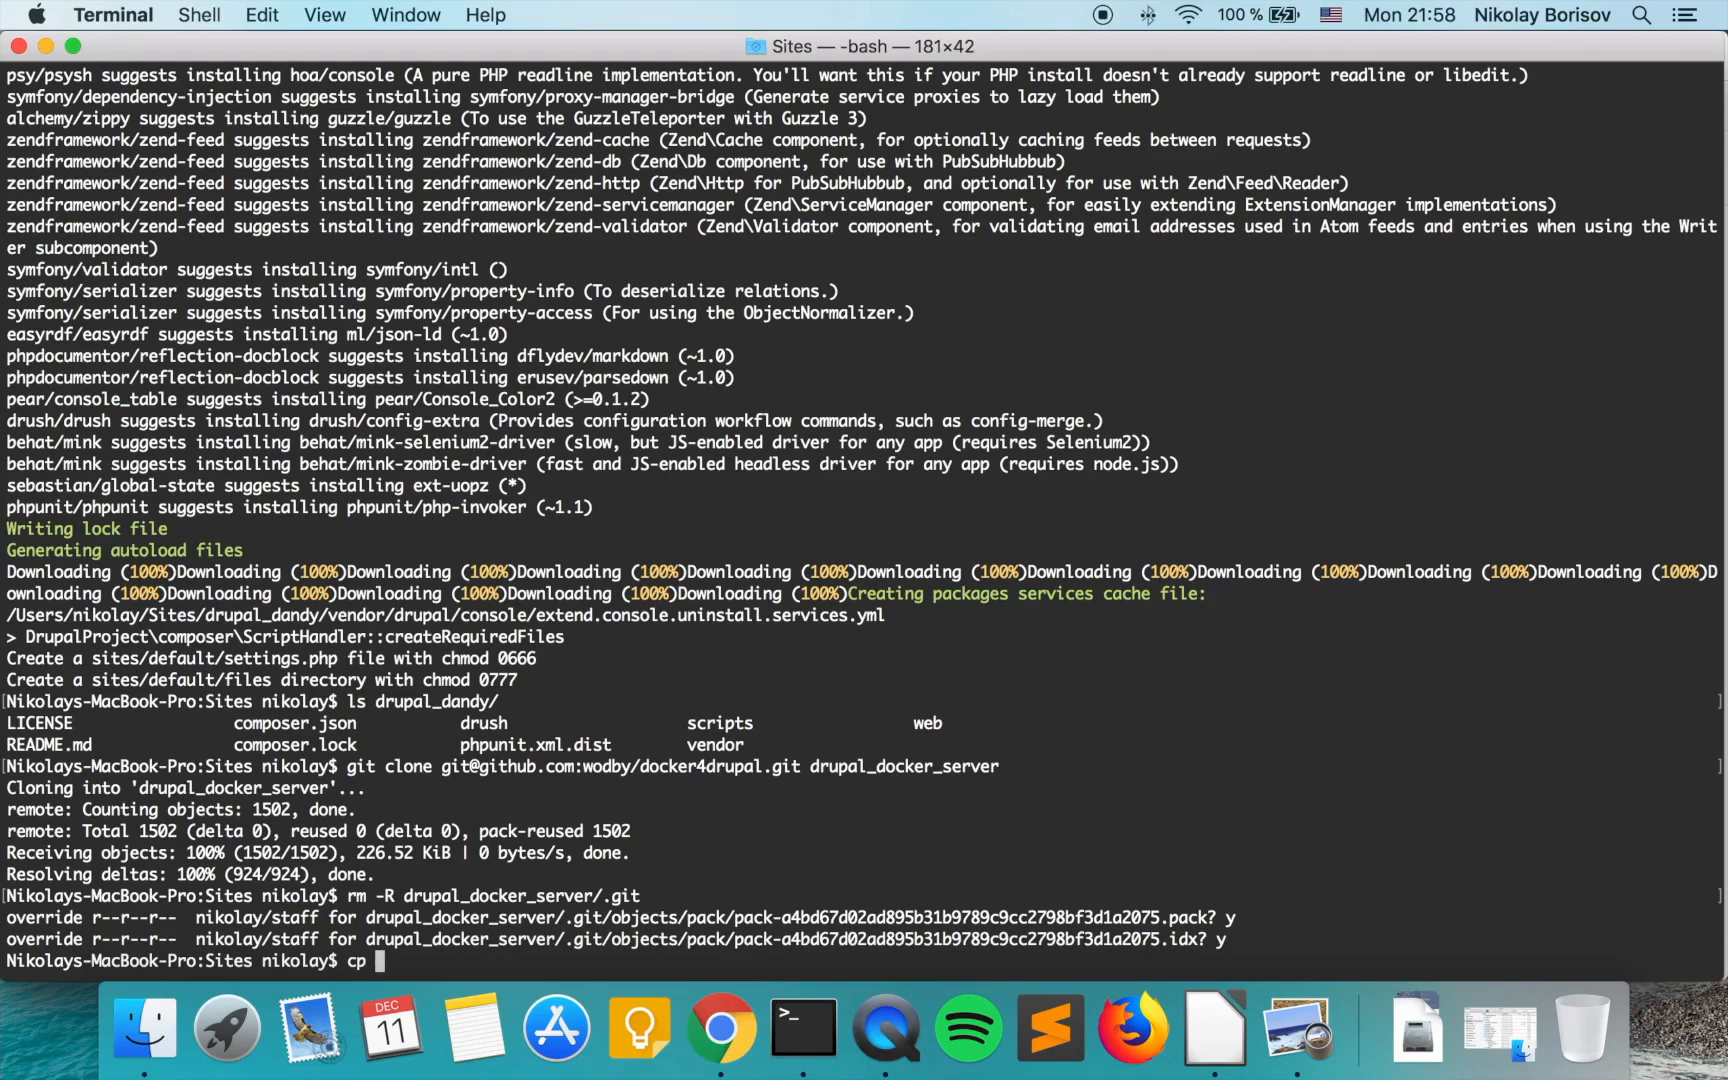
Step: Copy drupal_docker_server/ into drupal_dandy/ with cp -R, then list drupal_dandy
{"action": "type", "text": "drupal_"}
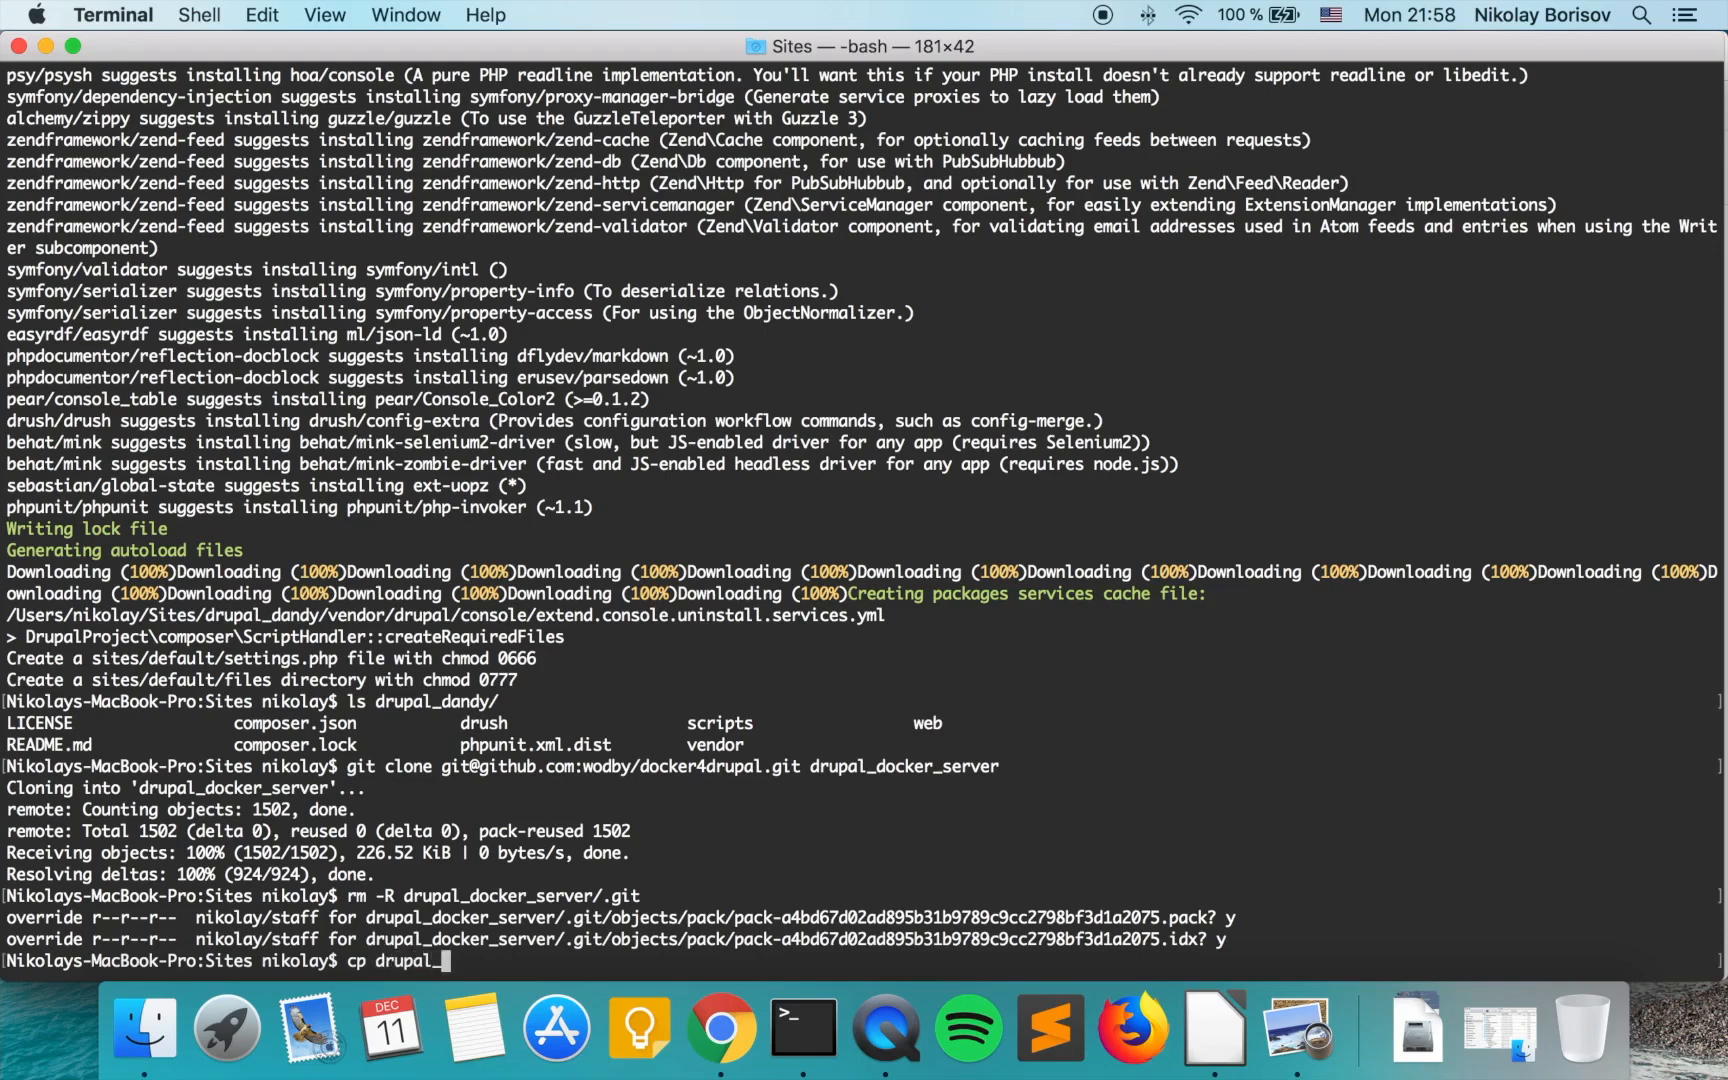
{"action": "type", "text": "docker"}
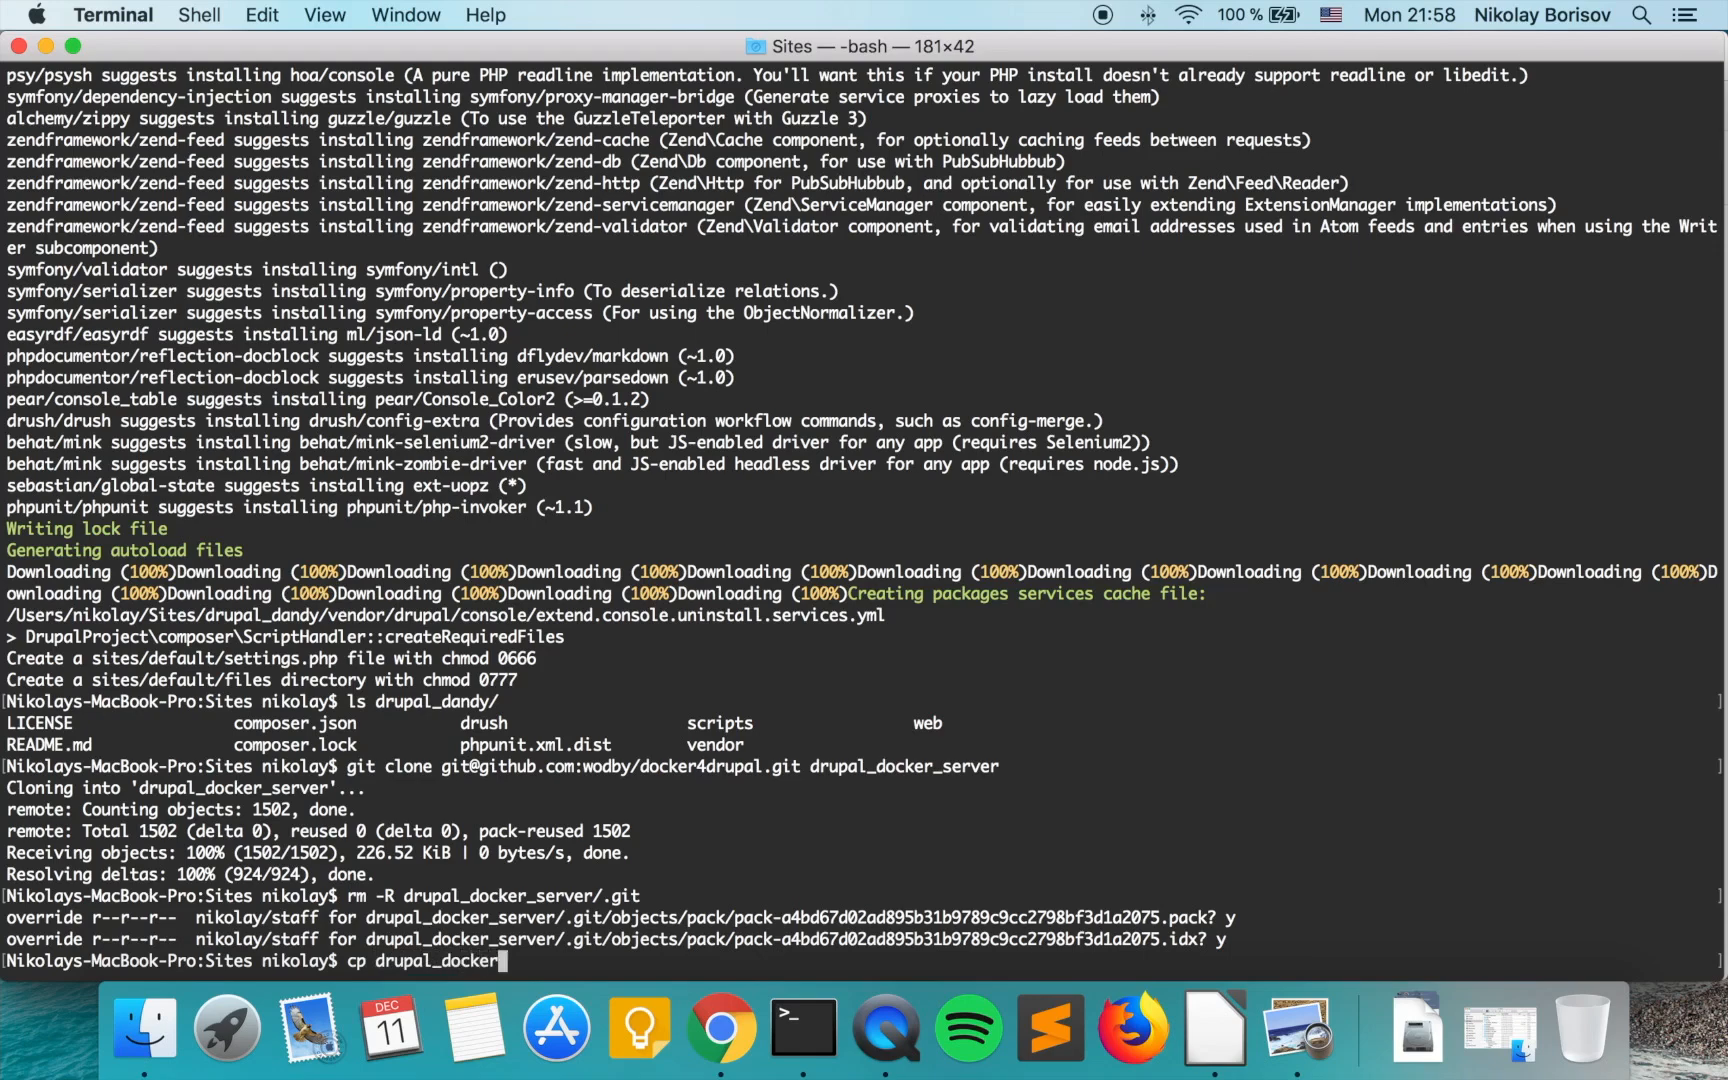
{"action": "type", "text": "server/"}
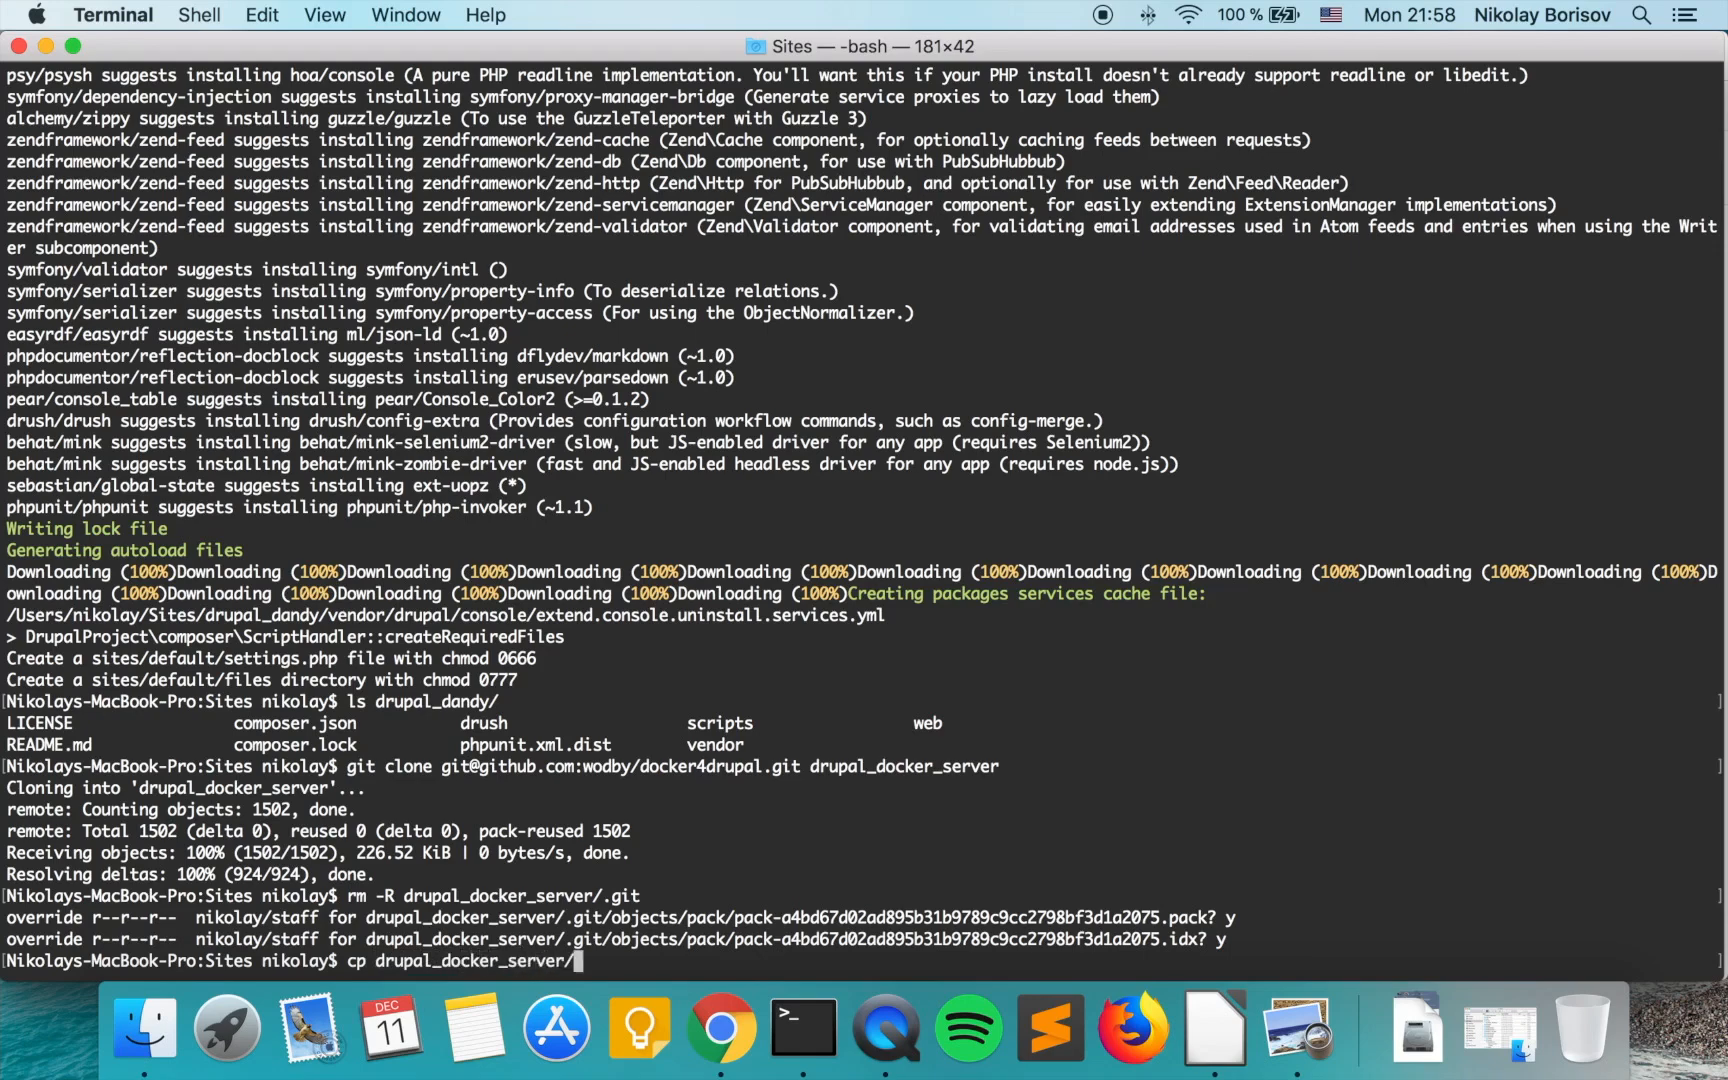
{"action": "type", "text": "drupal"}
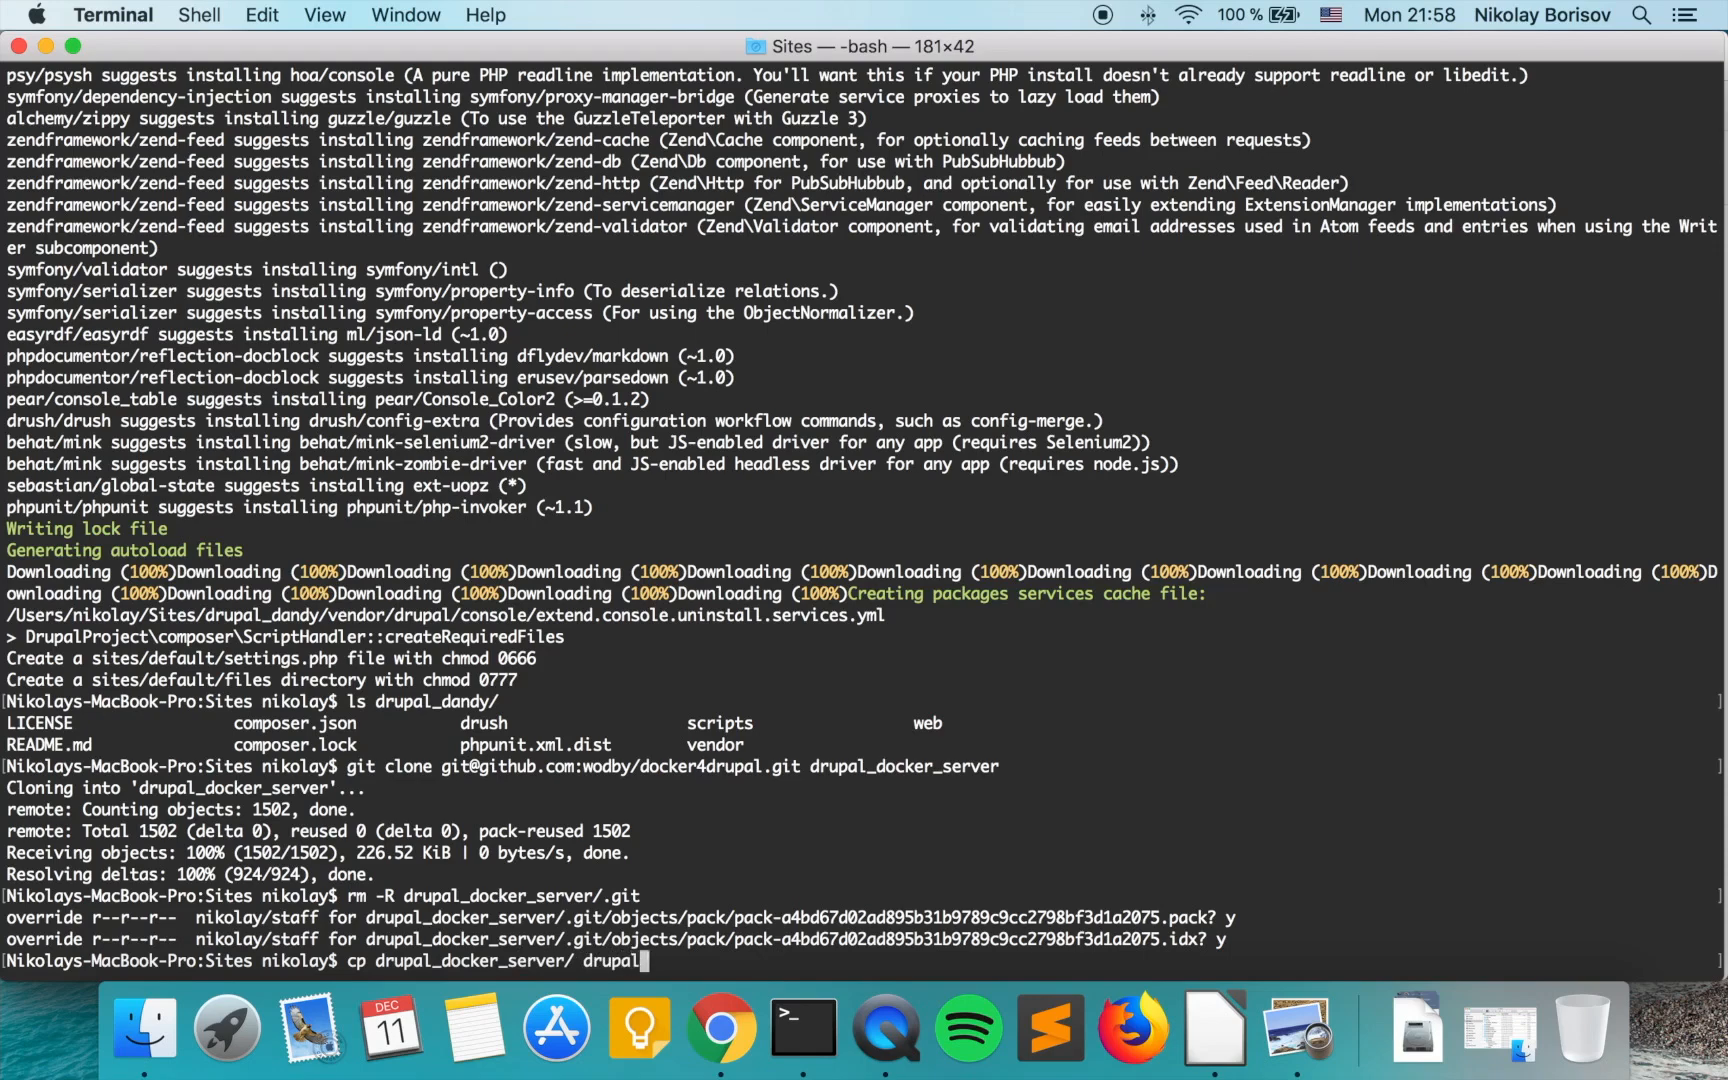
{"action": "type", "text": "dandy/"}
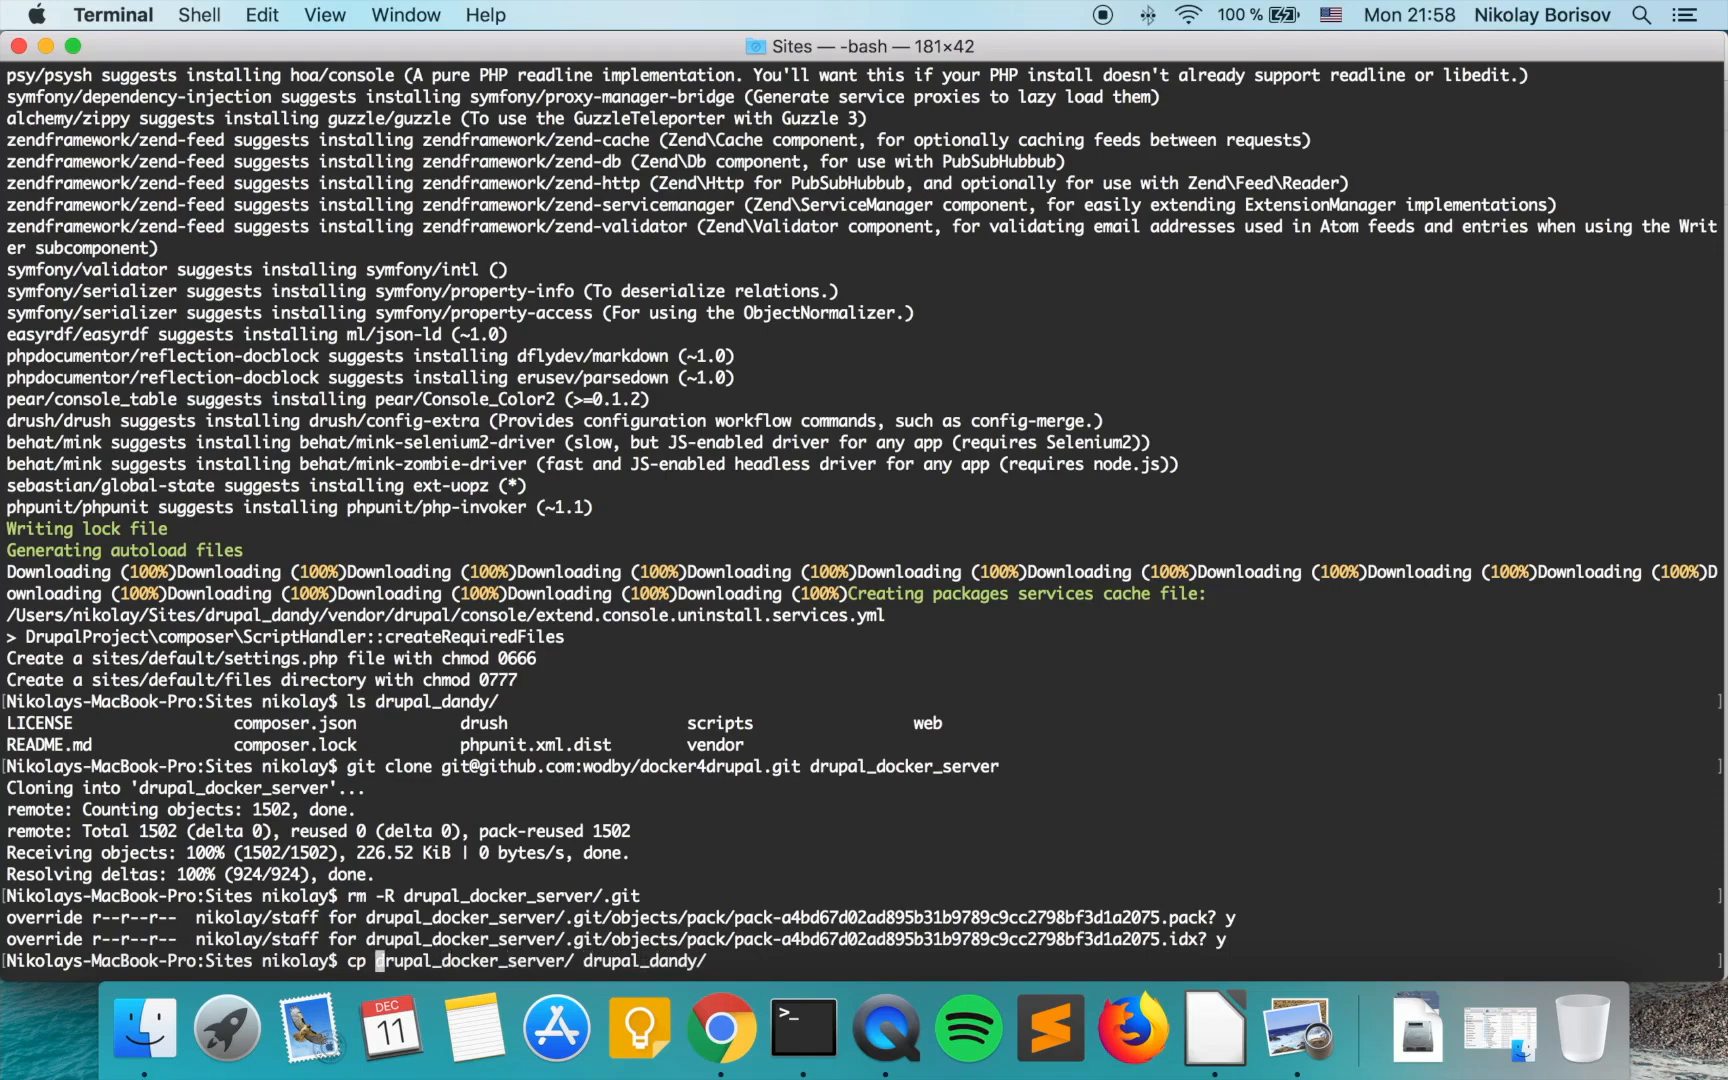
{"action": "type", "text": "-R"}
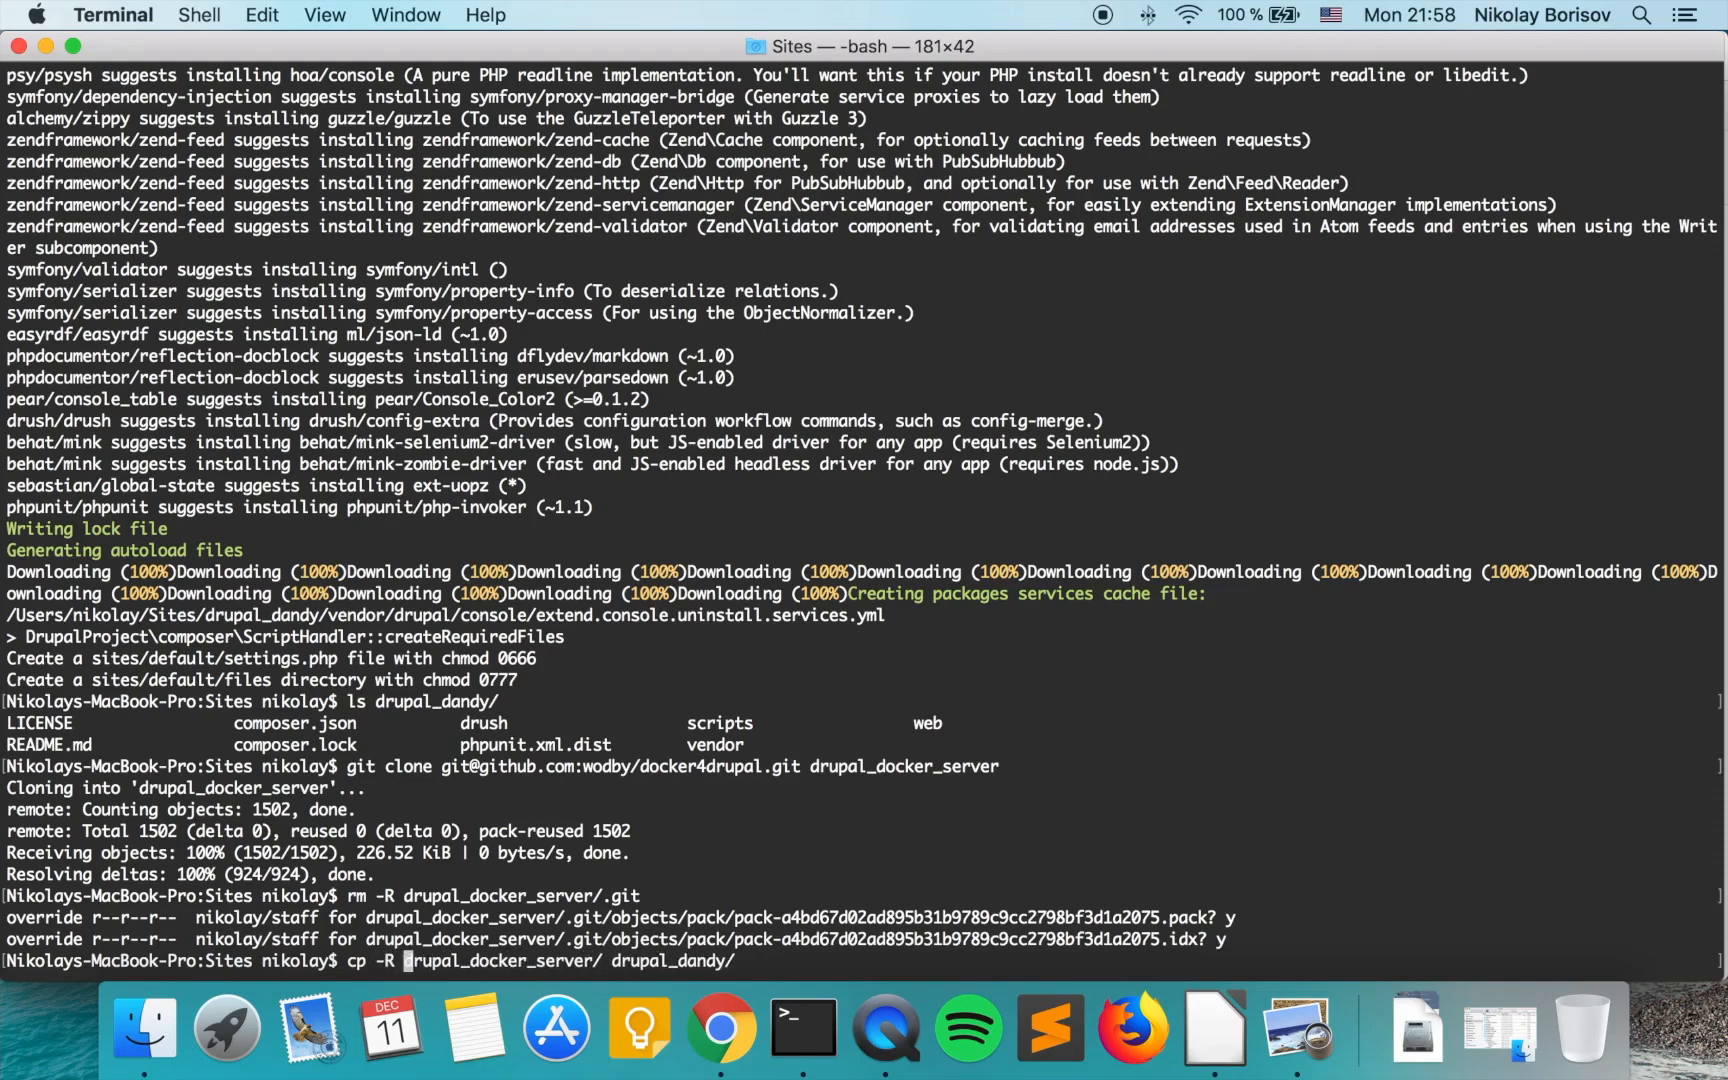
{"action": "key", "text": "Return"}
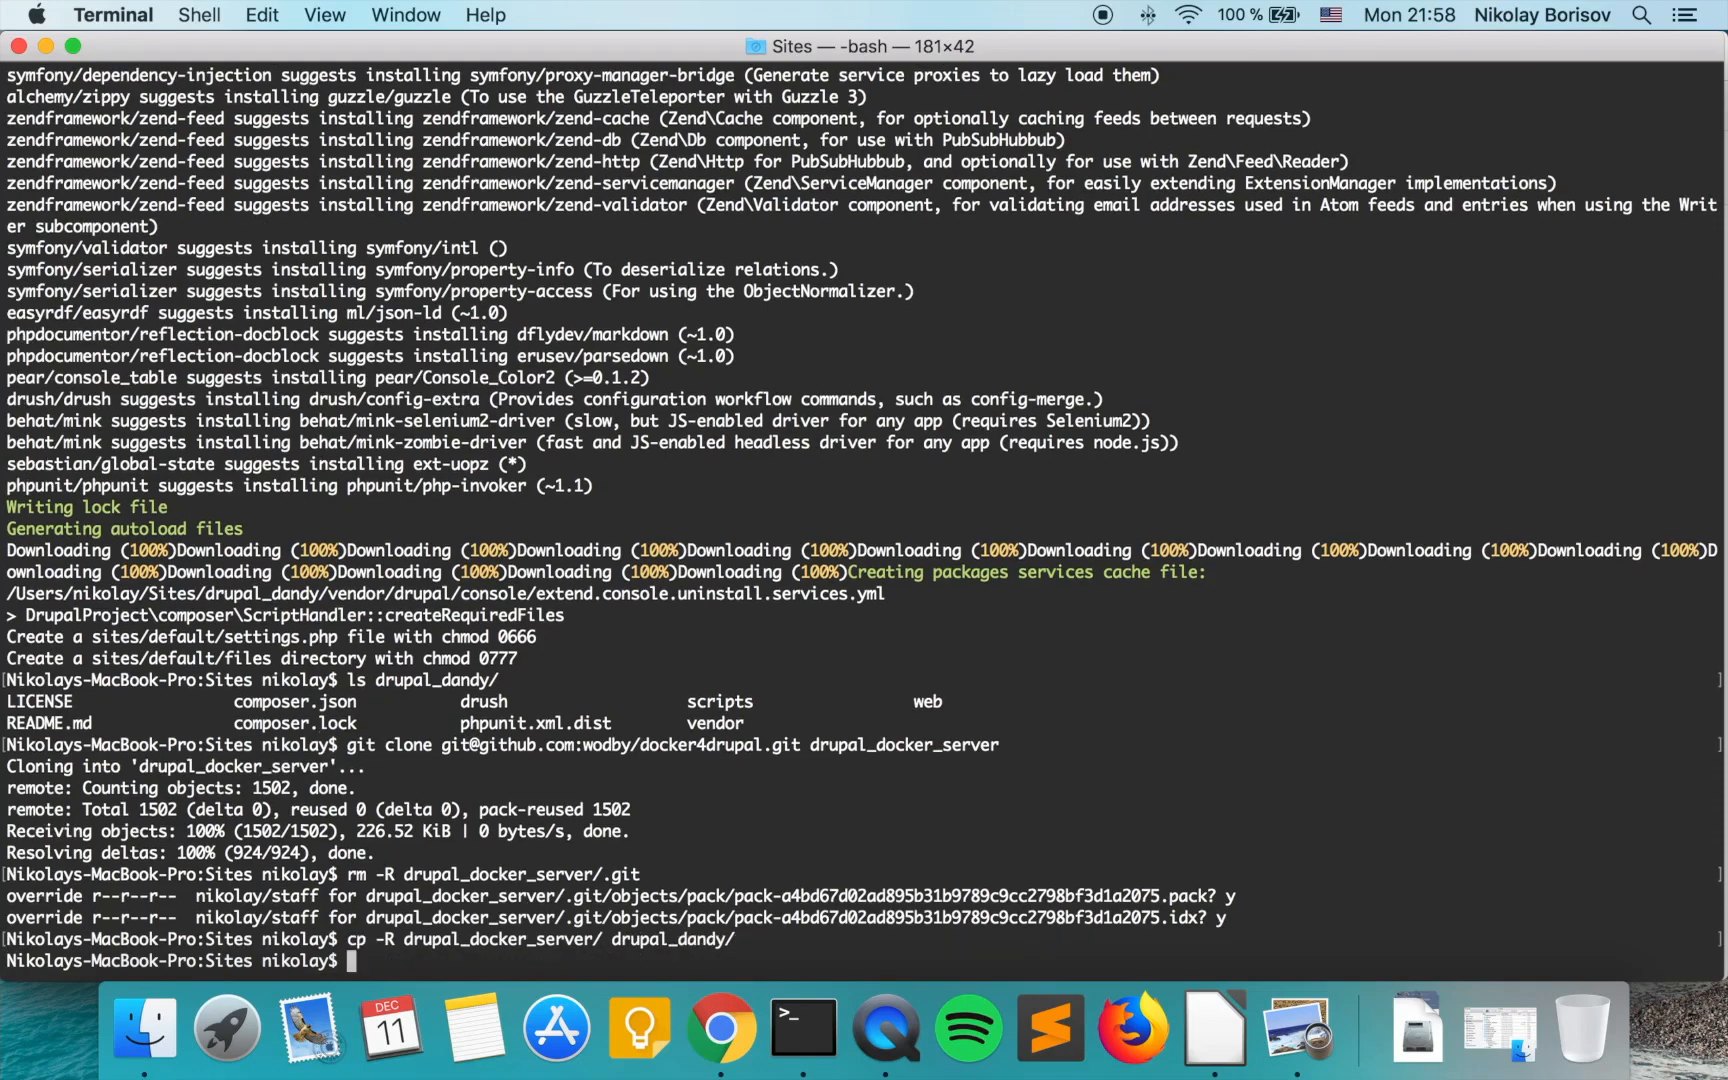
{"action": "type", "text": "ls"}
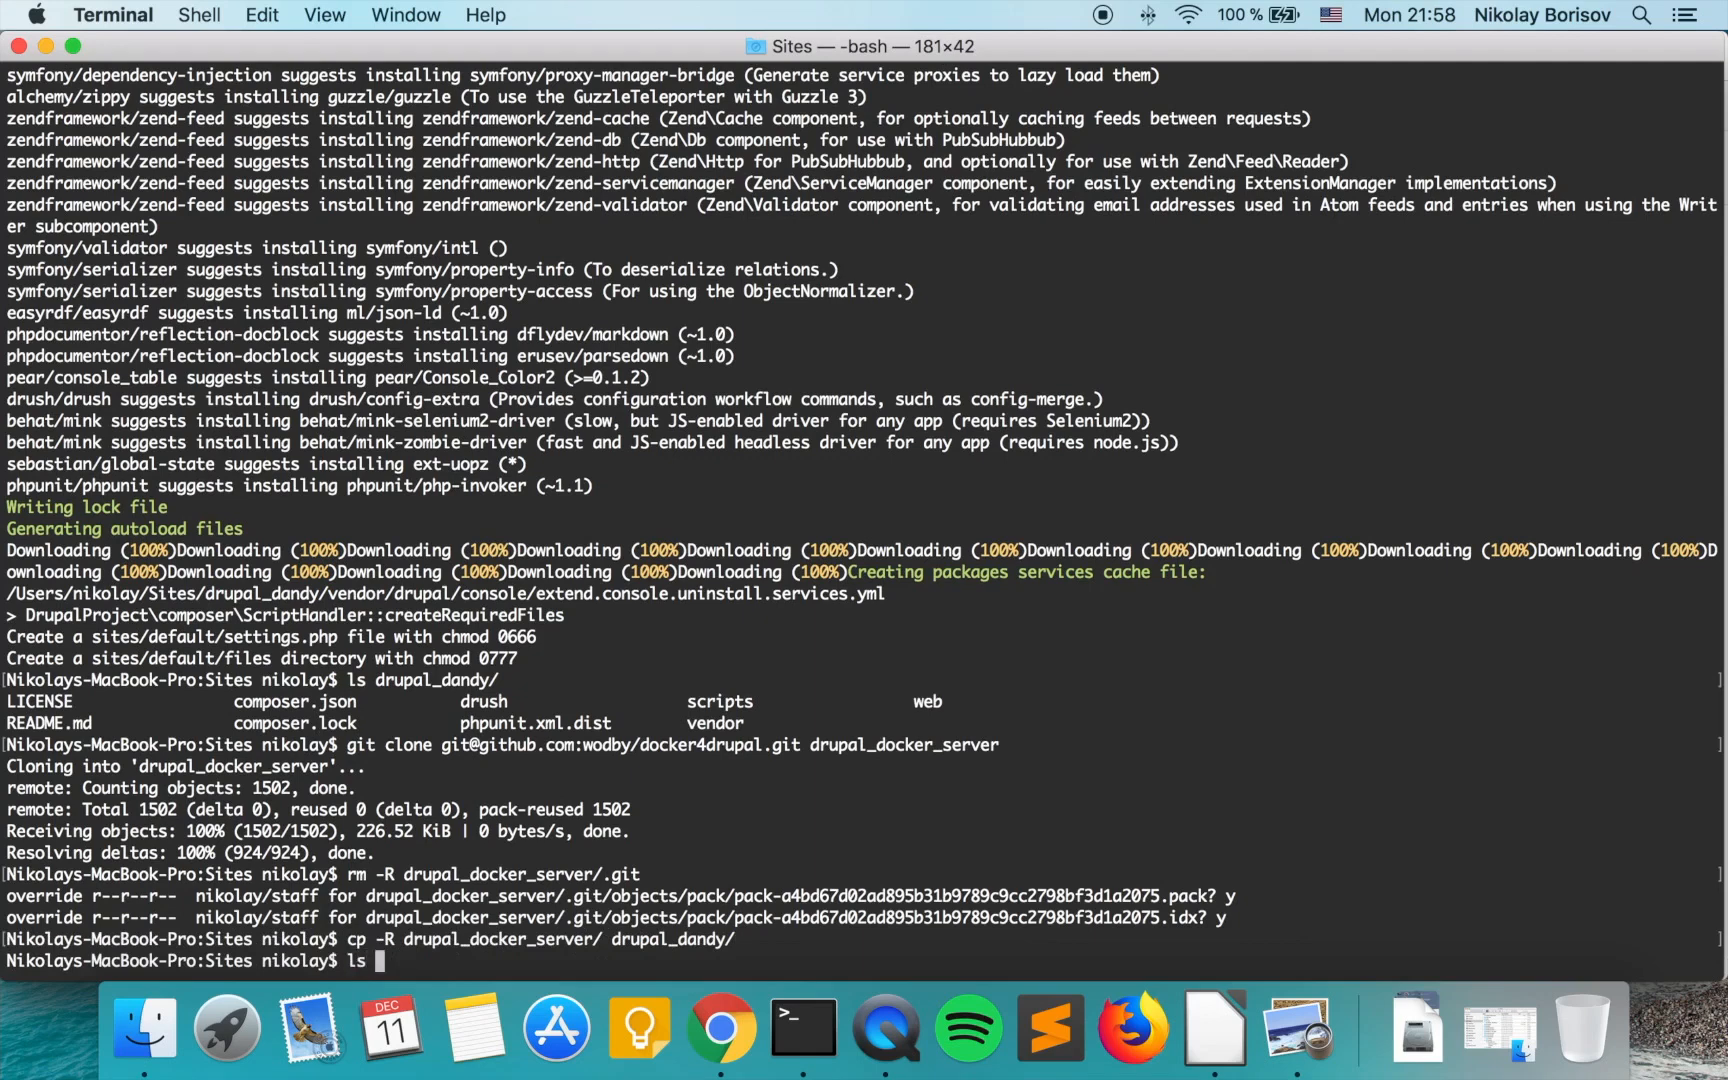
{"action": "type", "text": "drupal_dandy/"}
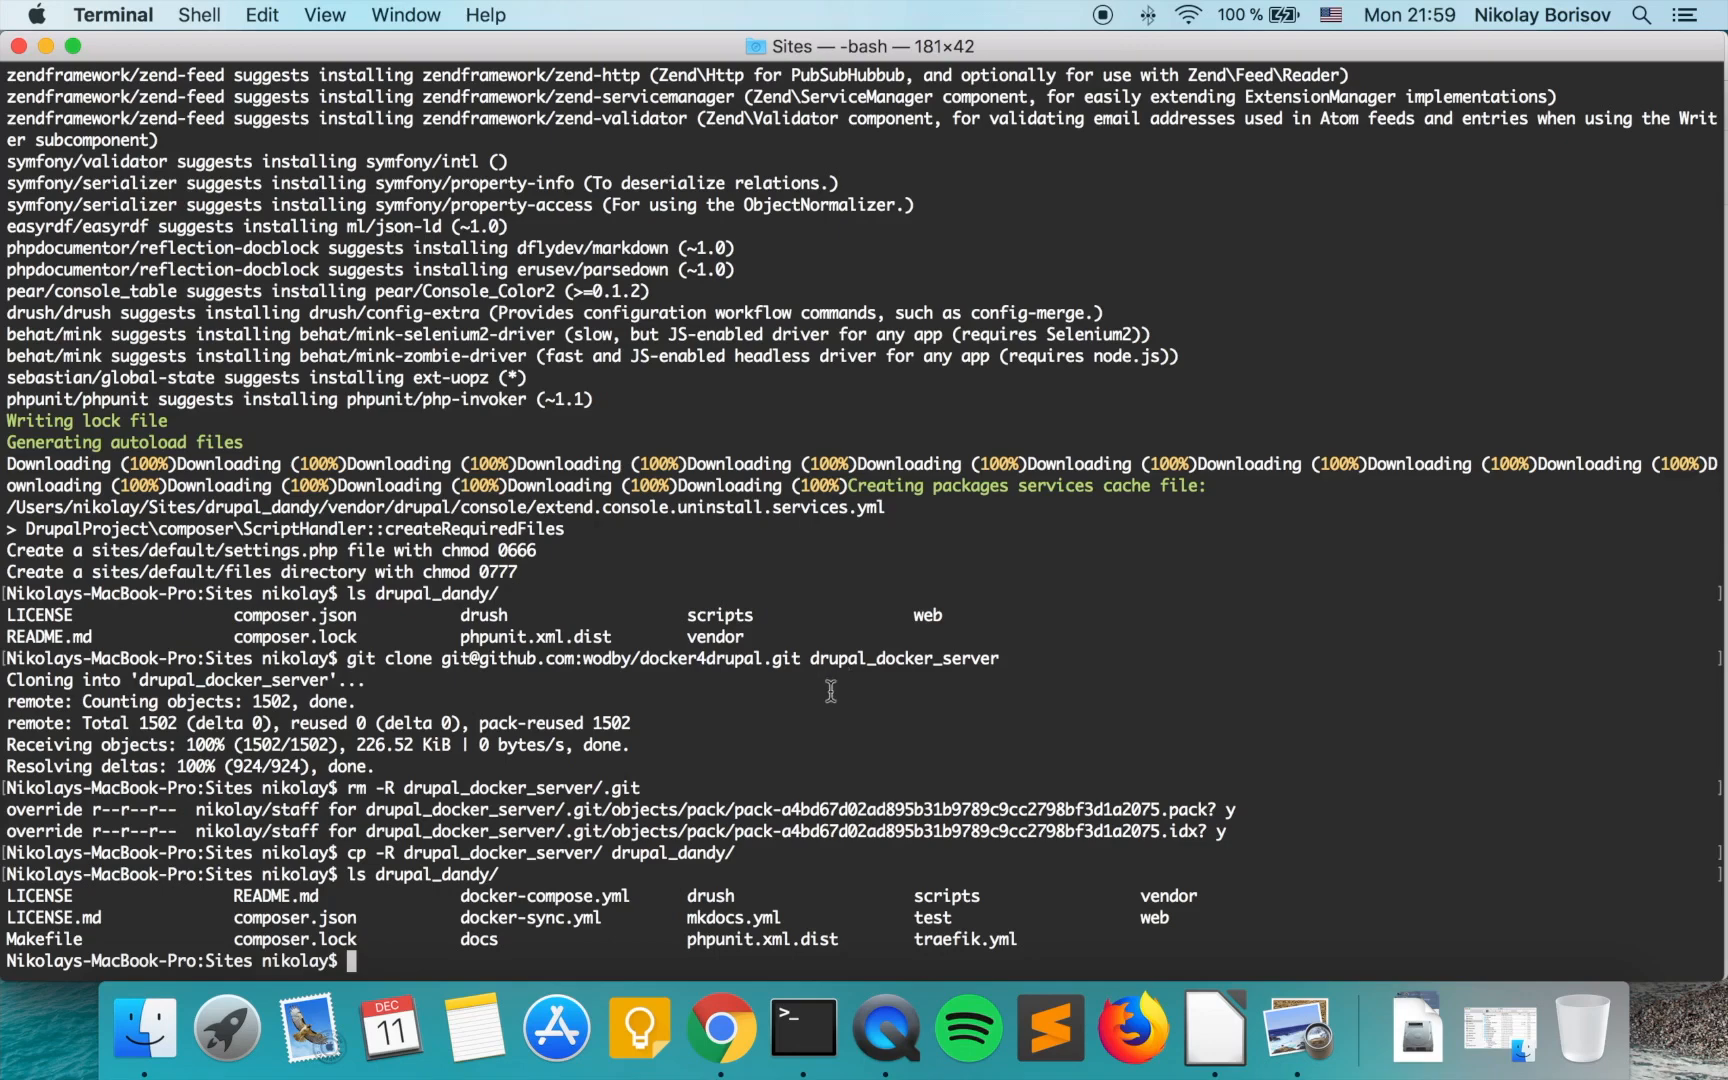
Step: Open the drupal_dandy folder from Sites in Sublime Text via its Dock icon
{"action": "left_click", "coordinate": [184, 1027]}
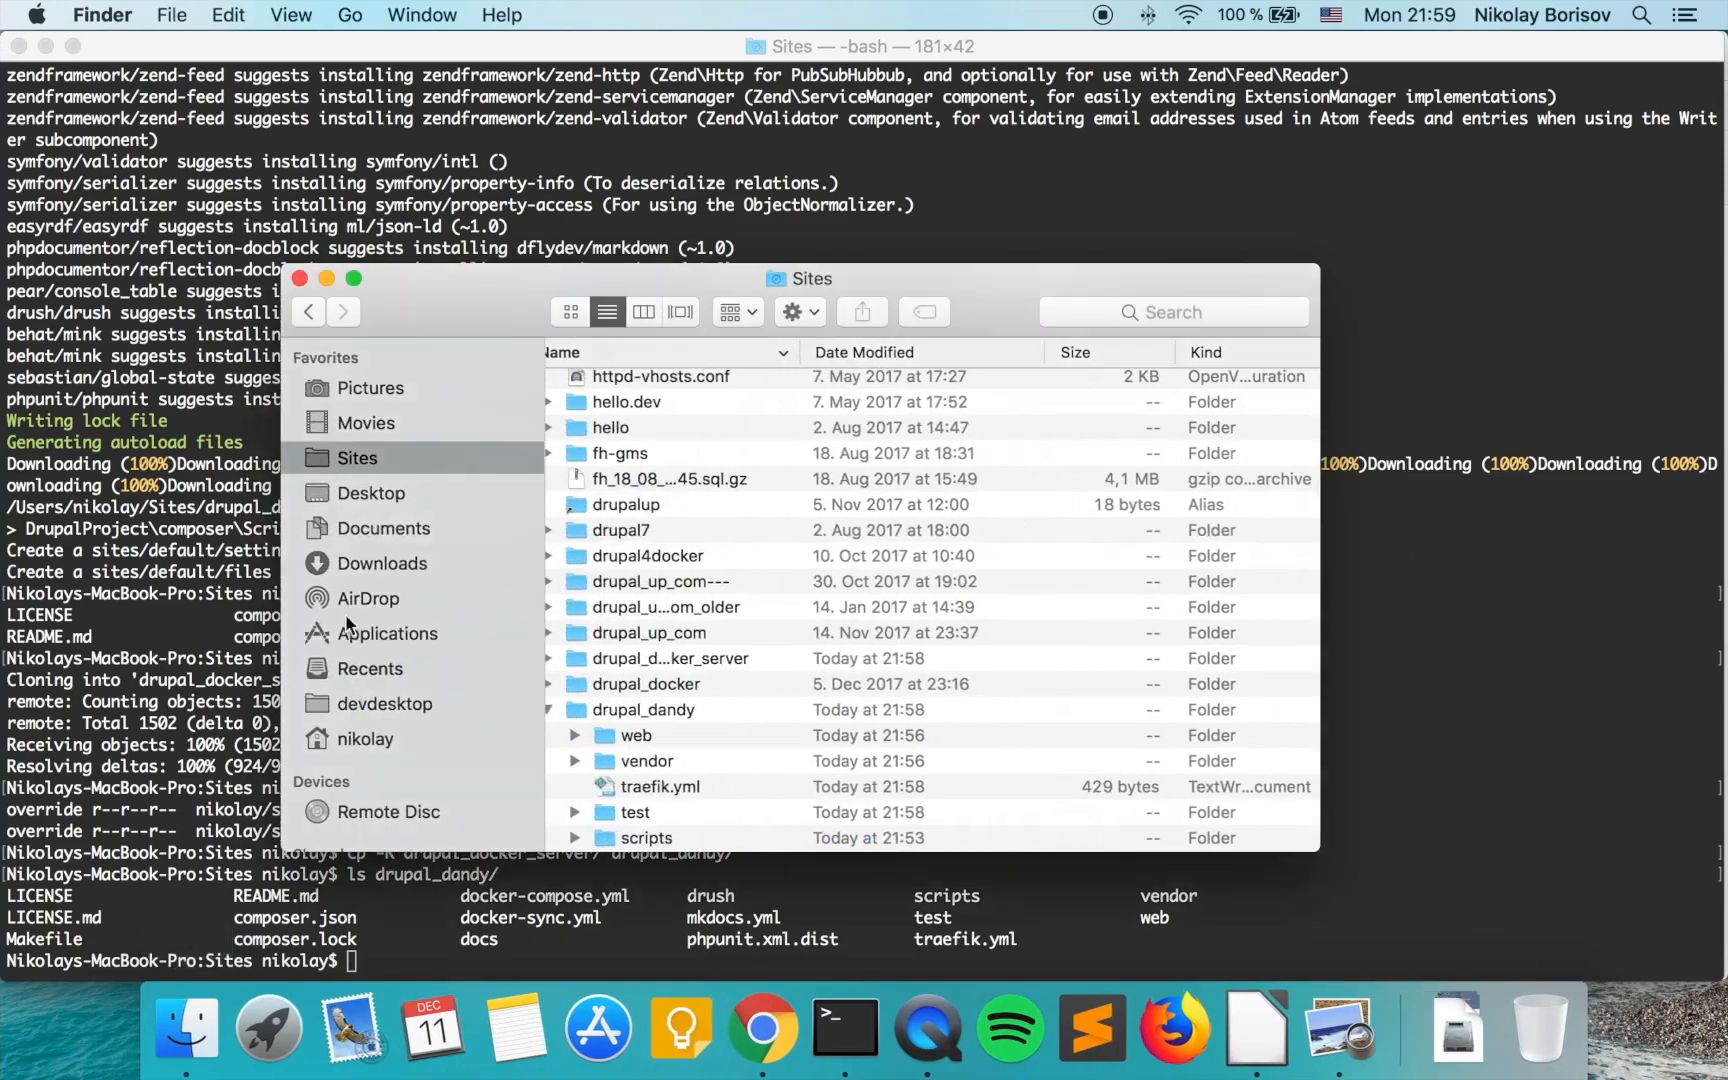
{"action": "mouse_move", "coordinate": [642, 656]}
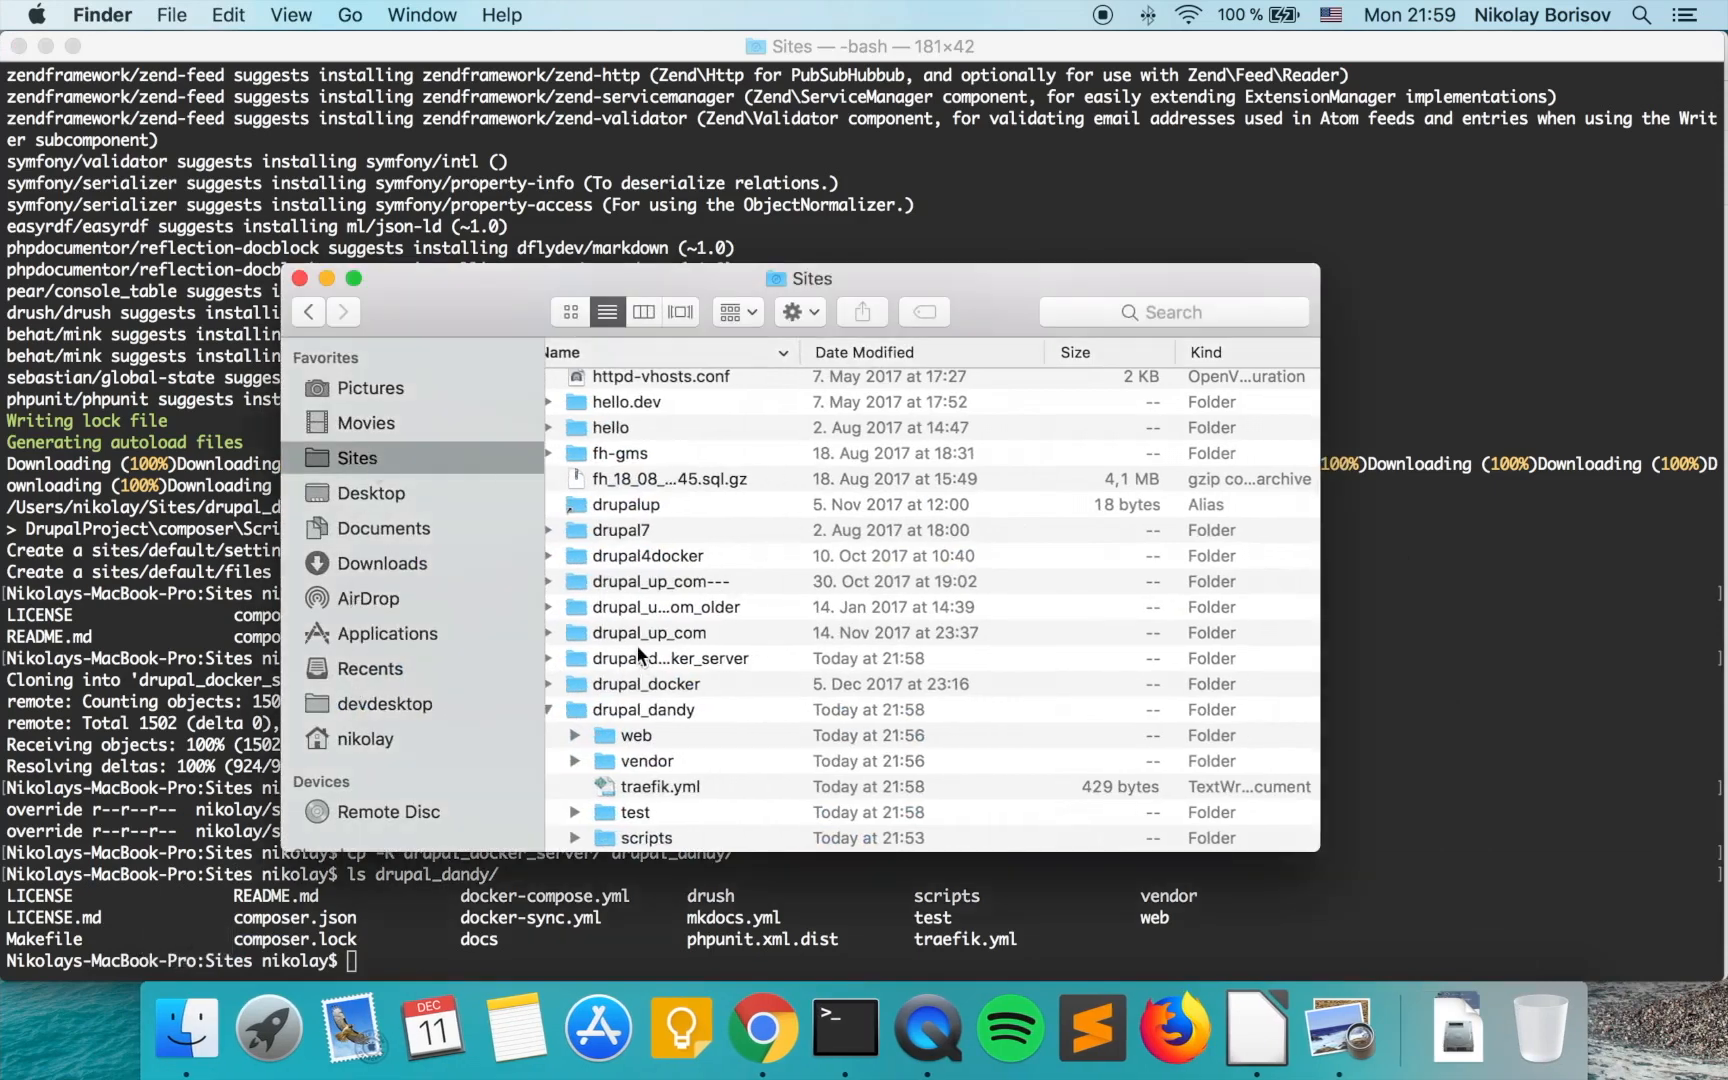
{"action": "double_click", "coordinate": [642, 710]}
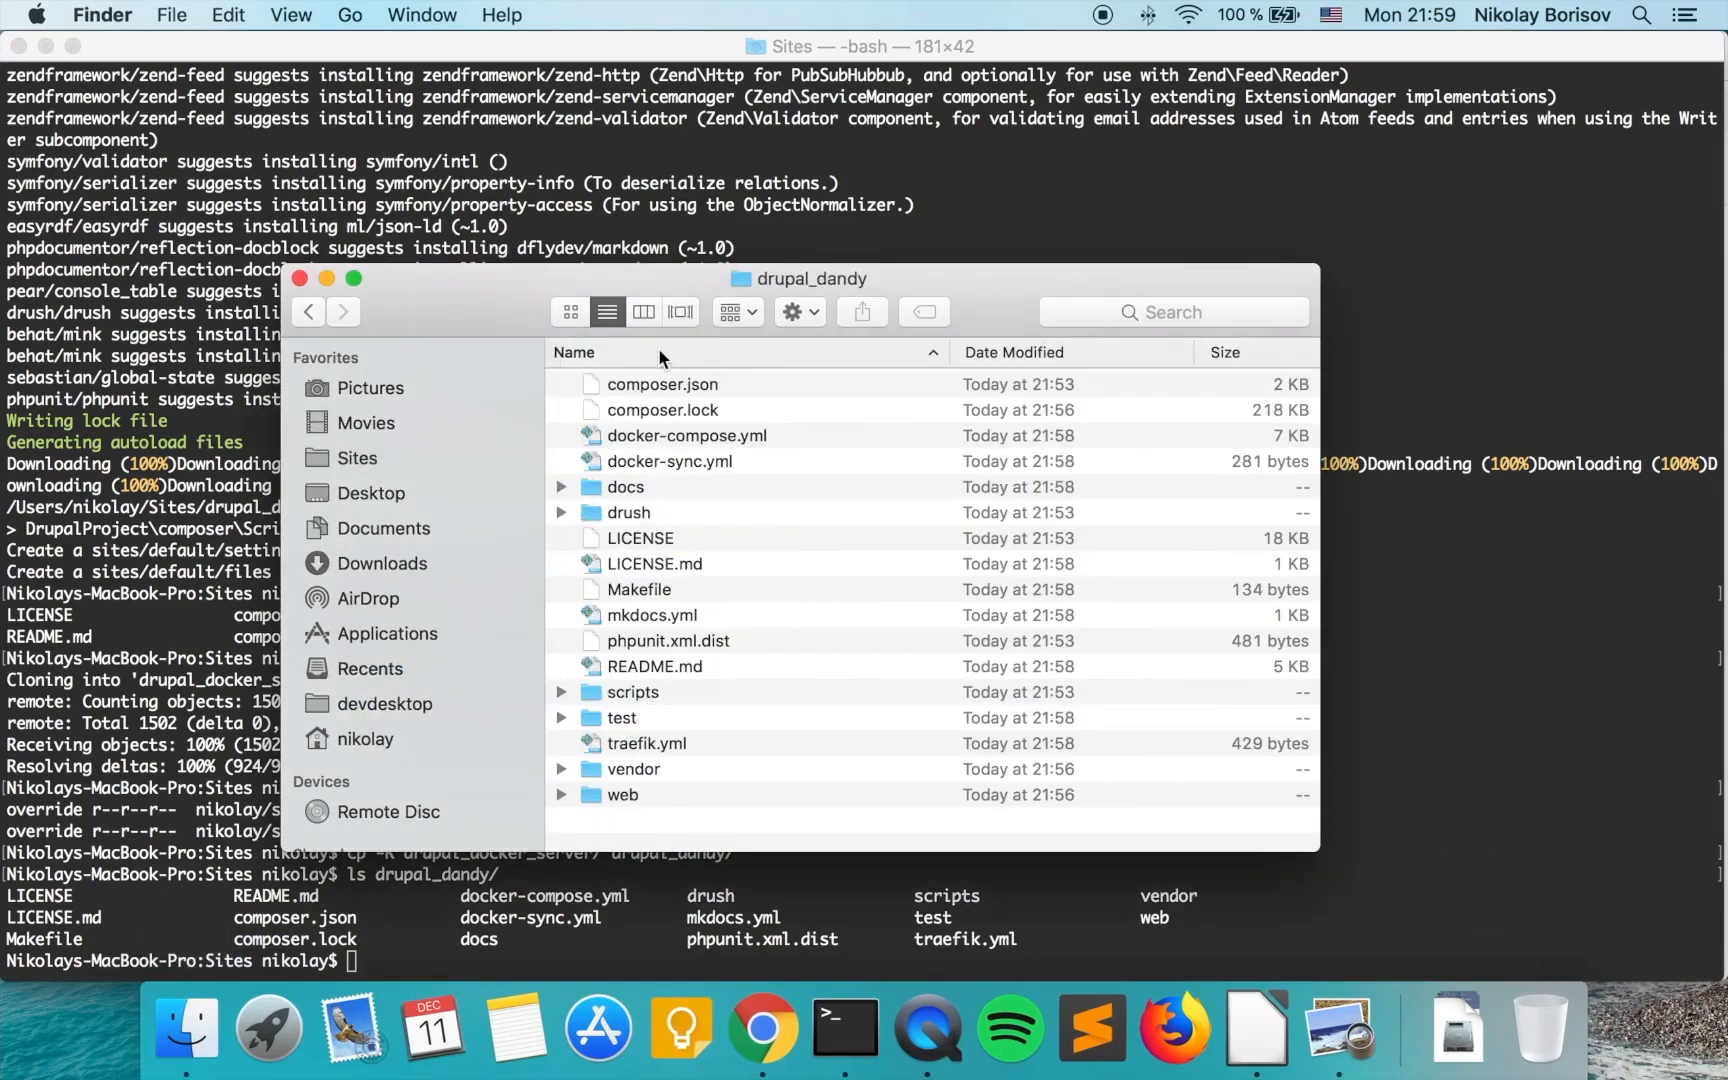
{"action": "left_click", "coordinate": [571, 312]}
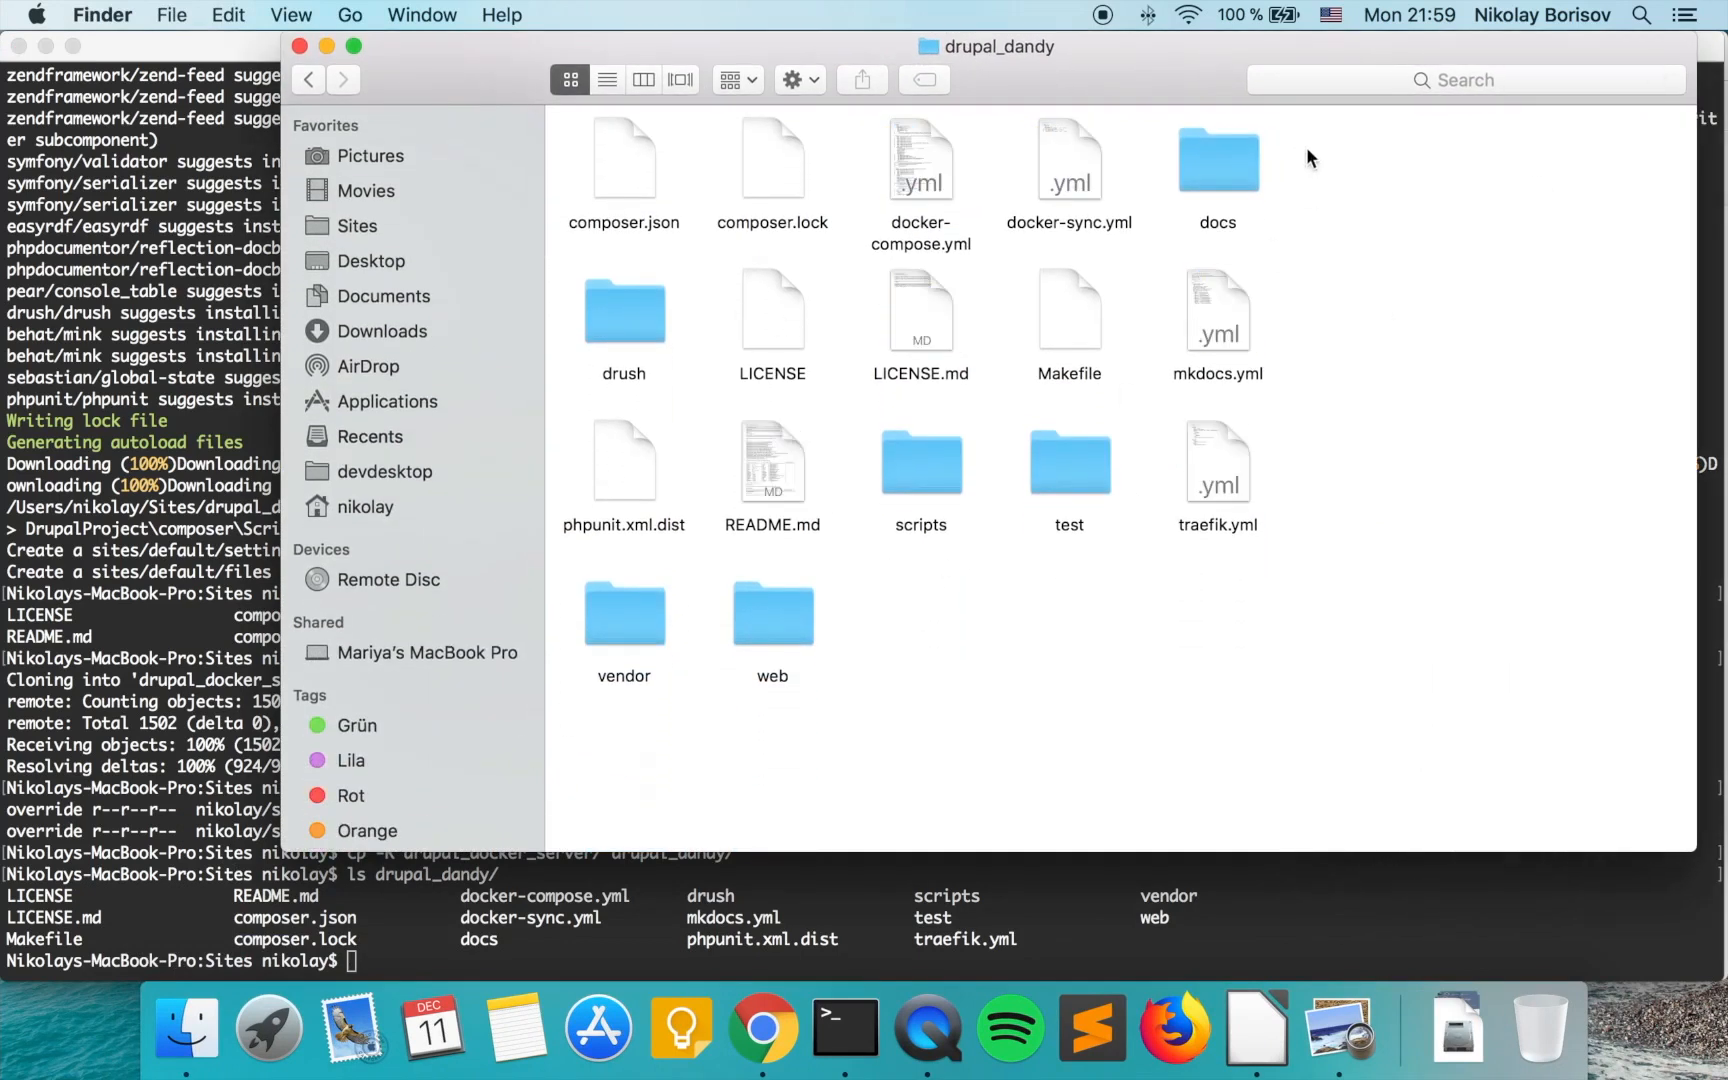
{"action": "mouse_move", "coordinate": [1218, 182]}
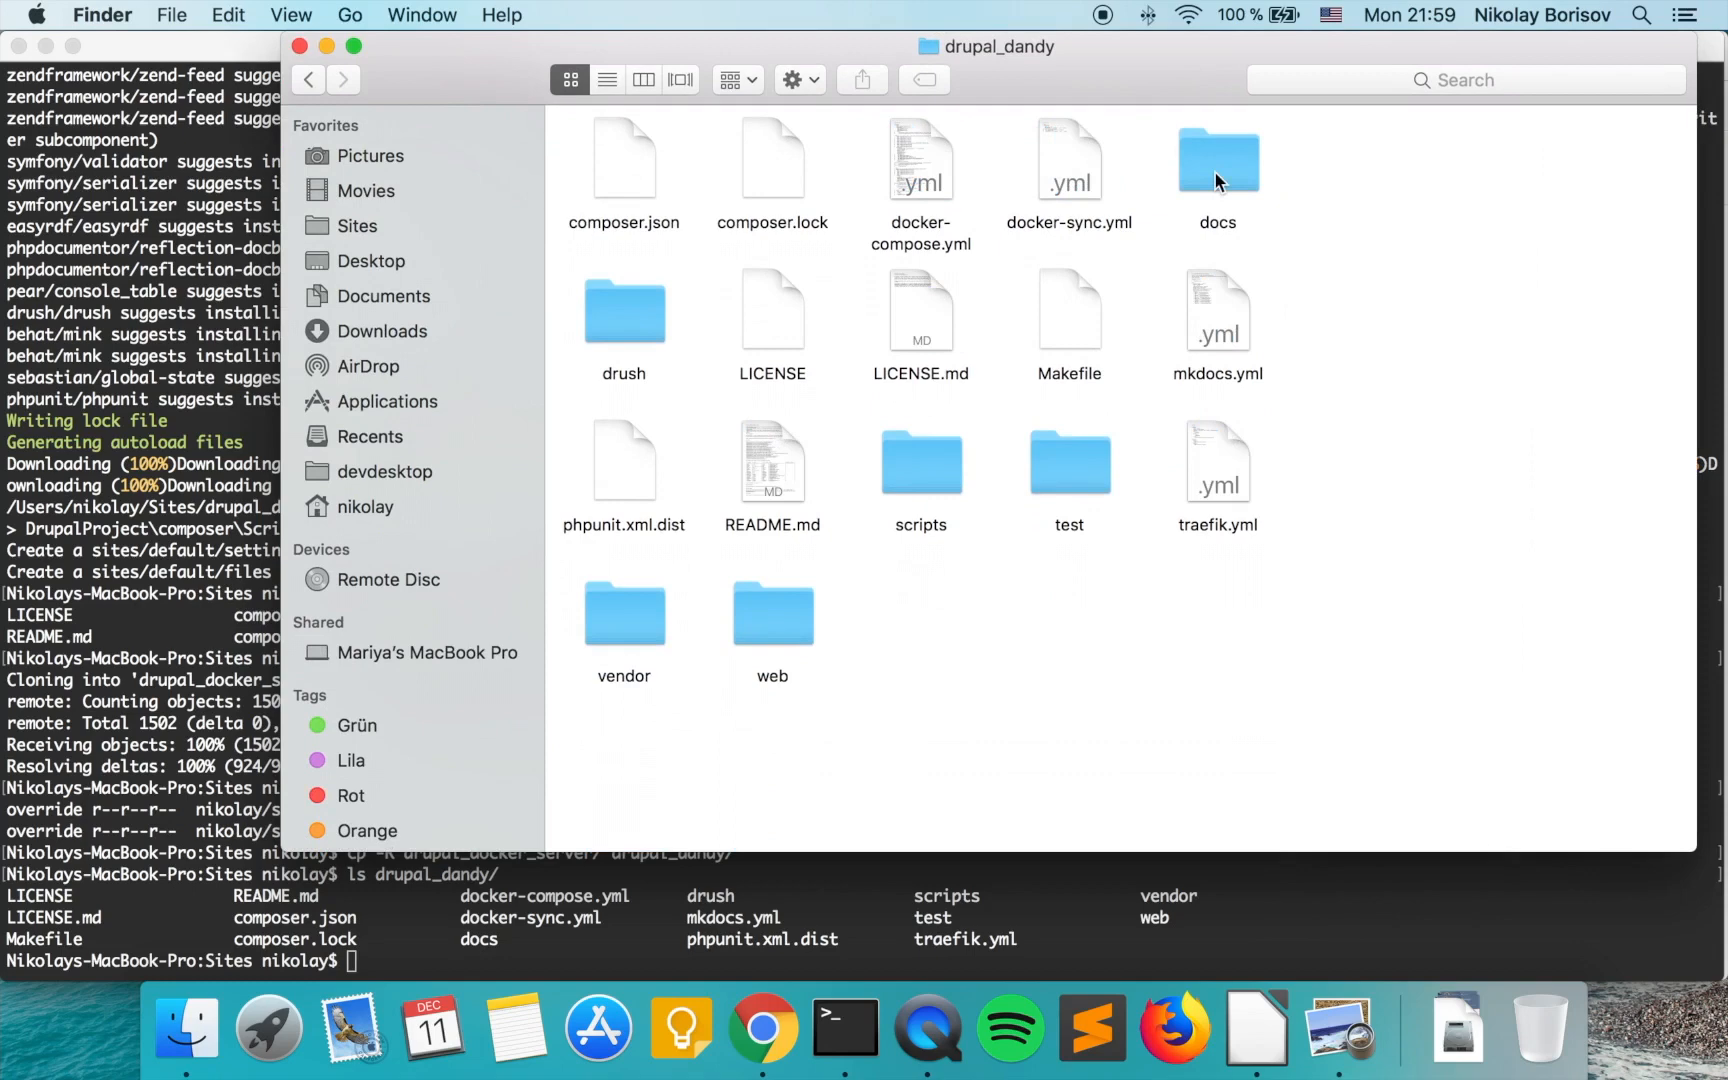
{"action": "mouse_move", "coordinate": [655, 548]}
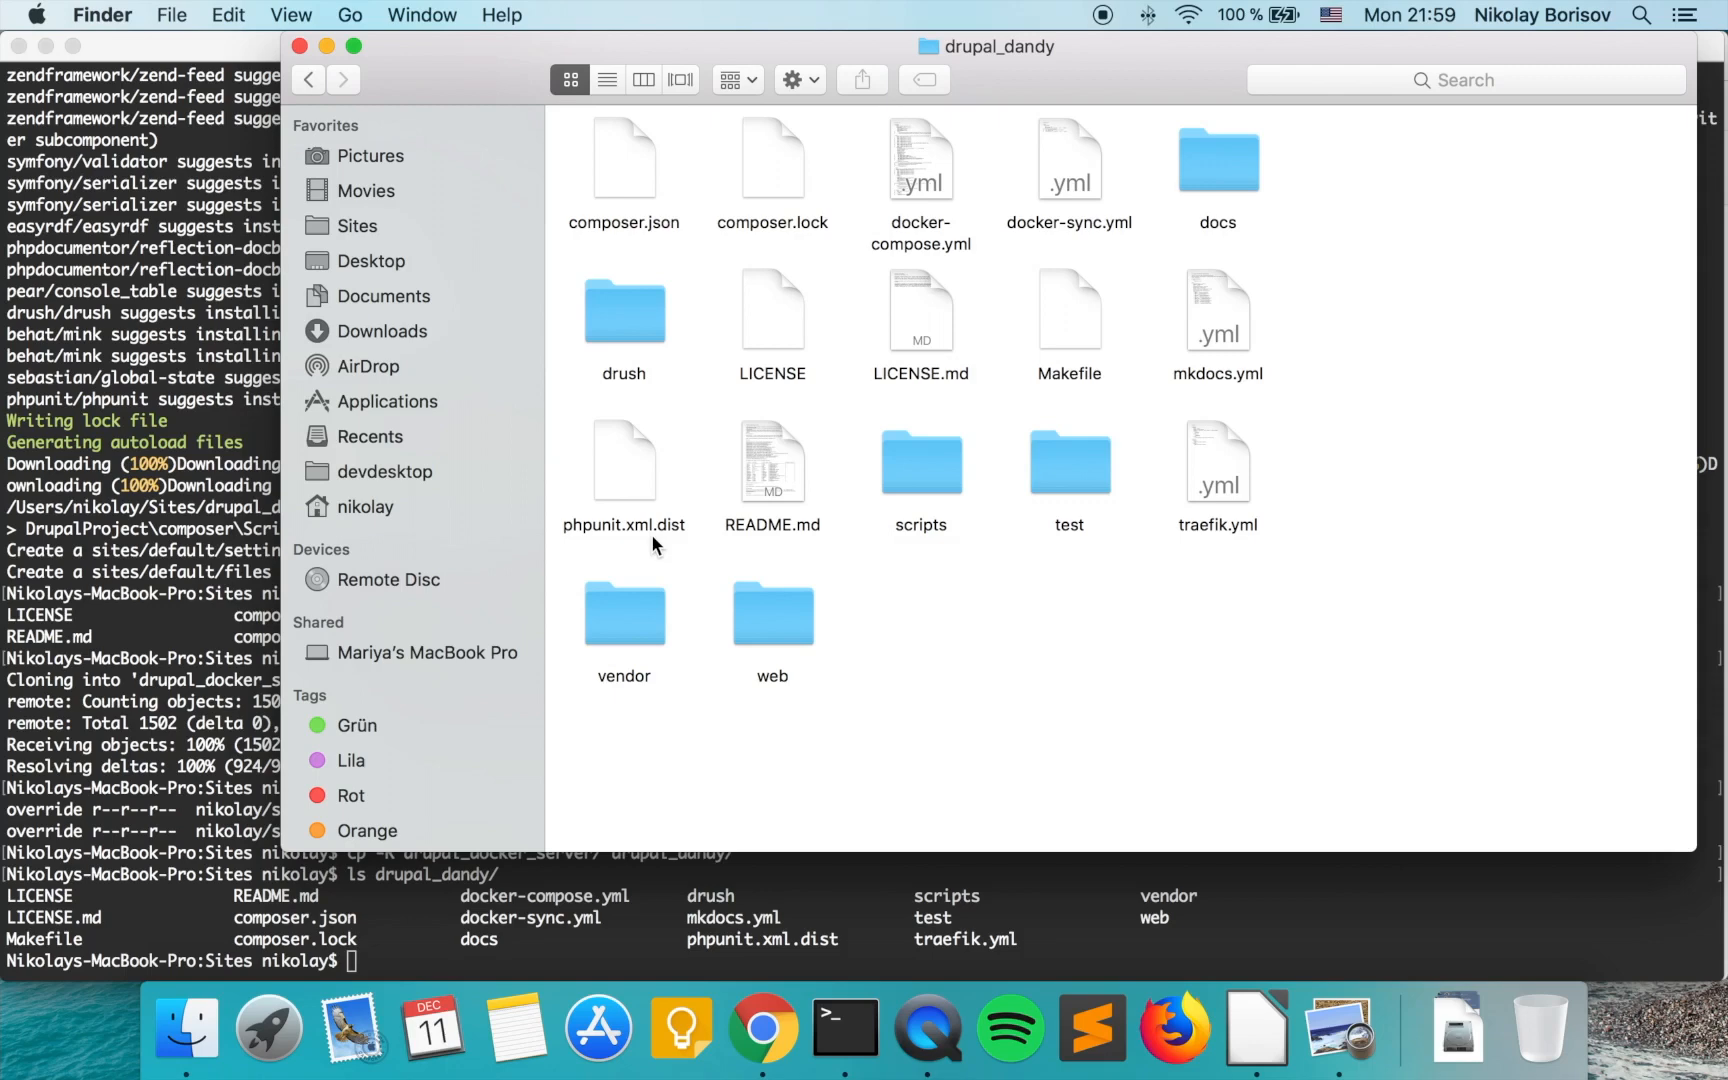
{"action": "mouse_move", "coordinate": [548, 441]}
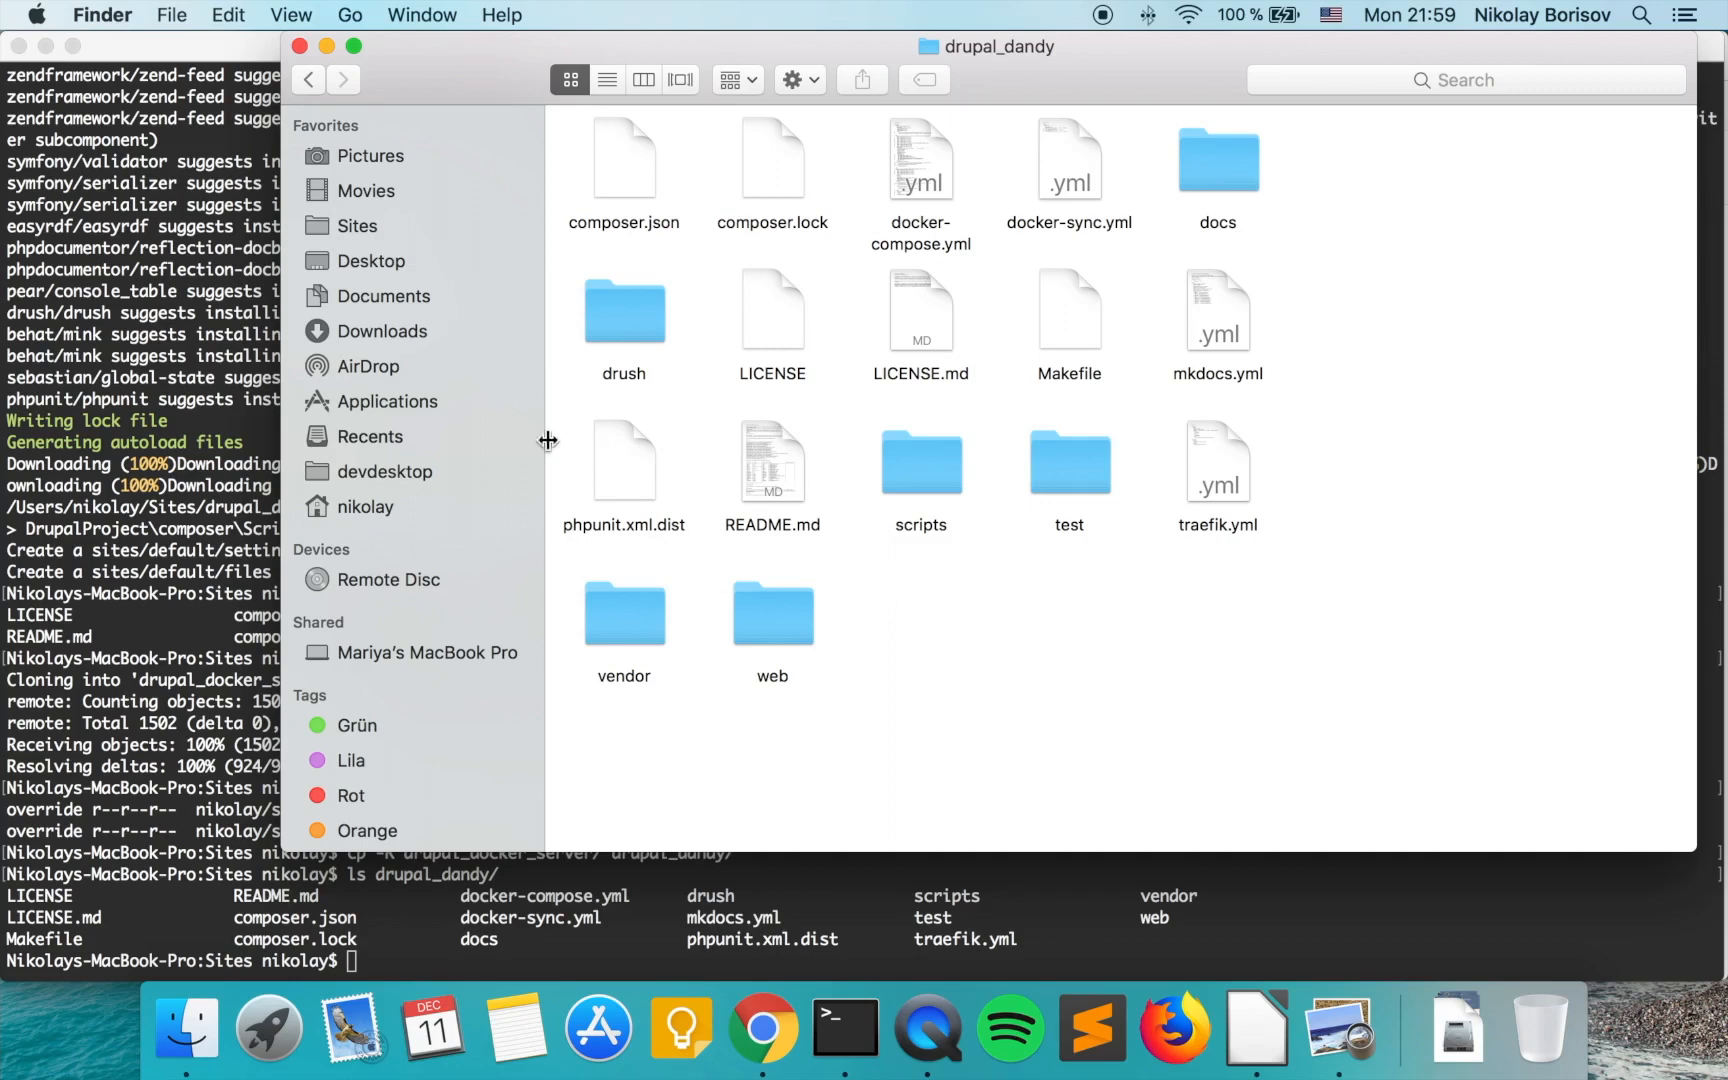
{"action": "left_click", "coordinate": [607, 79]}
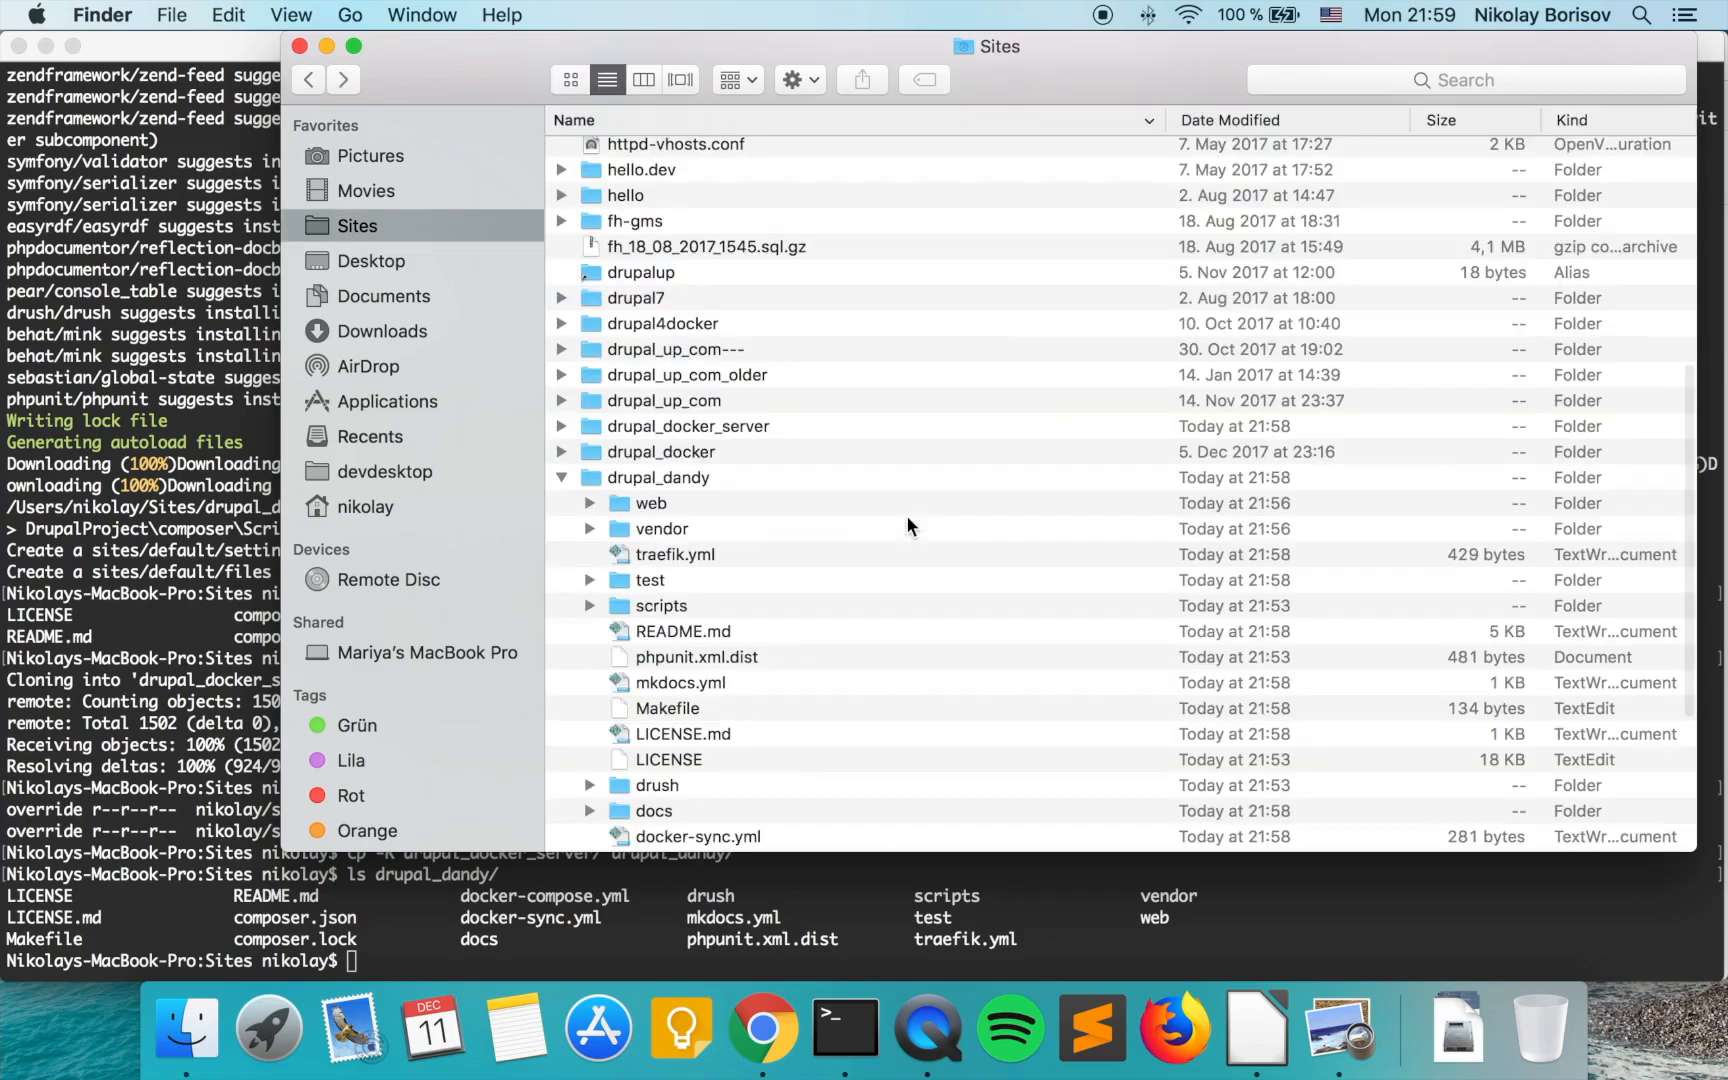
{"action": "mouse_move", "coordinate": [1090, 1027]}
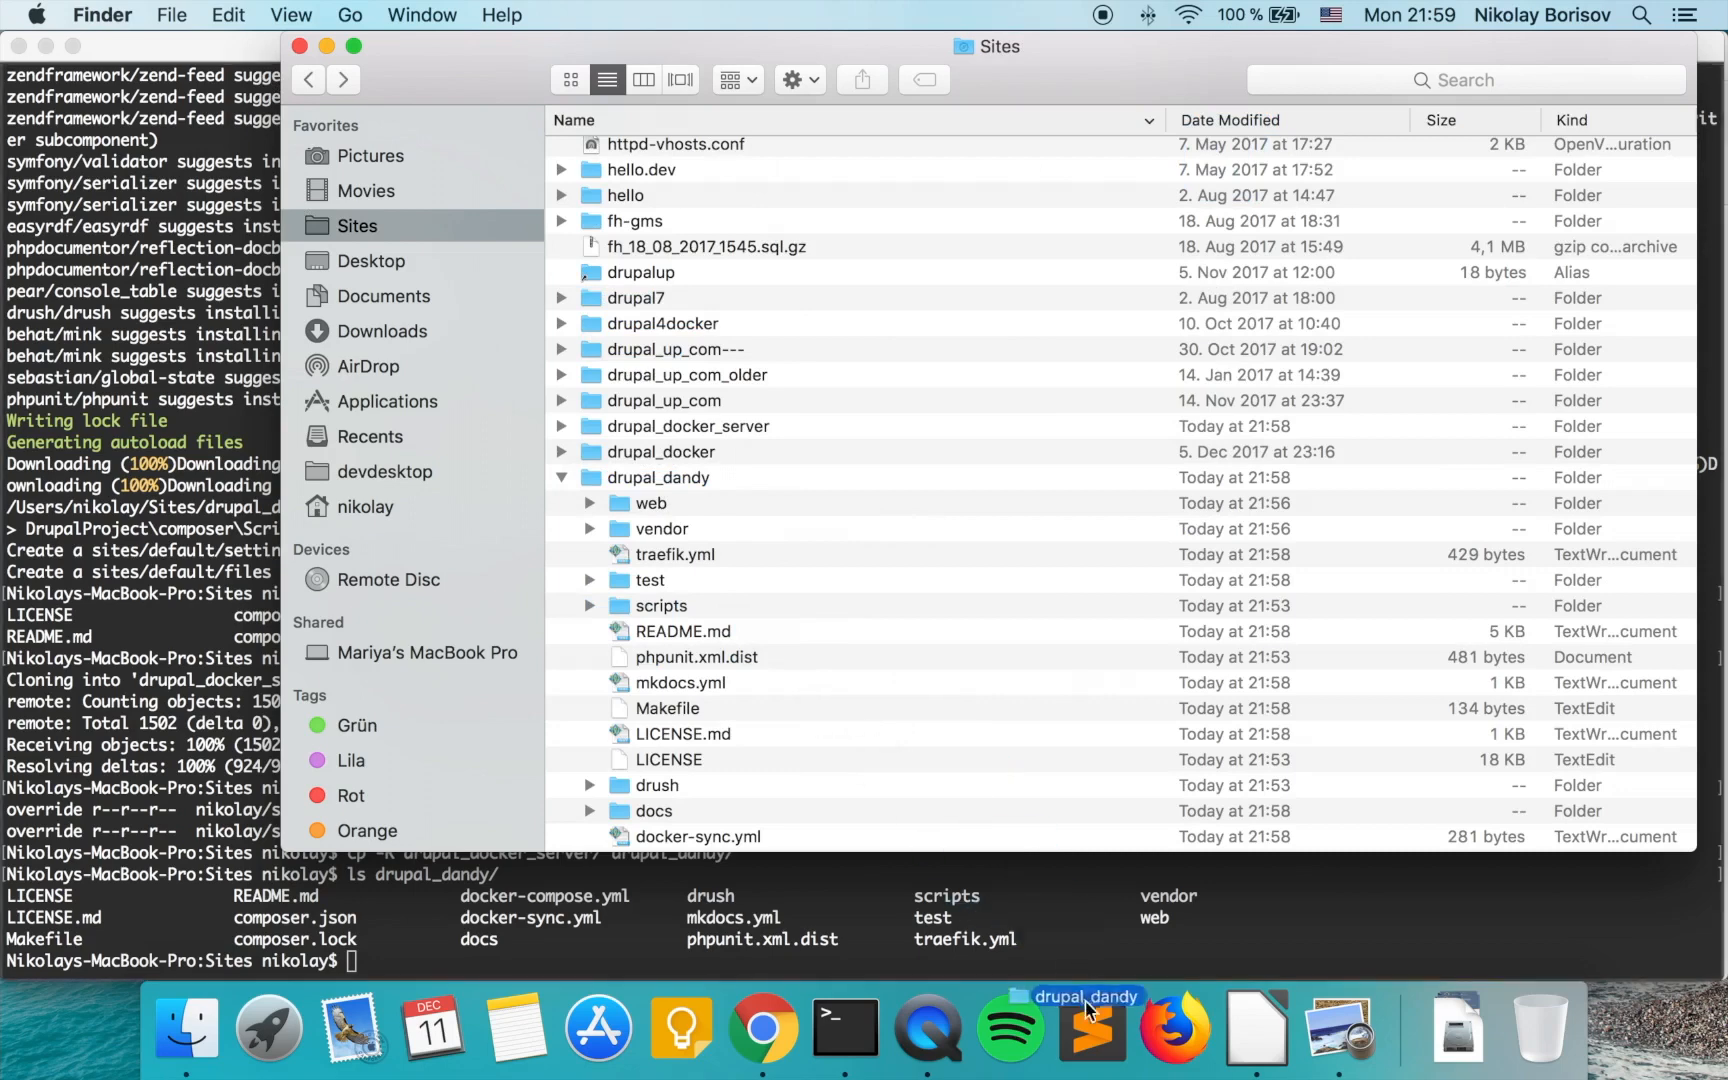
{"action": "left_click", "coordinate": [1090, 1027]}
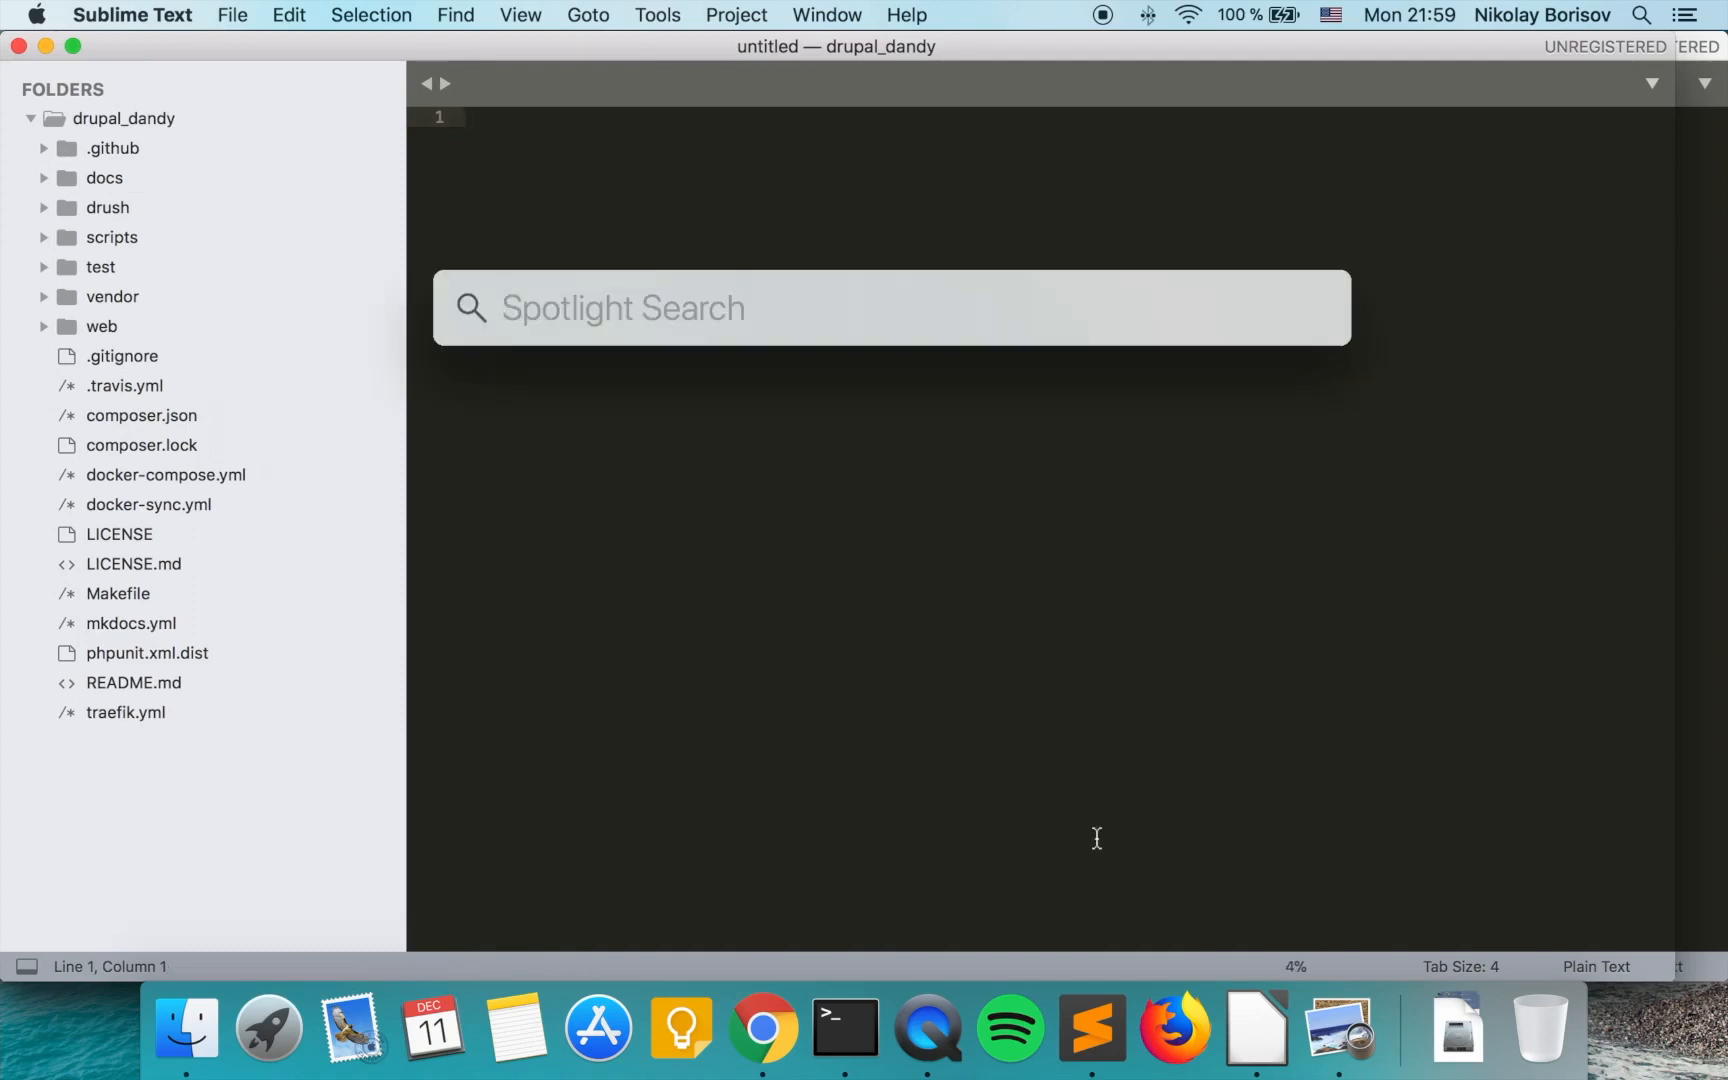
{"action": "key", "text": "Escape"}
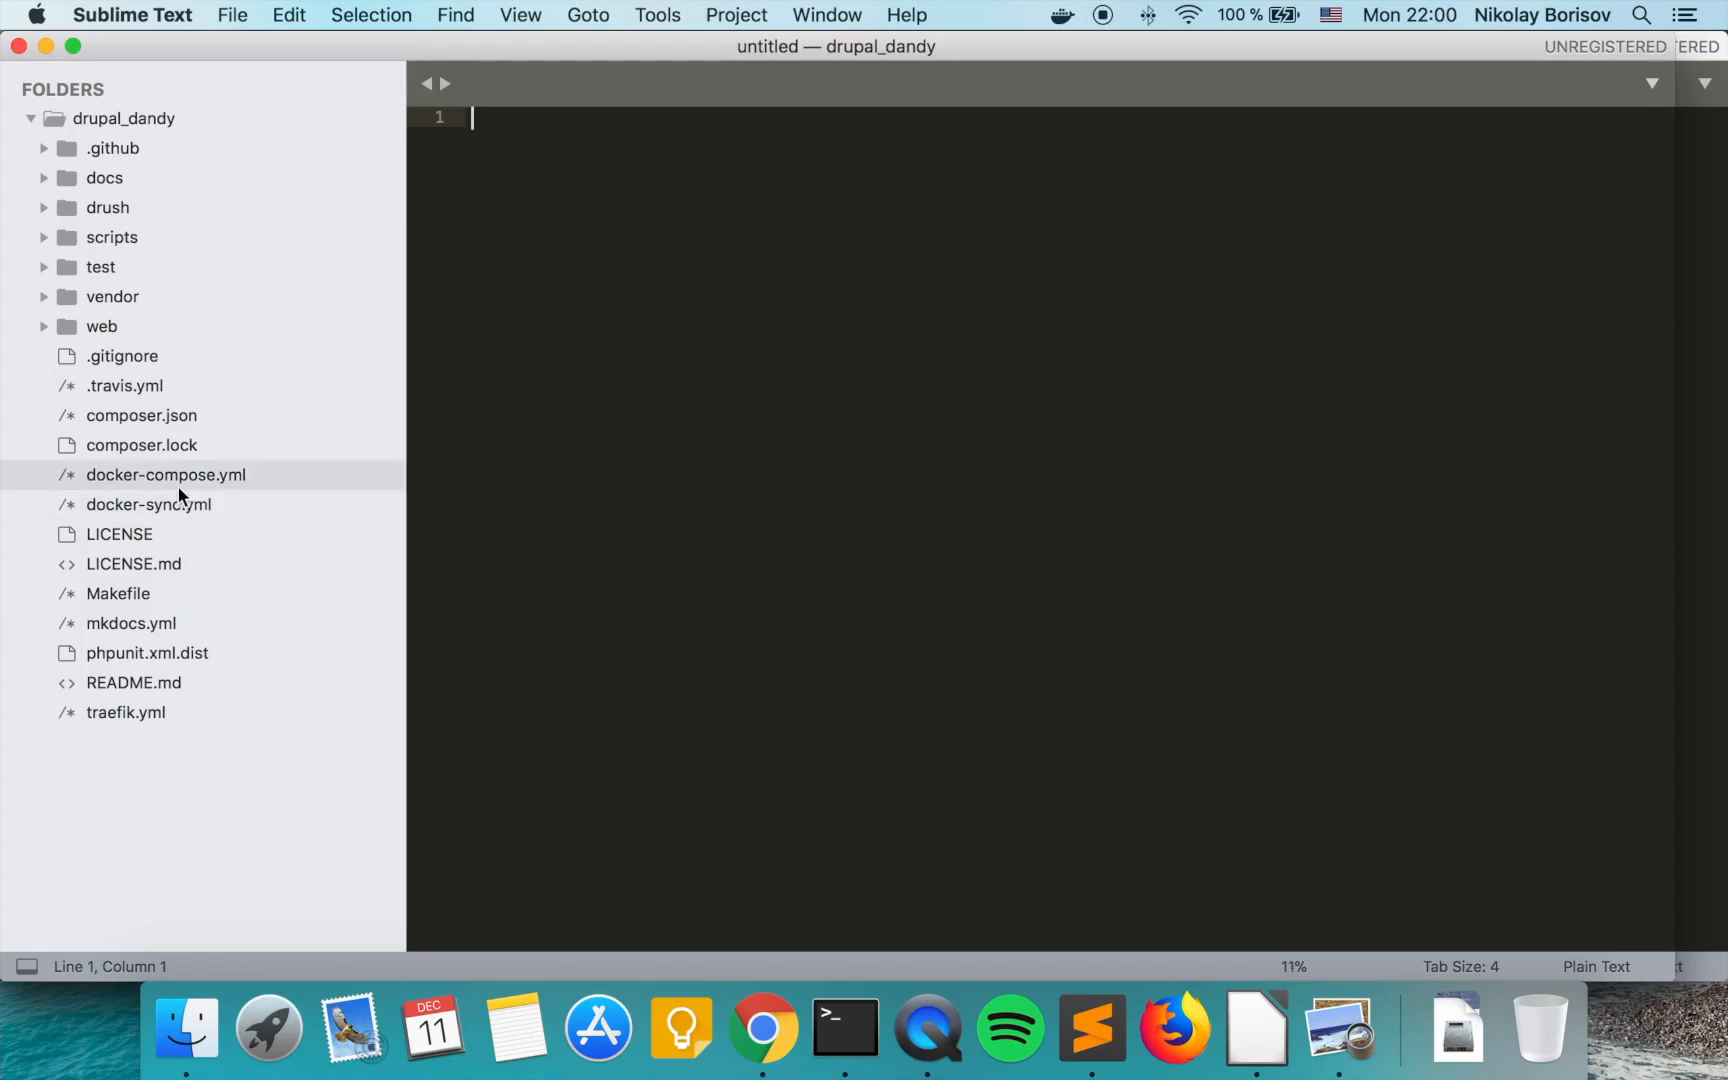
Step: In docker-compose.yml, uncomment the wodby/drupal-php:7.1-3.0.0 image and comment out wodby/drupal:8-7.1
{"action": "double_click", "coordinate": [165, 474]}
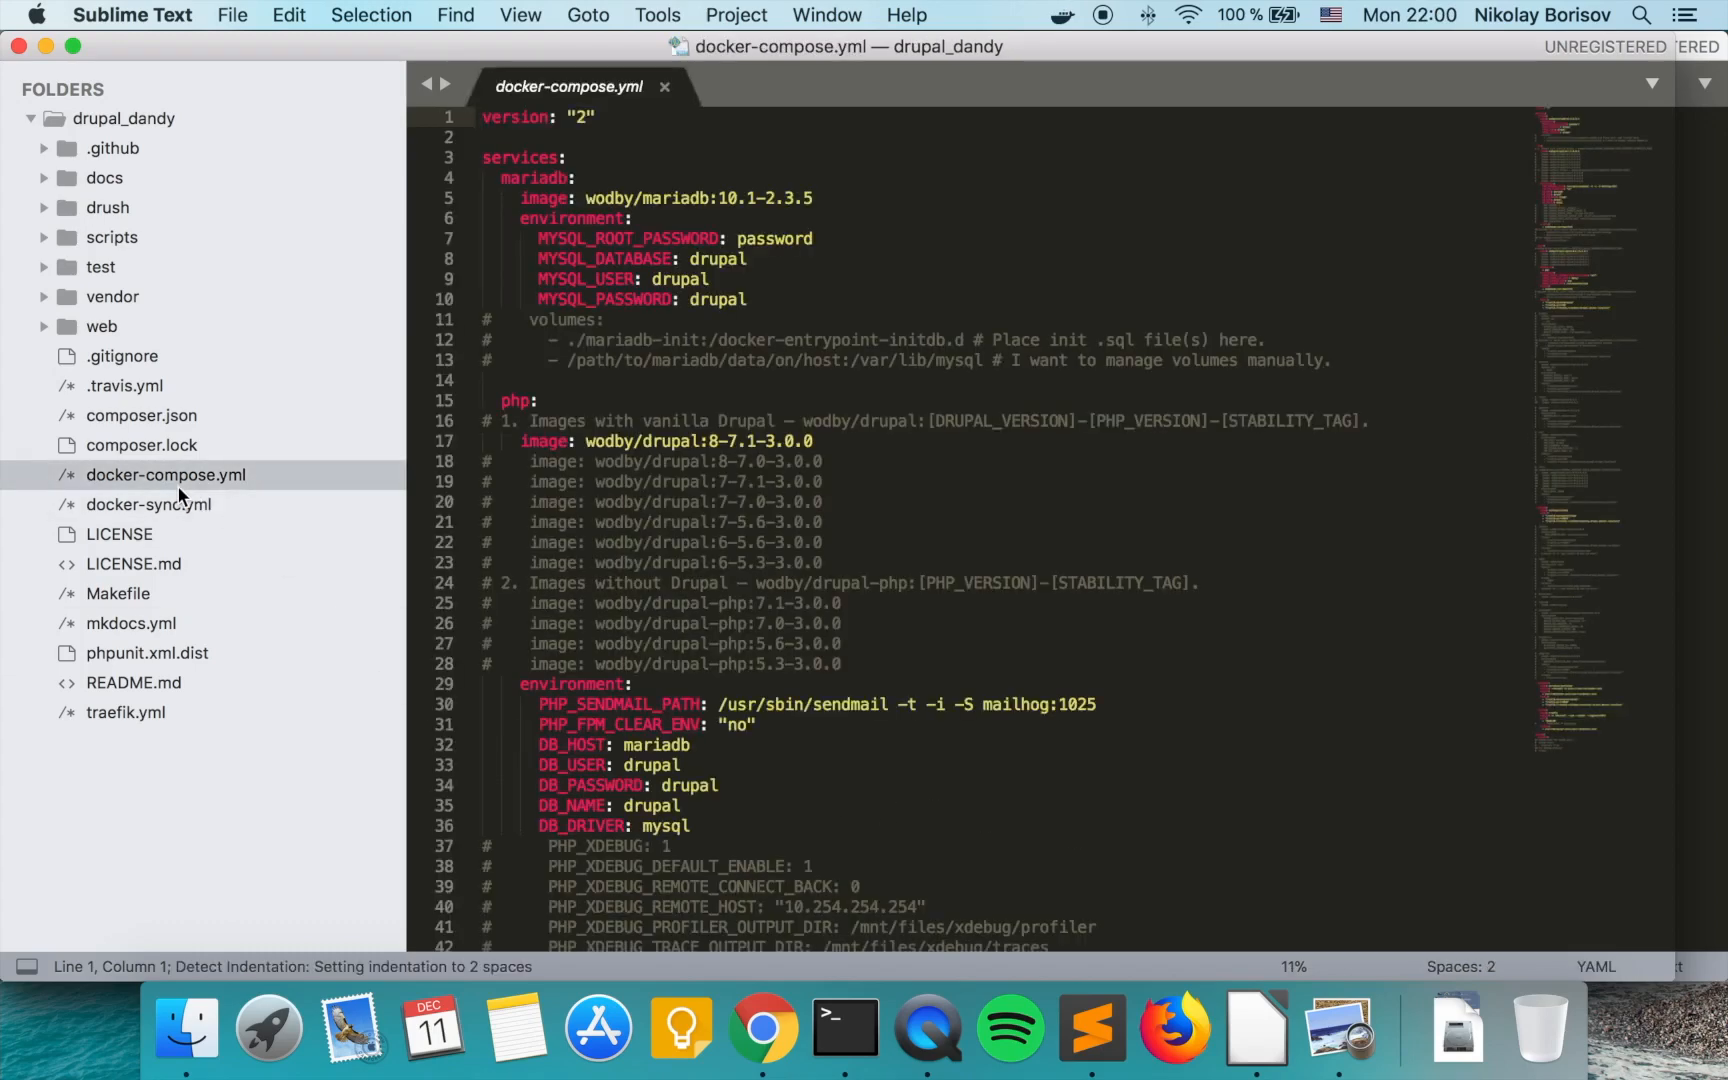
{"action": "left_click", "coordinate": [601, 320]}
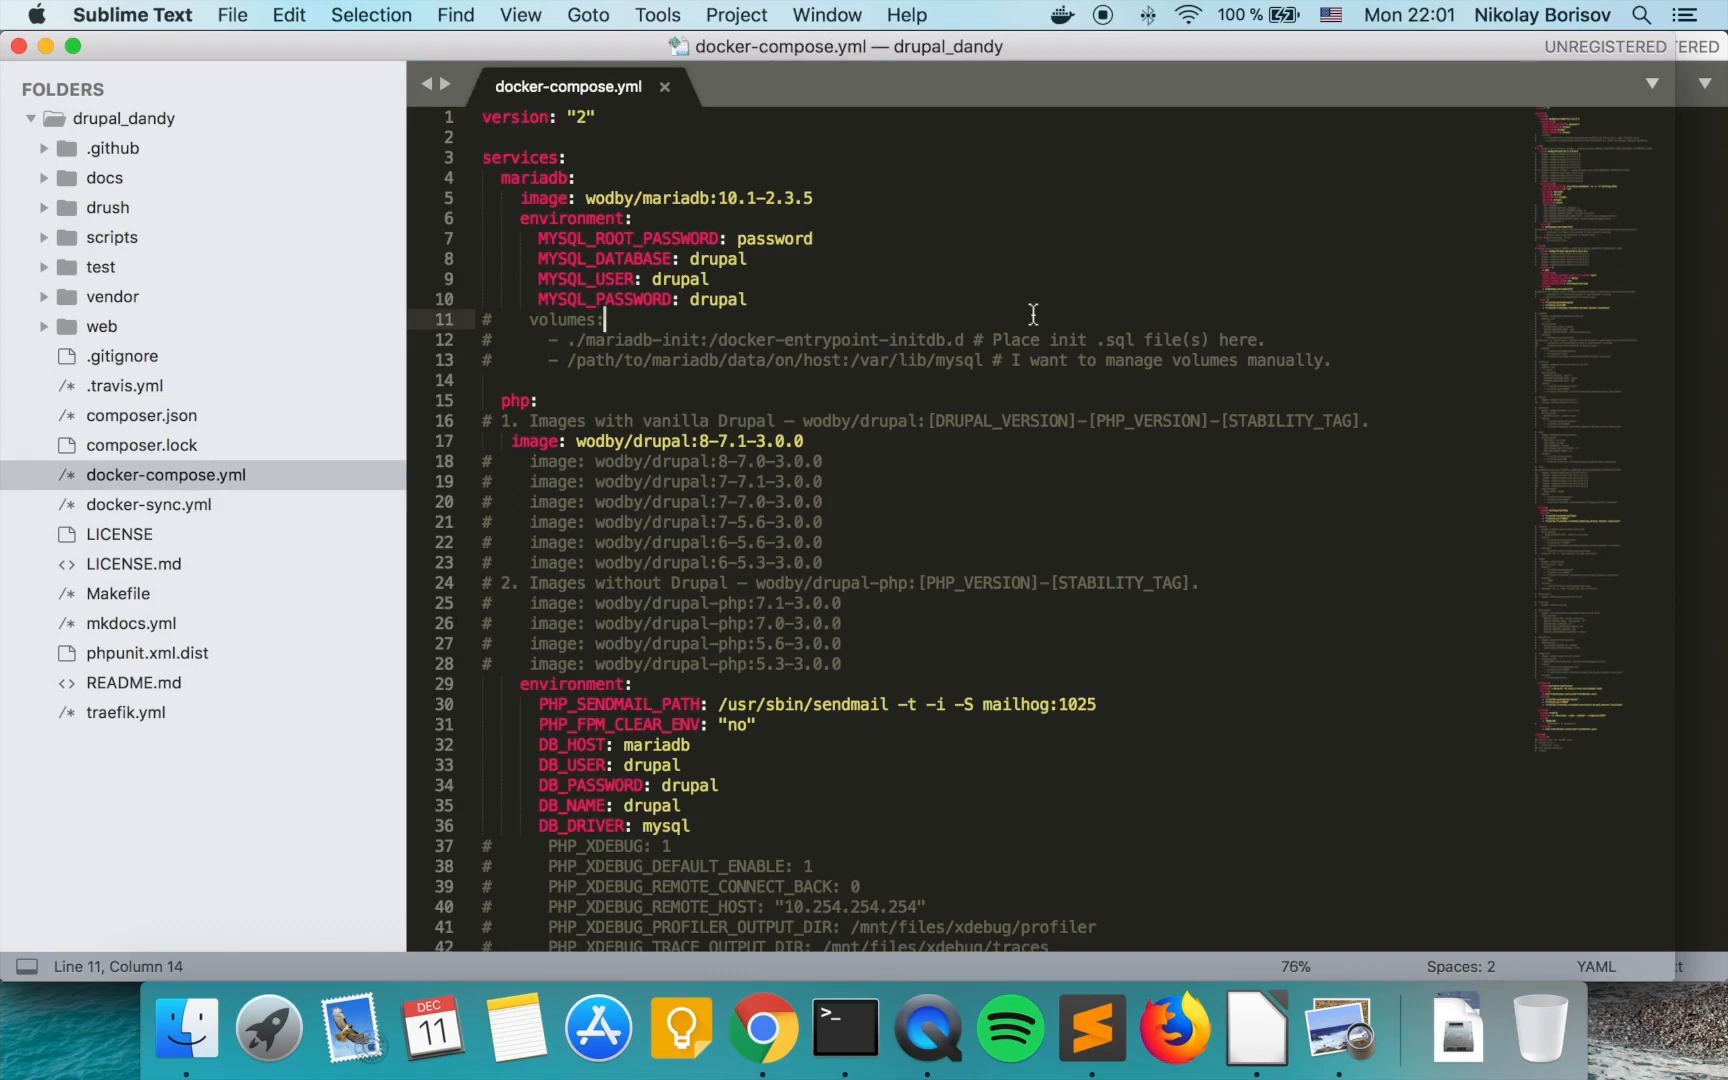
{"action": "double_click", "coordinate": [662, 441]}
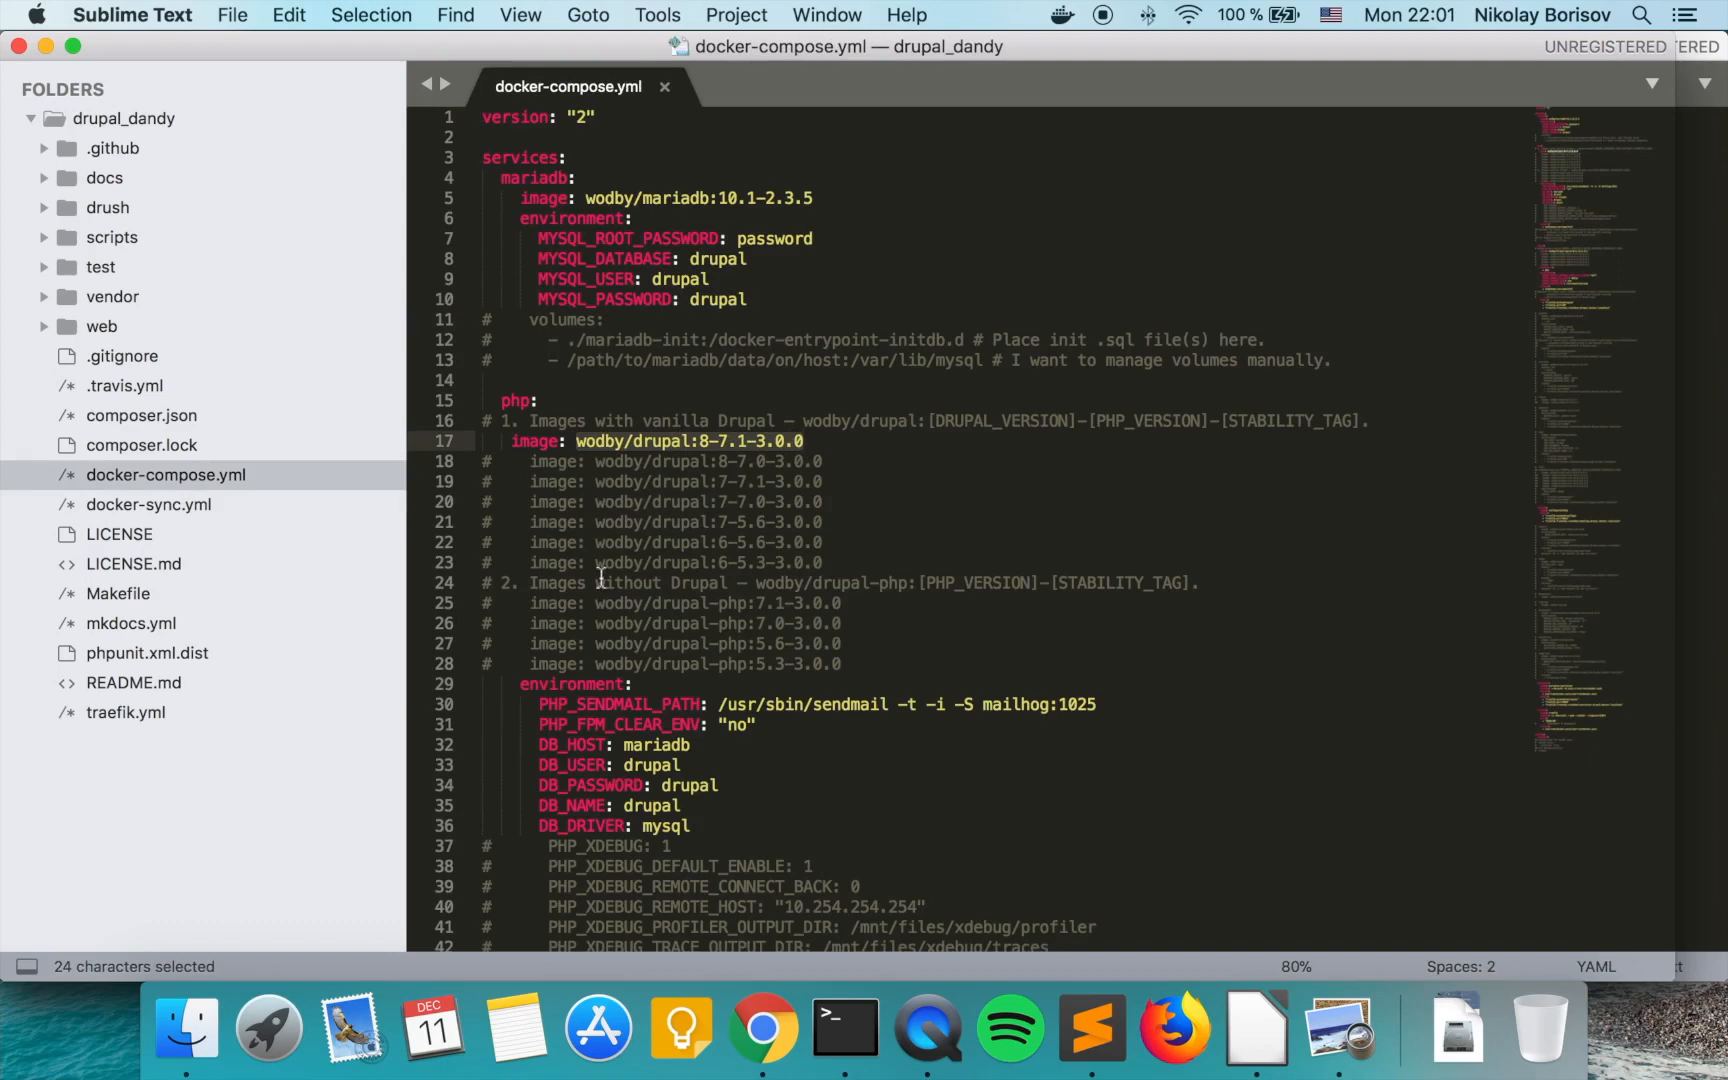
{"action": "left_click", "coordinate": [493, 603]}
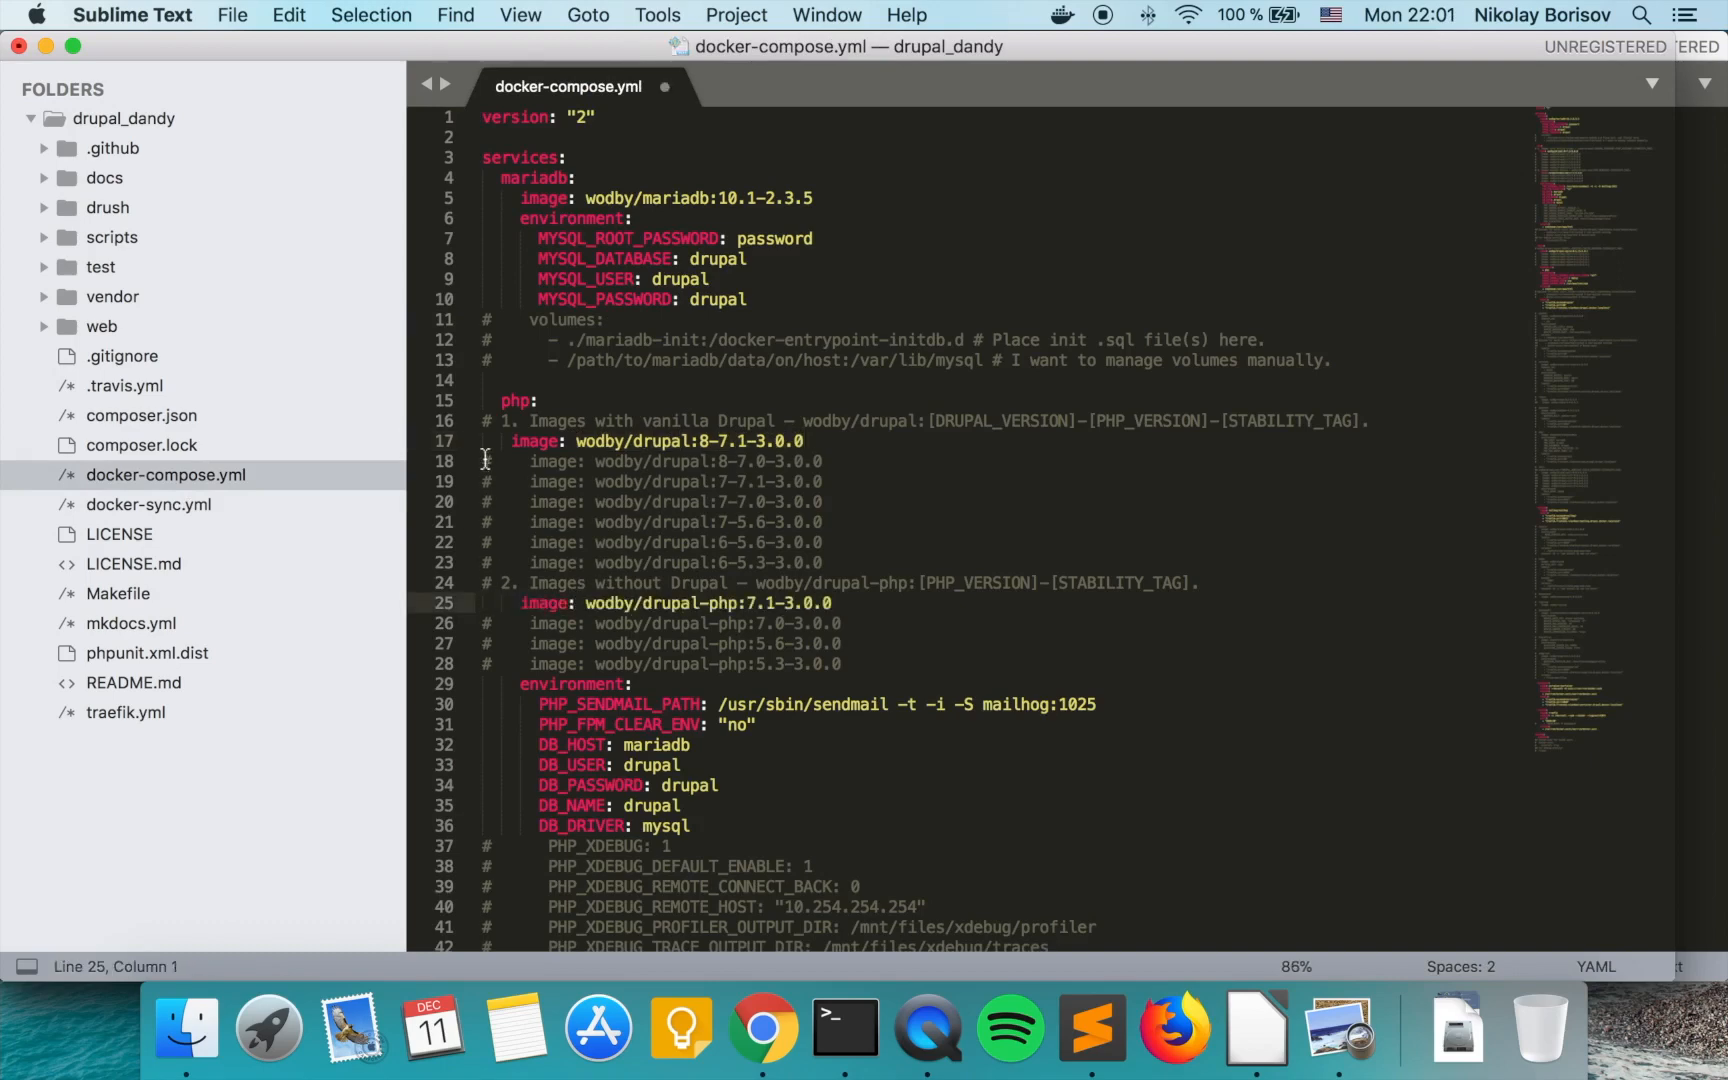
{"action": "left_click", "coordinate": [494, 441]}
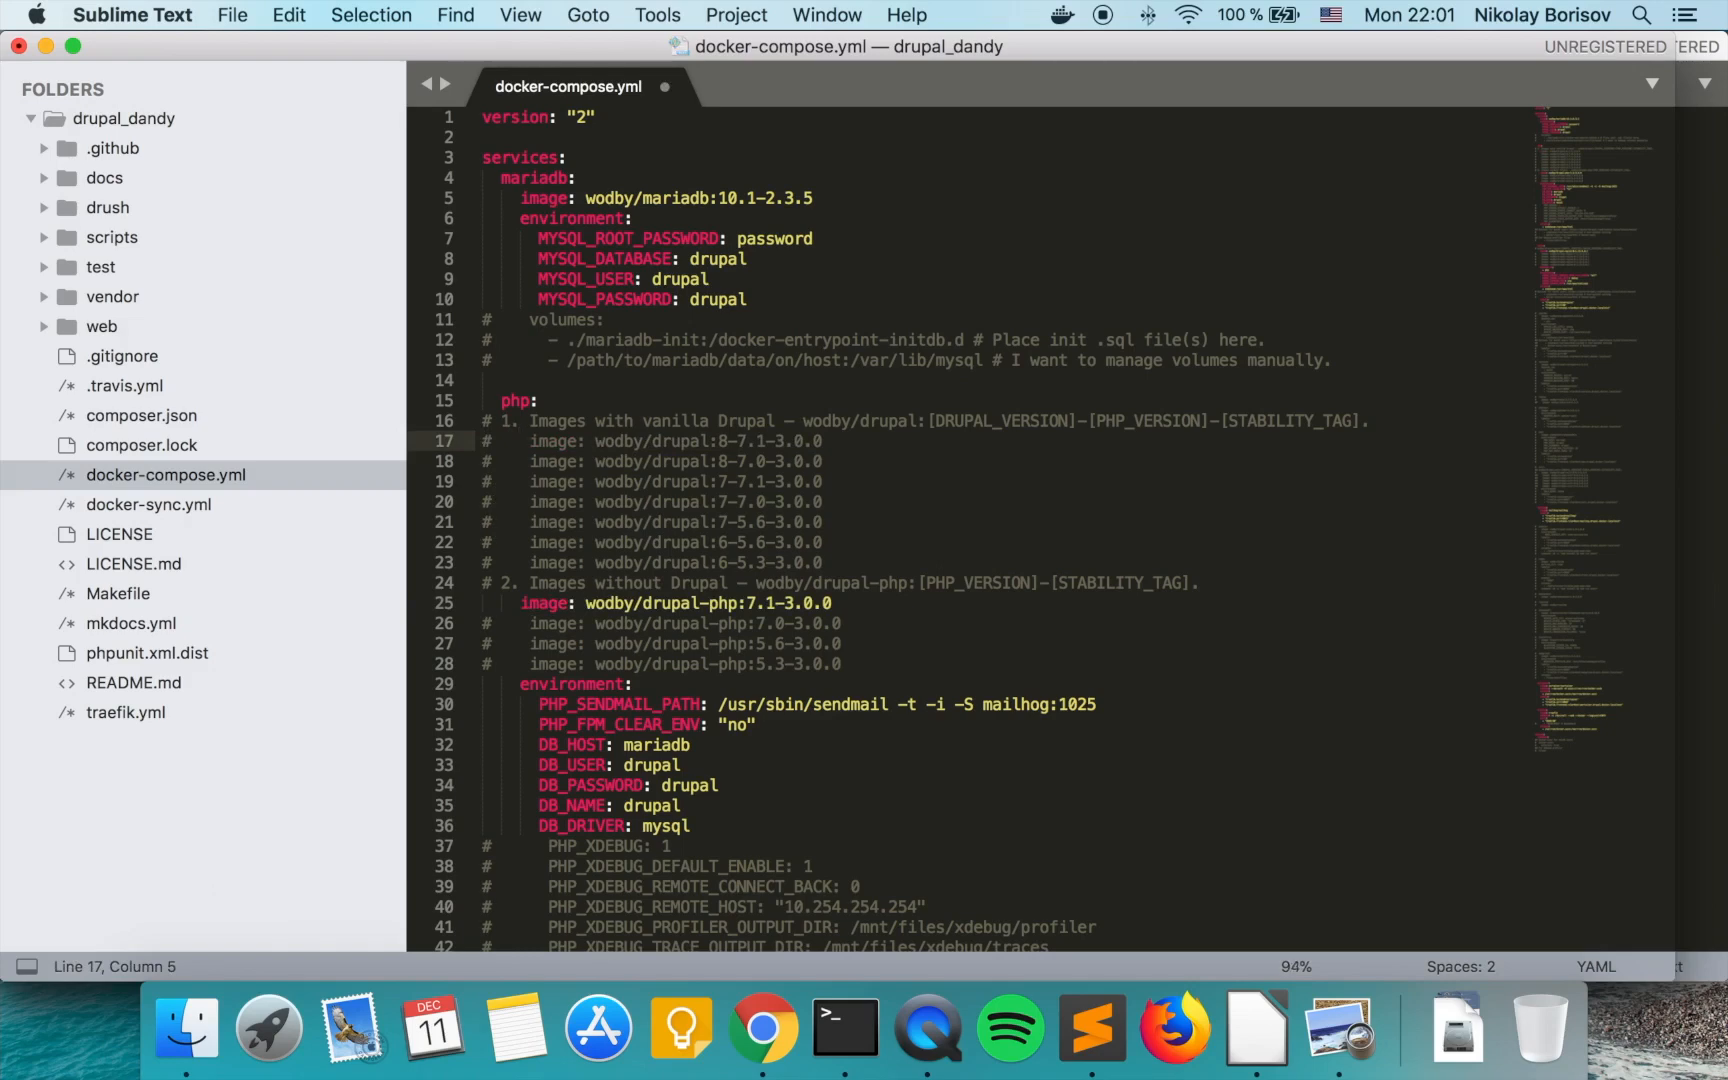
Step: Replace the php volume 'codebase' with './' at /var/www/html and save docker-compose.yml
{"action": "scroll", "scroll_direction": "down", "scroll_amount": 3}
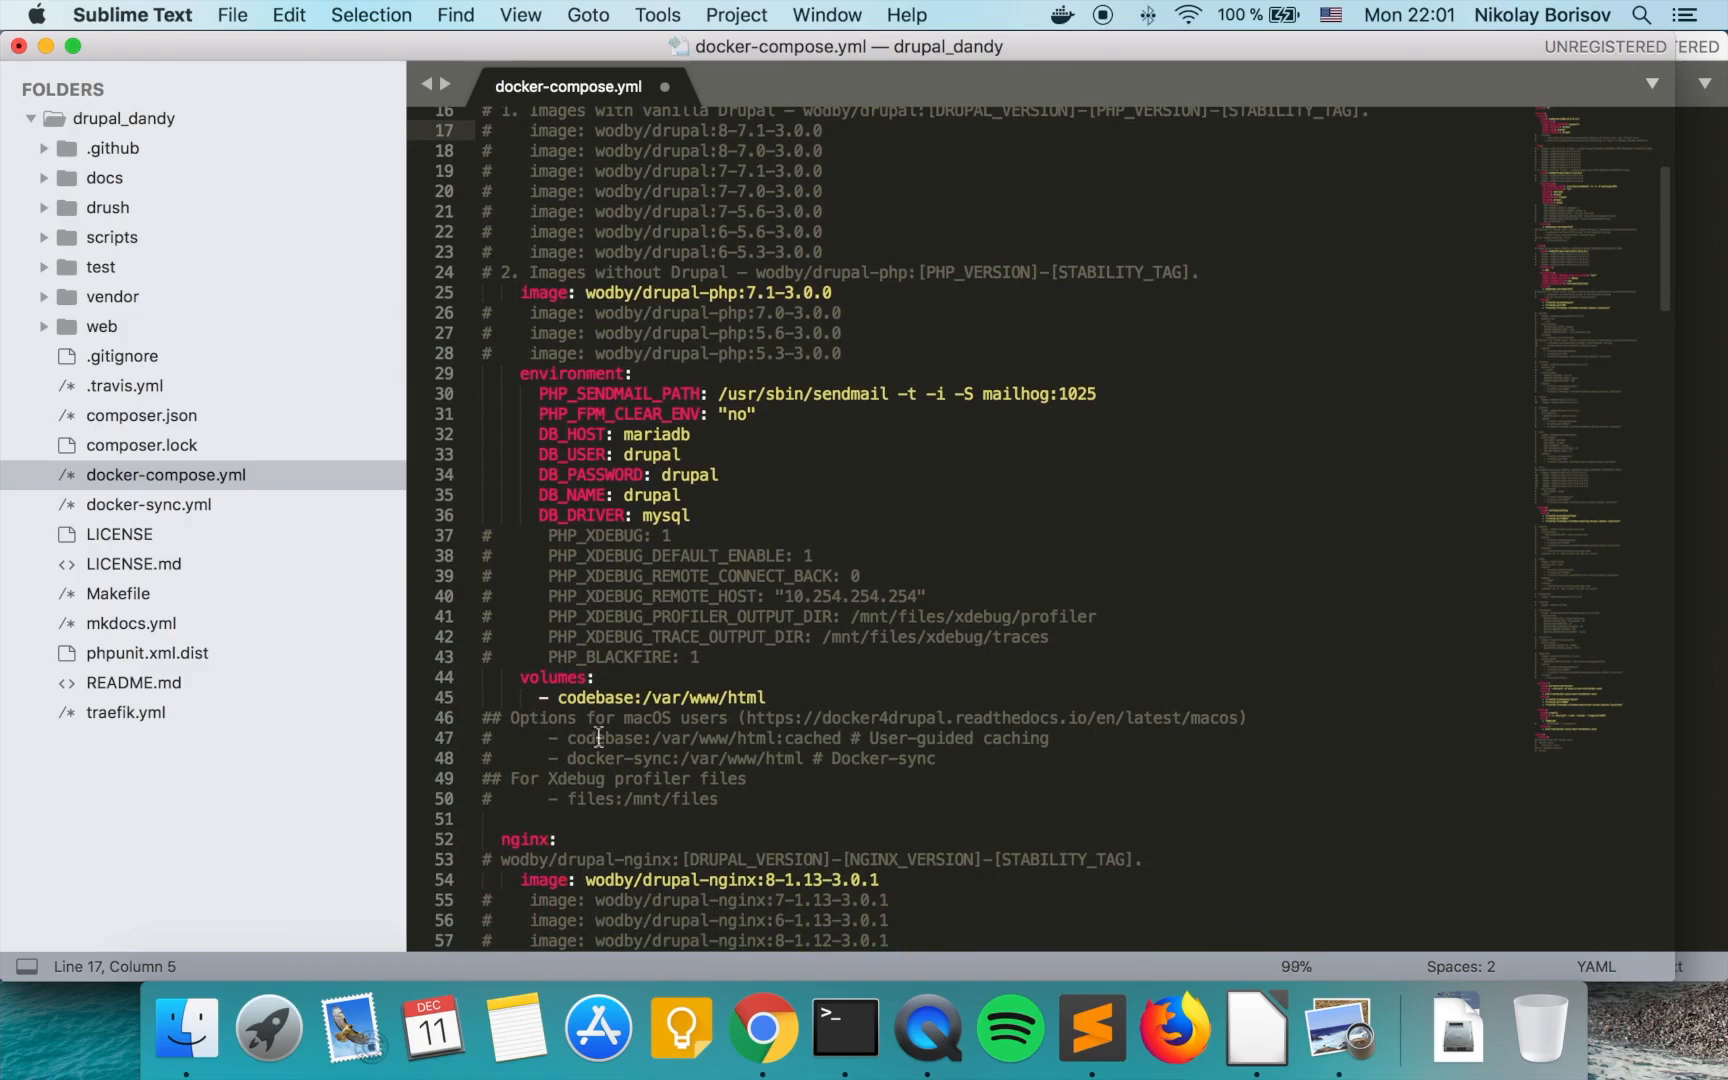
{"action": "double_click", "coordinate": [595, 696]}
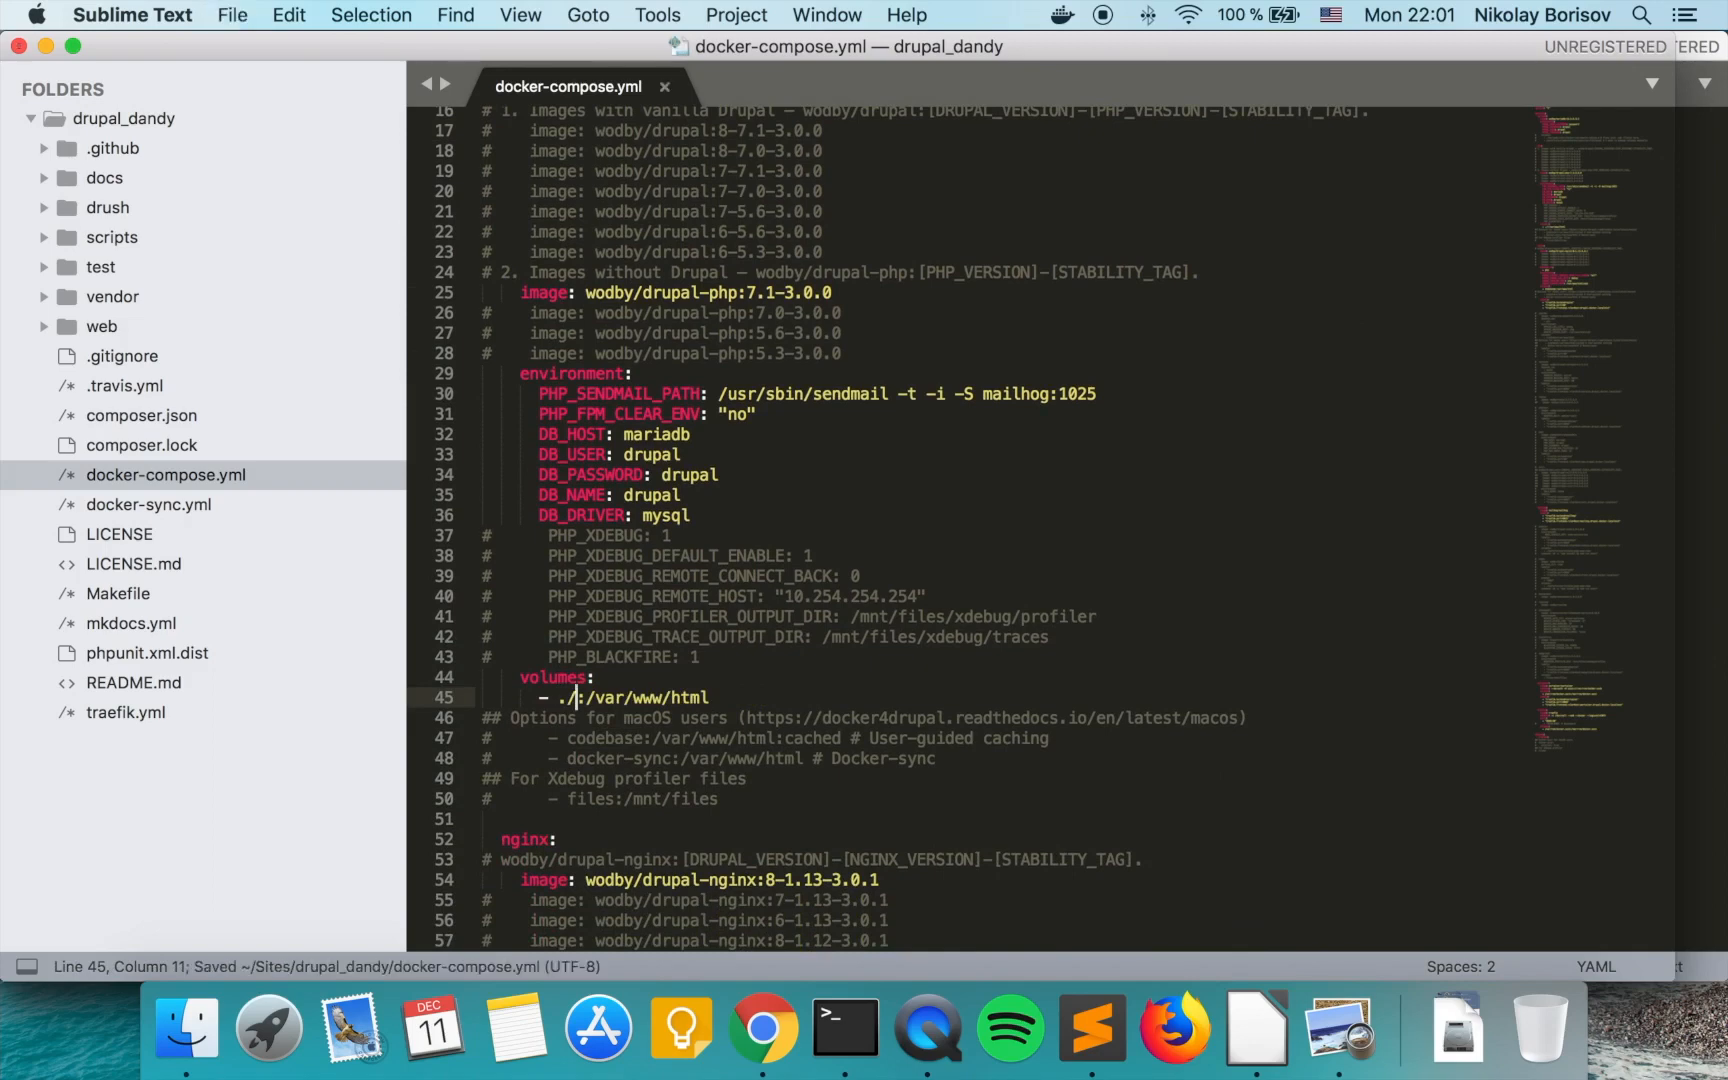
{"action": "scroll", "scroll_direction": "up", "scroll_amount": 3}
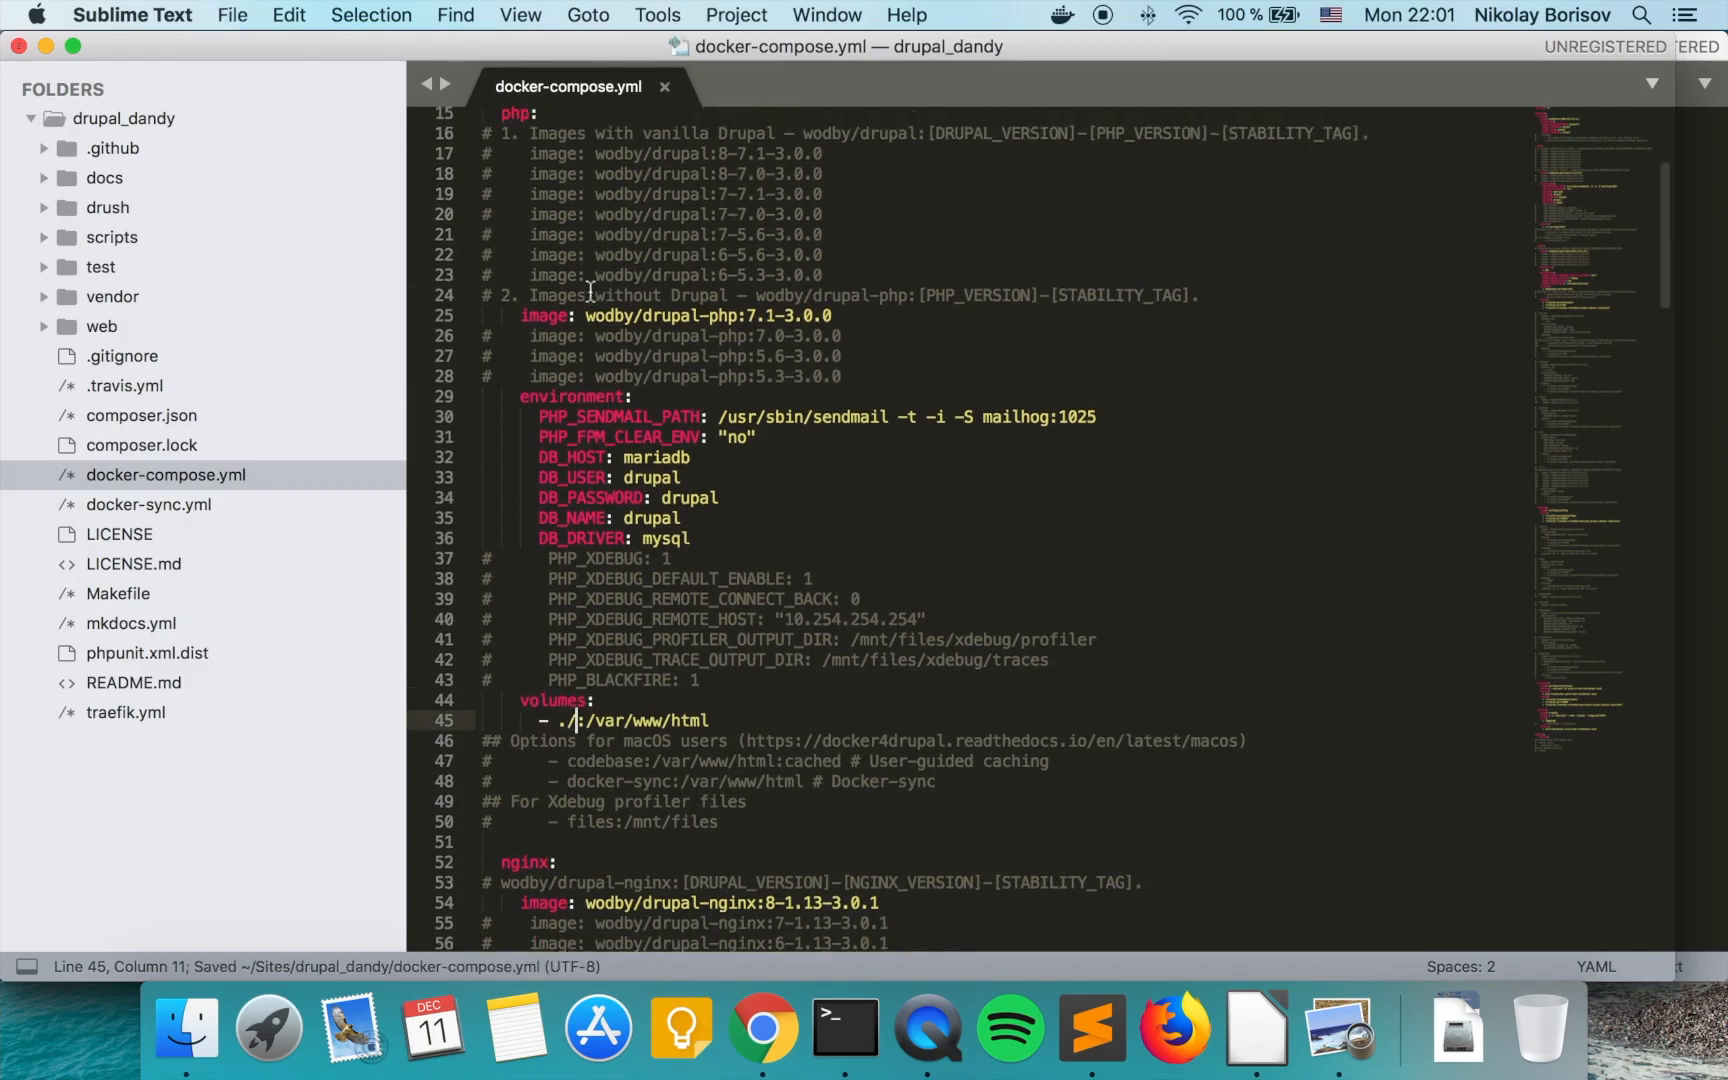
{"action": "scroll", "scroll_direction": "up", "scroll_amount": 3}
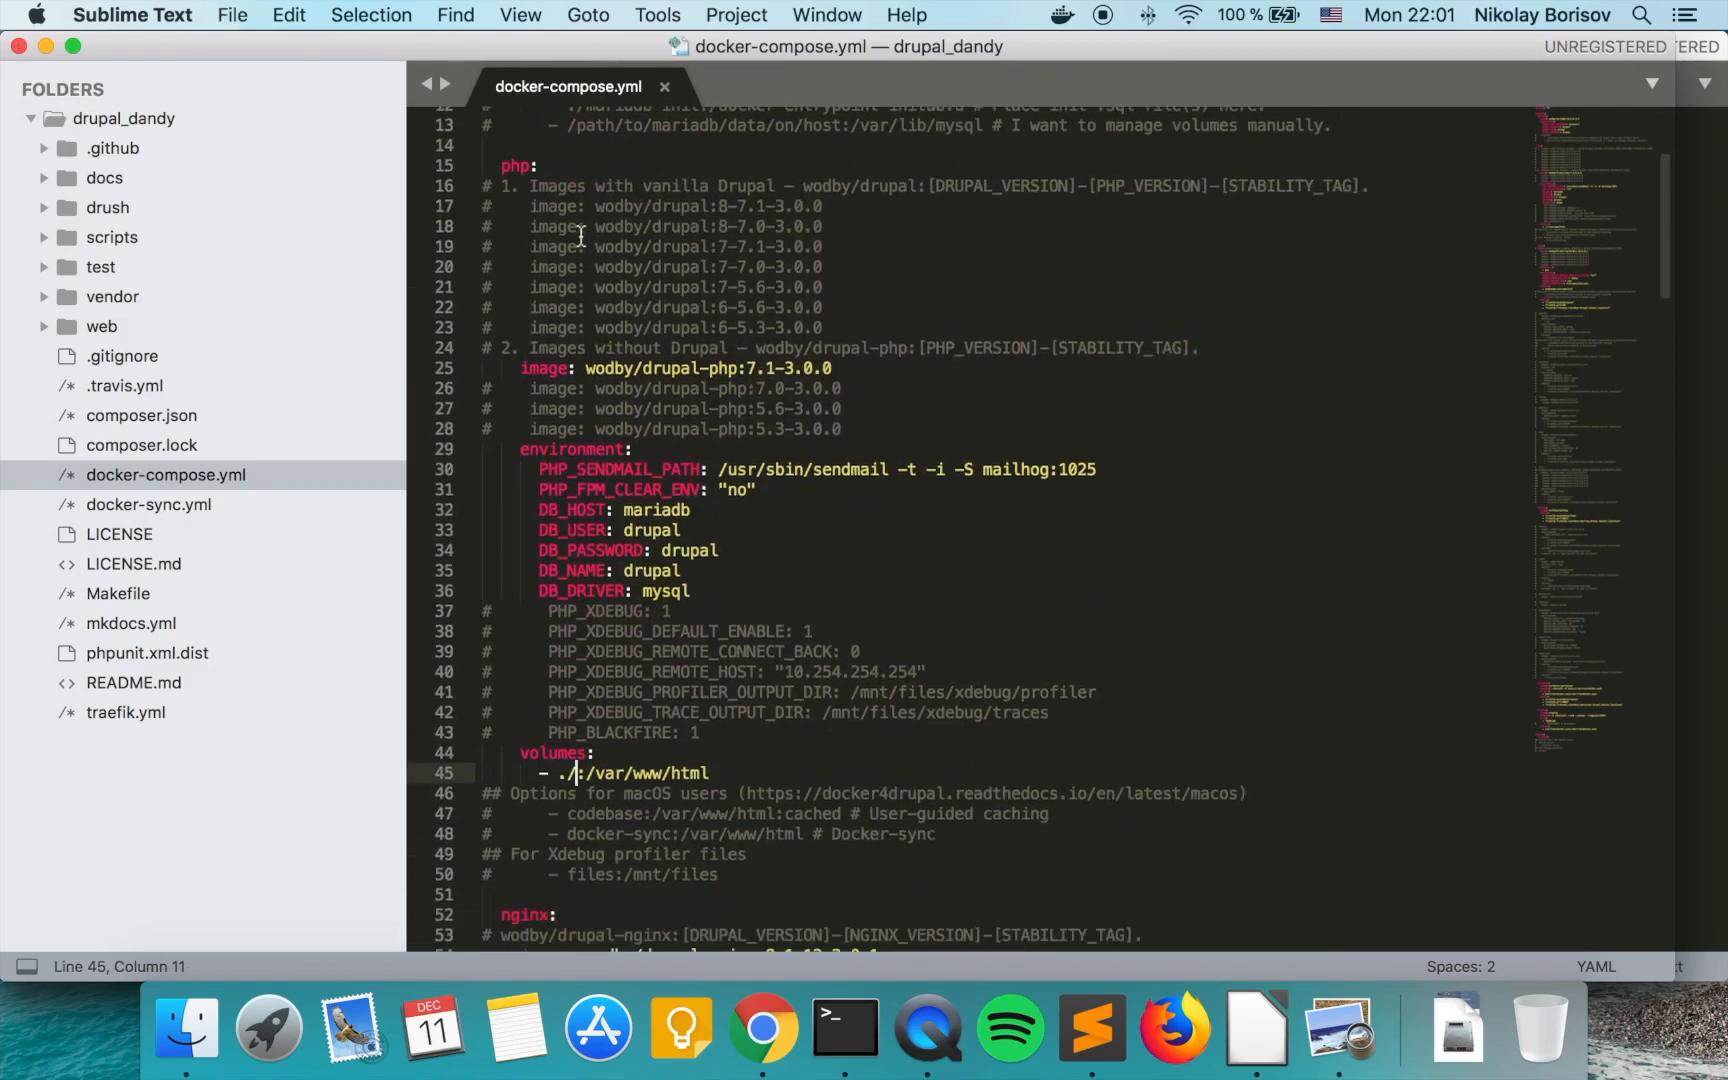
{"action": "mouse_move", "coordinate": [592, 449]}
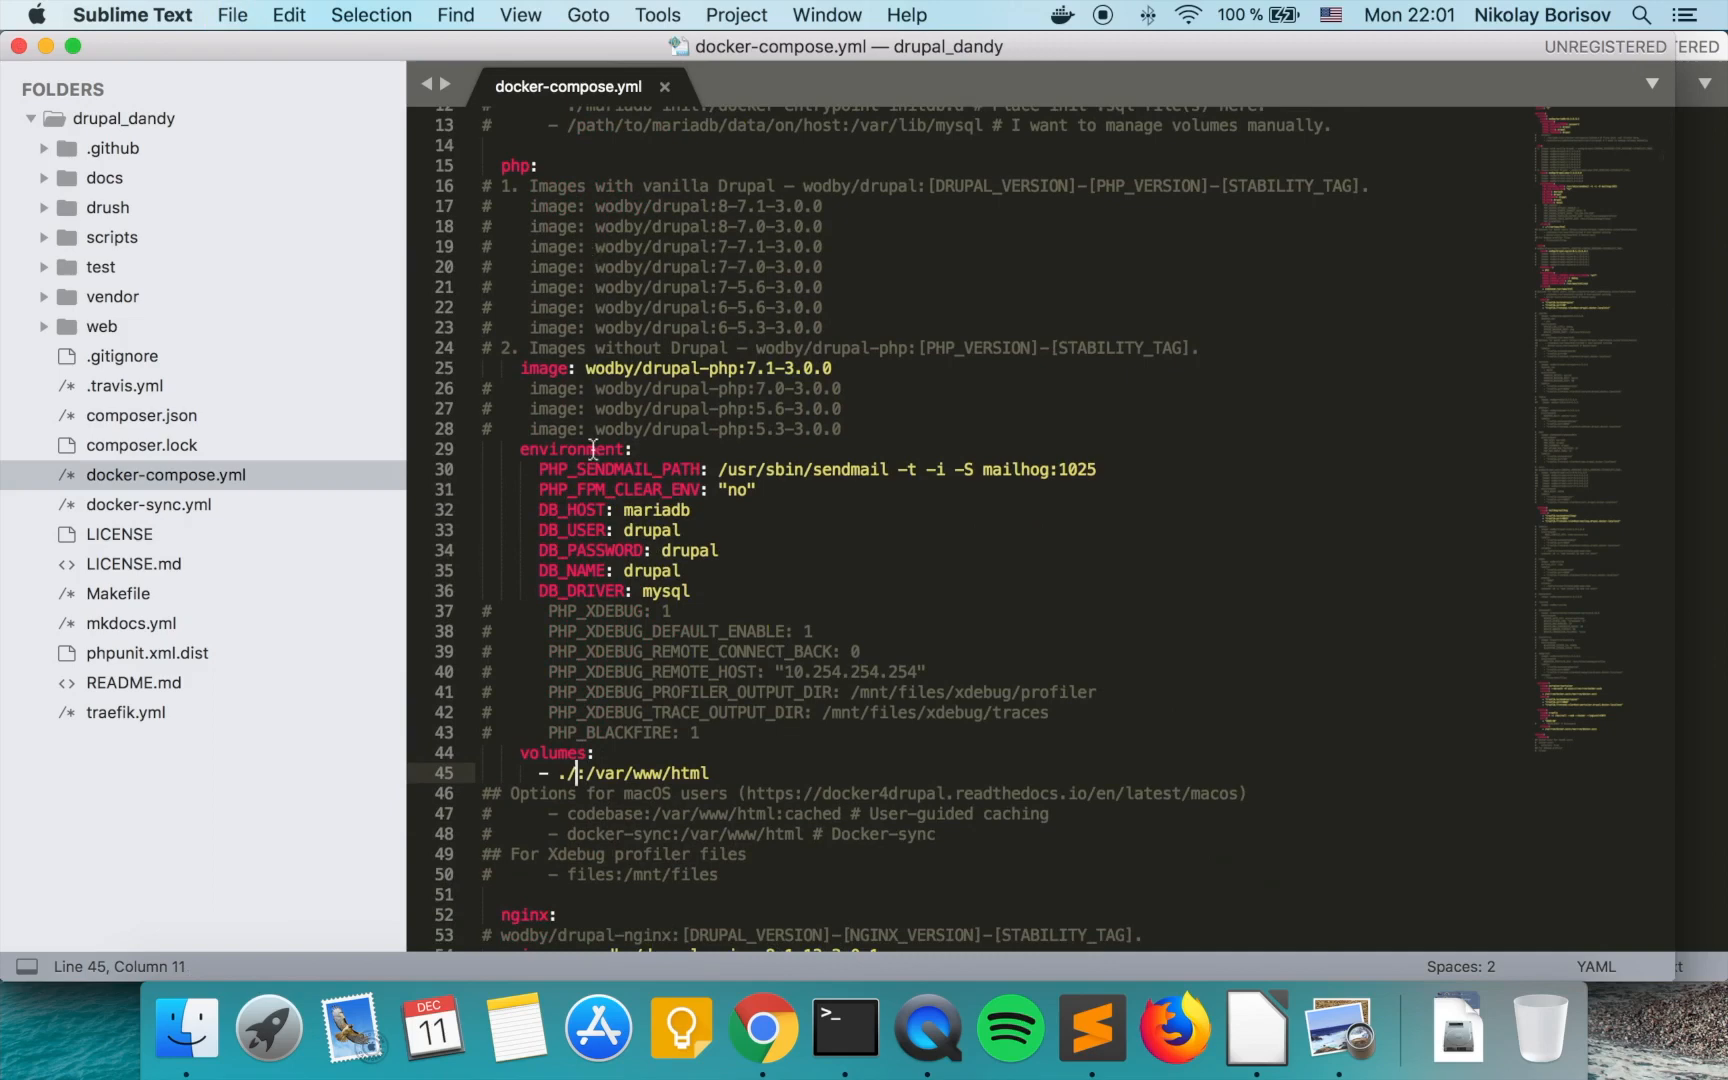
{"action": "mouse_move", "coordinate": [637, 509]}
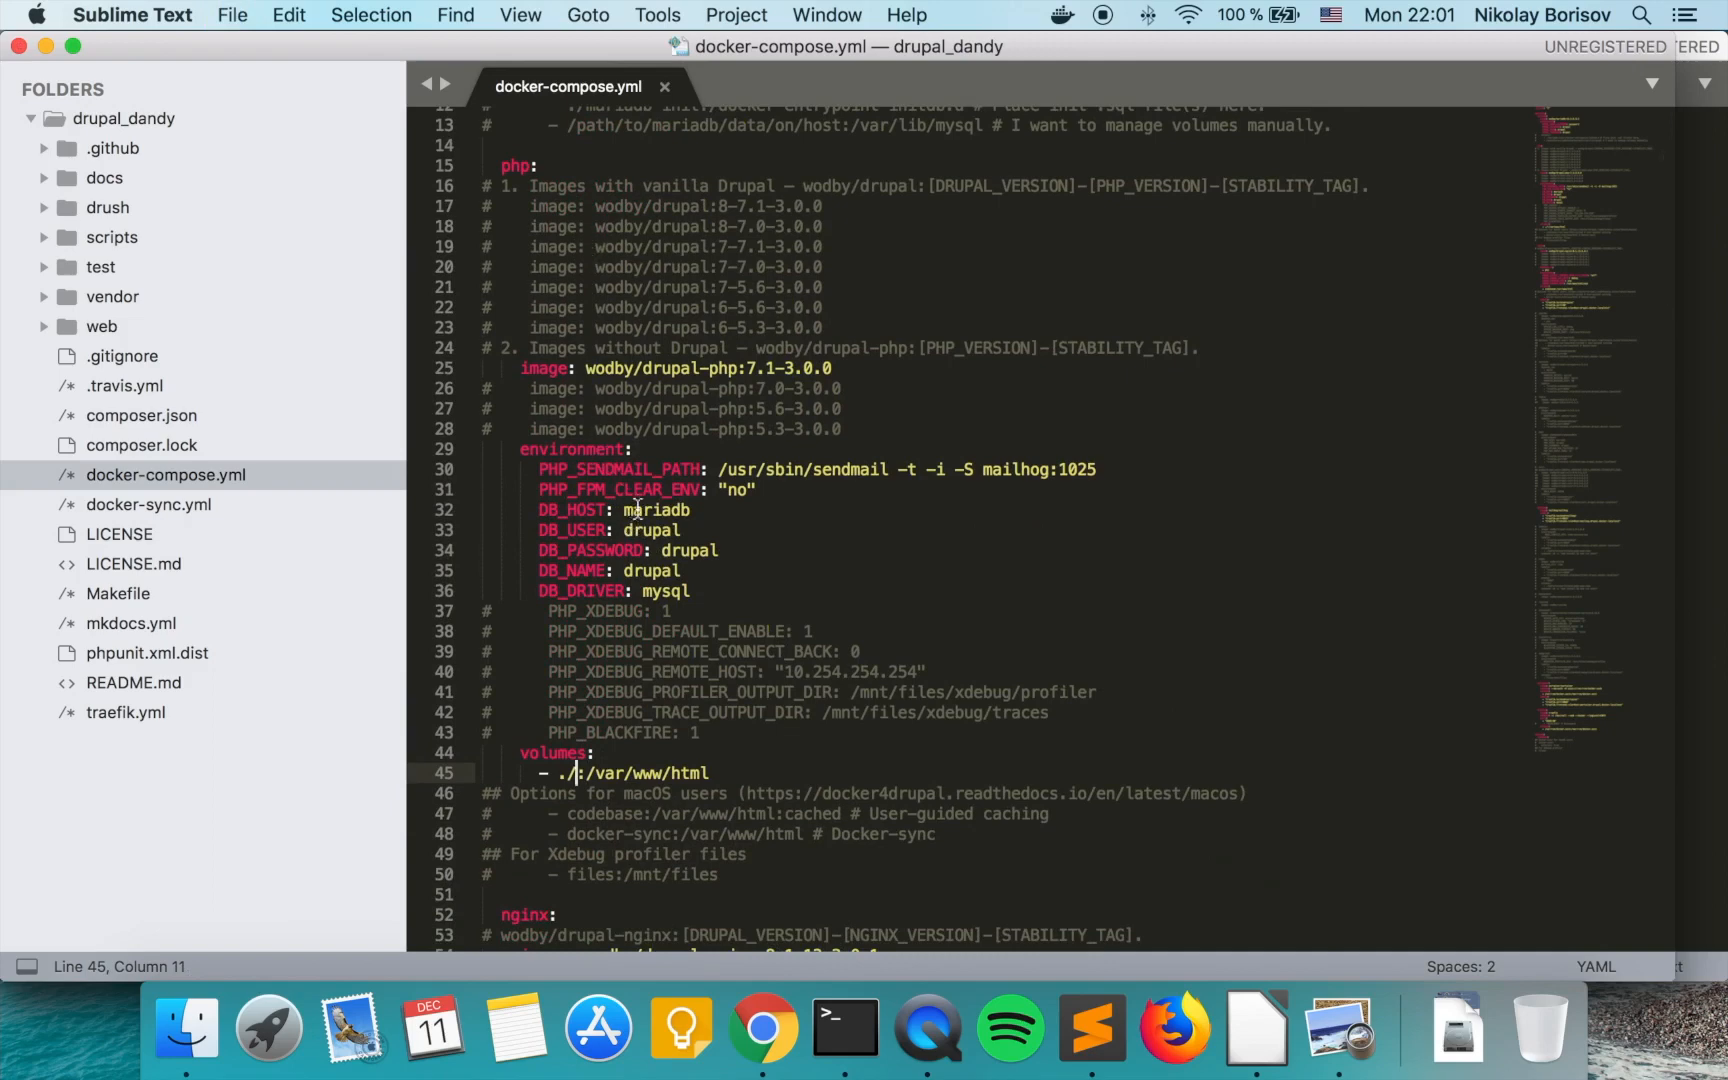
{"action": "double_click", "coordinate": [651, 509]}
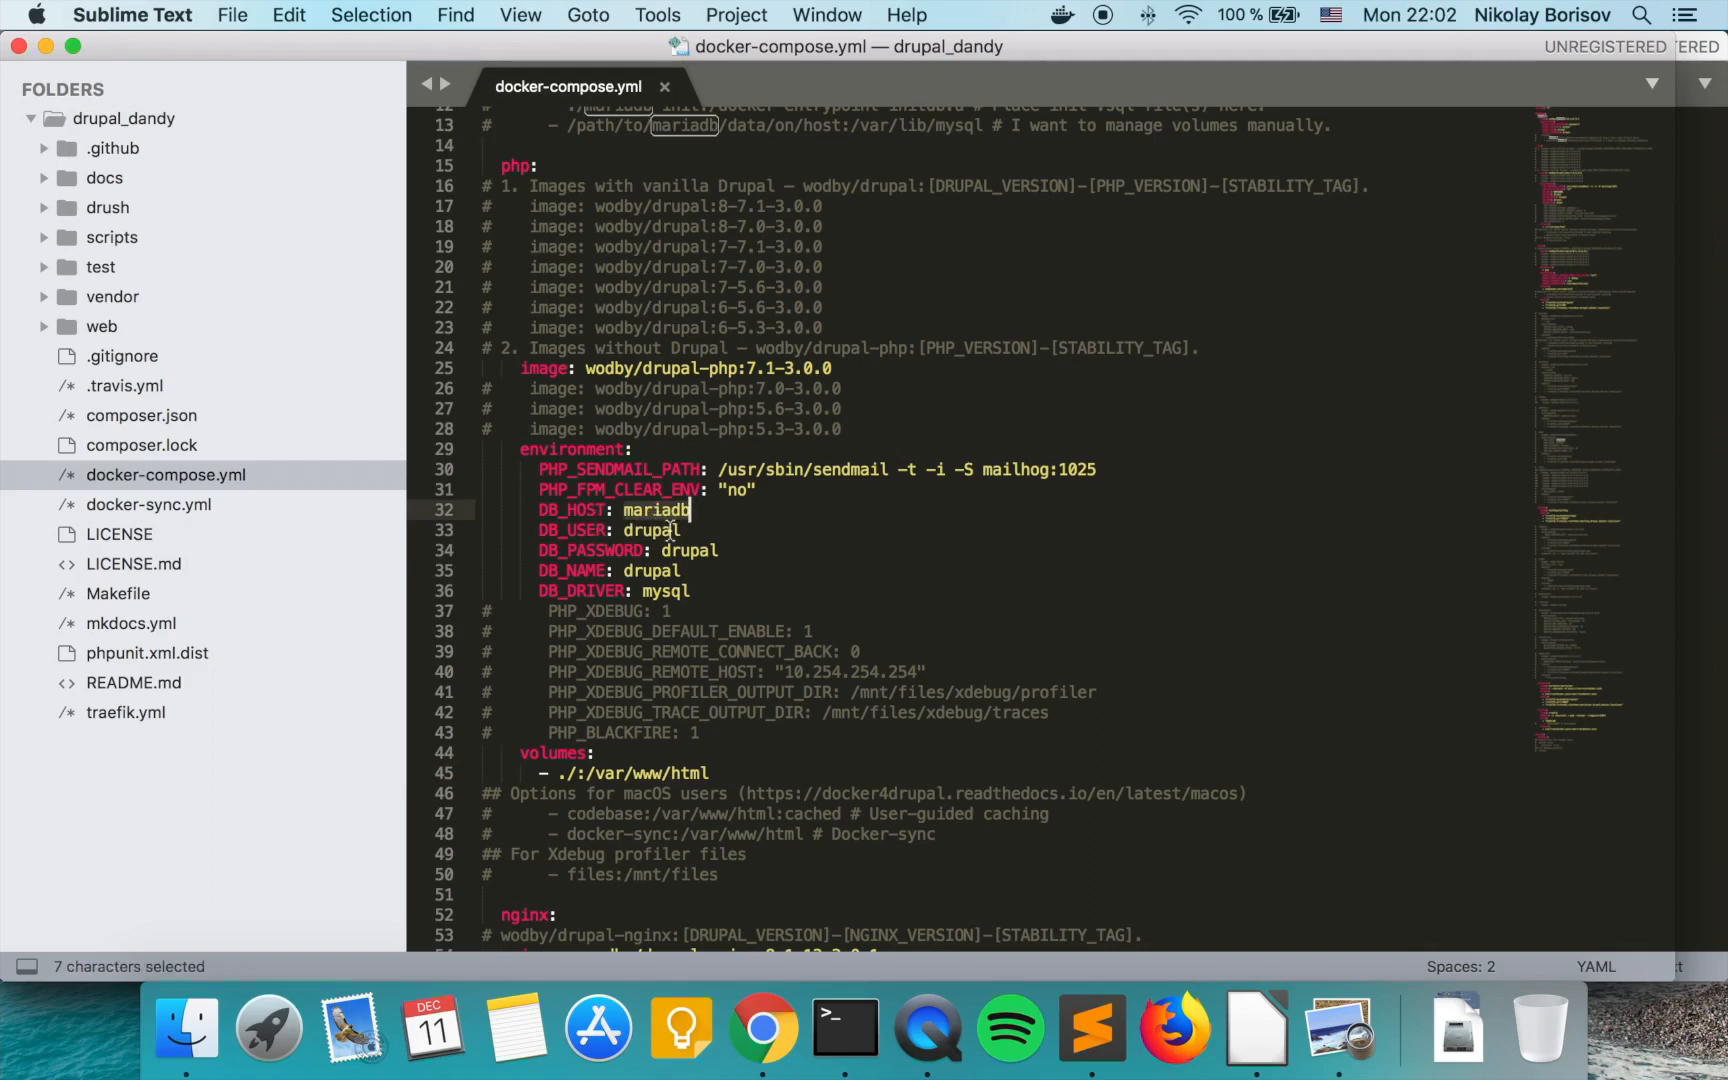
{"action": "scroll", "scroll_direction": "down", "scroll_amount": 3}
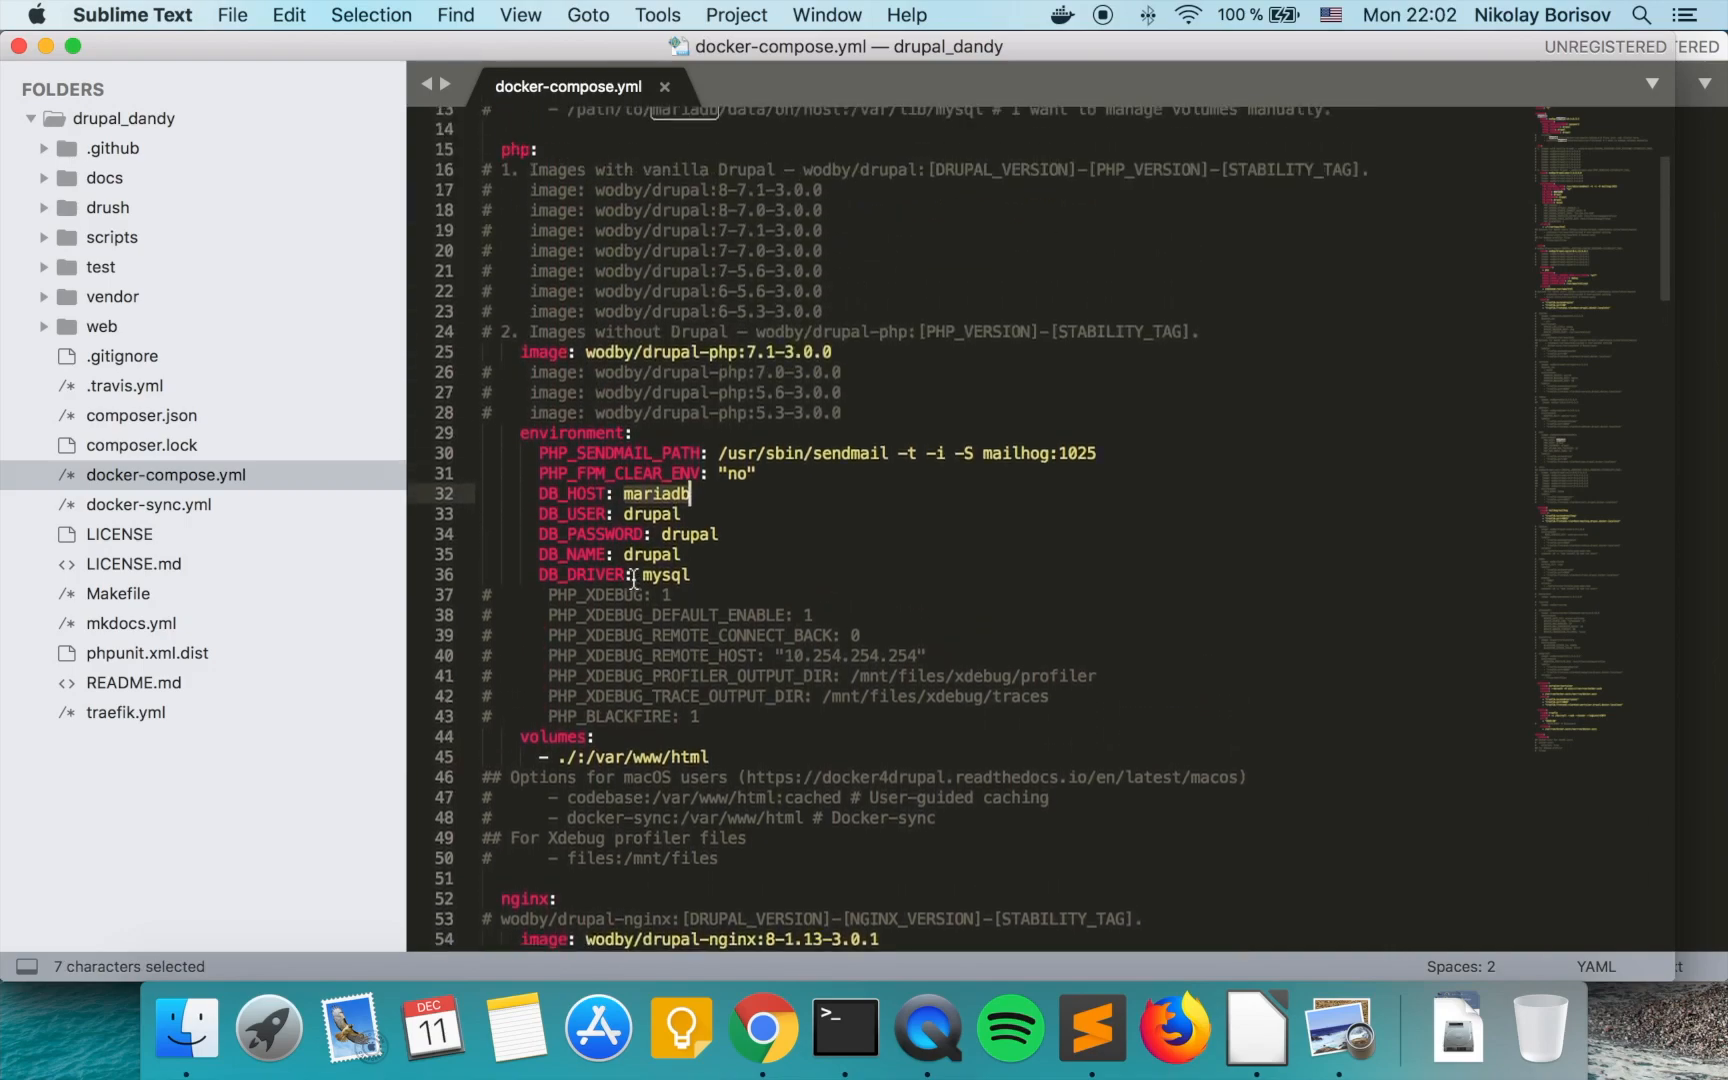
{"action": "scroll", "scroll_direction": "down", "scroll_amount": 3}
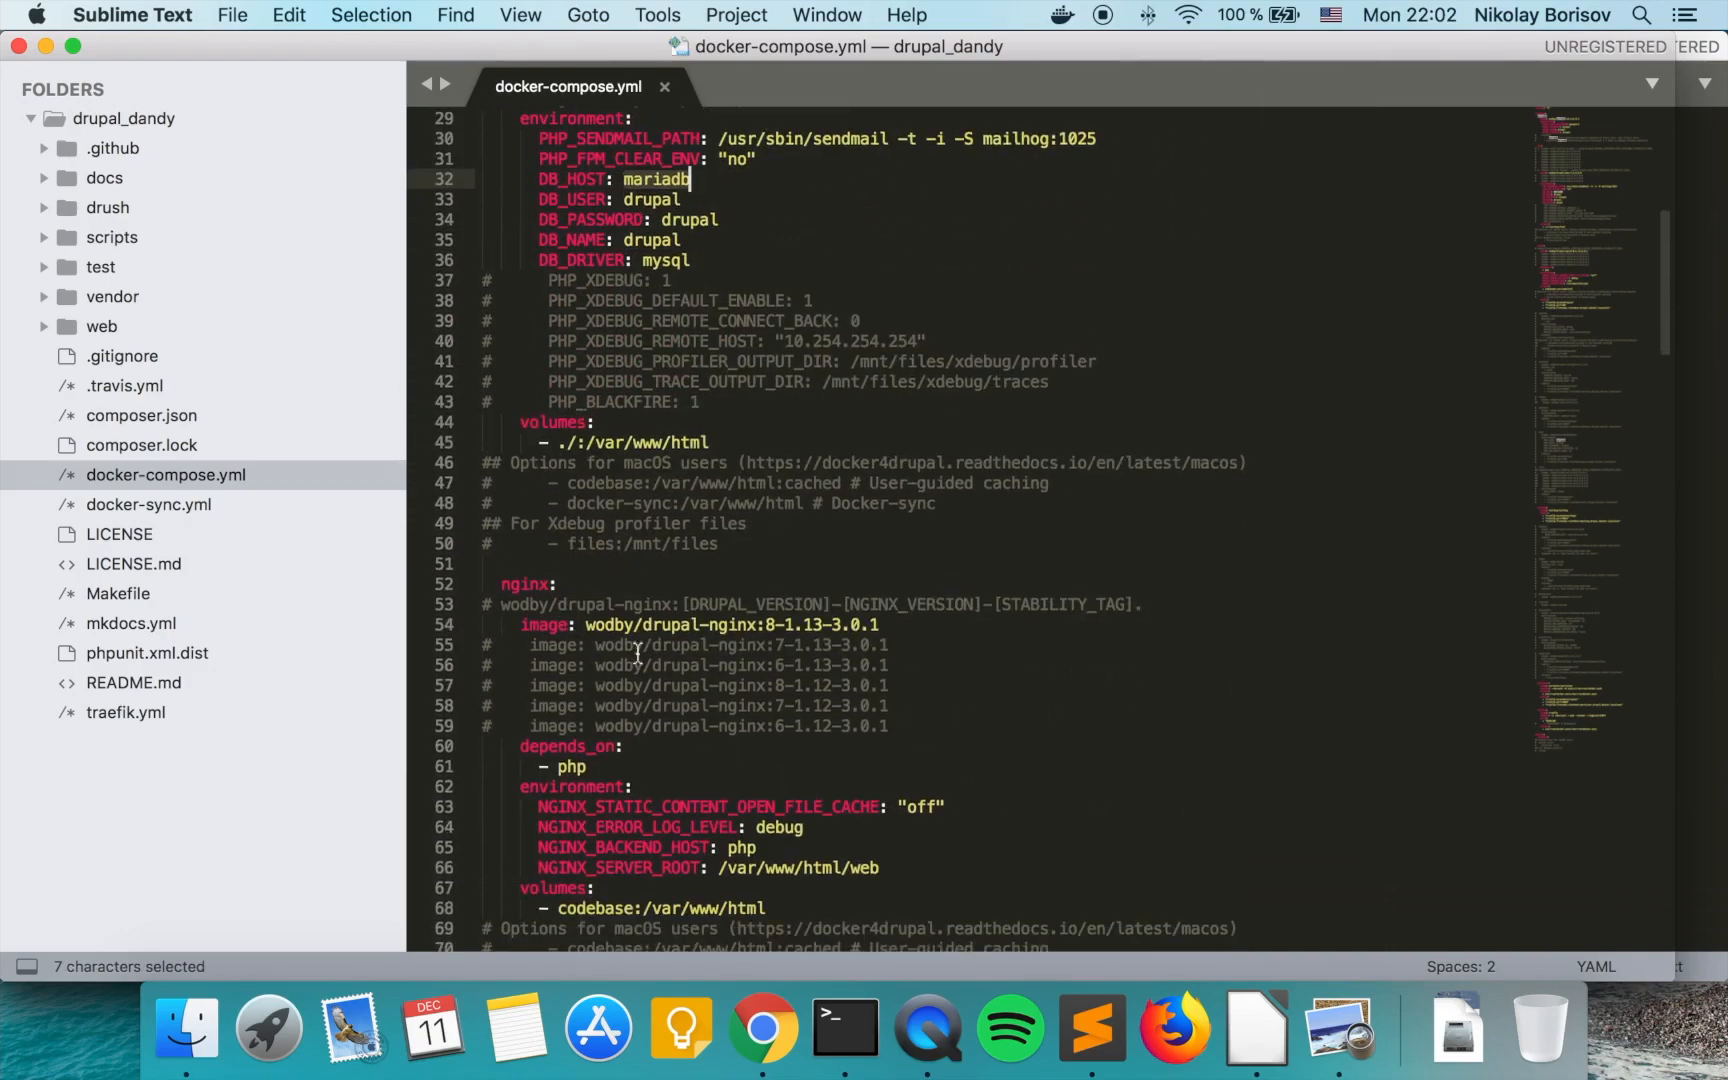
{"action": "scroll", "scroll_direction": "down", "scroll_amount": 3}
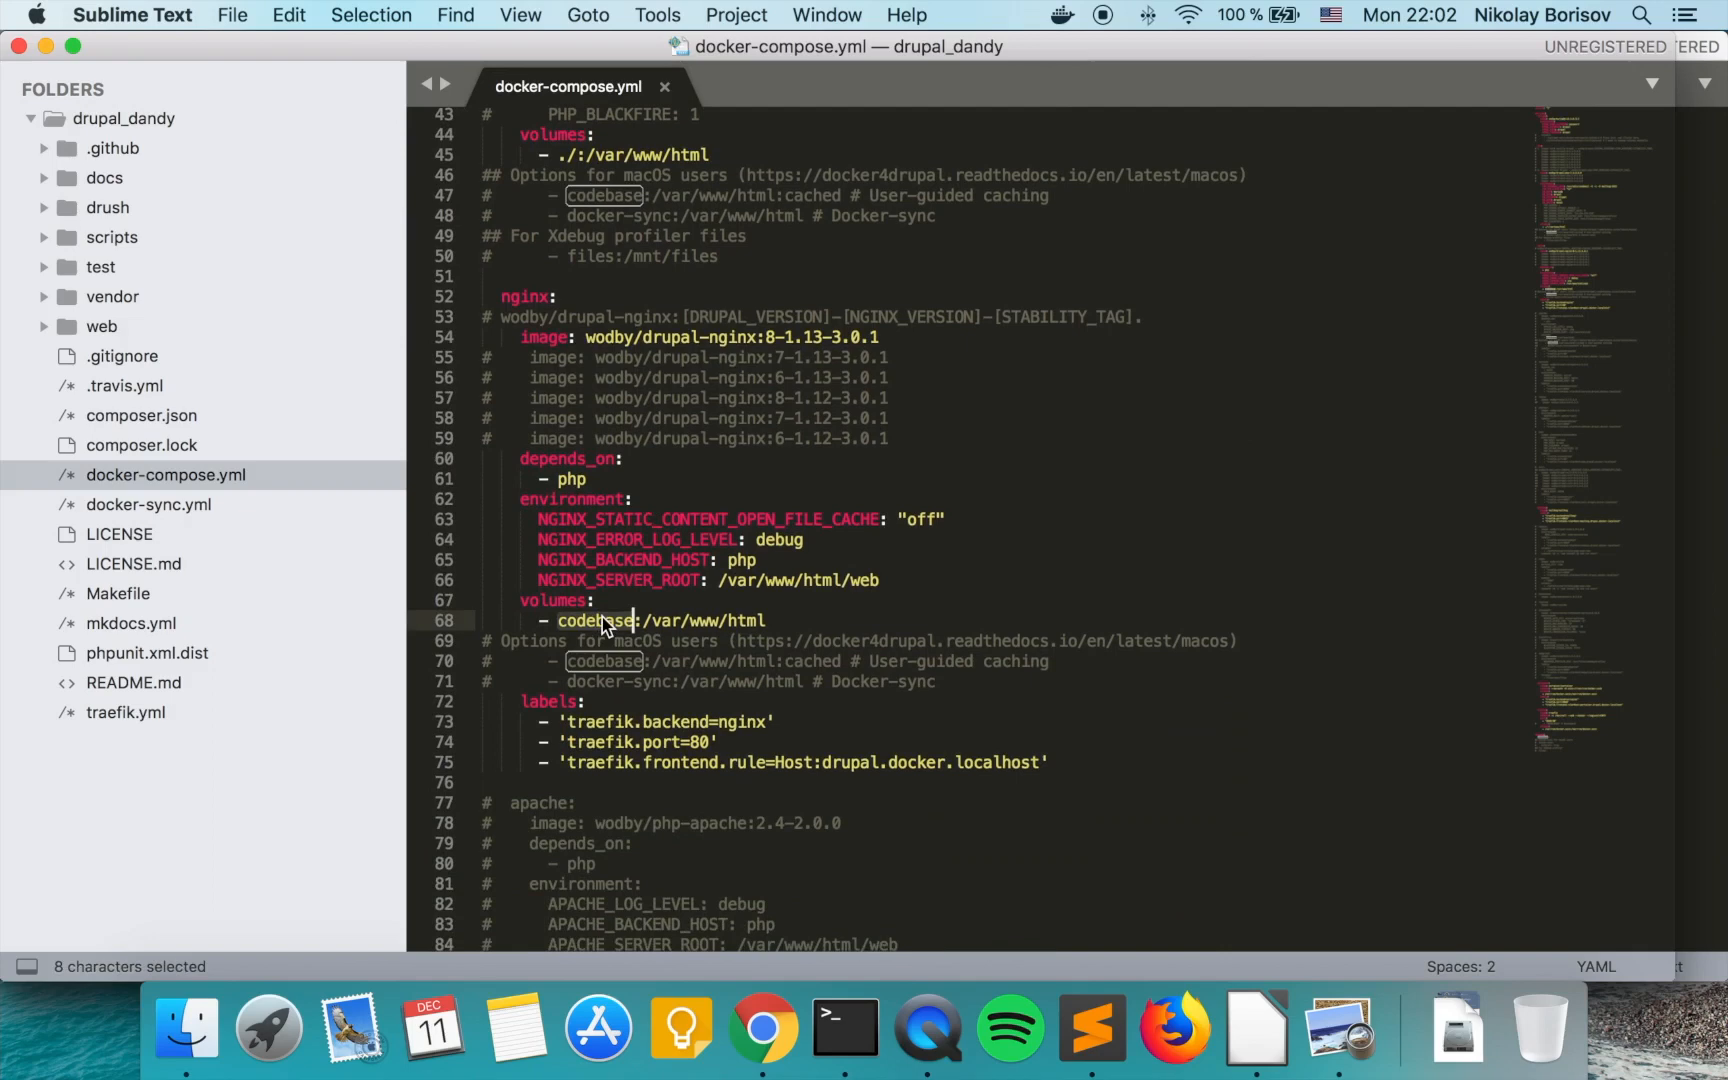
Step: Replace codebase with ./ in the nginx volume mount, then inspect the traefik host rule
{"action": "key", "text": "Delete"}
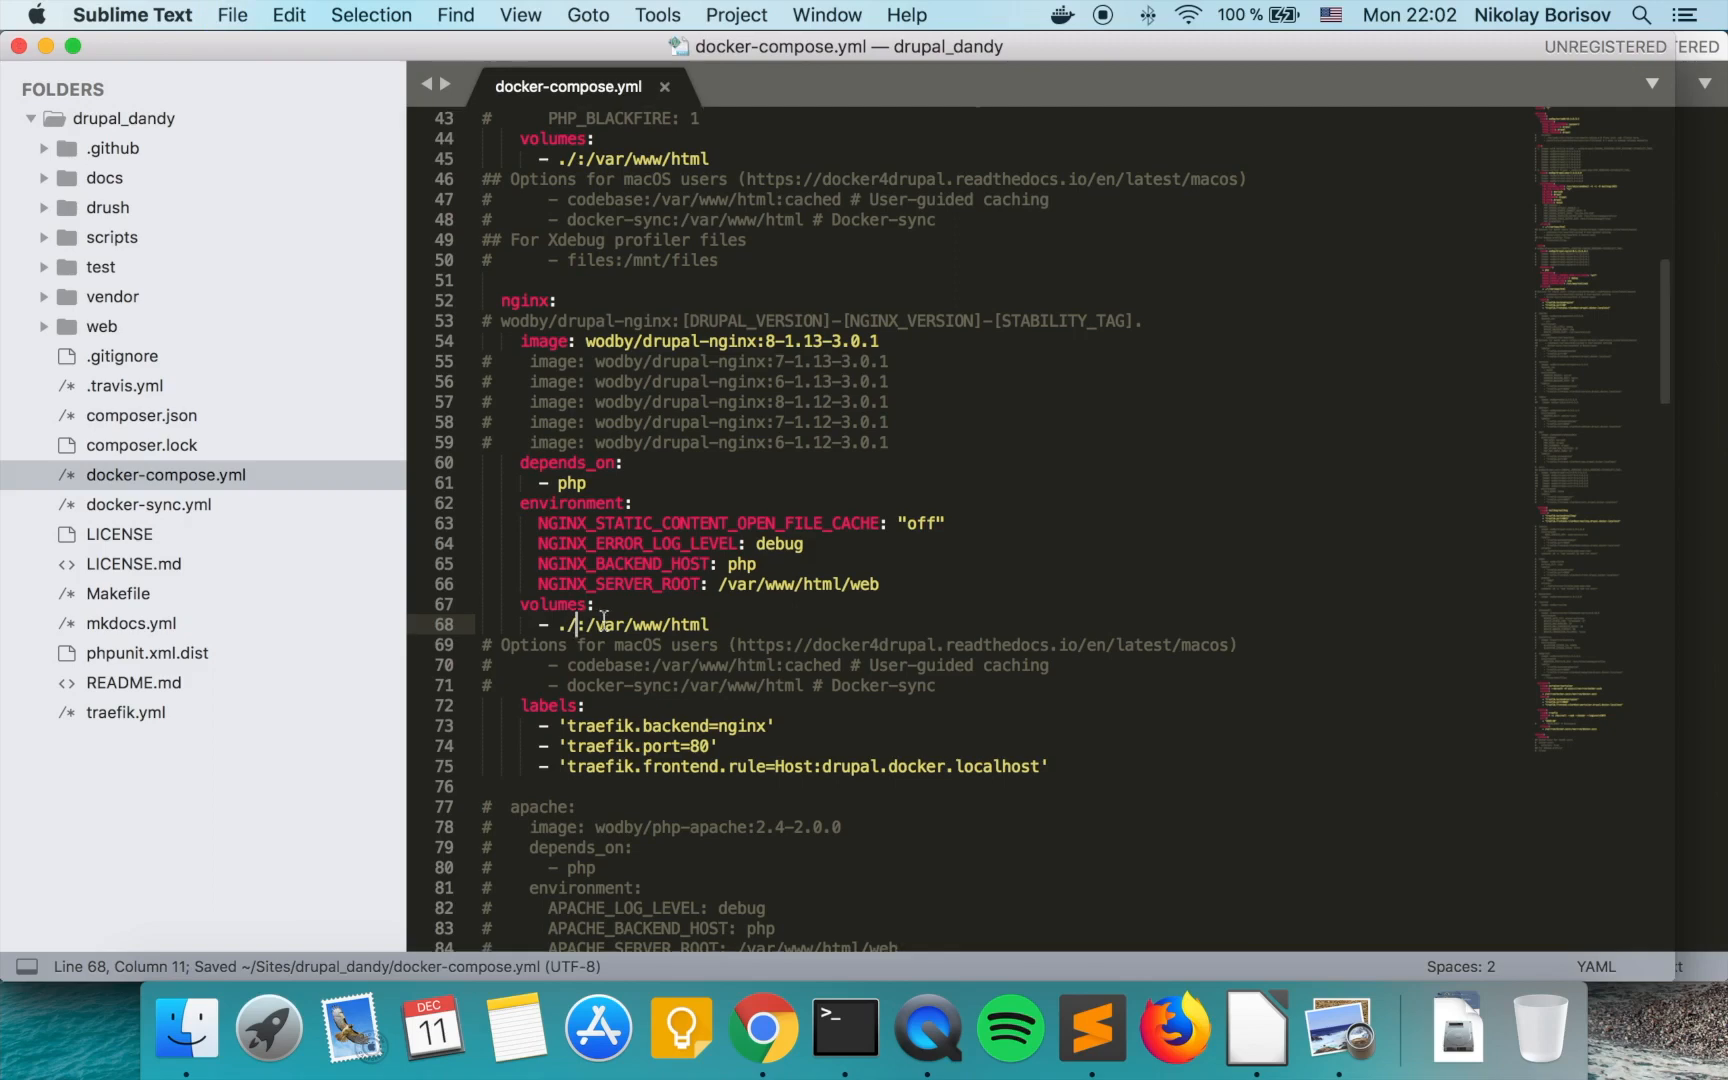
{"action": "scroll", "scroll_direction": "down", "scroll_amount": 3}
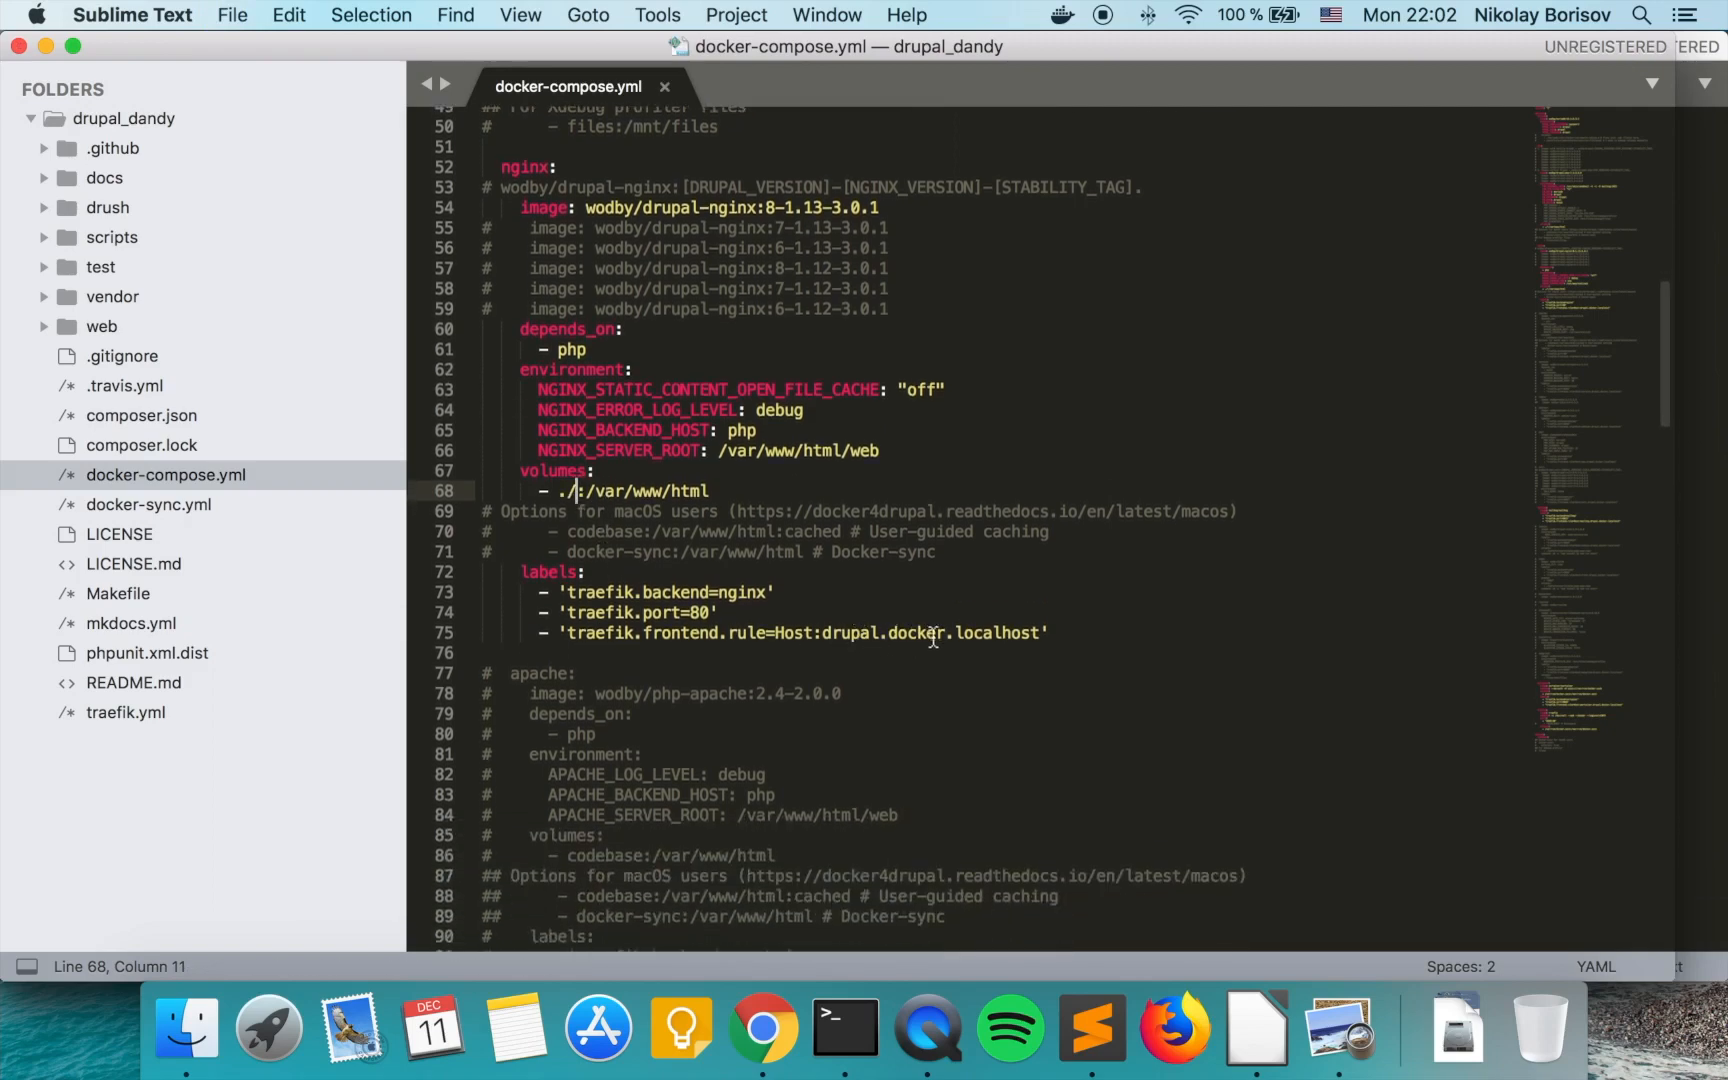
{"action": "double_click", "coordinate": [997, 633]}
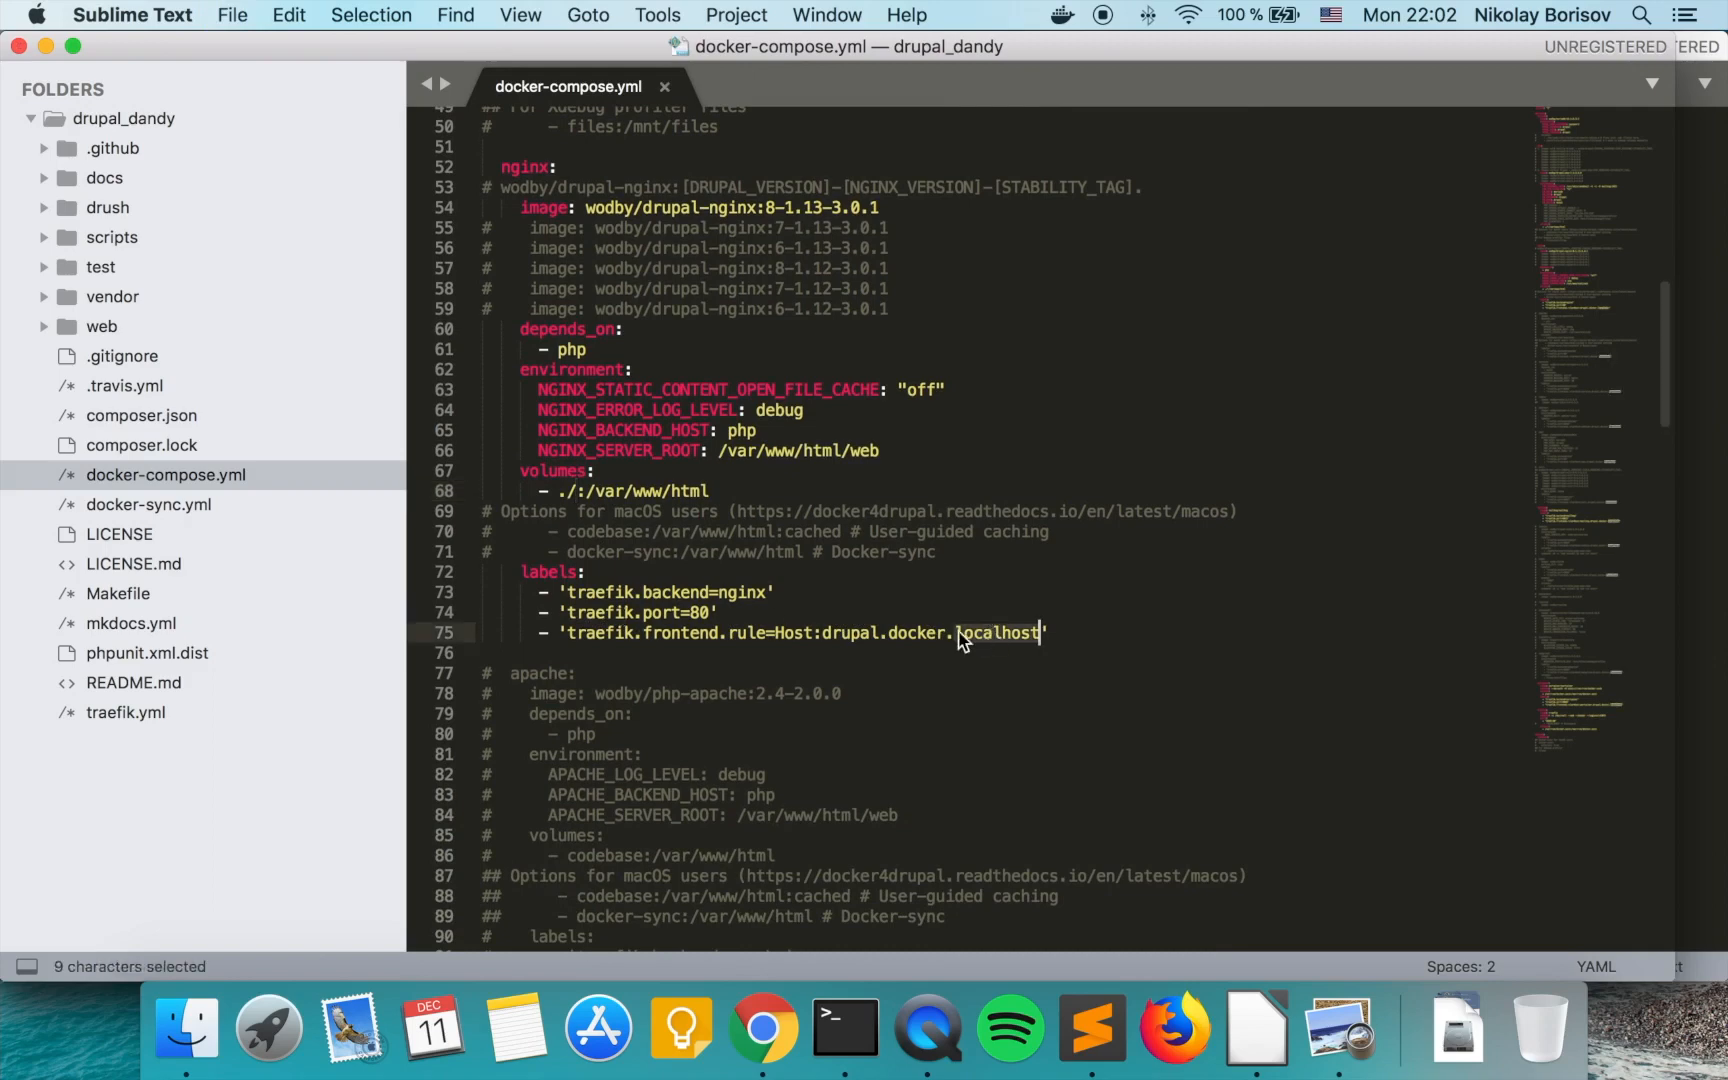
{"action": "scroll", "scroll_direction": "down", "scroll_amount": 3}
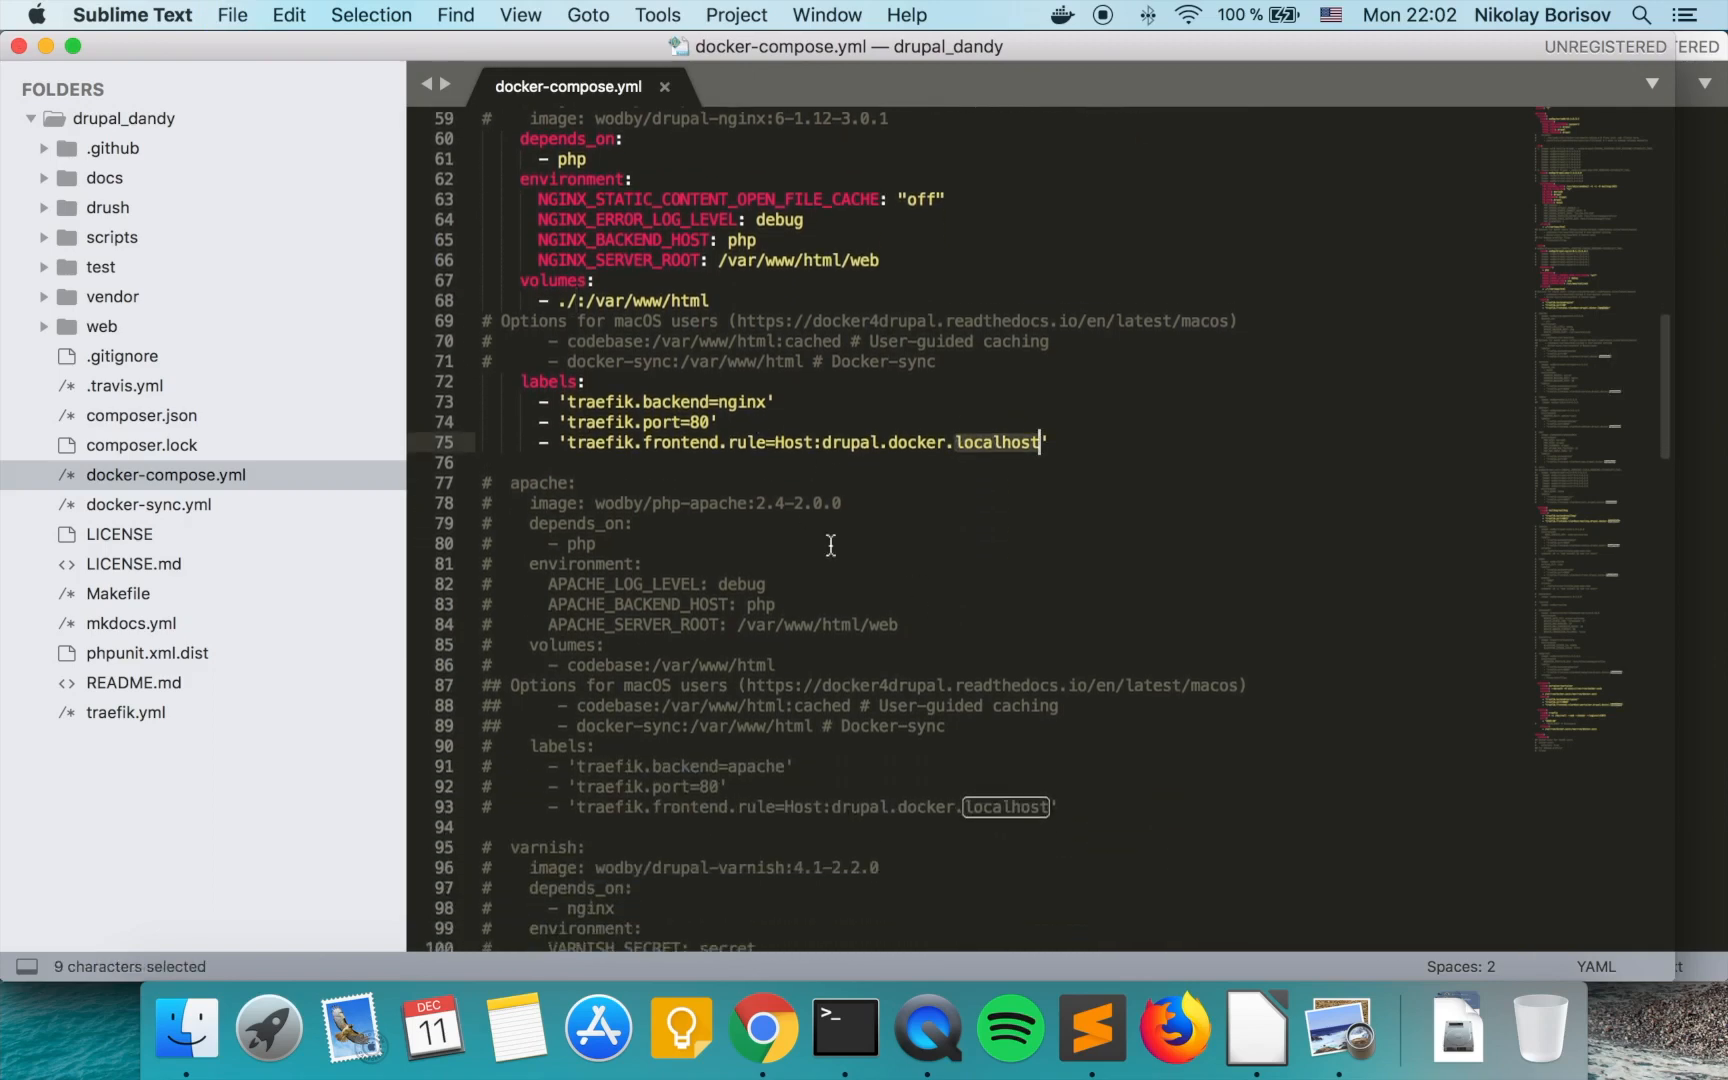
{"action": "scroll", "scroll_direction": "down", "scroll_amount": 3}
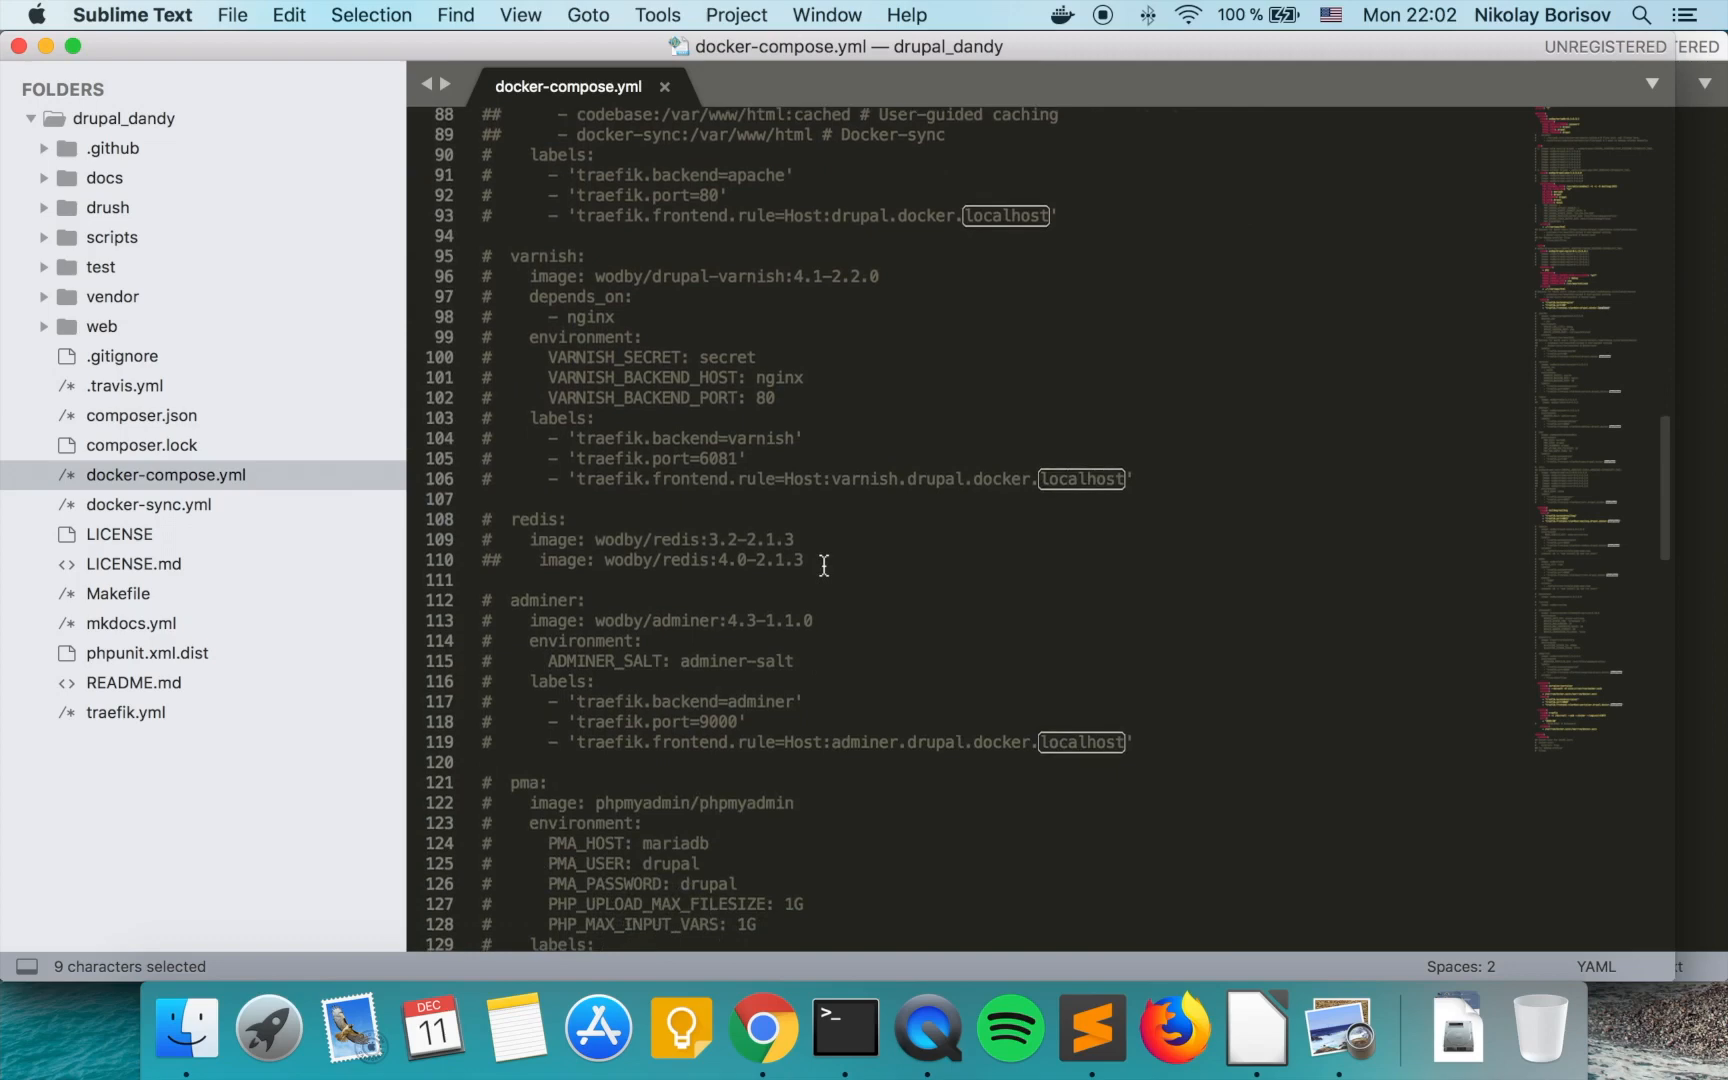
Step: Find the traefik port mapping and select 8000 to replace it with 8888
{"action": "scroll", "scroll_direction": "down", "scroll_amount": 3}
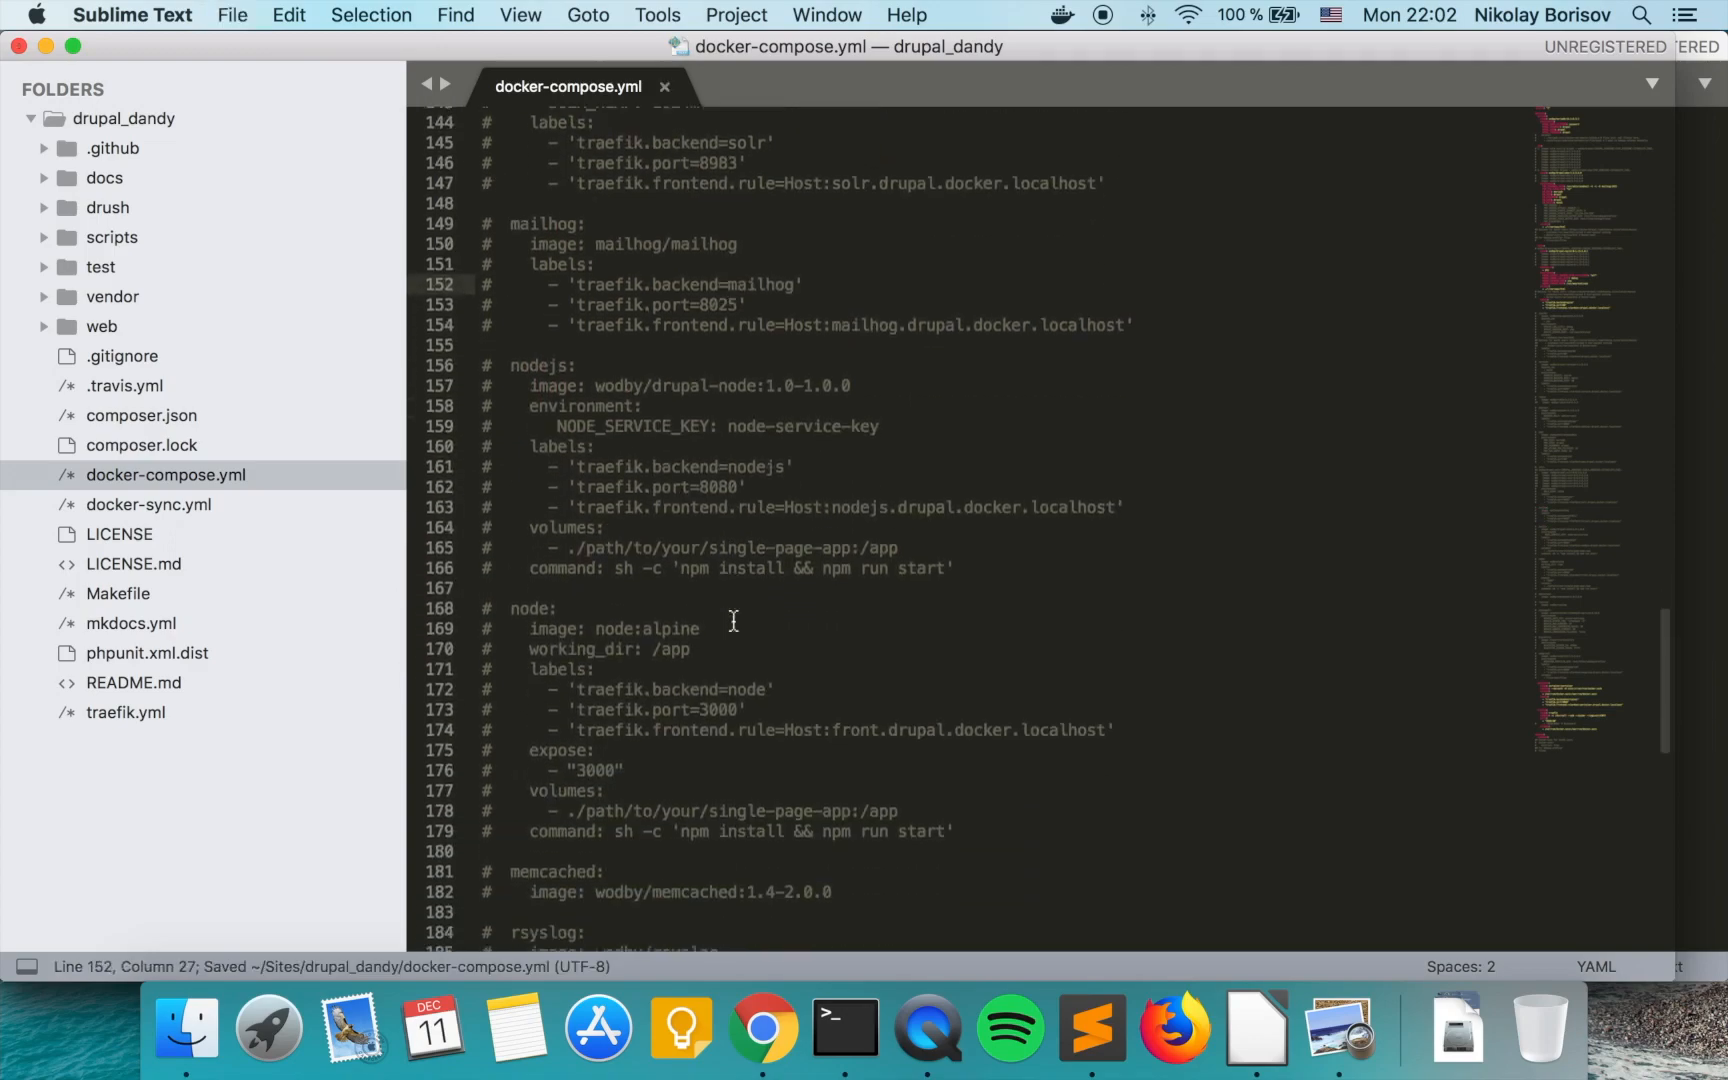
{"action": "scroll", "scroll_direction": "down", "scroll_amount": 3}
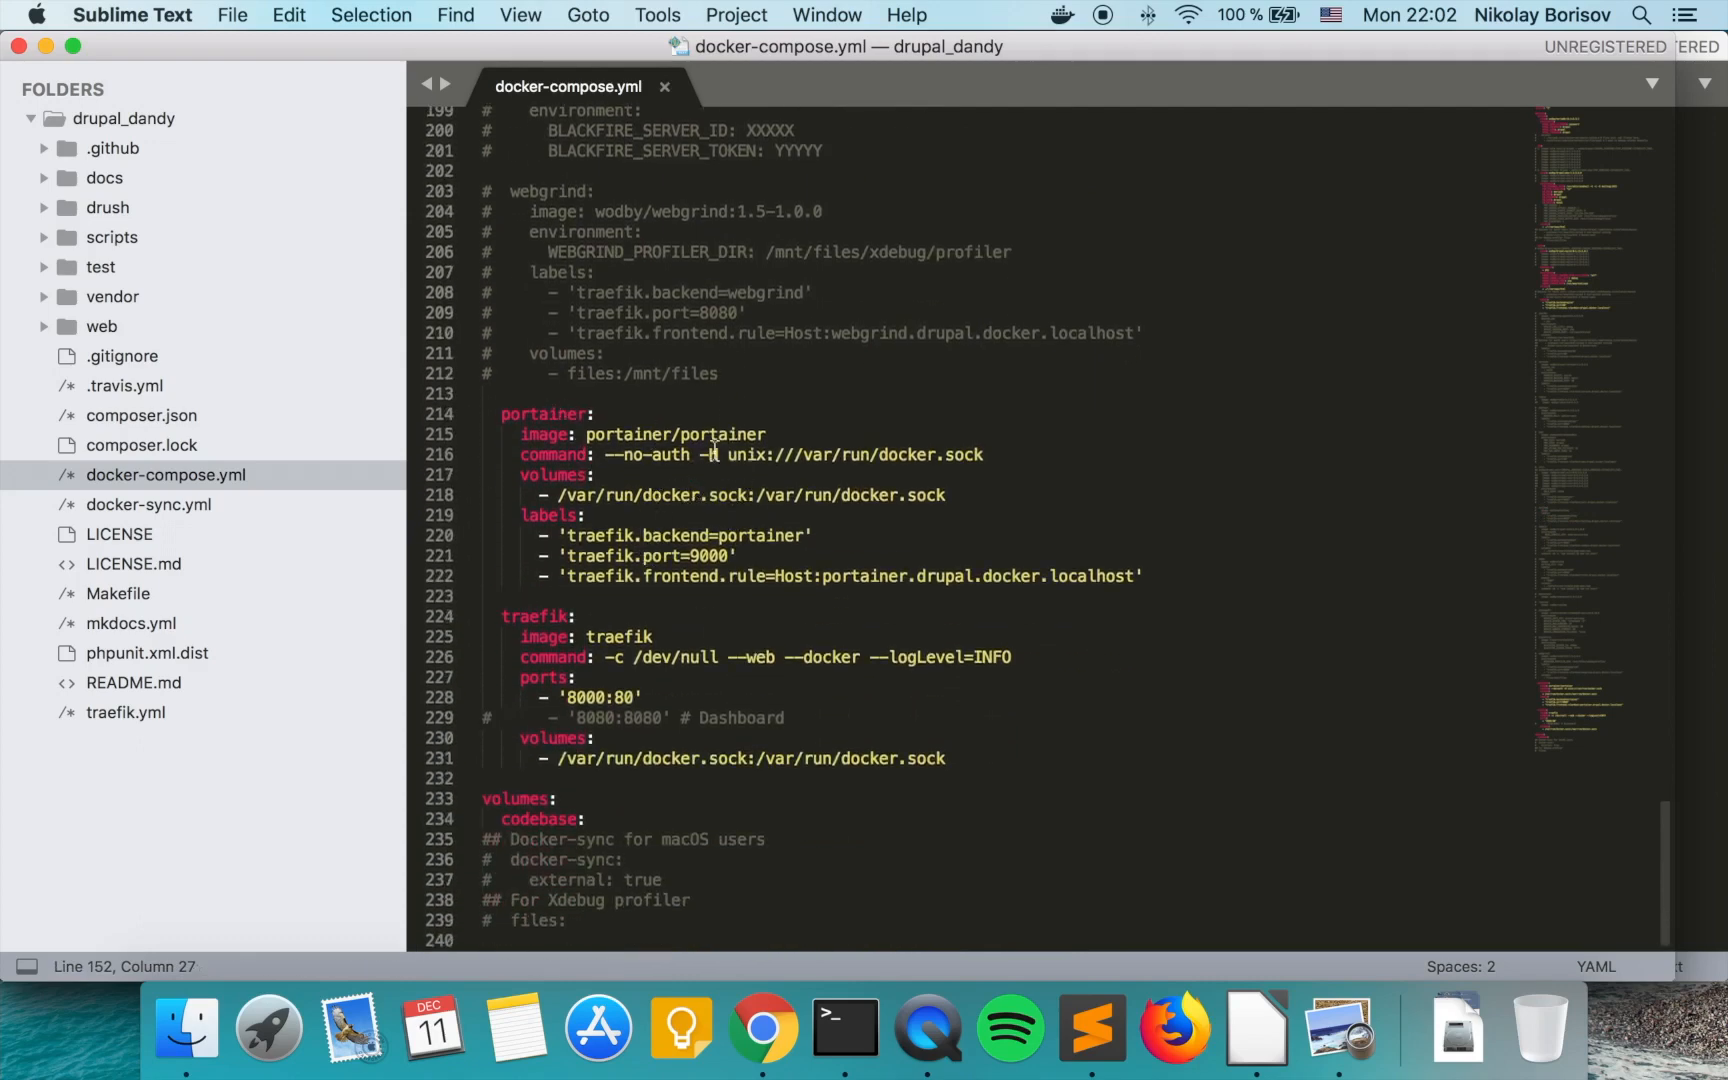
{"action": "mouse_move", "coordinate": [657, 626]}
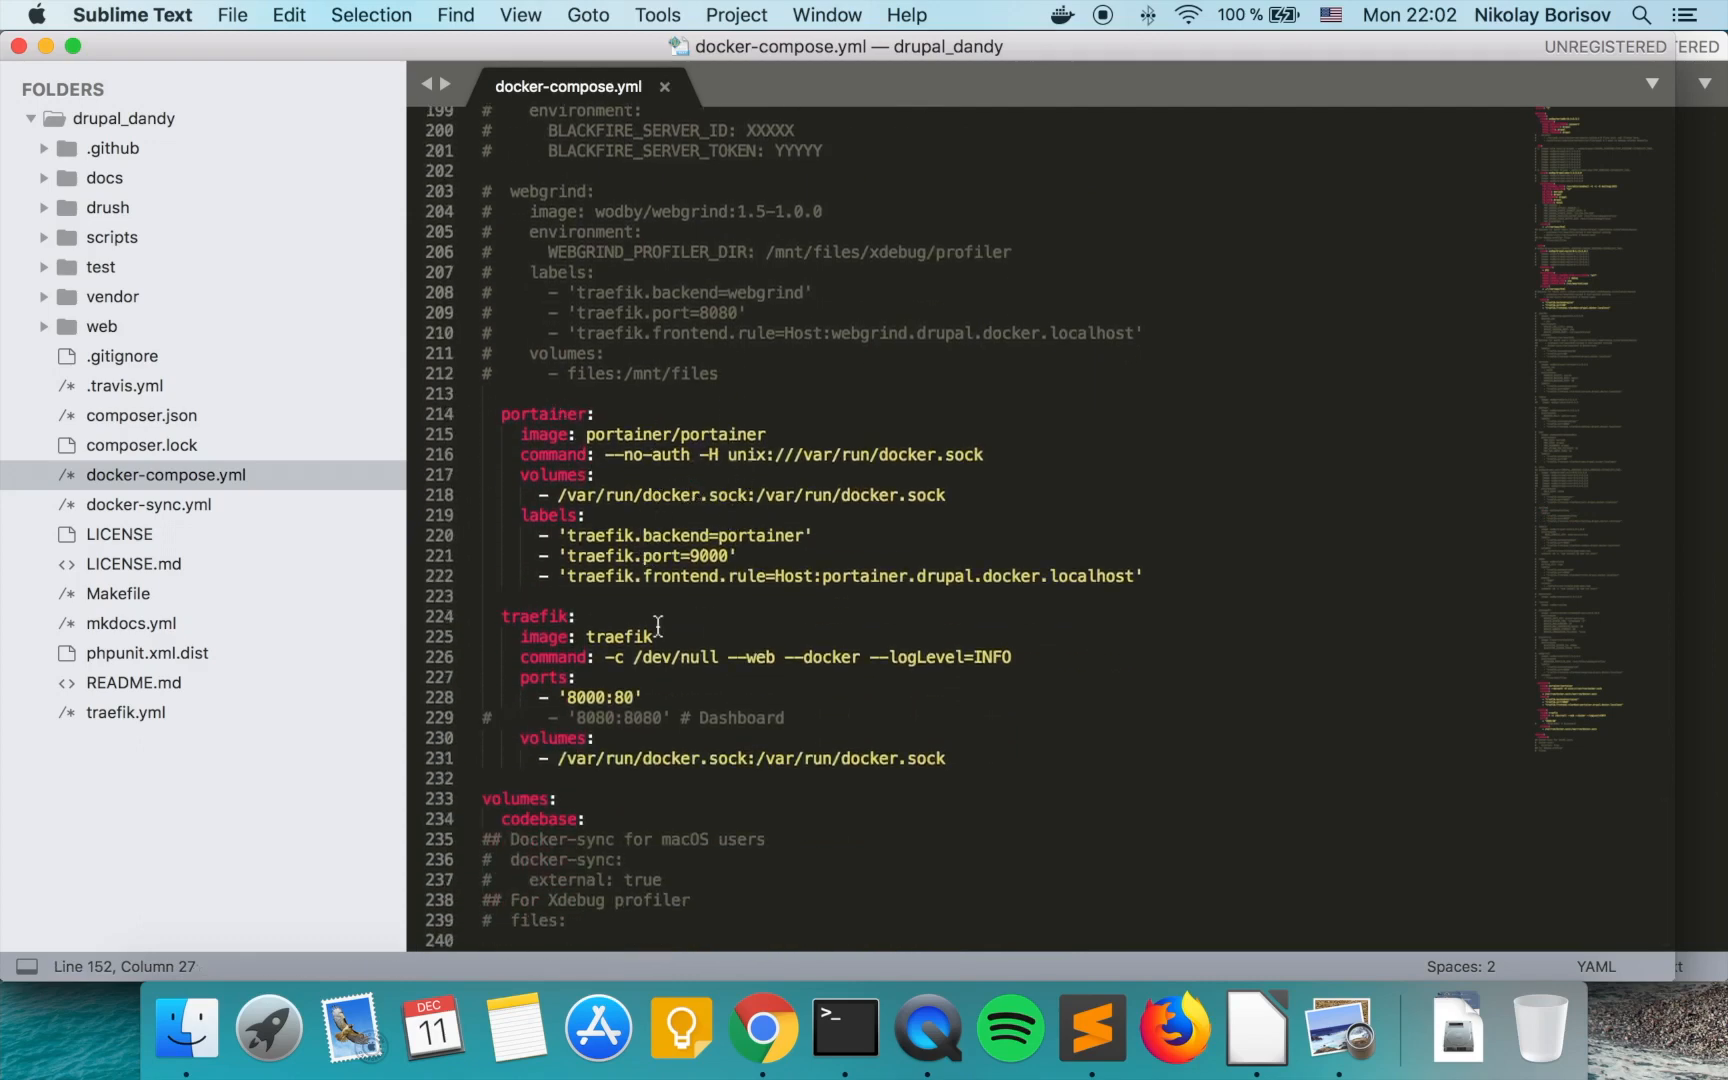
{"action": "double_click", "coordinate": [573, 696]}
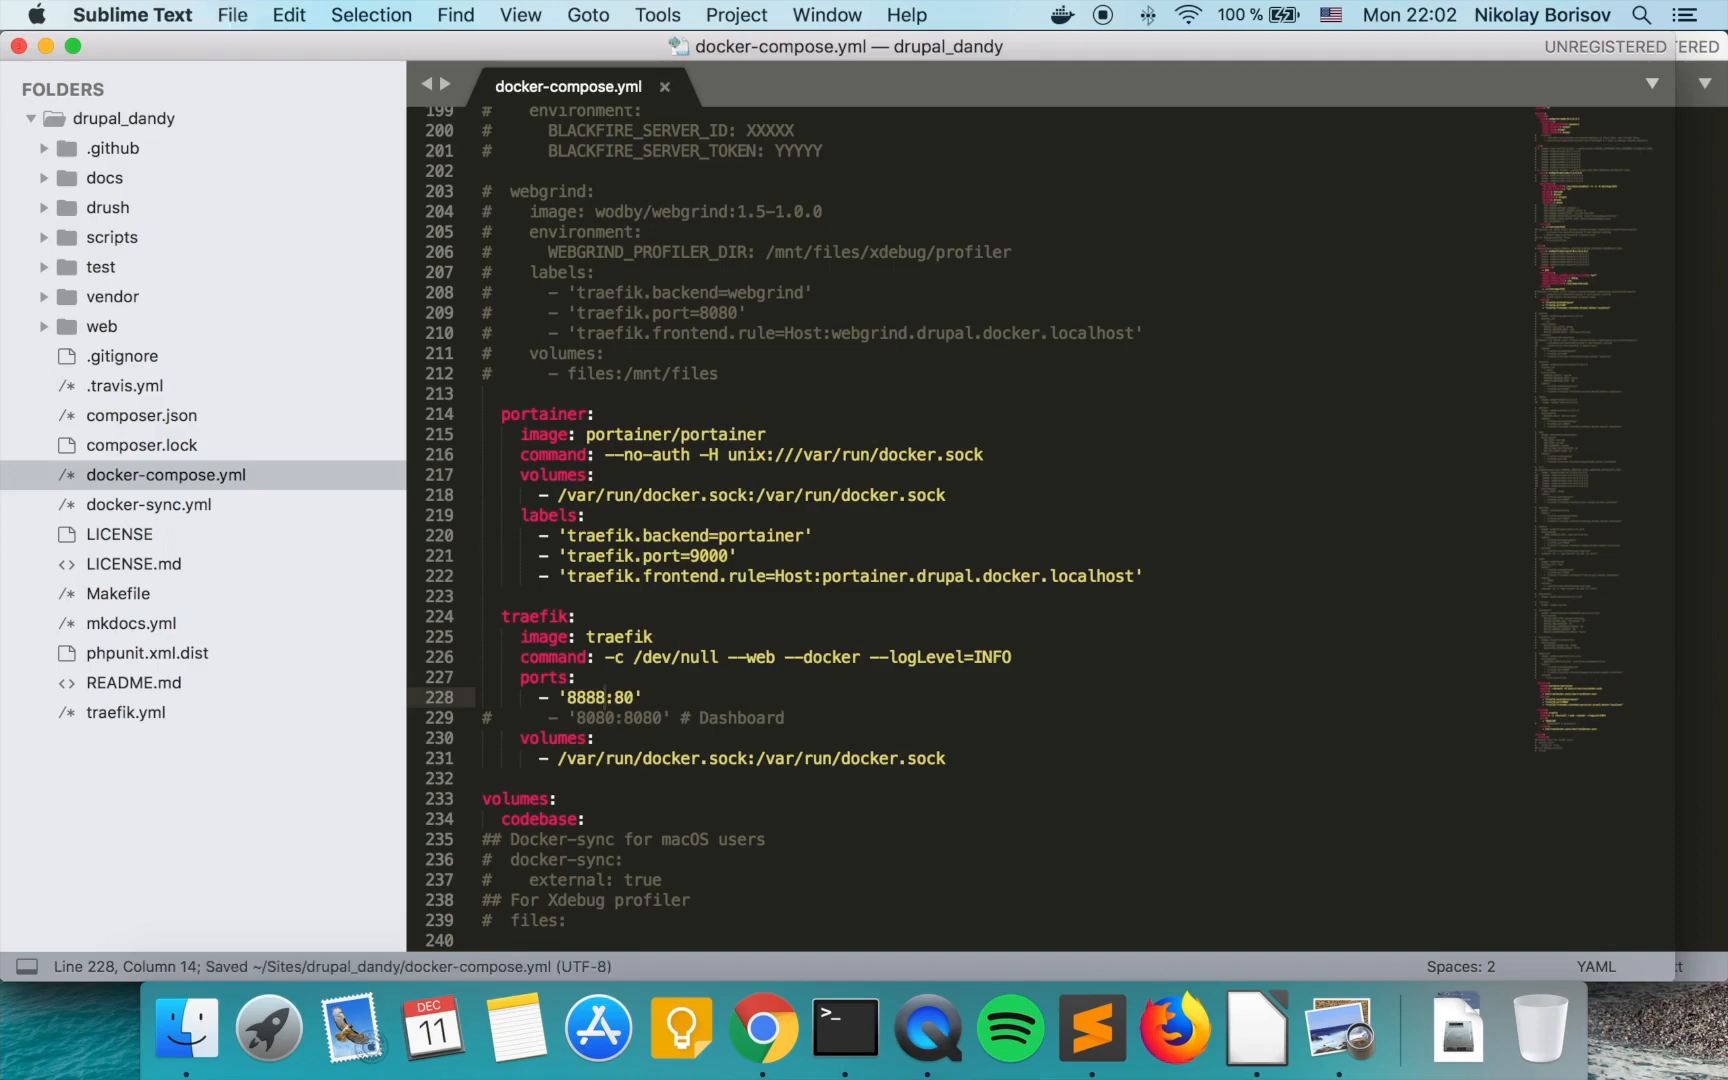
{"action": "mouse_move", "coordinate": [844, 1028]}
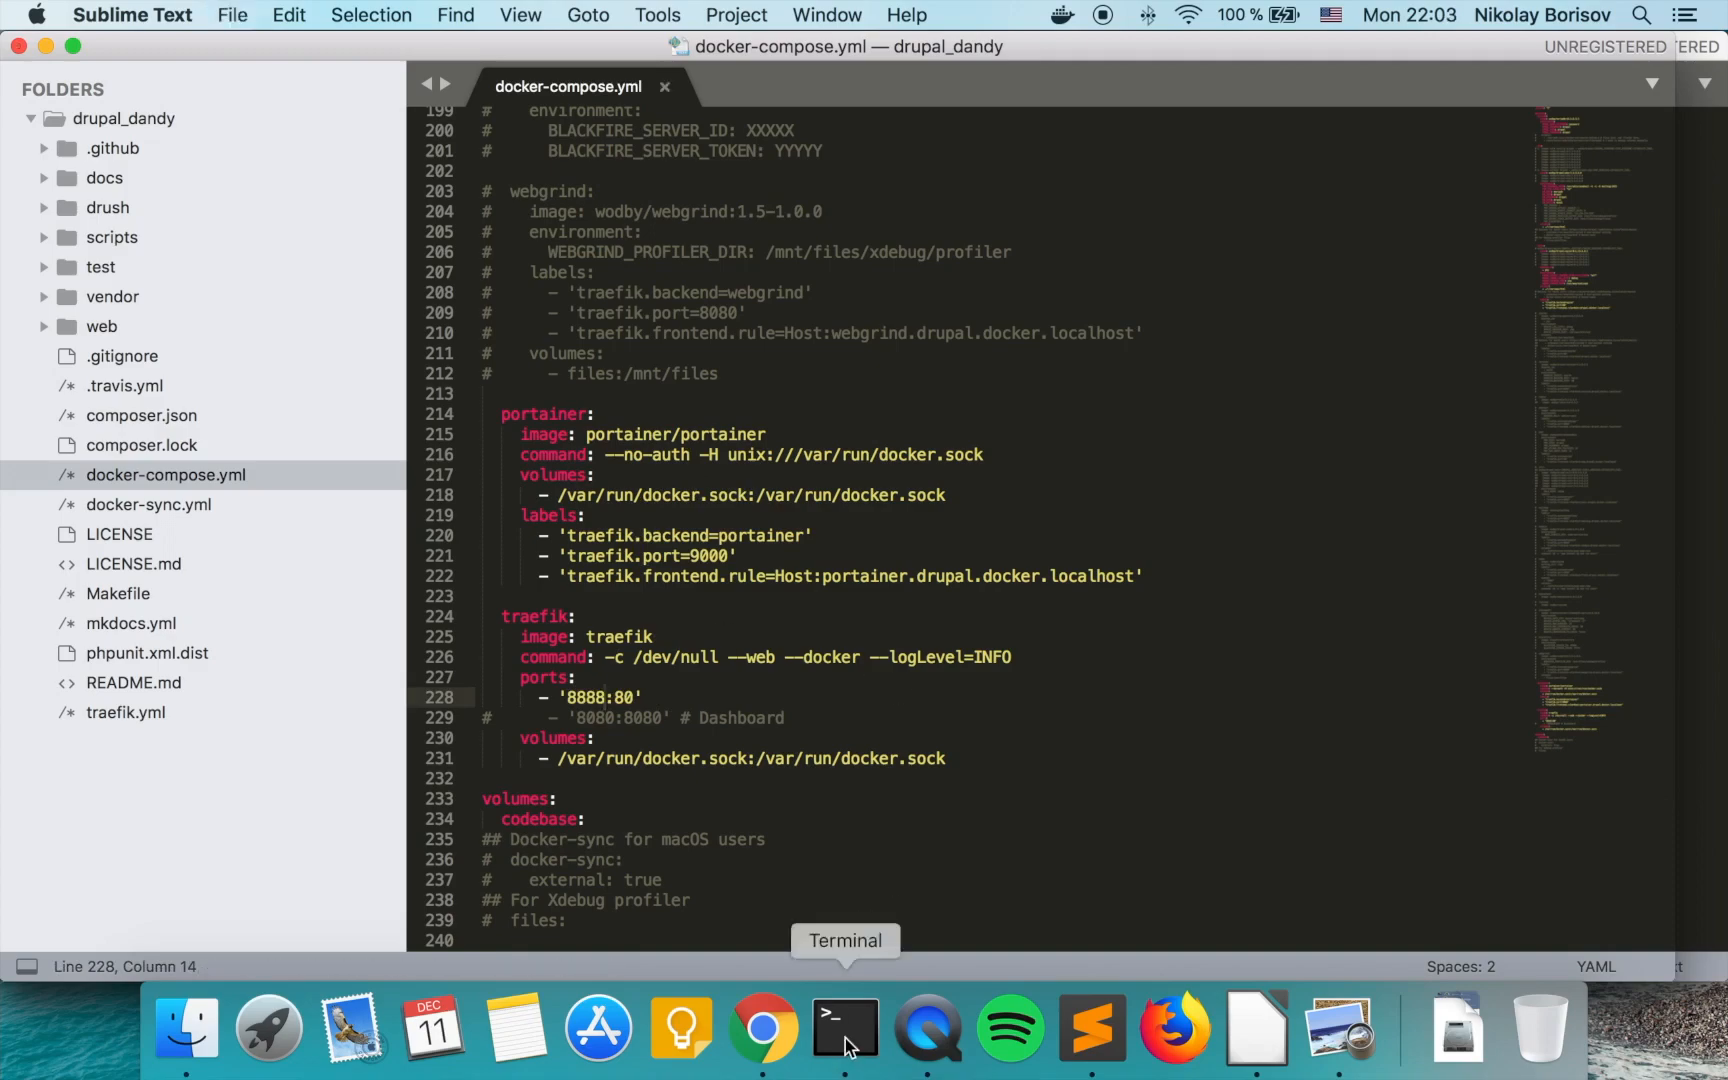
Step: In Terminal, change into the ~/Sites/drupal_dandy project folder
{"action": "left_click", "coordinate": [844, 1027]}
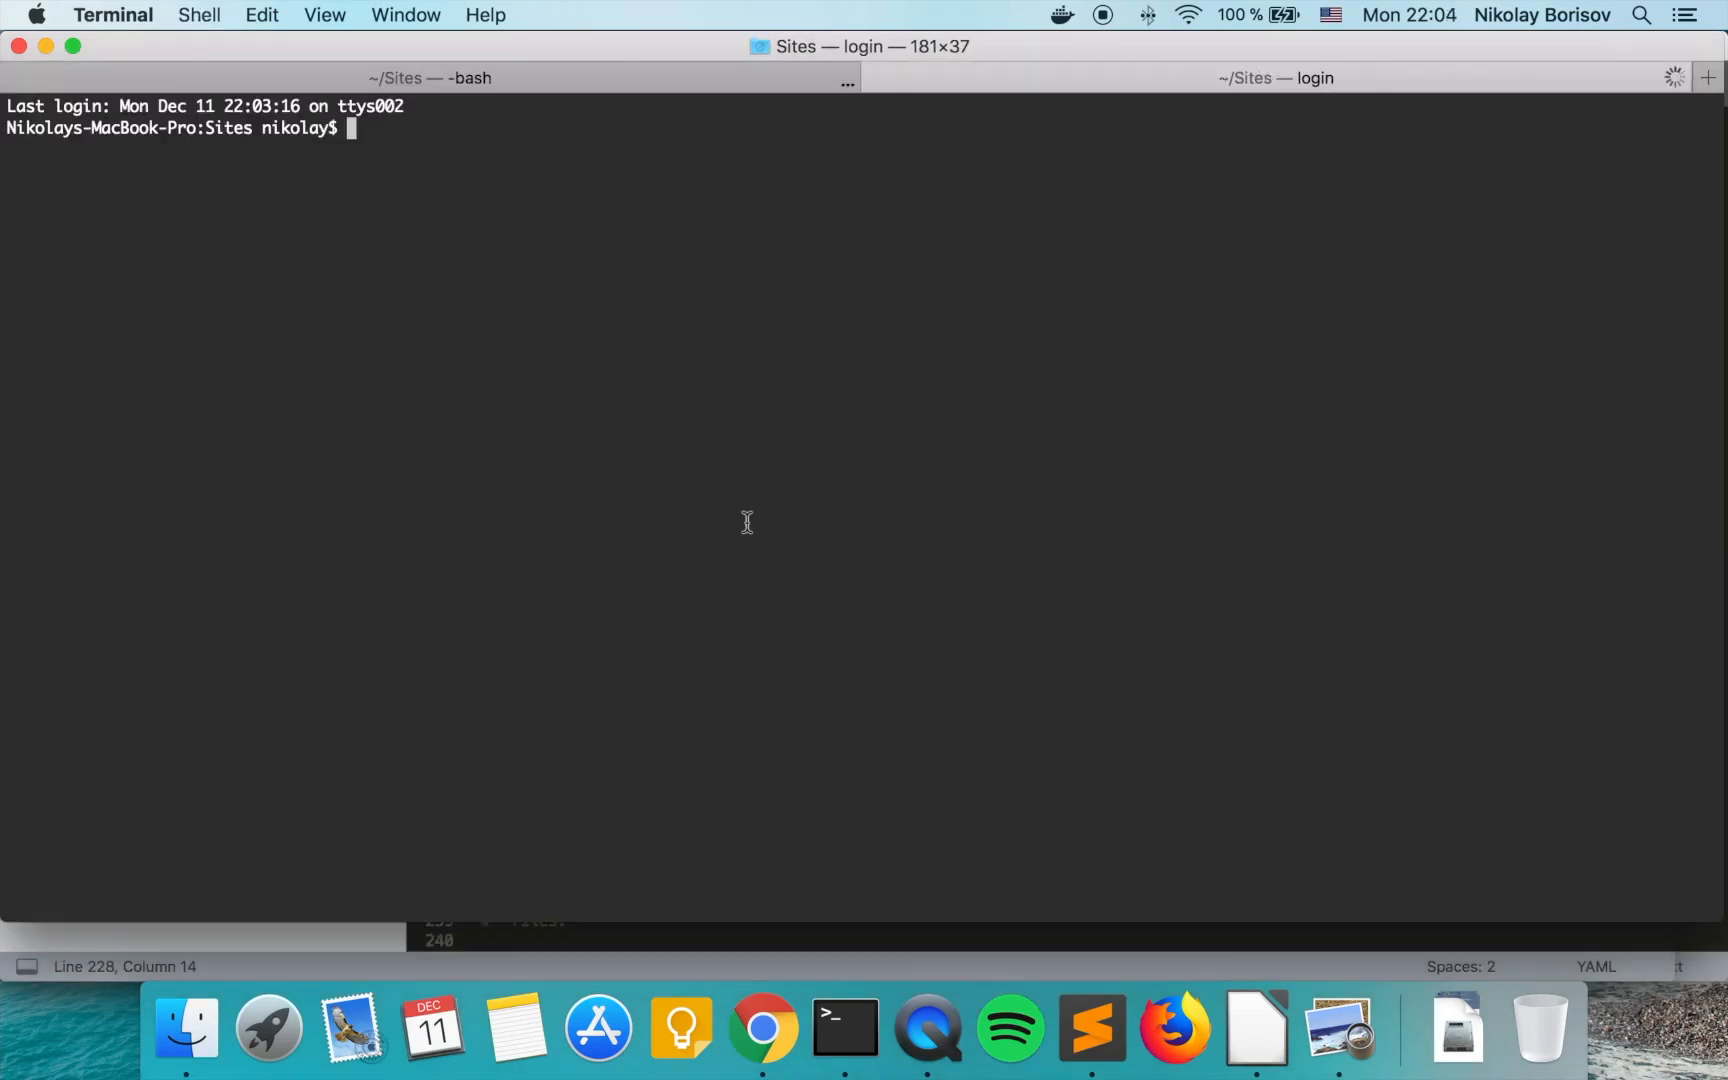
{"action": "type", "text": "cd ~/Site"}
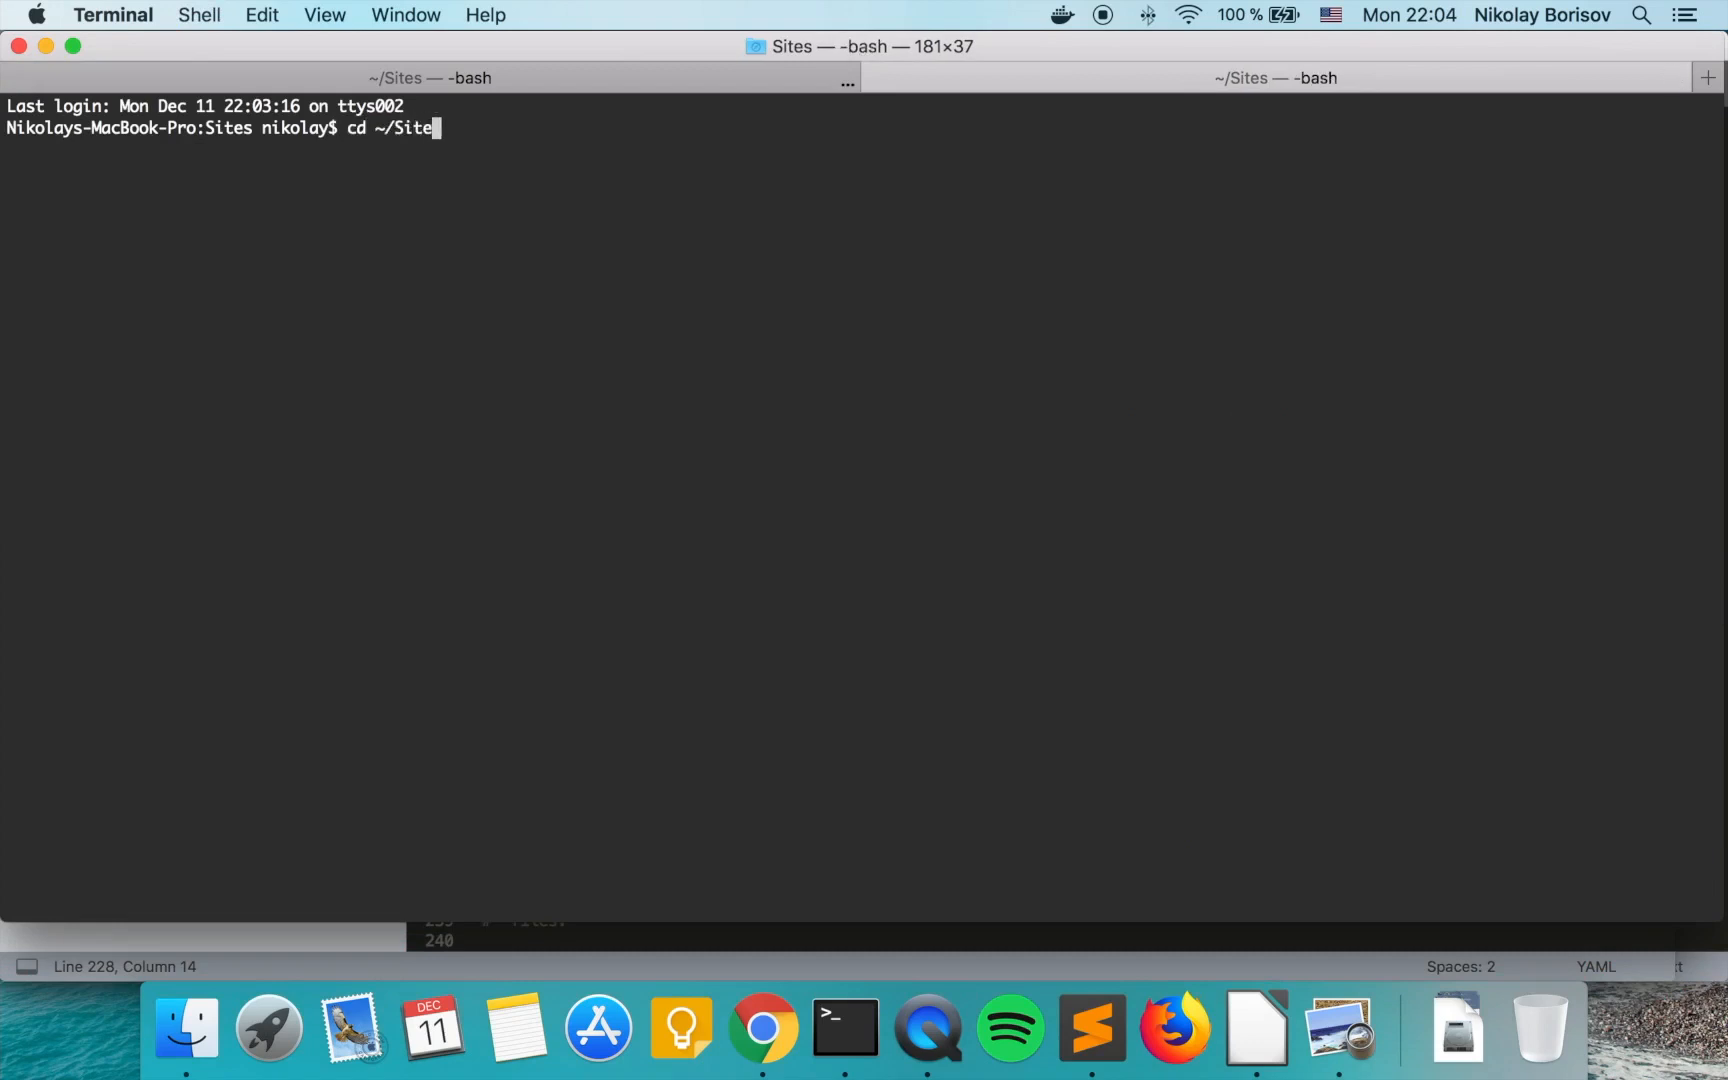
{"action": "type", "text": "s/drup"}
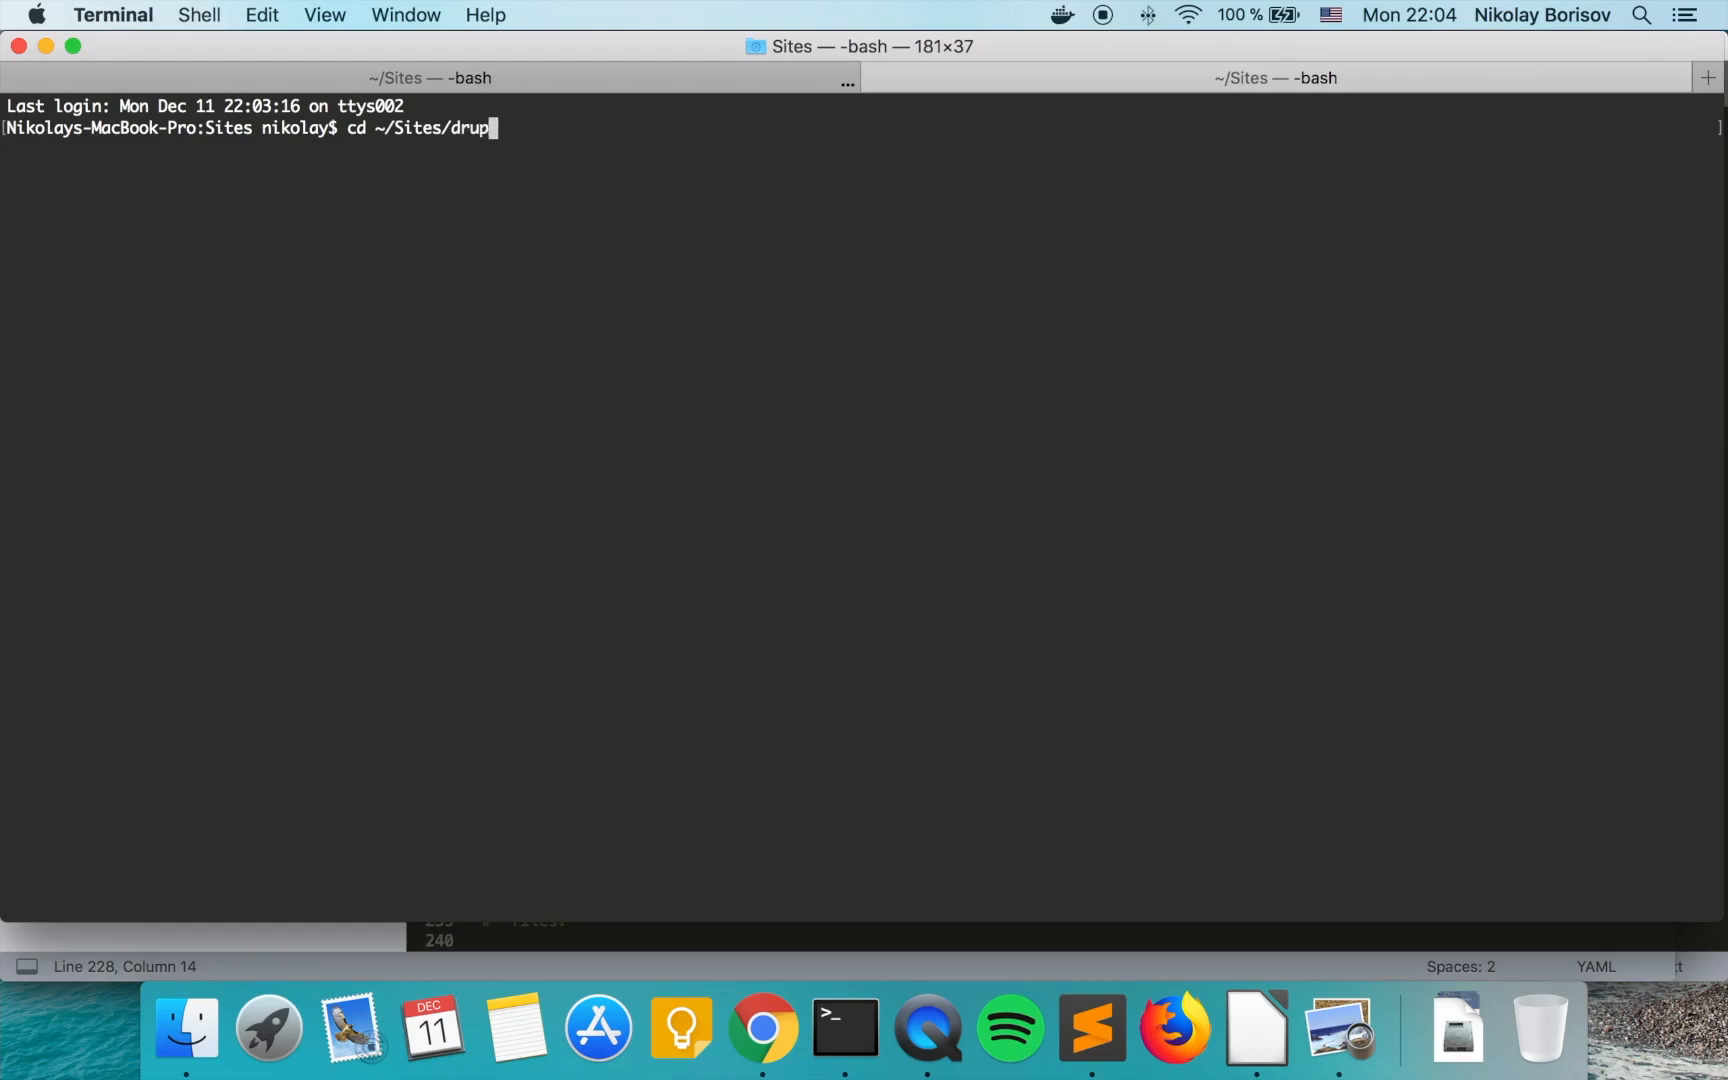
{"action": "type", "text": "al_da"}
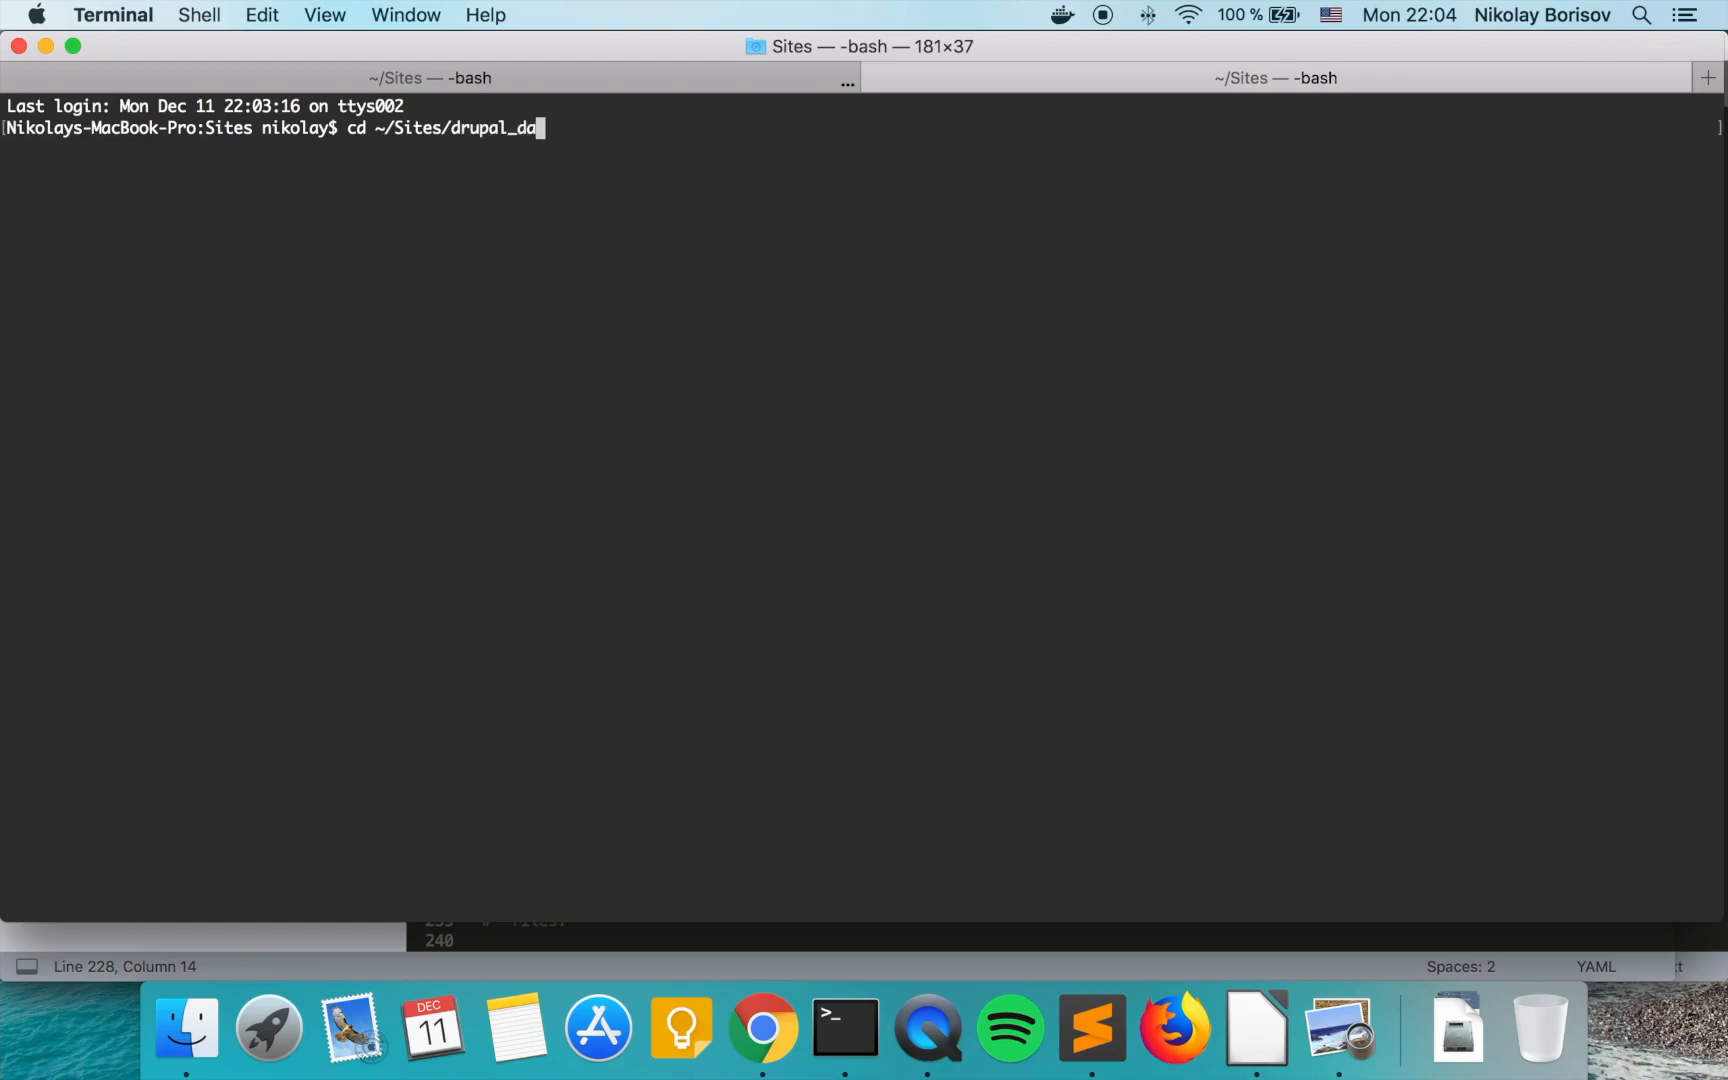
{"action": "key", "text": "Return"}
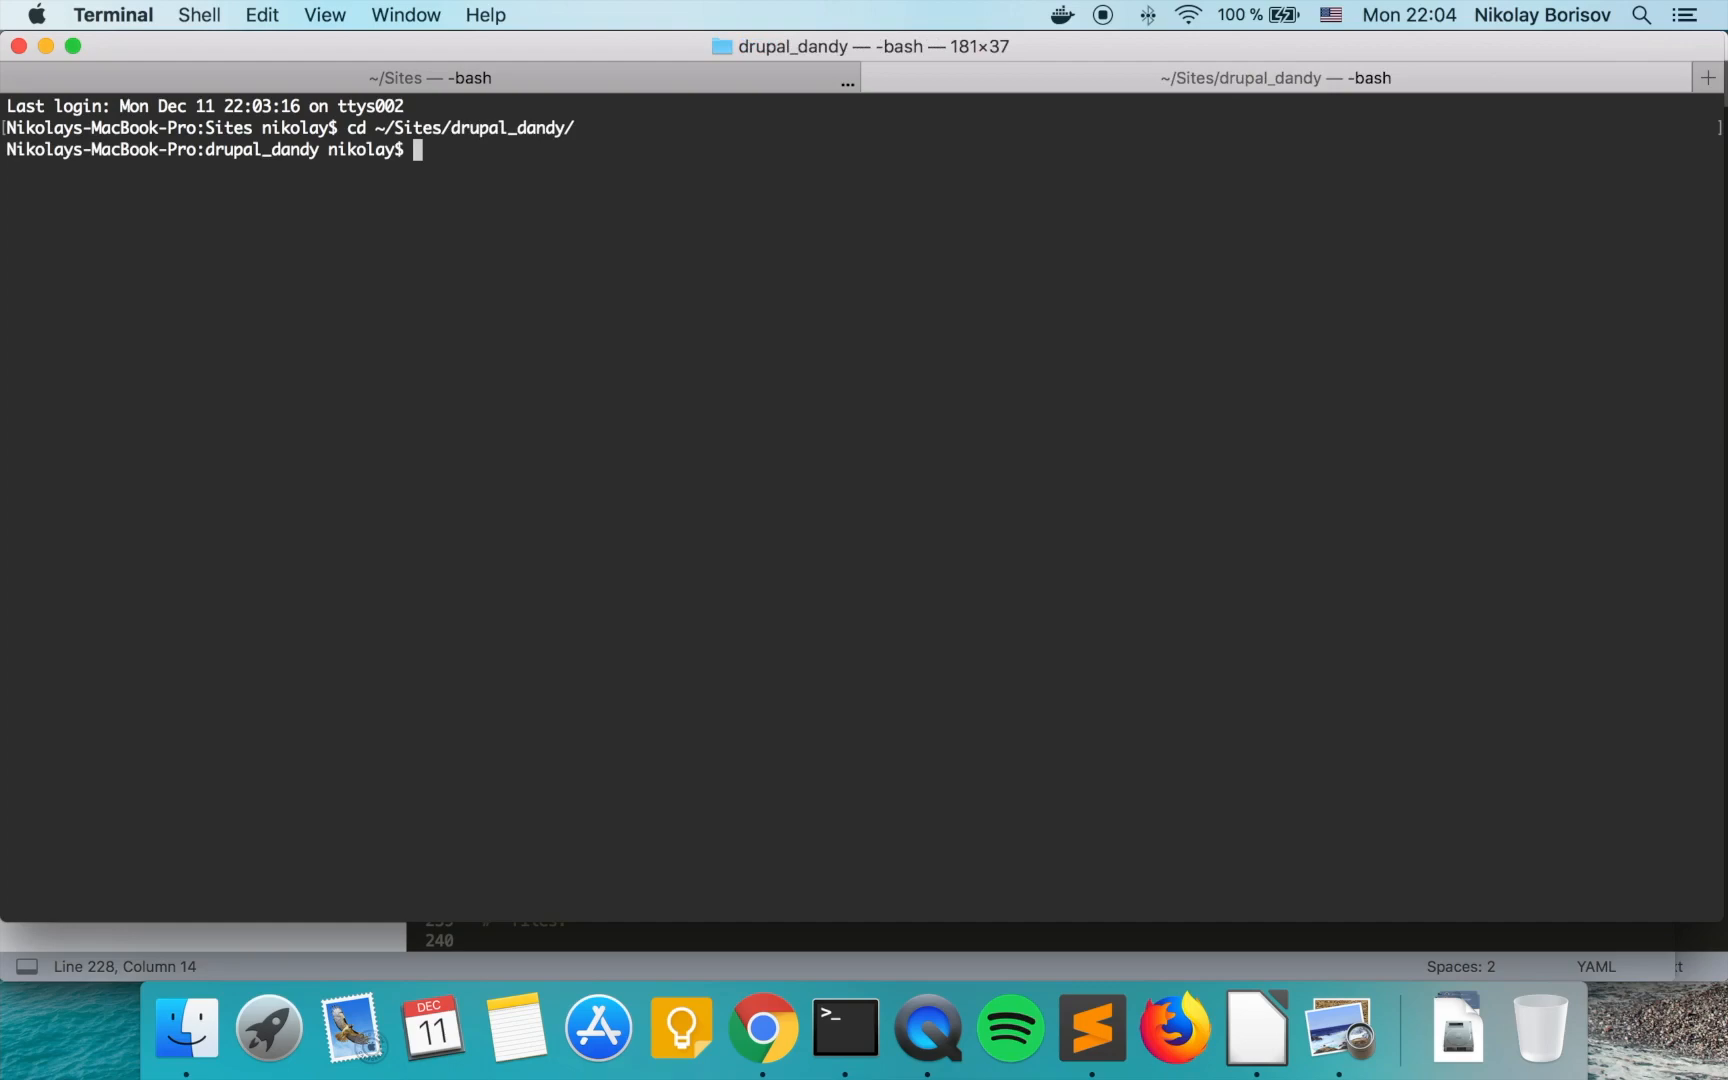
Step: Run docker-compose up -d to start the containers in the background
{"action": "type", "text": "doc"}
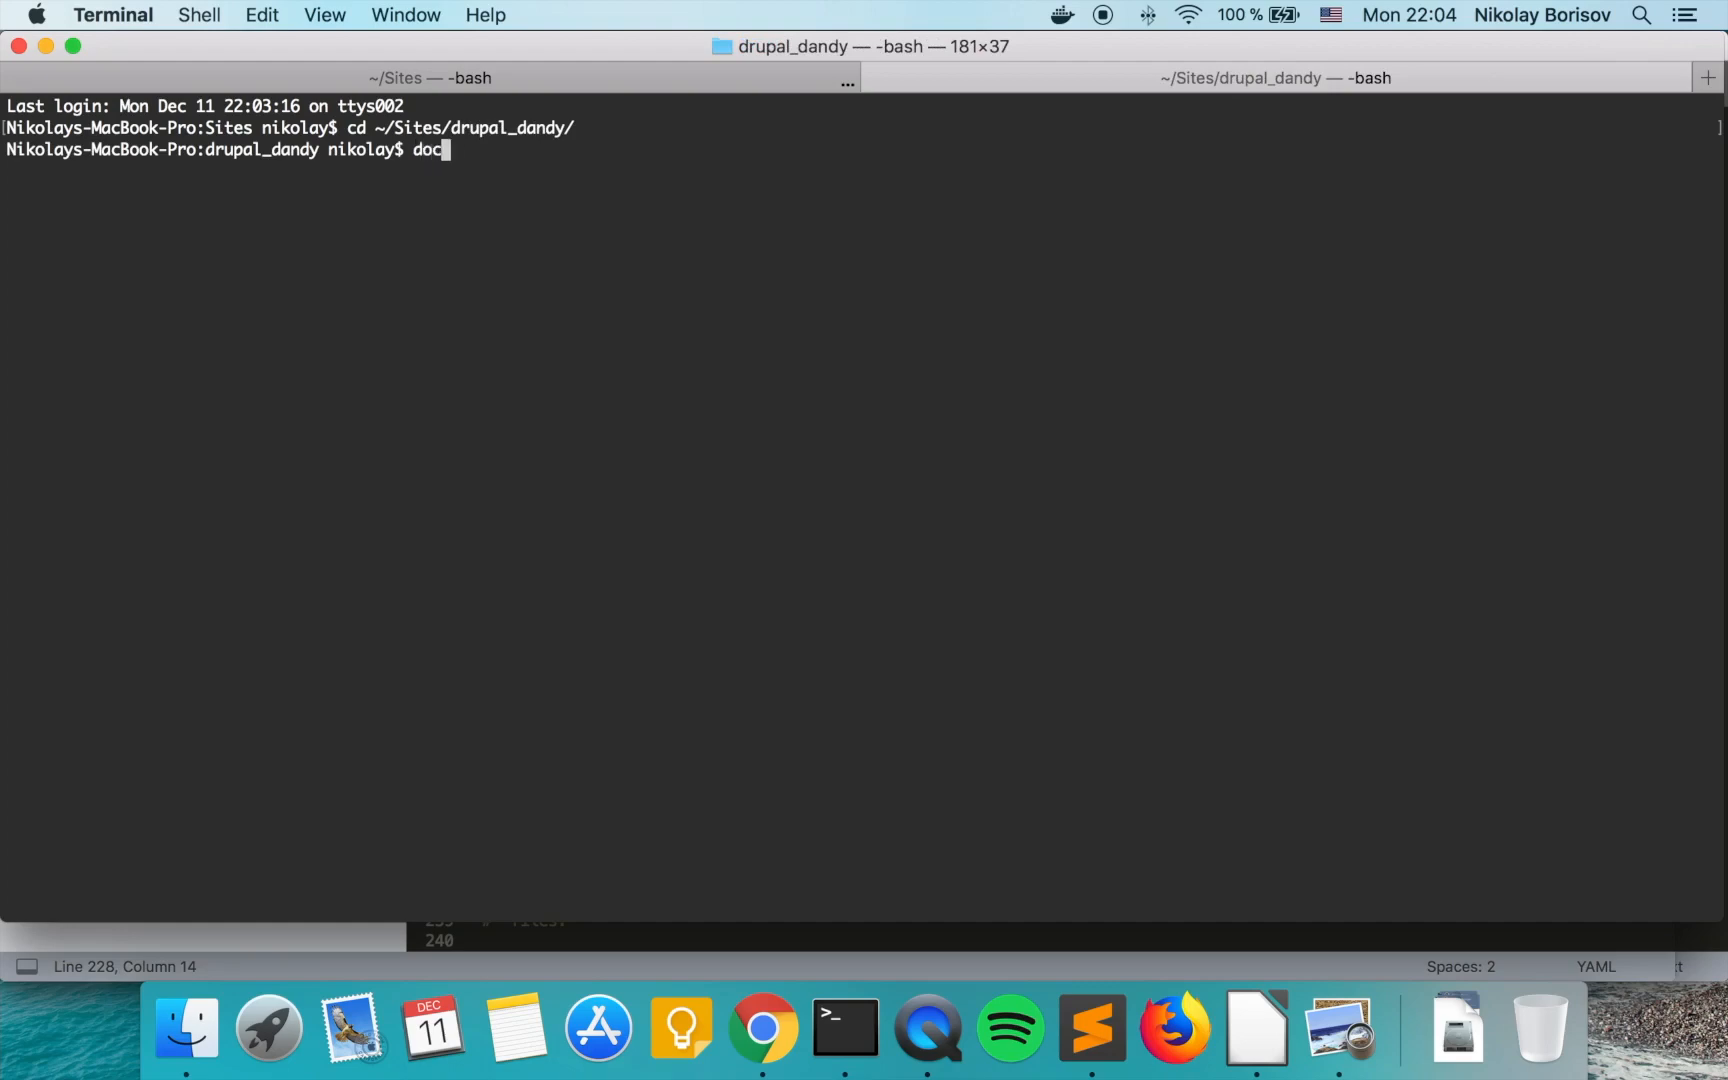
{"action": "type", "text": "ker-composer"}
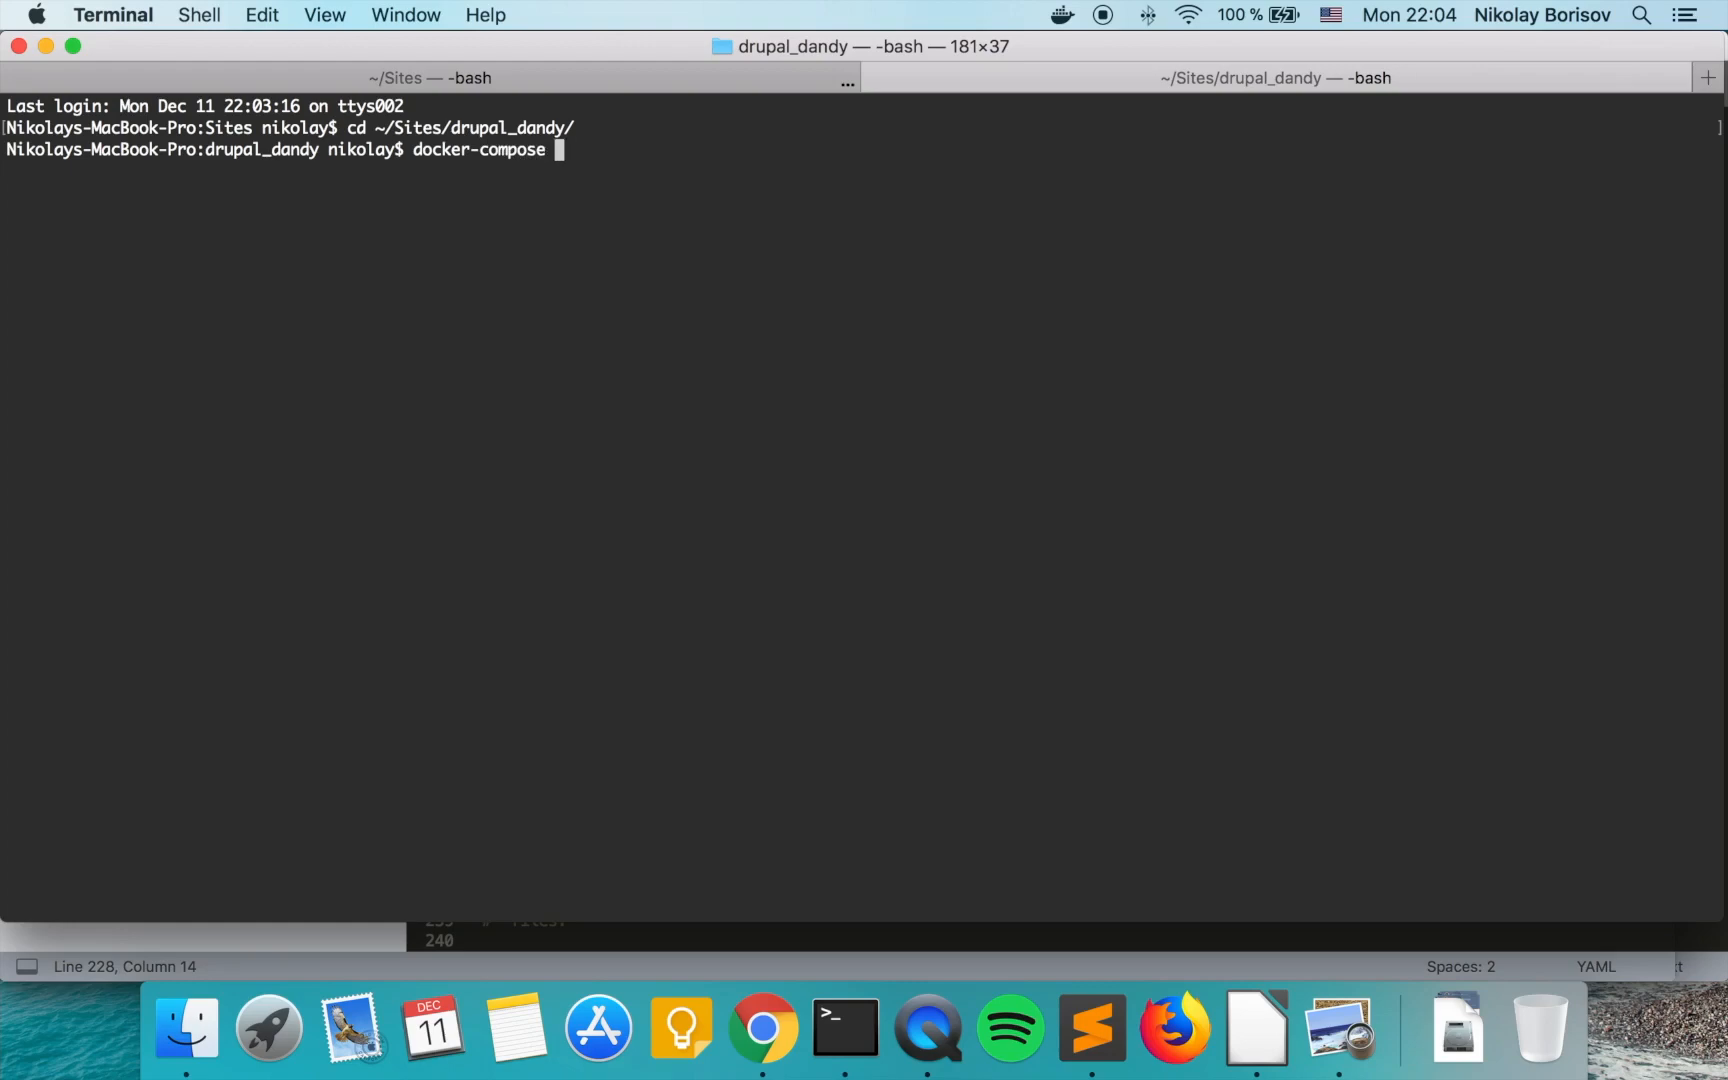
{"action": "type", "text": "up"}
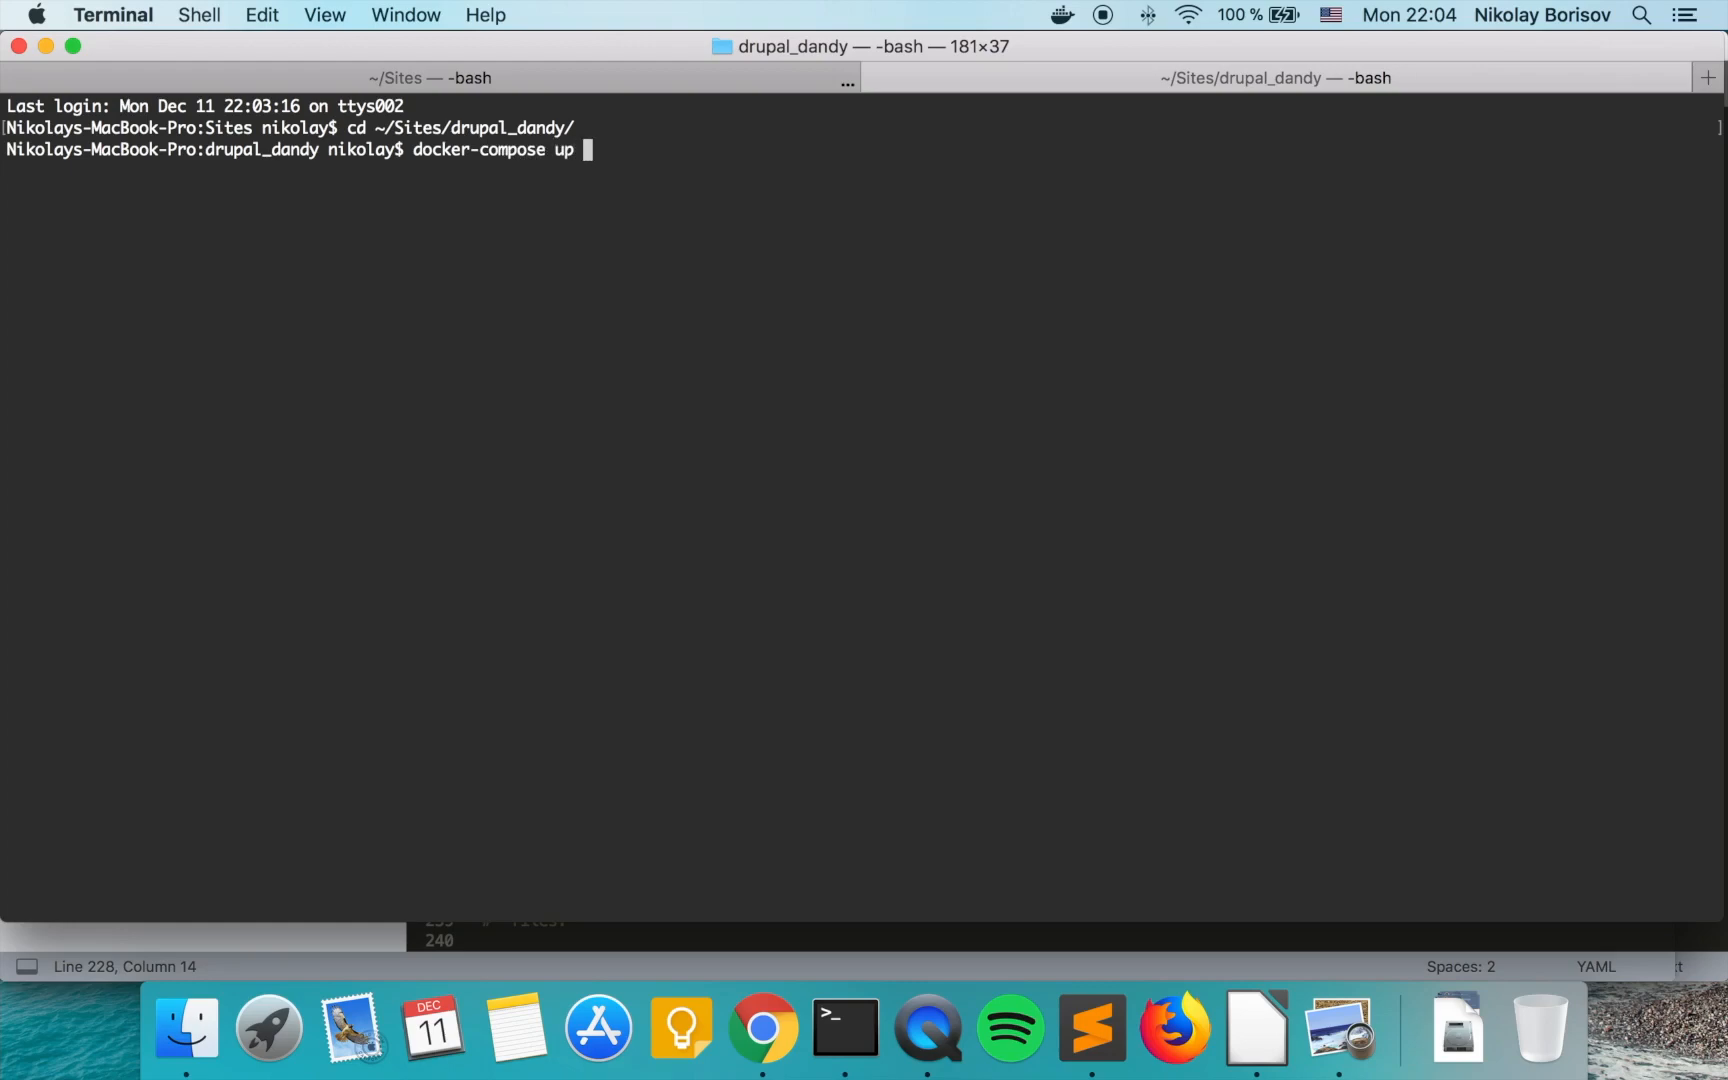
{"action": "type", "text": "-d"}
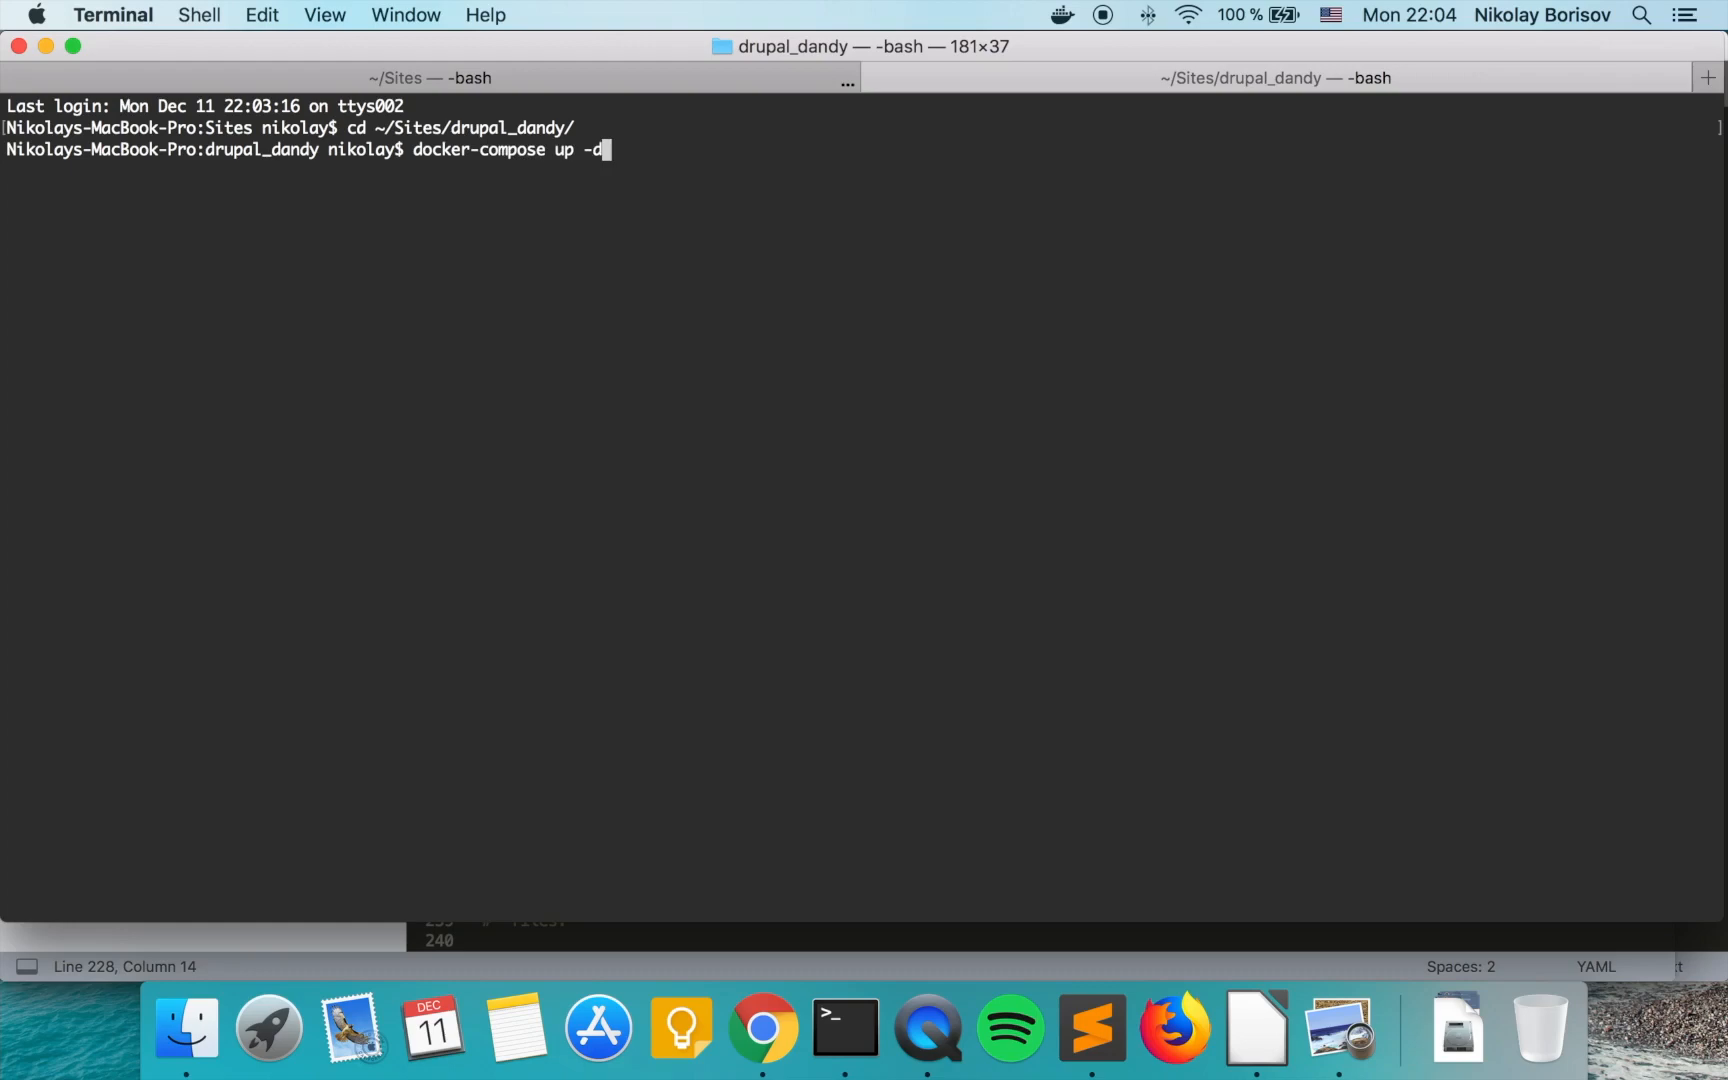
{"action": "key", "text": "Return"}
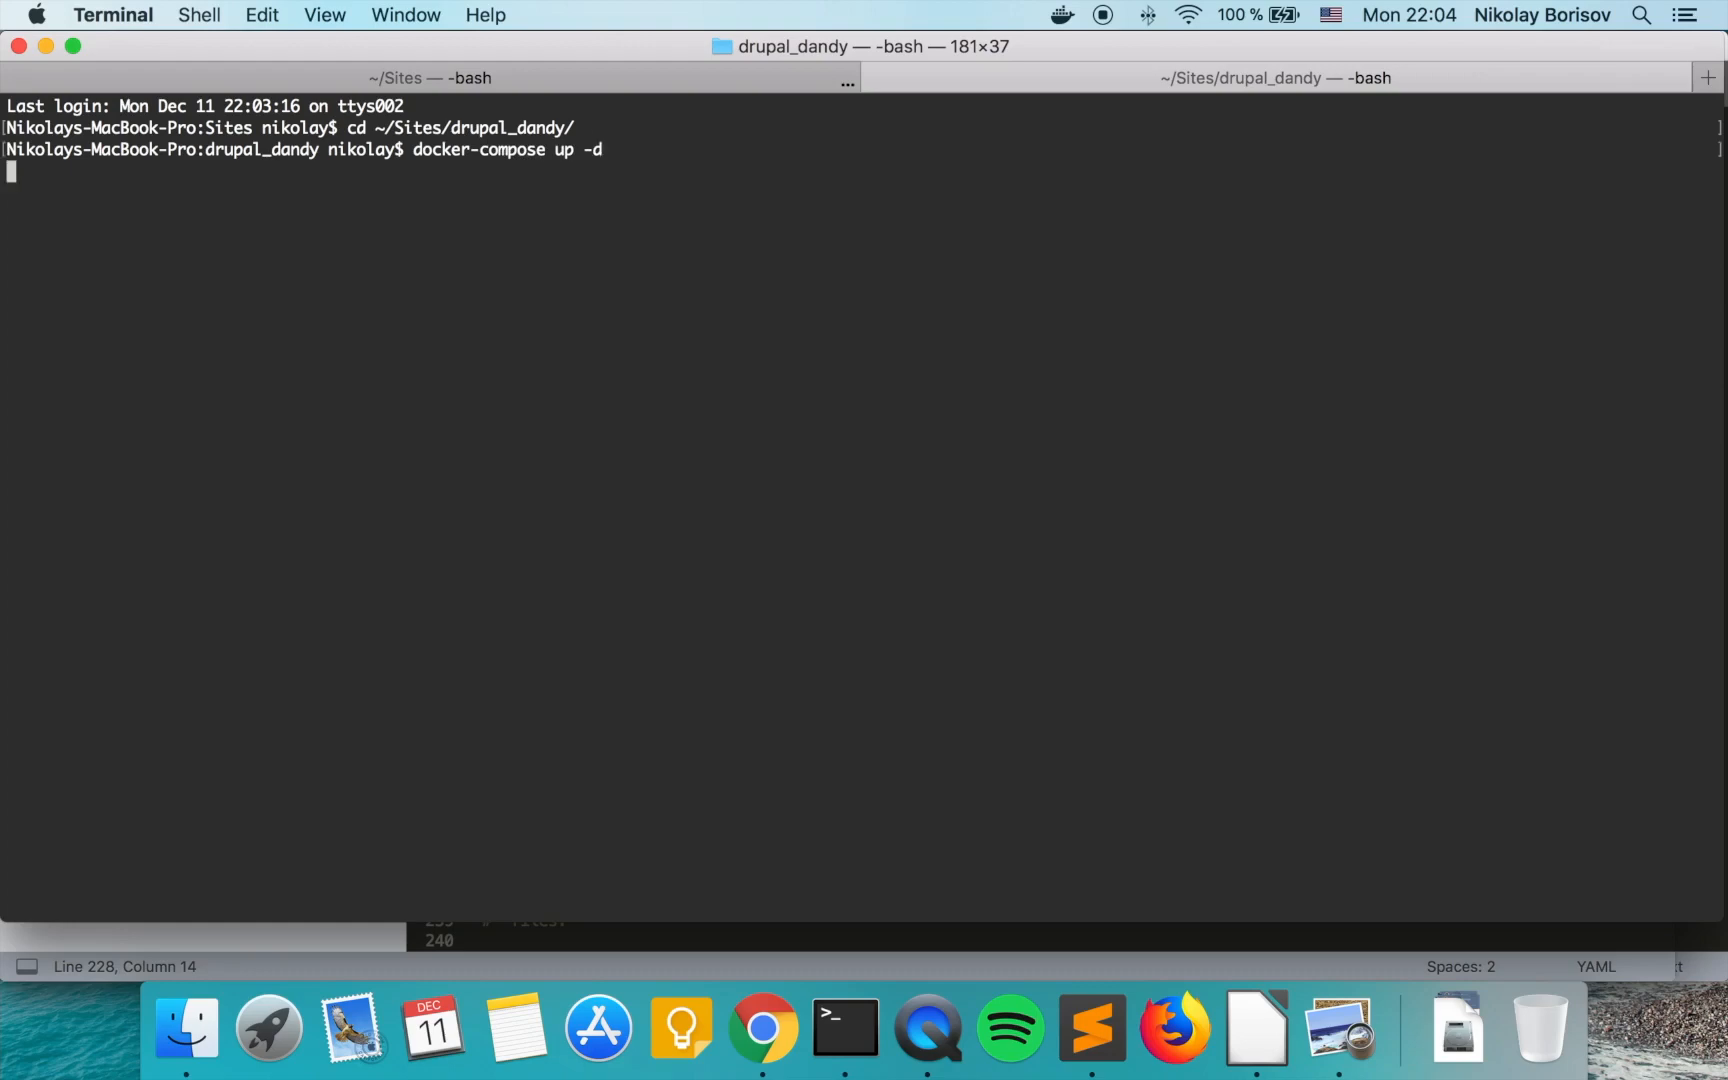
{"action": "key", "text": "return"}
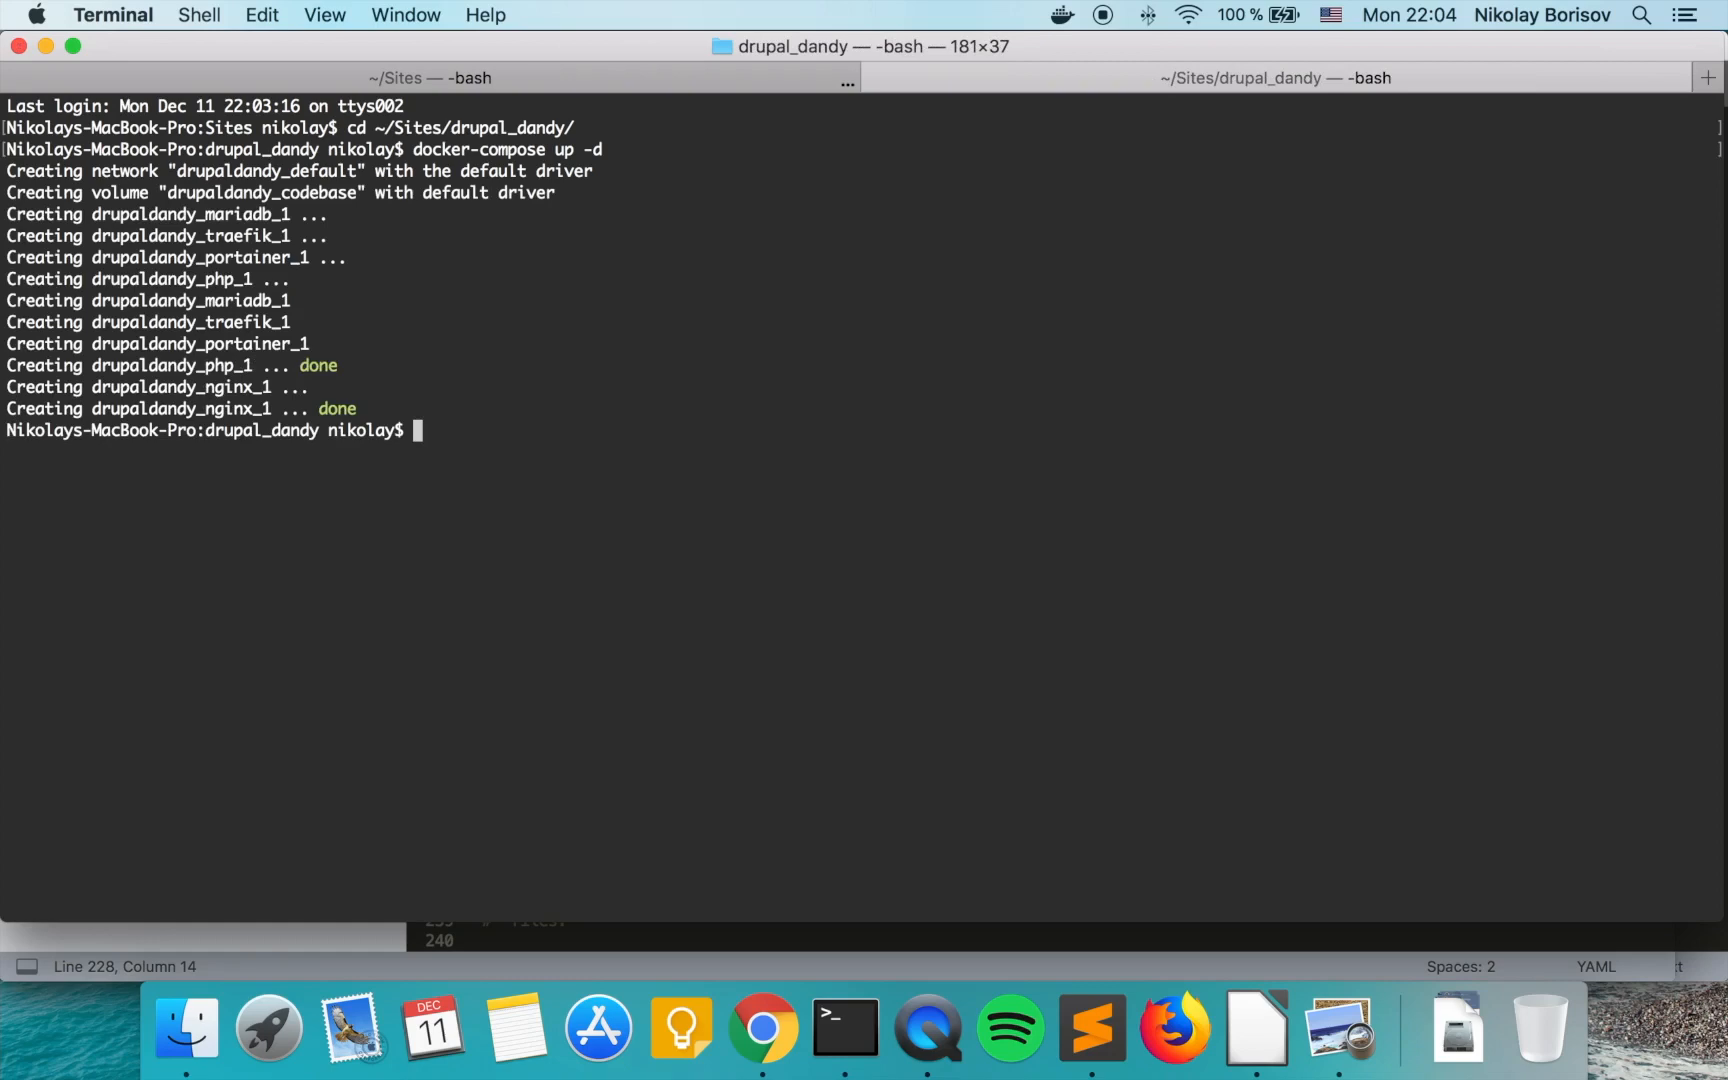
Step: Run docker ps to list the five drupal_dandy containers, with traefik on 8888:80
{"action": "type", "text": "docker"}
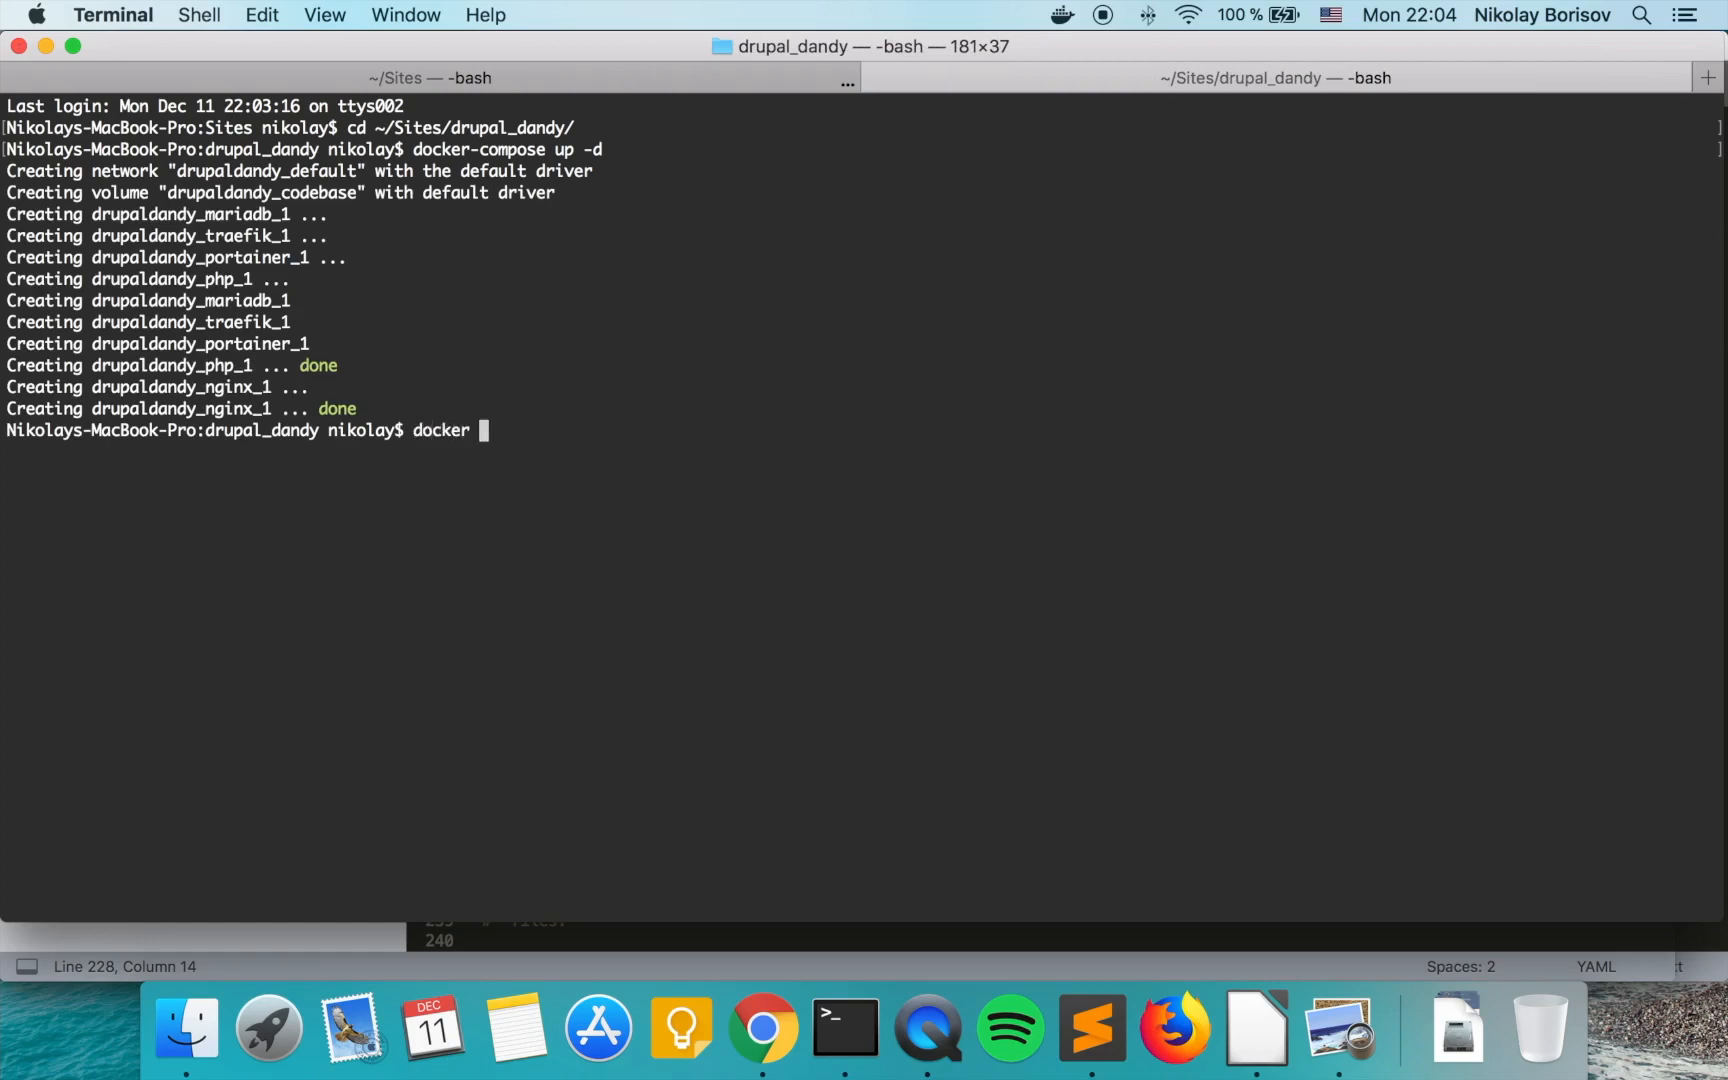
{"action": "key", "text": "Return"}
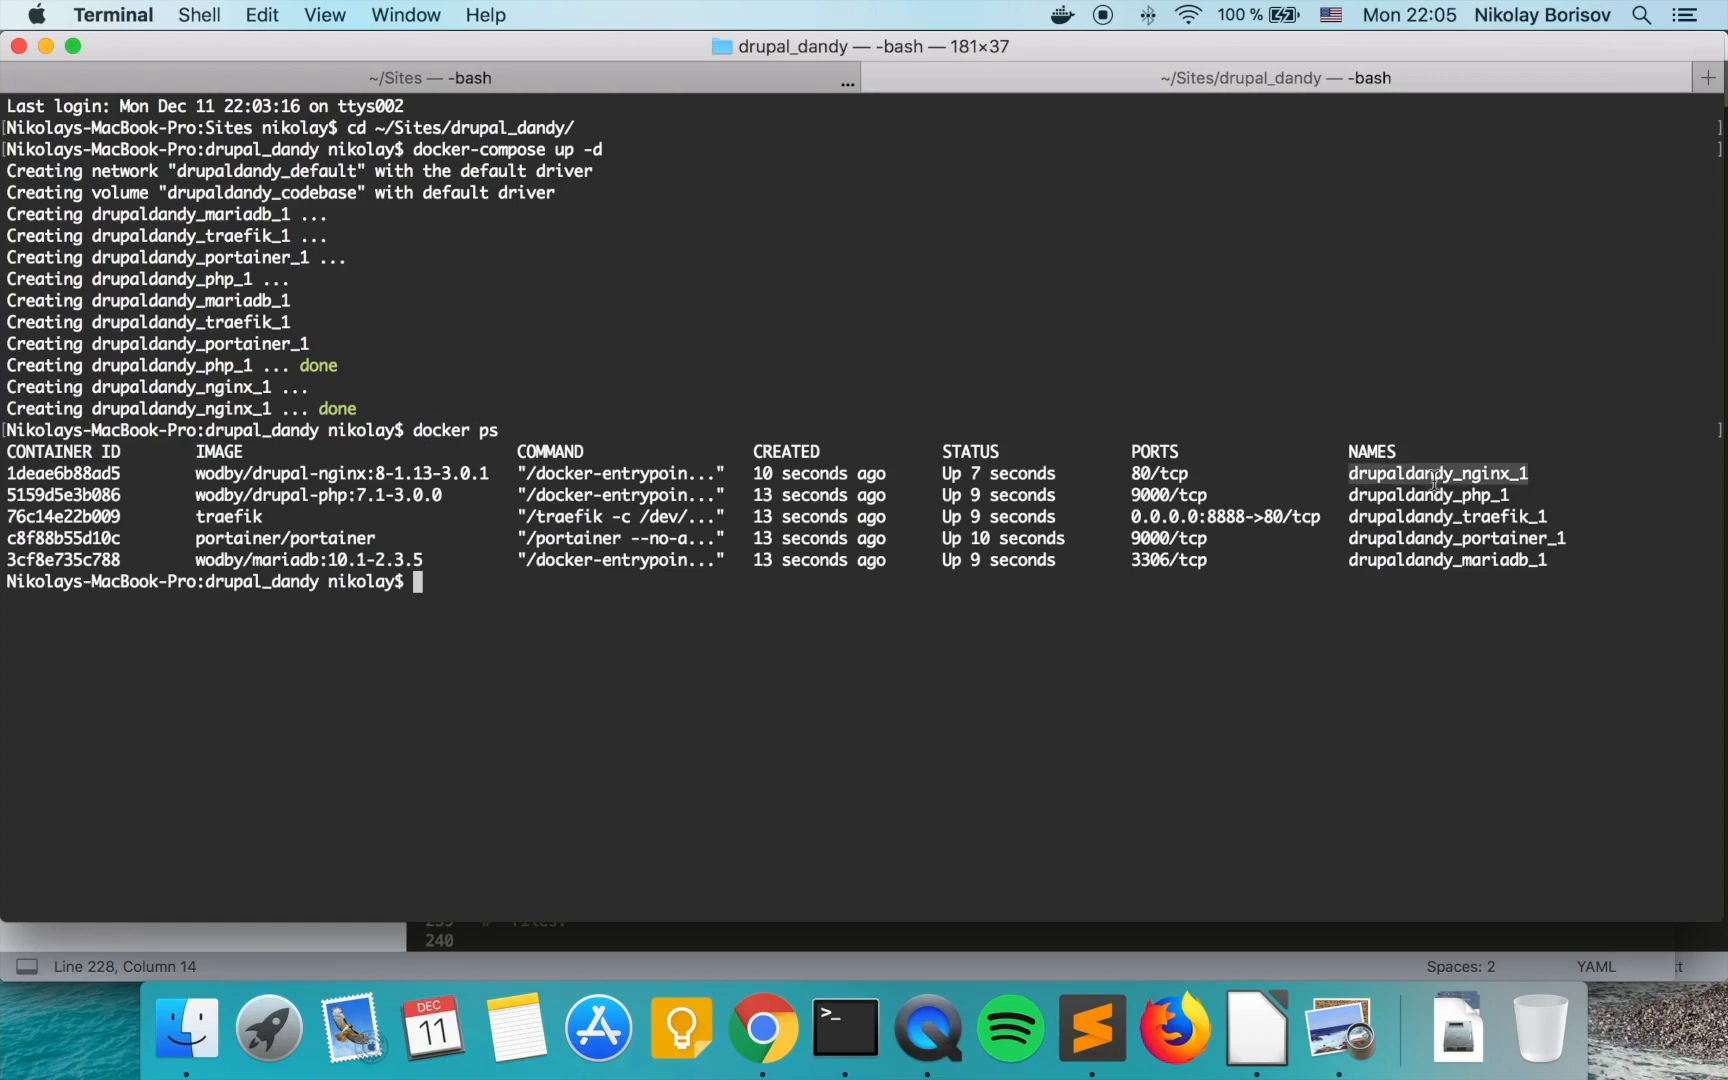
{"action": "mouse_move", "coordinate": [1405, 548]}
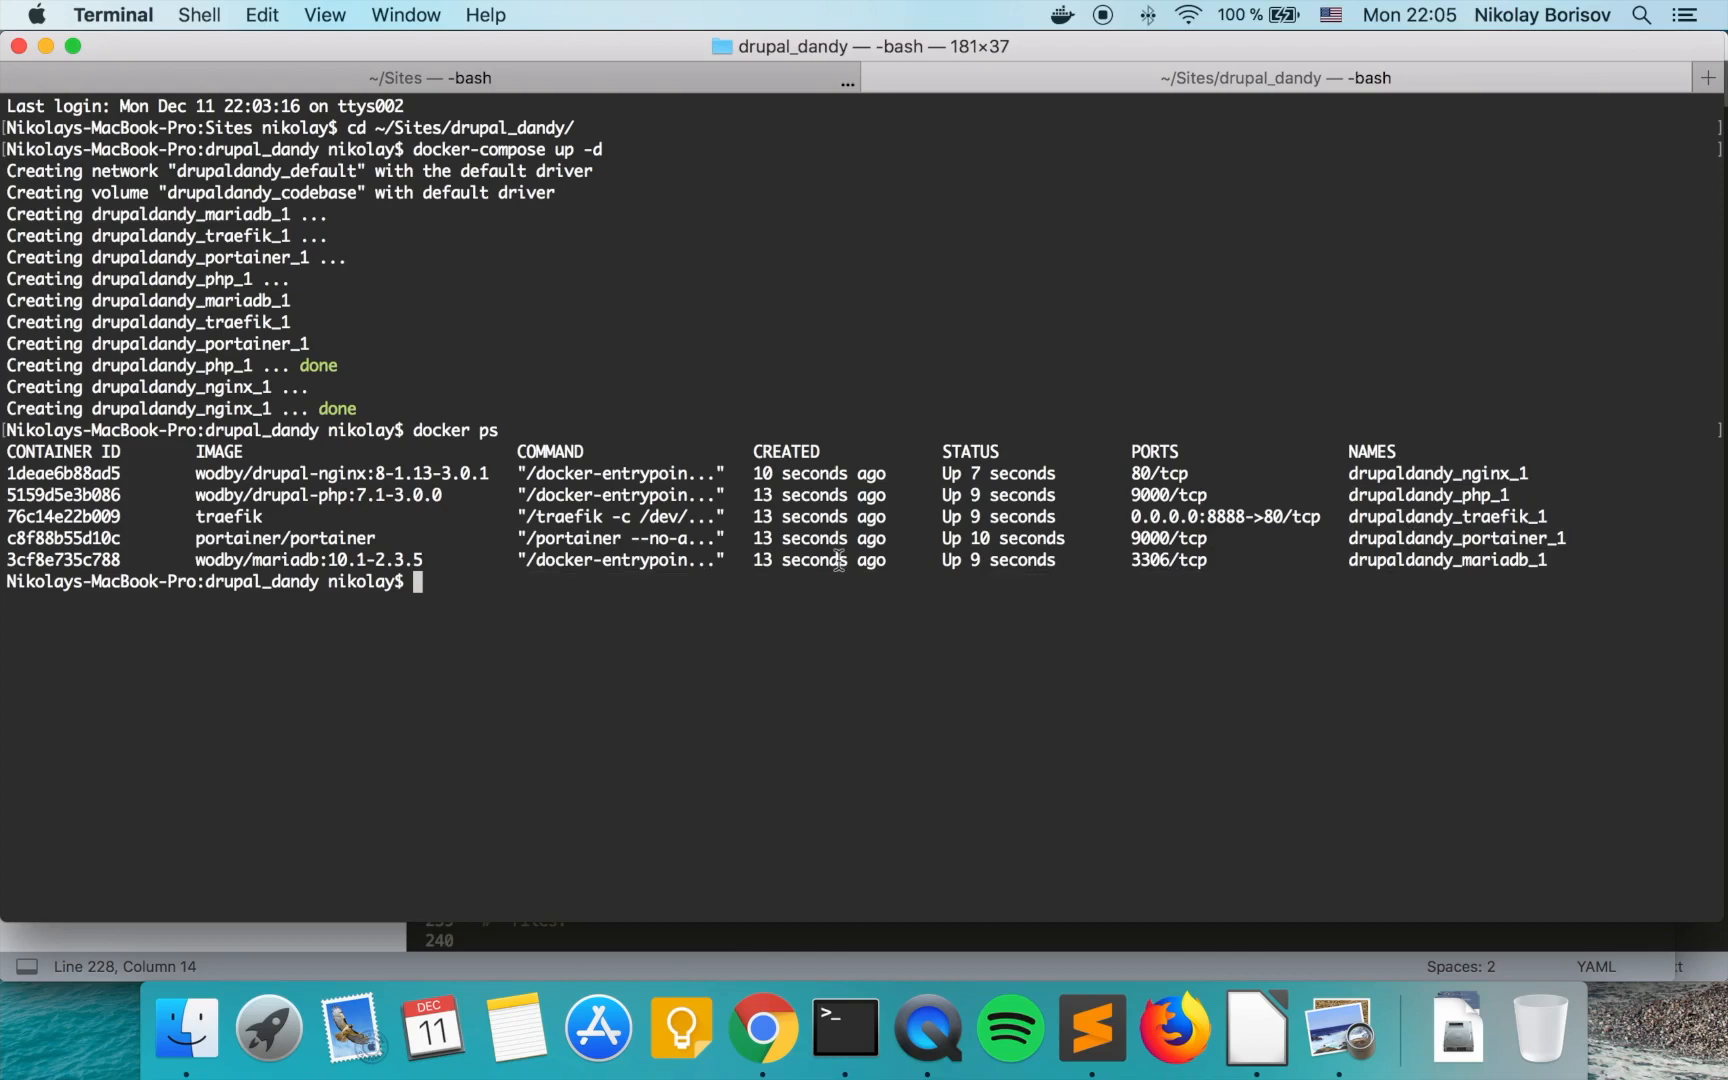
{"action": "mouse_move", "coordinate": [844, 634]}
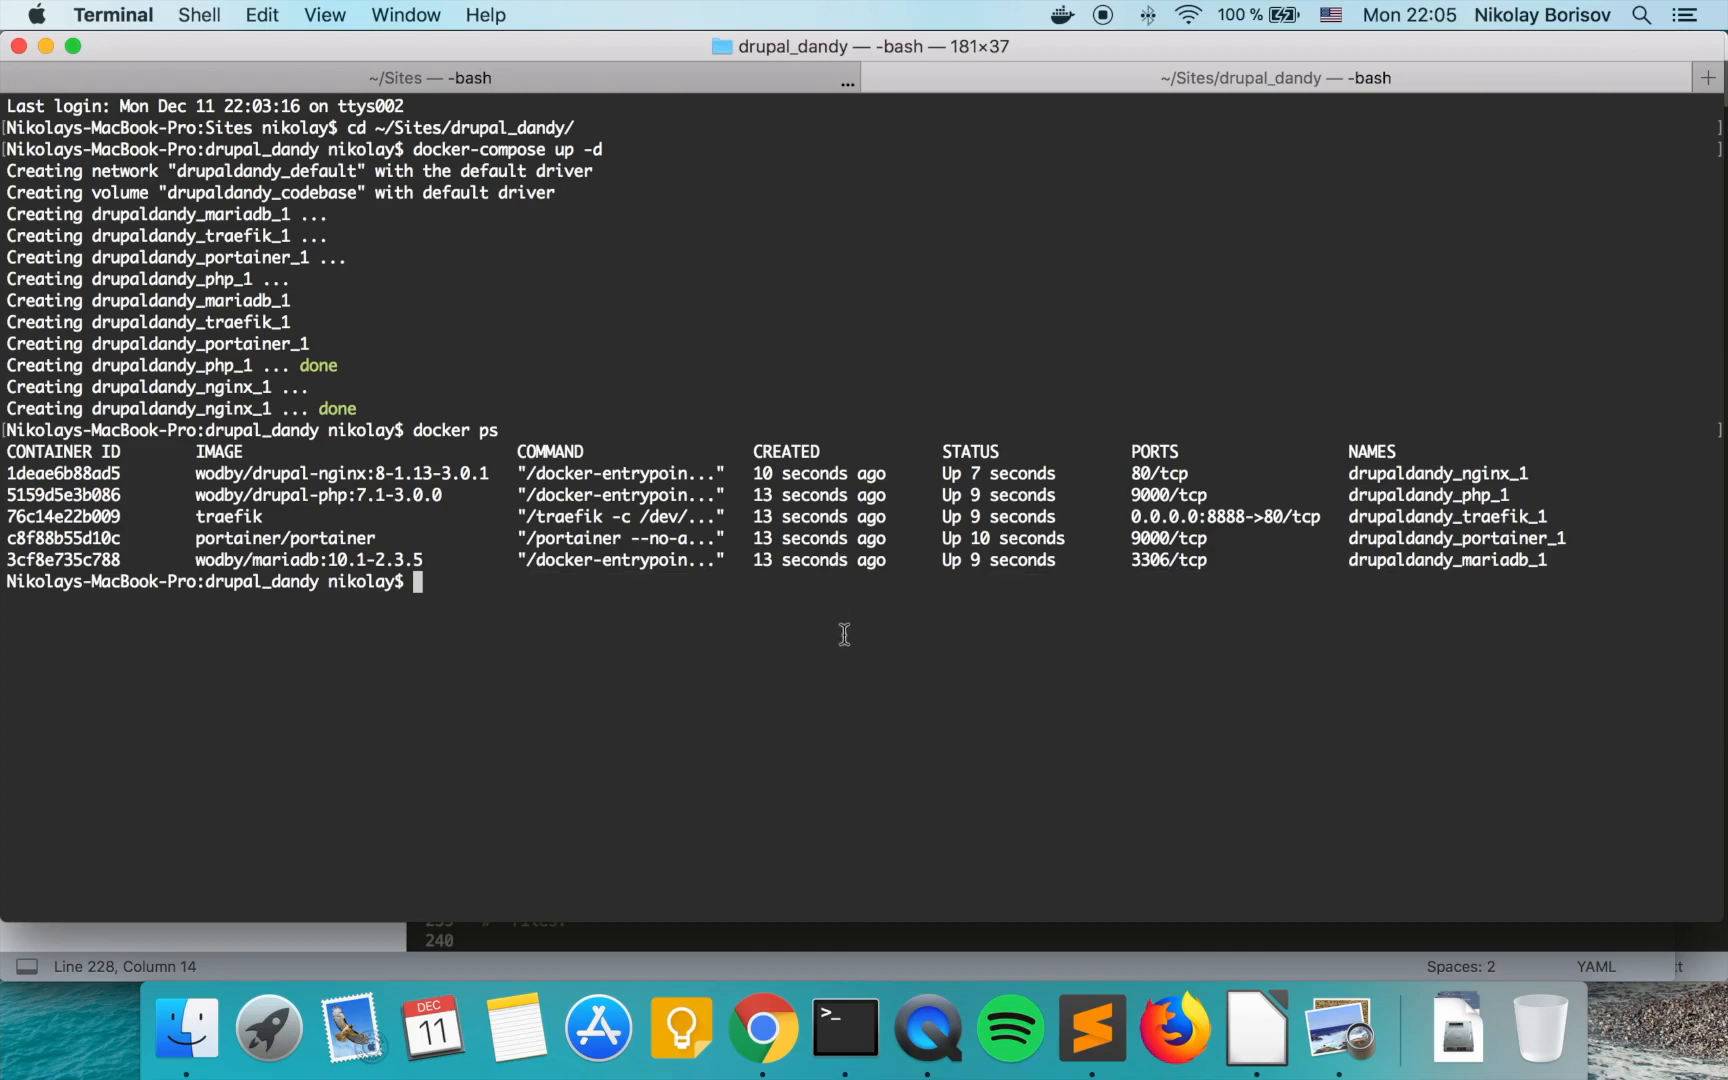
Step: Load drupal.docker.localhost:8888 in a new Chrome tab, reaching the installer's language step
{"action": "left_click", "coordinate": [763, 1027]}
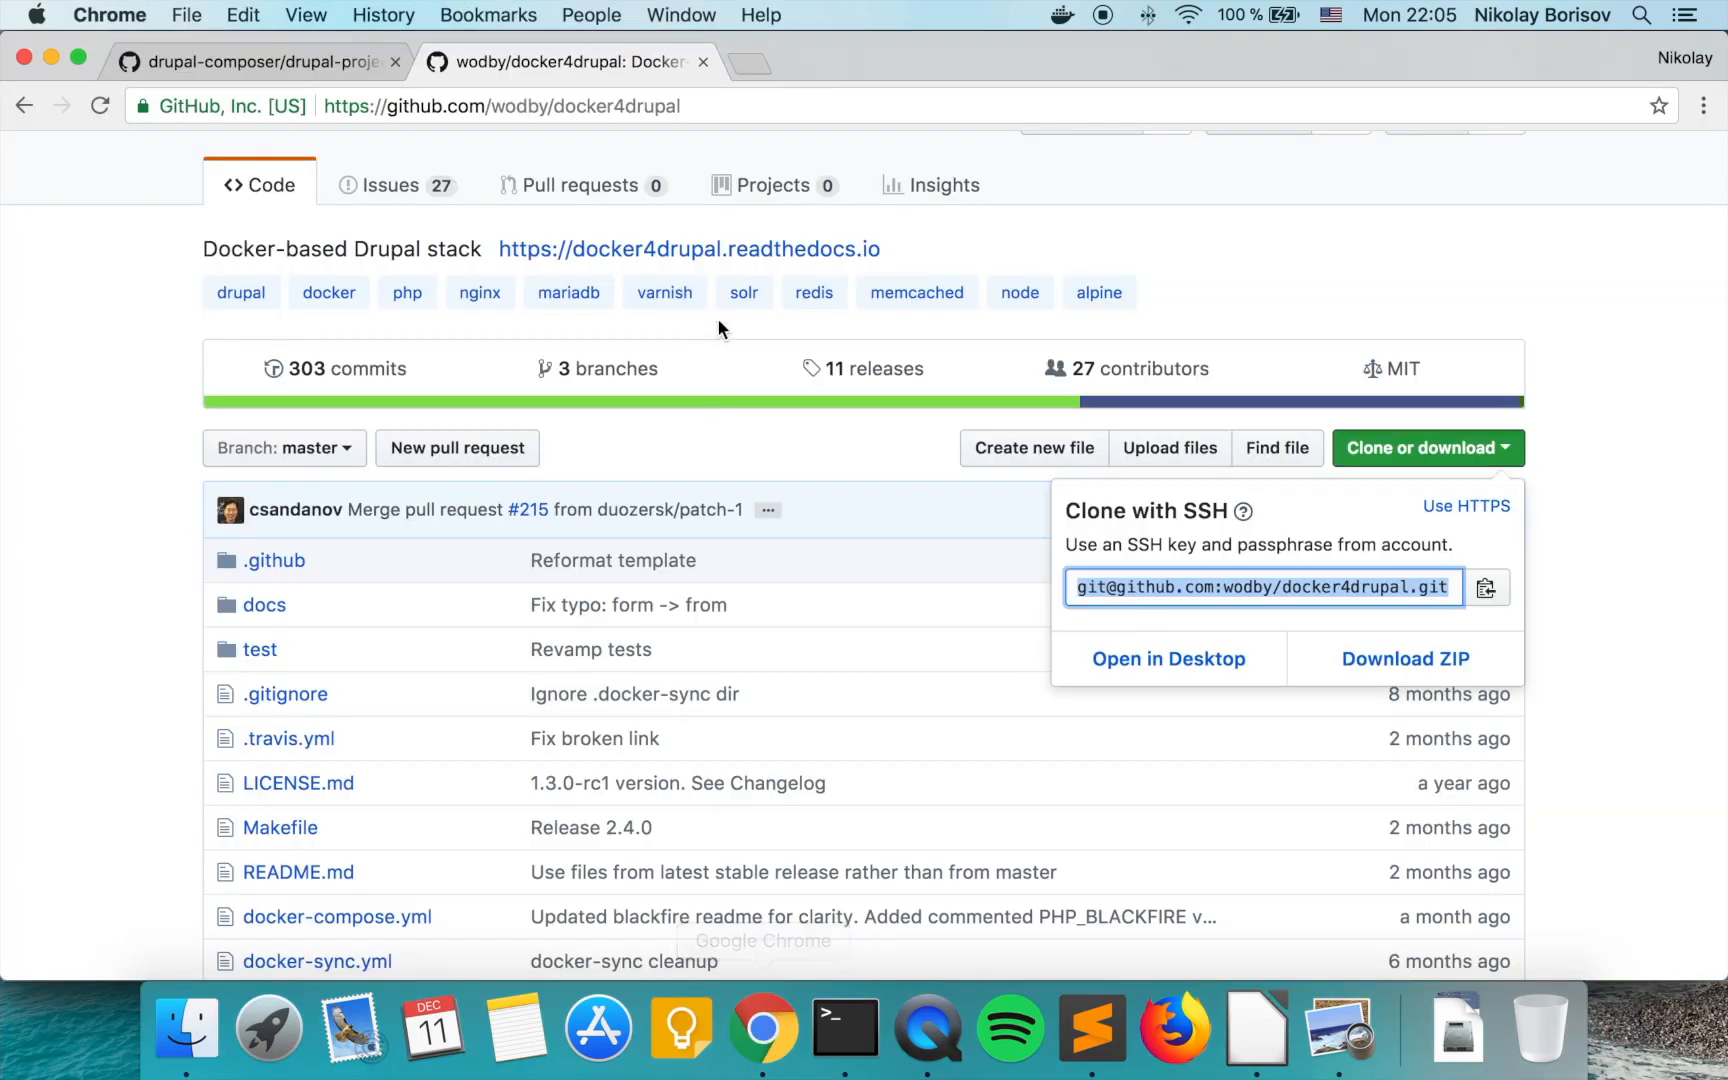
{"action": "left_click", "coordinate": [768, 62]}
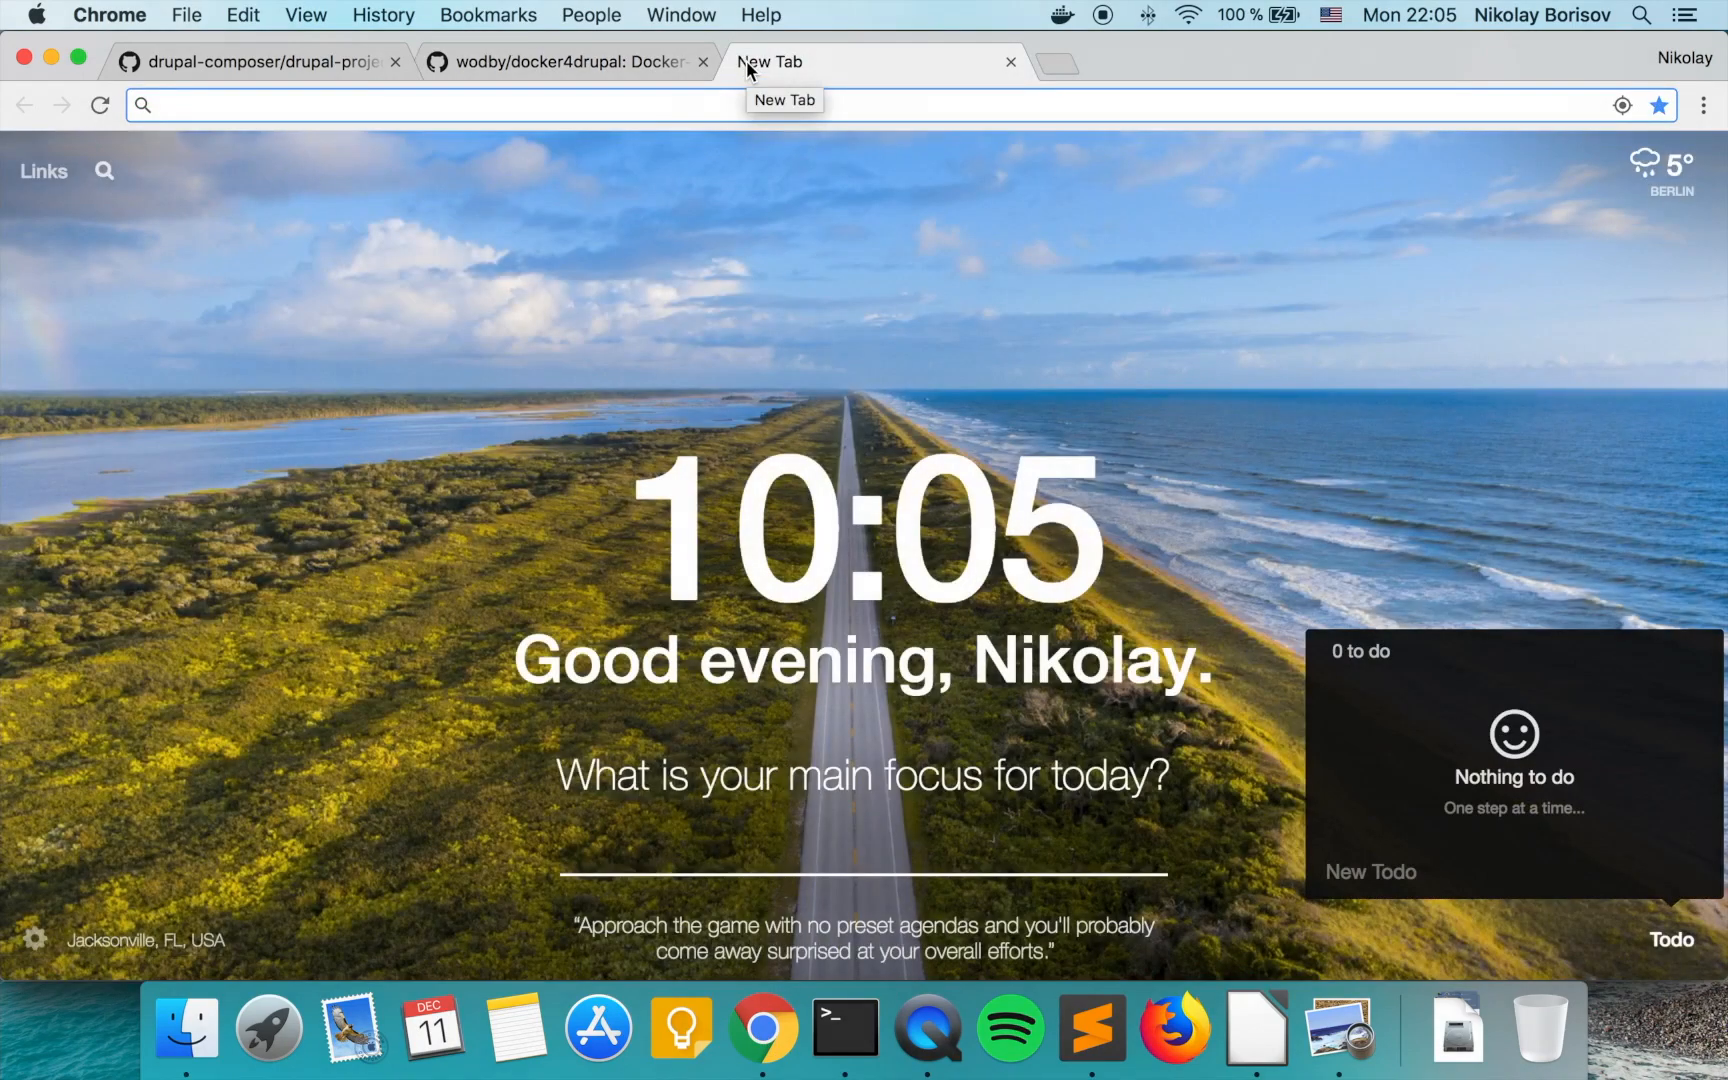
{"action": "type", "text": "drupal-up.com"}
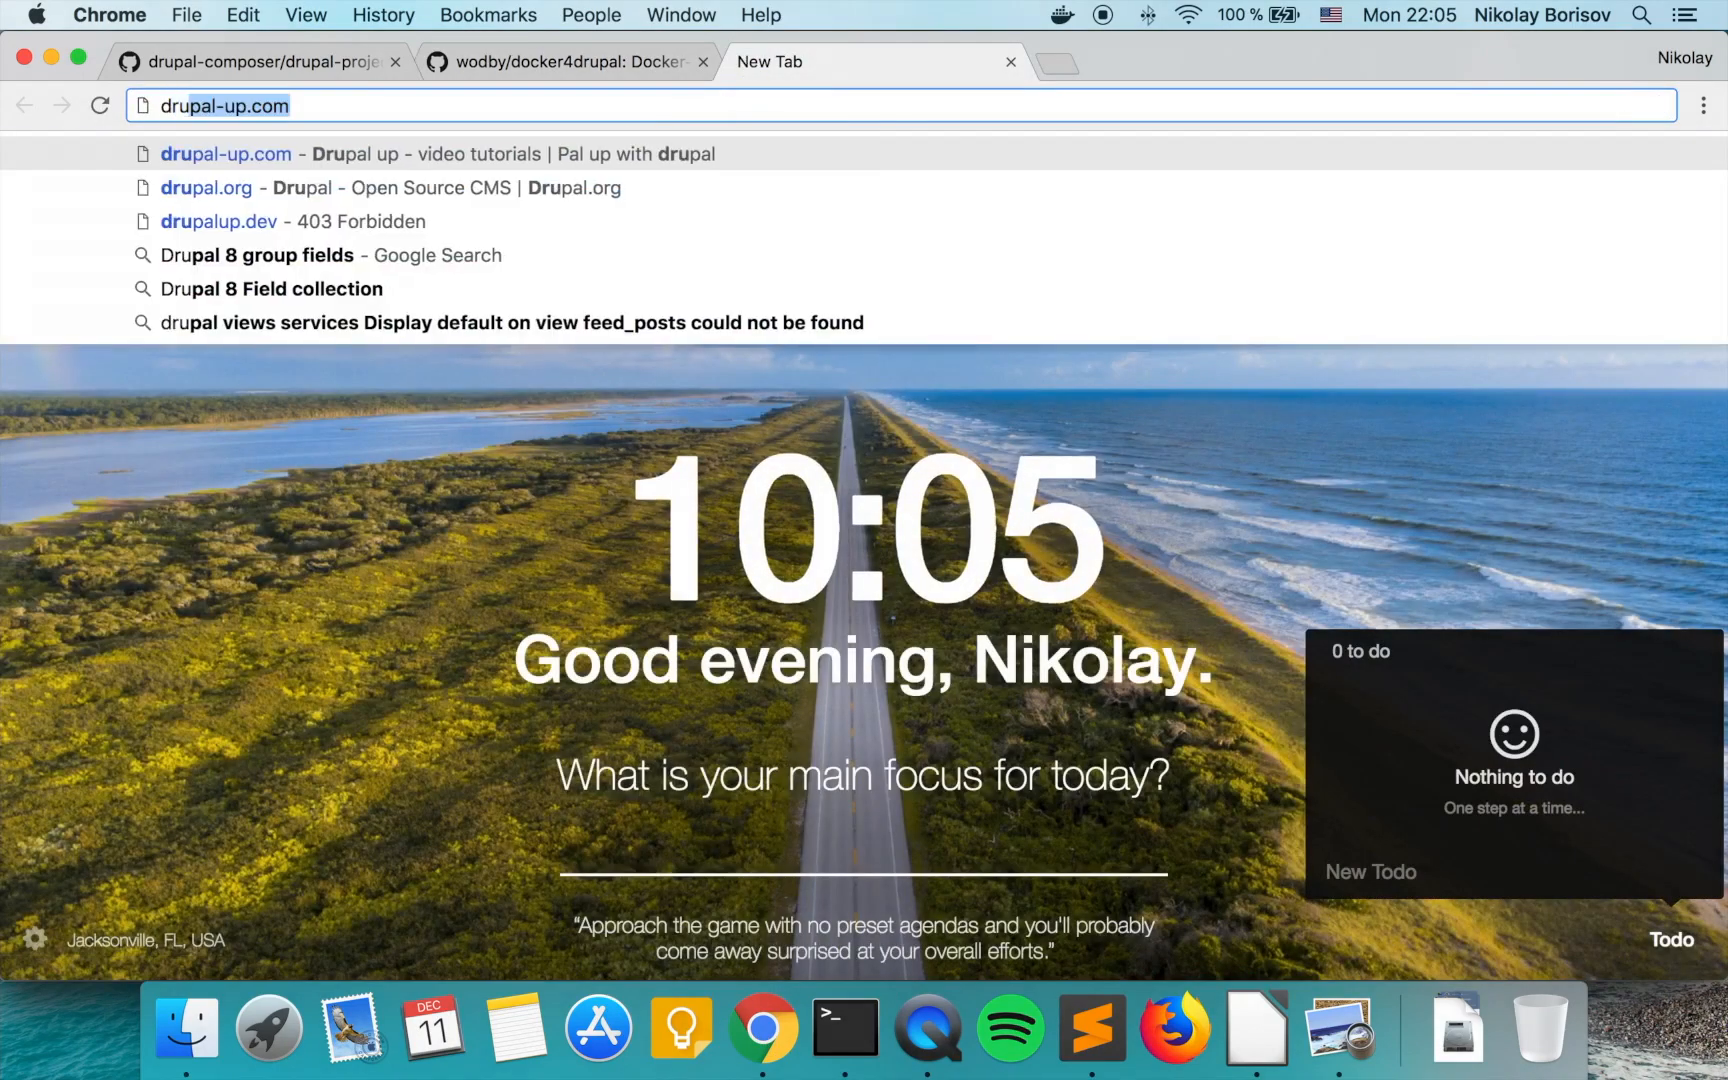
{"action": "type", "text": "drupal.org"}
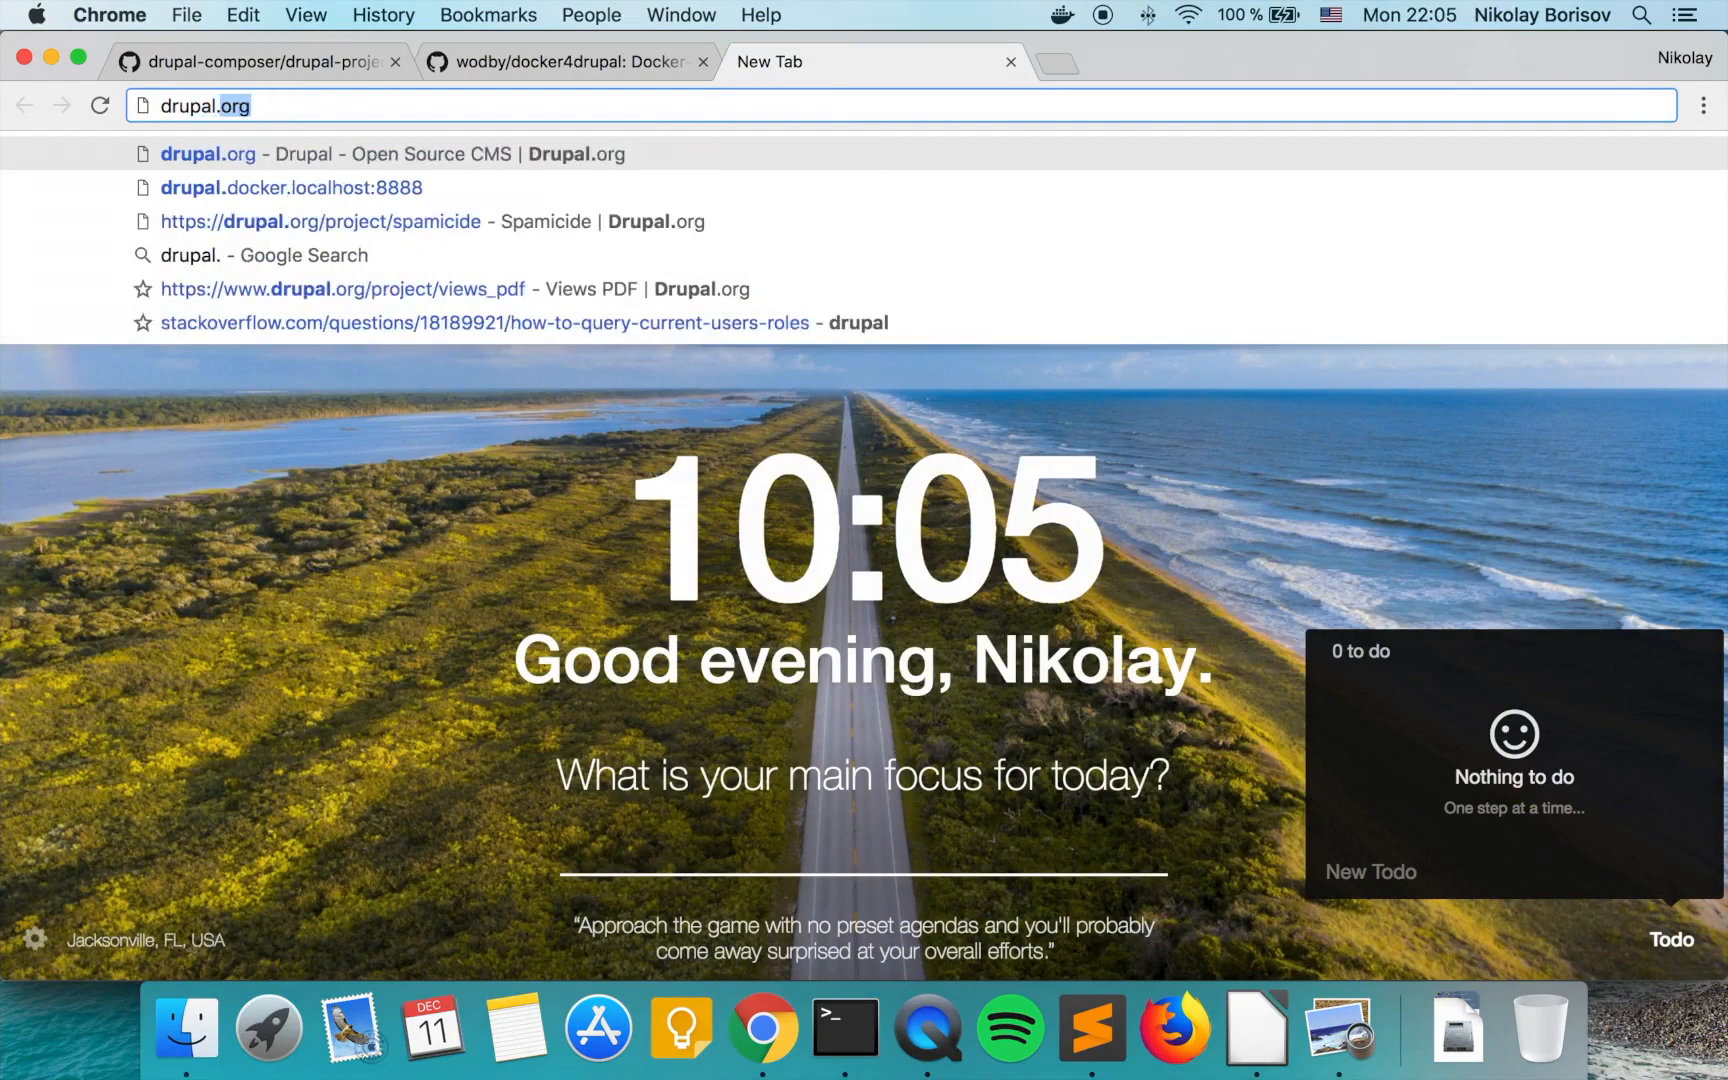
{"action": "left_click", "coordinate": [292, 187]}
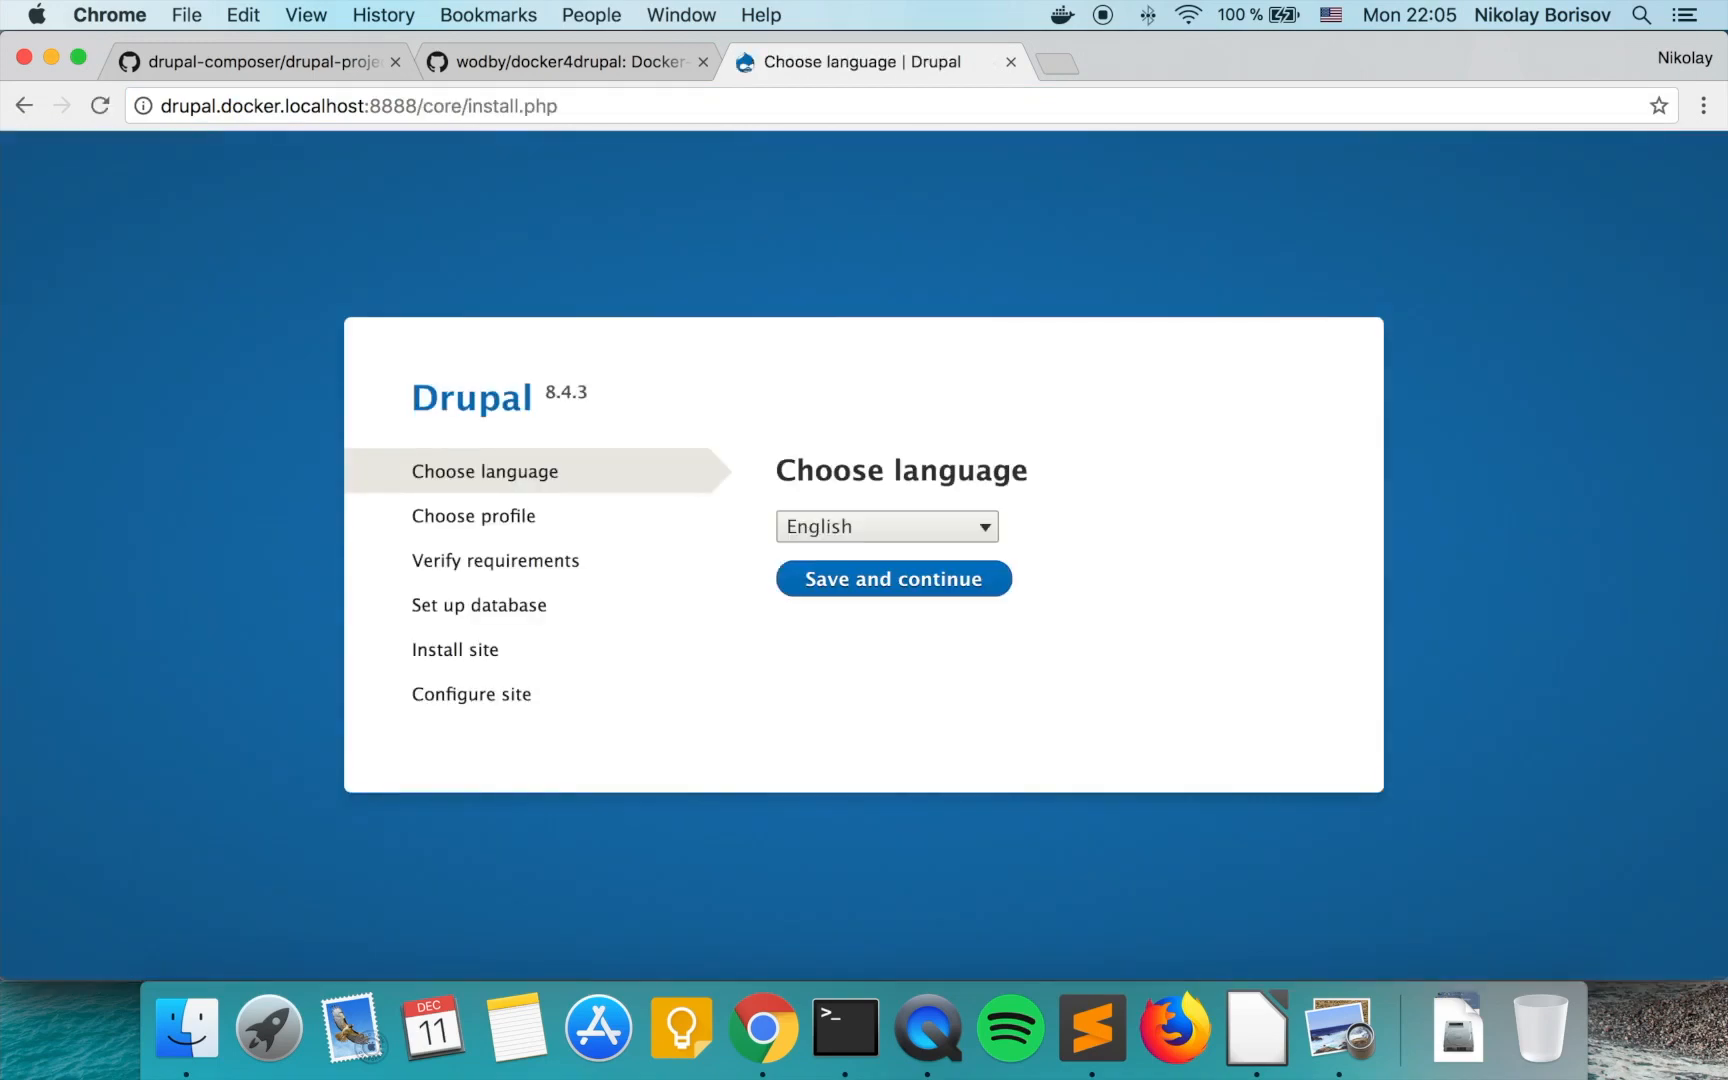
{"action": "mouse_move", "coordinate": [186, 1028]}
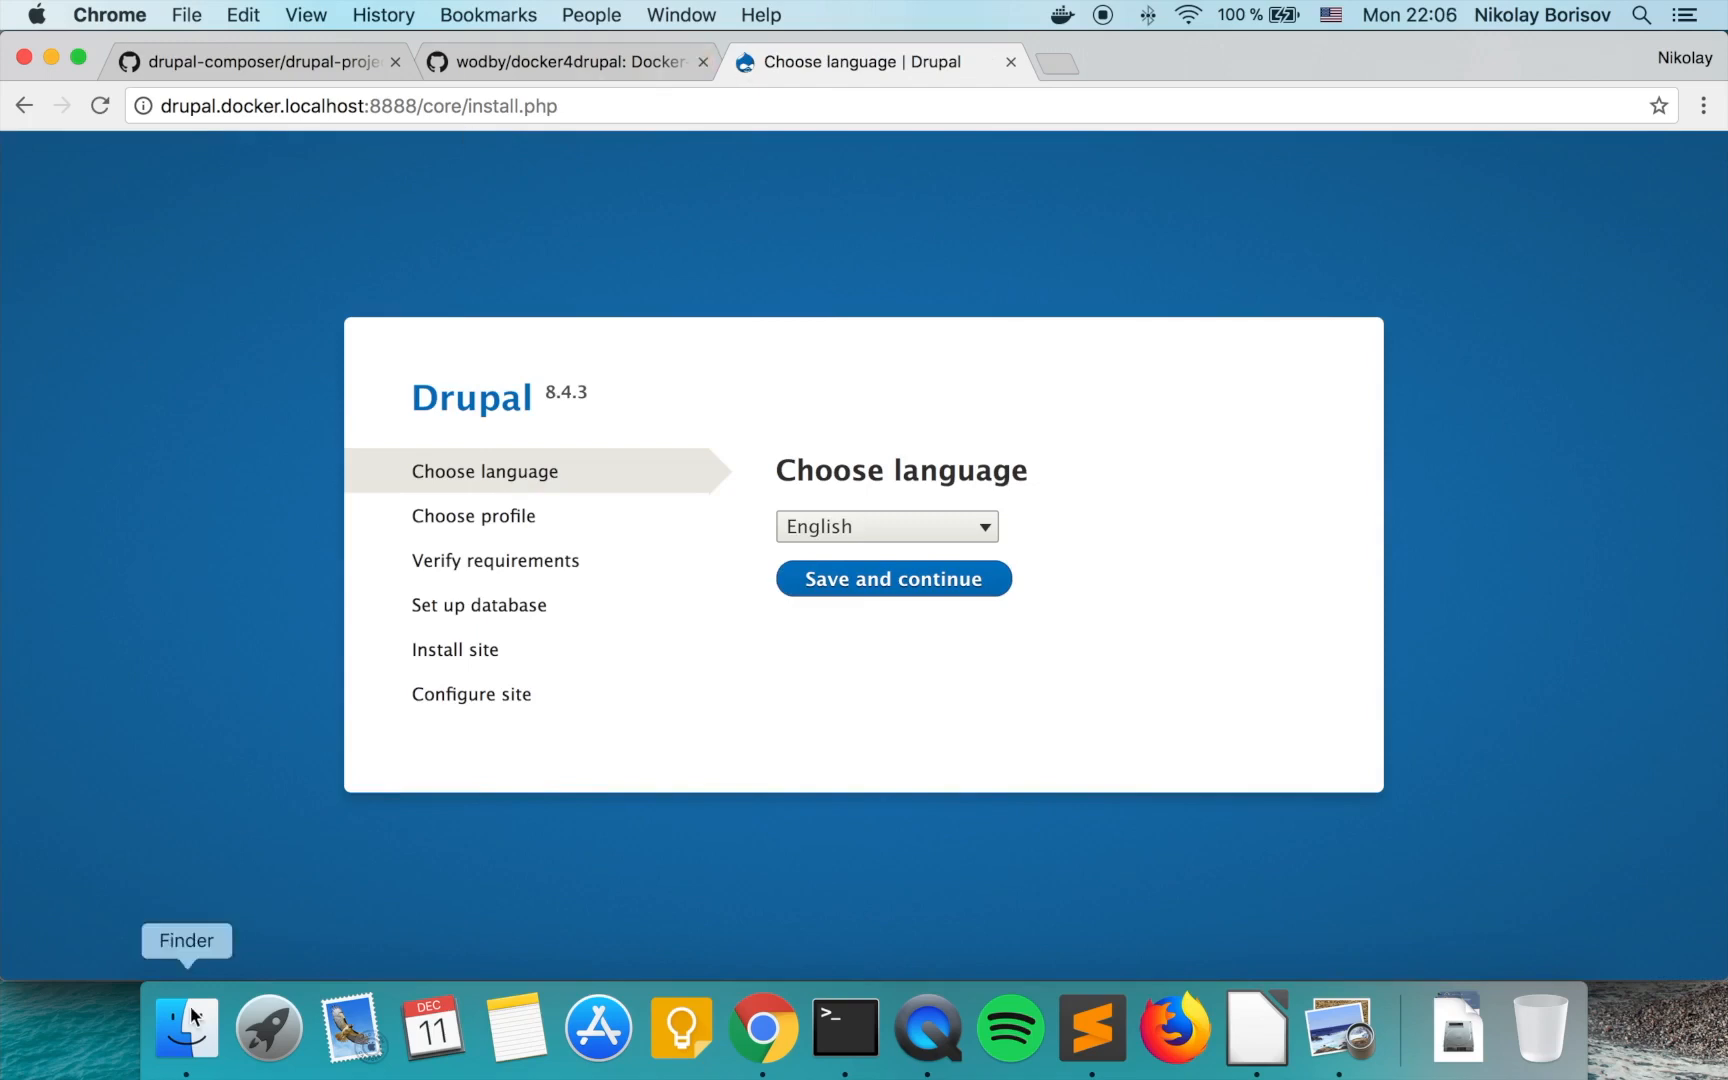
{"action": "left_click", "coordinate": [185, 1026]}
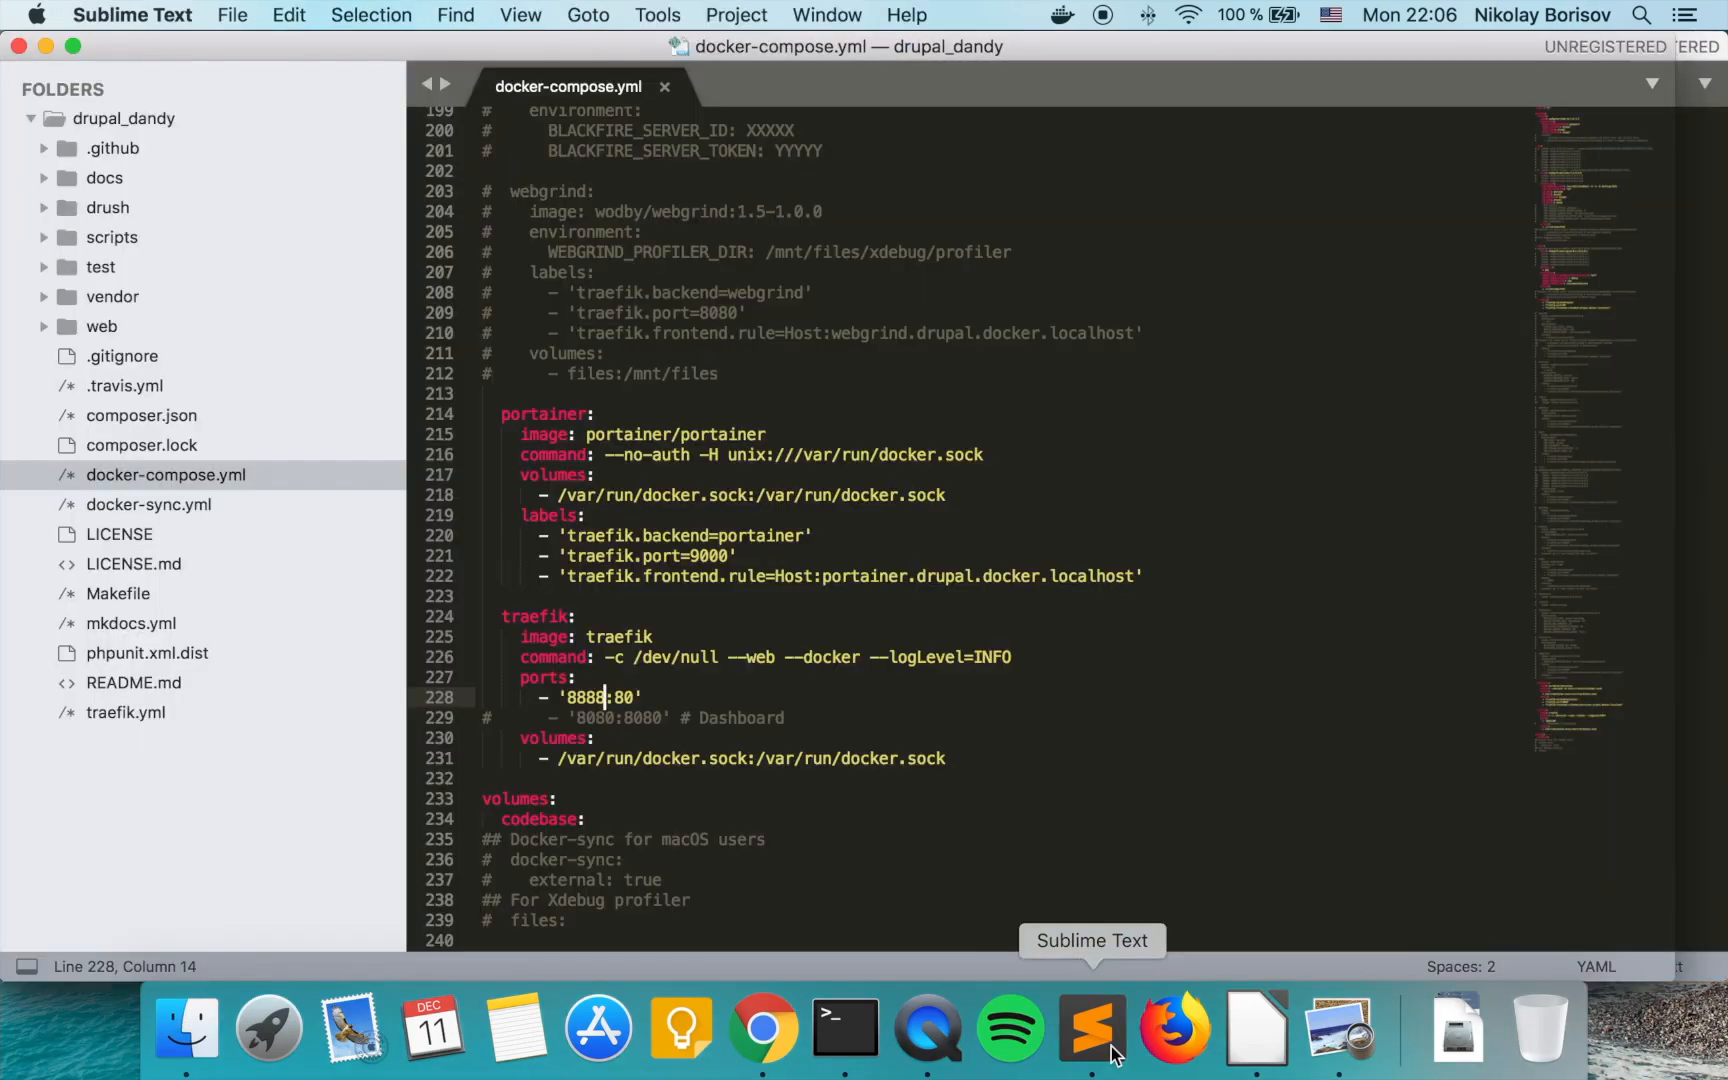
Step: Review docker-compose.yml and select web in the nginx root /var/www/html/web
{"action": "scroll", "scroll_direction": "up", "scroll_amount": 3}
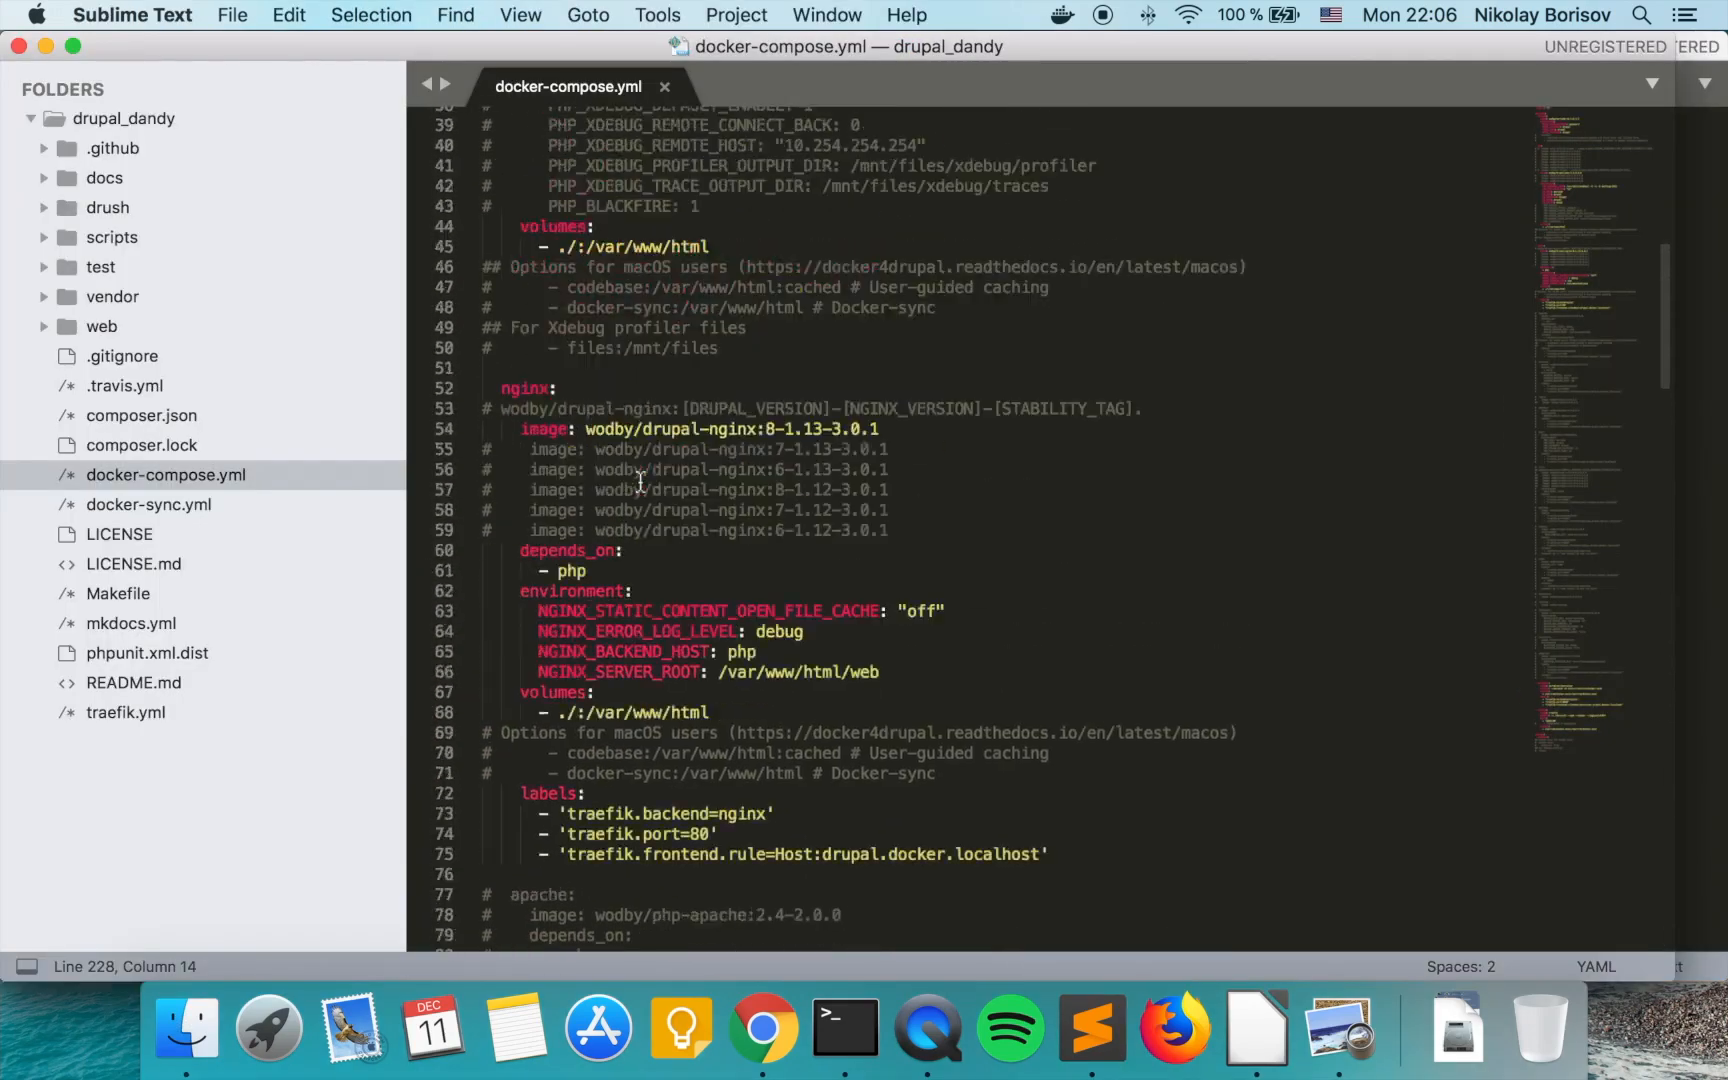
{"action": "scroll", "scroll_direction": "up", "scroll_amount": 3}
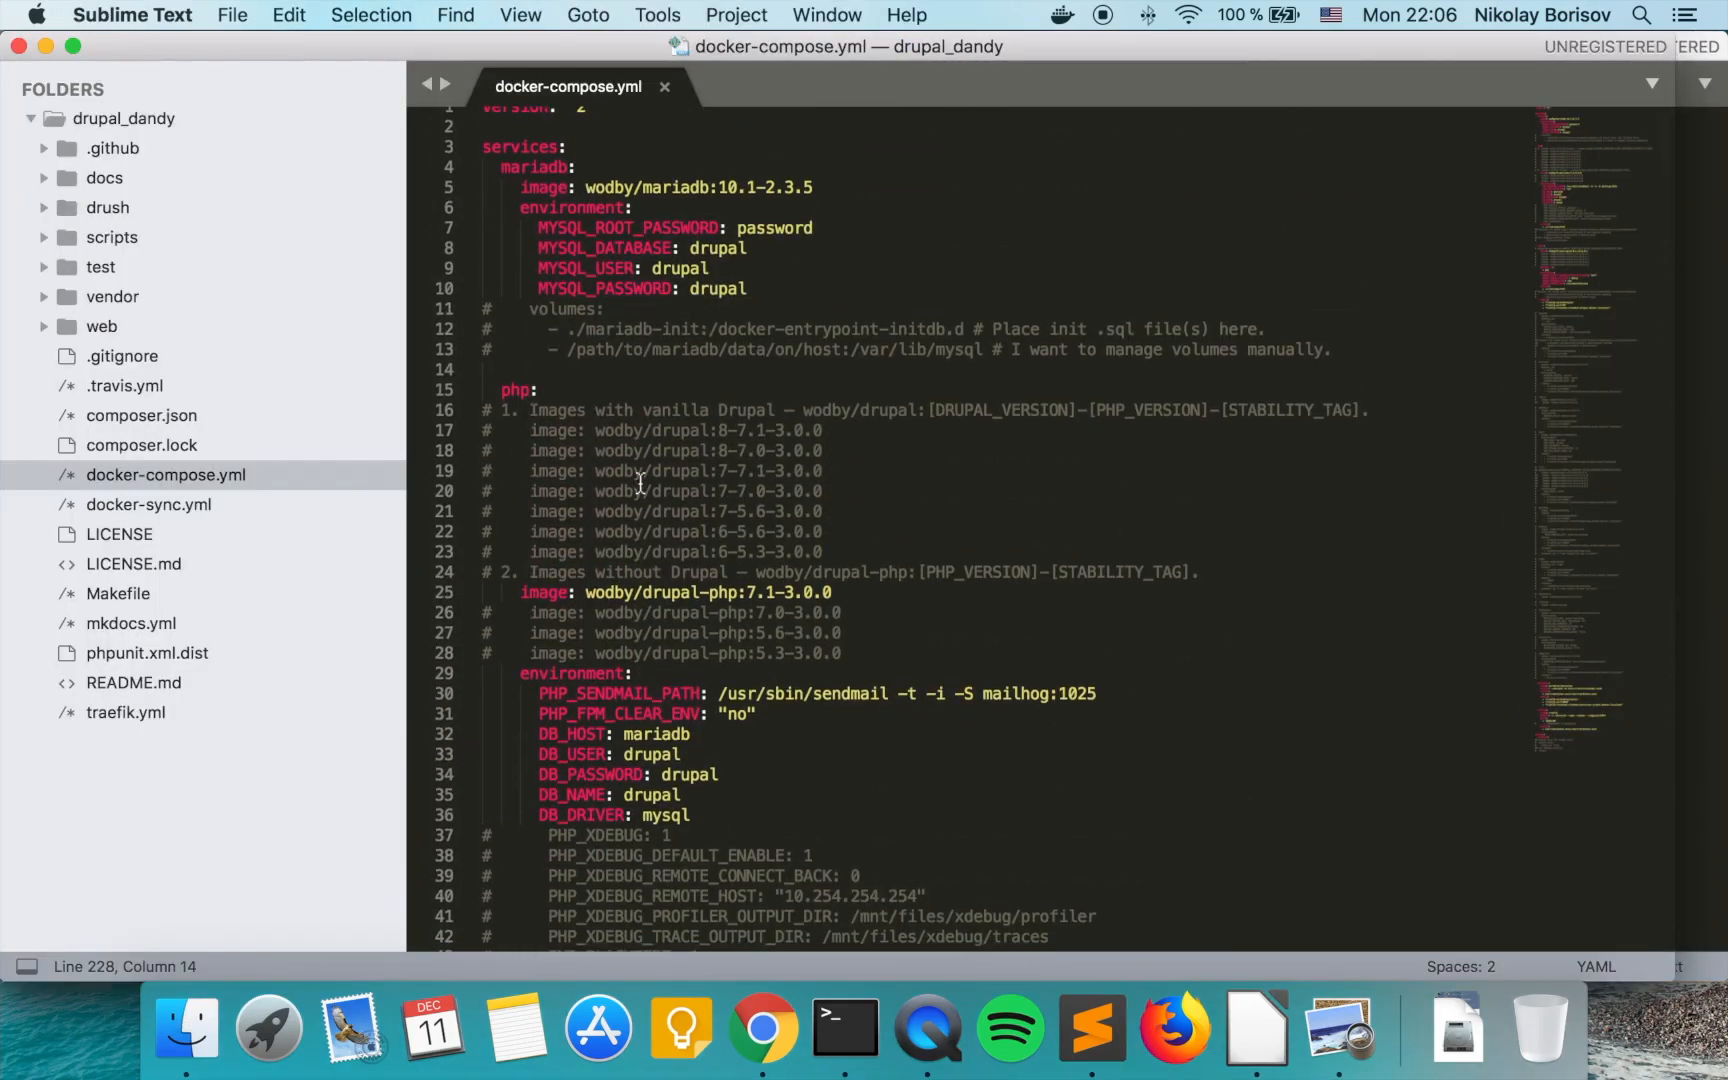
{"action": "scroll", "scroll_direction": "down", "scroll_amount": 3}
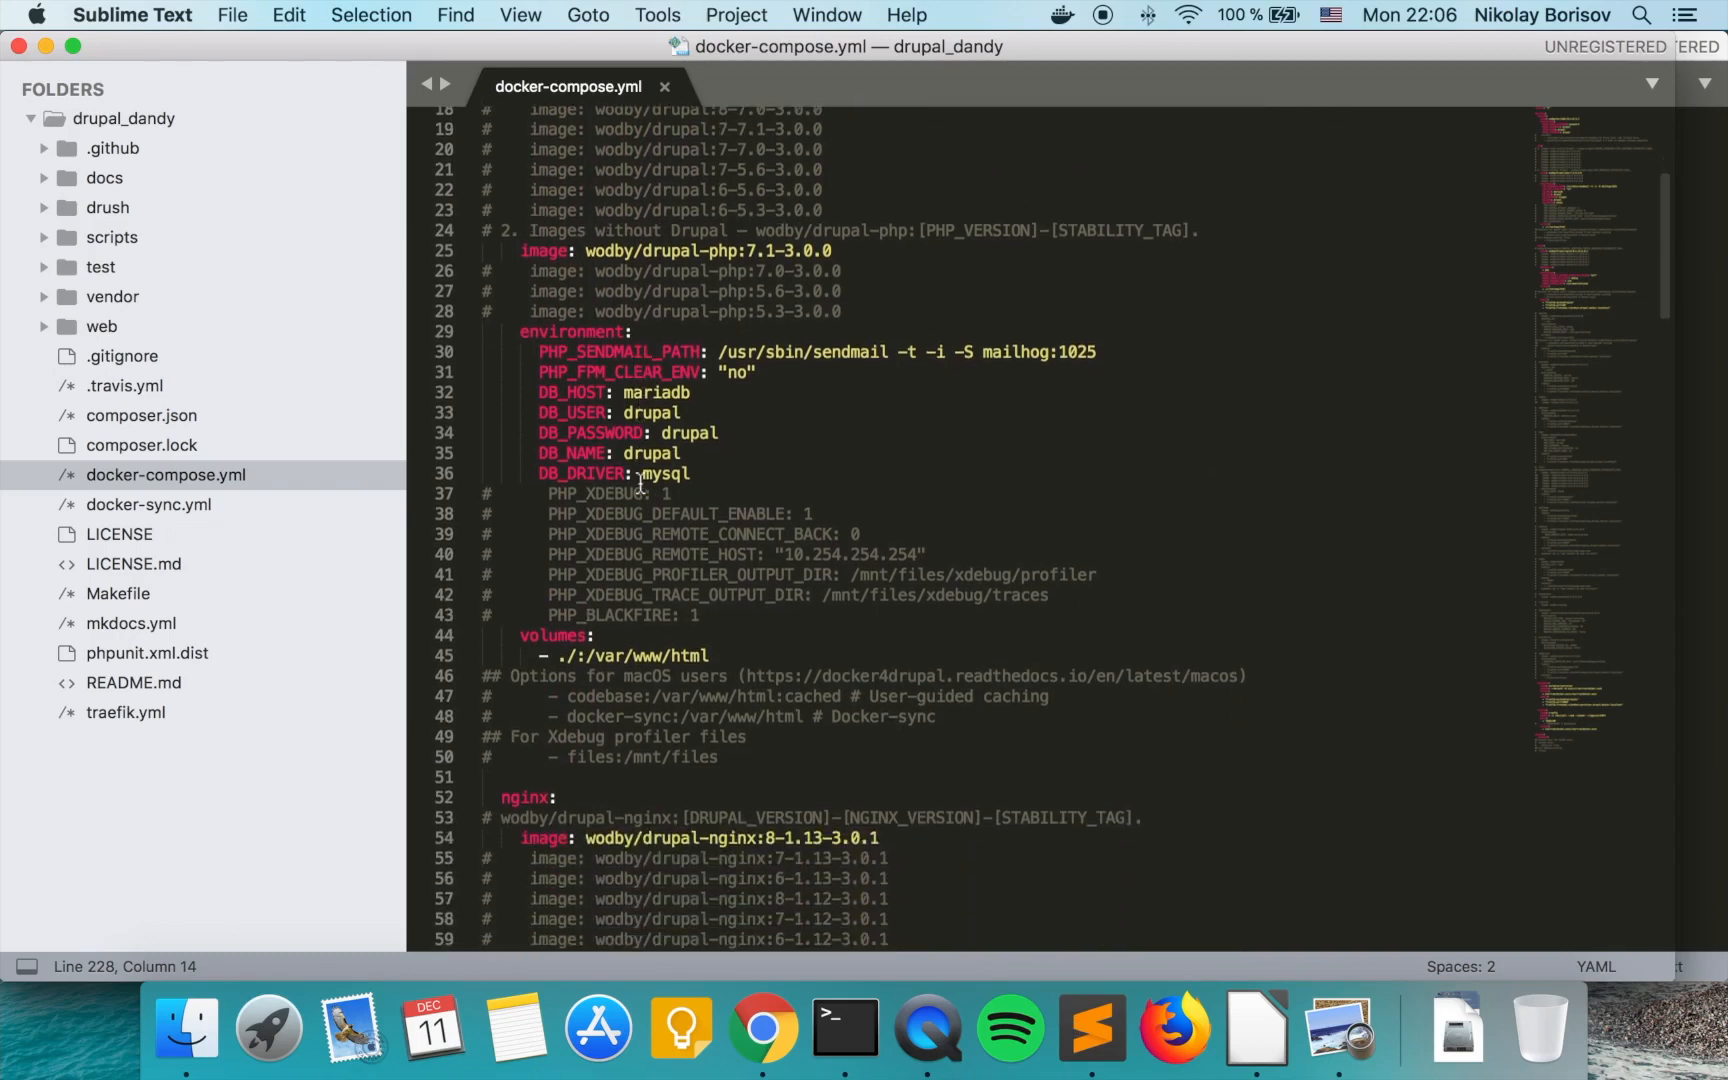
{"action": "mouse_move", "coordinate": [647, 614]}
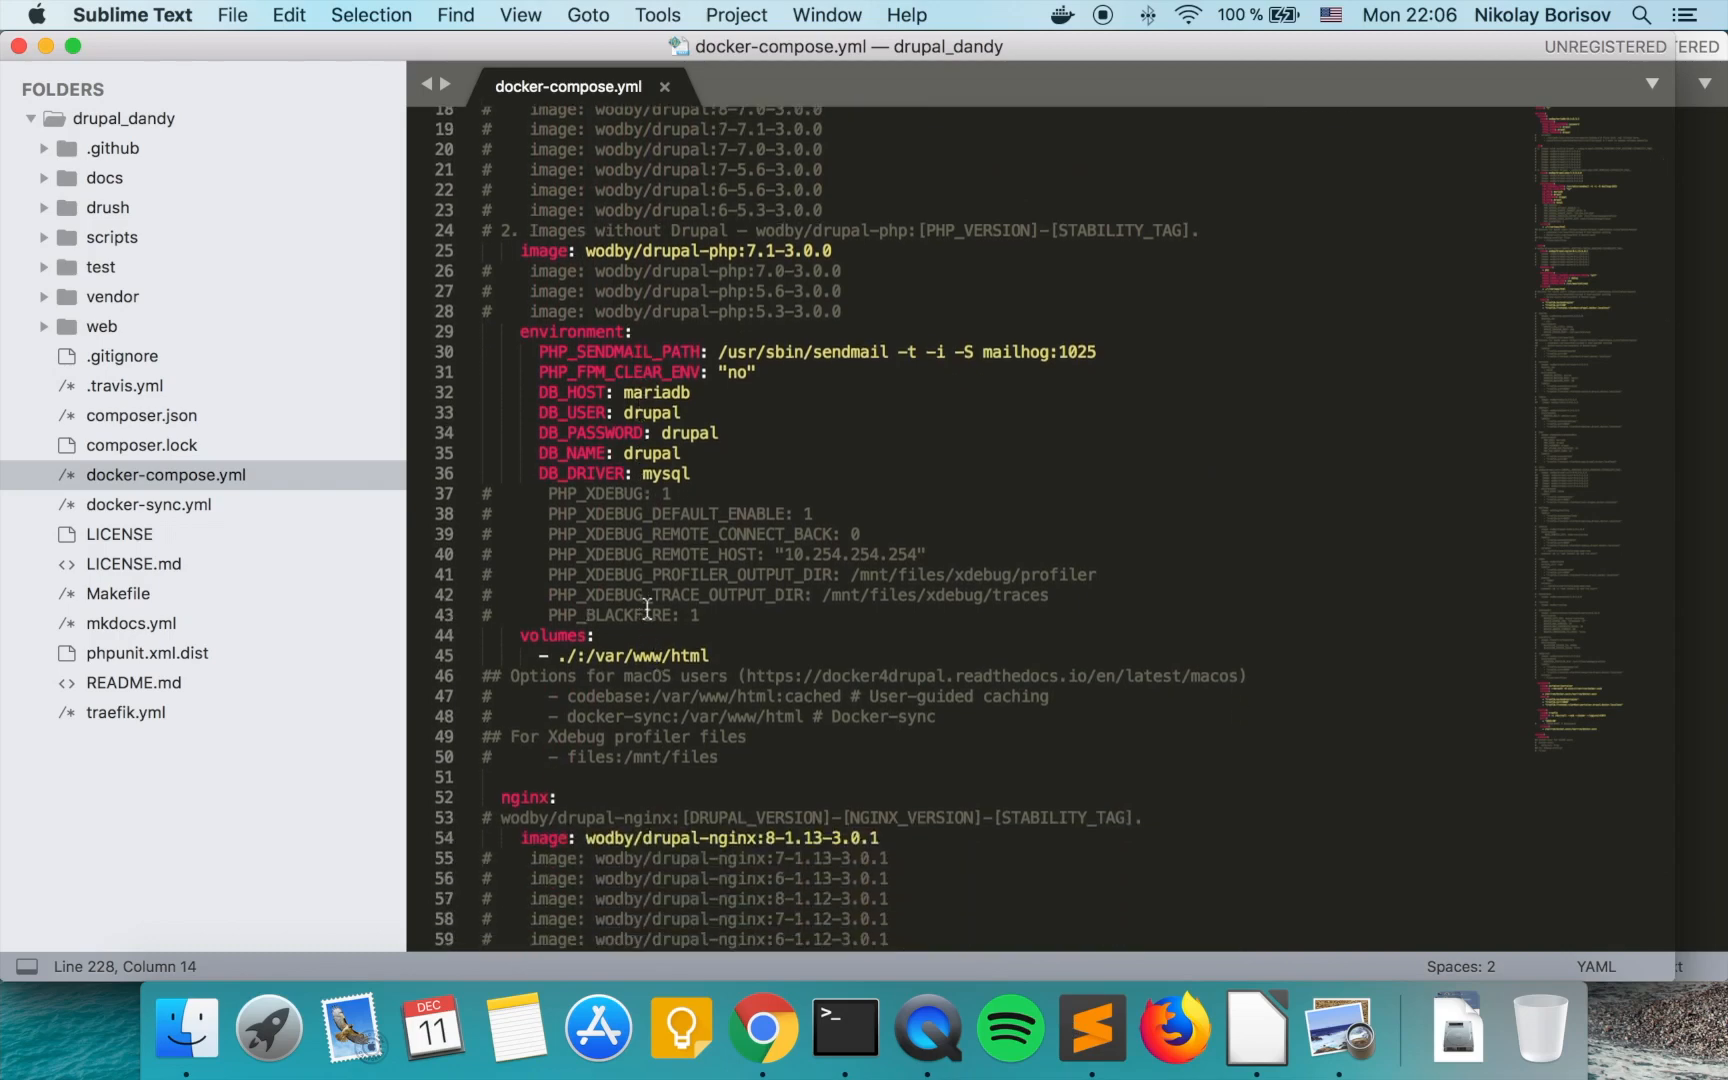
{"action": "scroll", "scroll_direction": "down", "scroll_amount": 3}
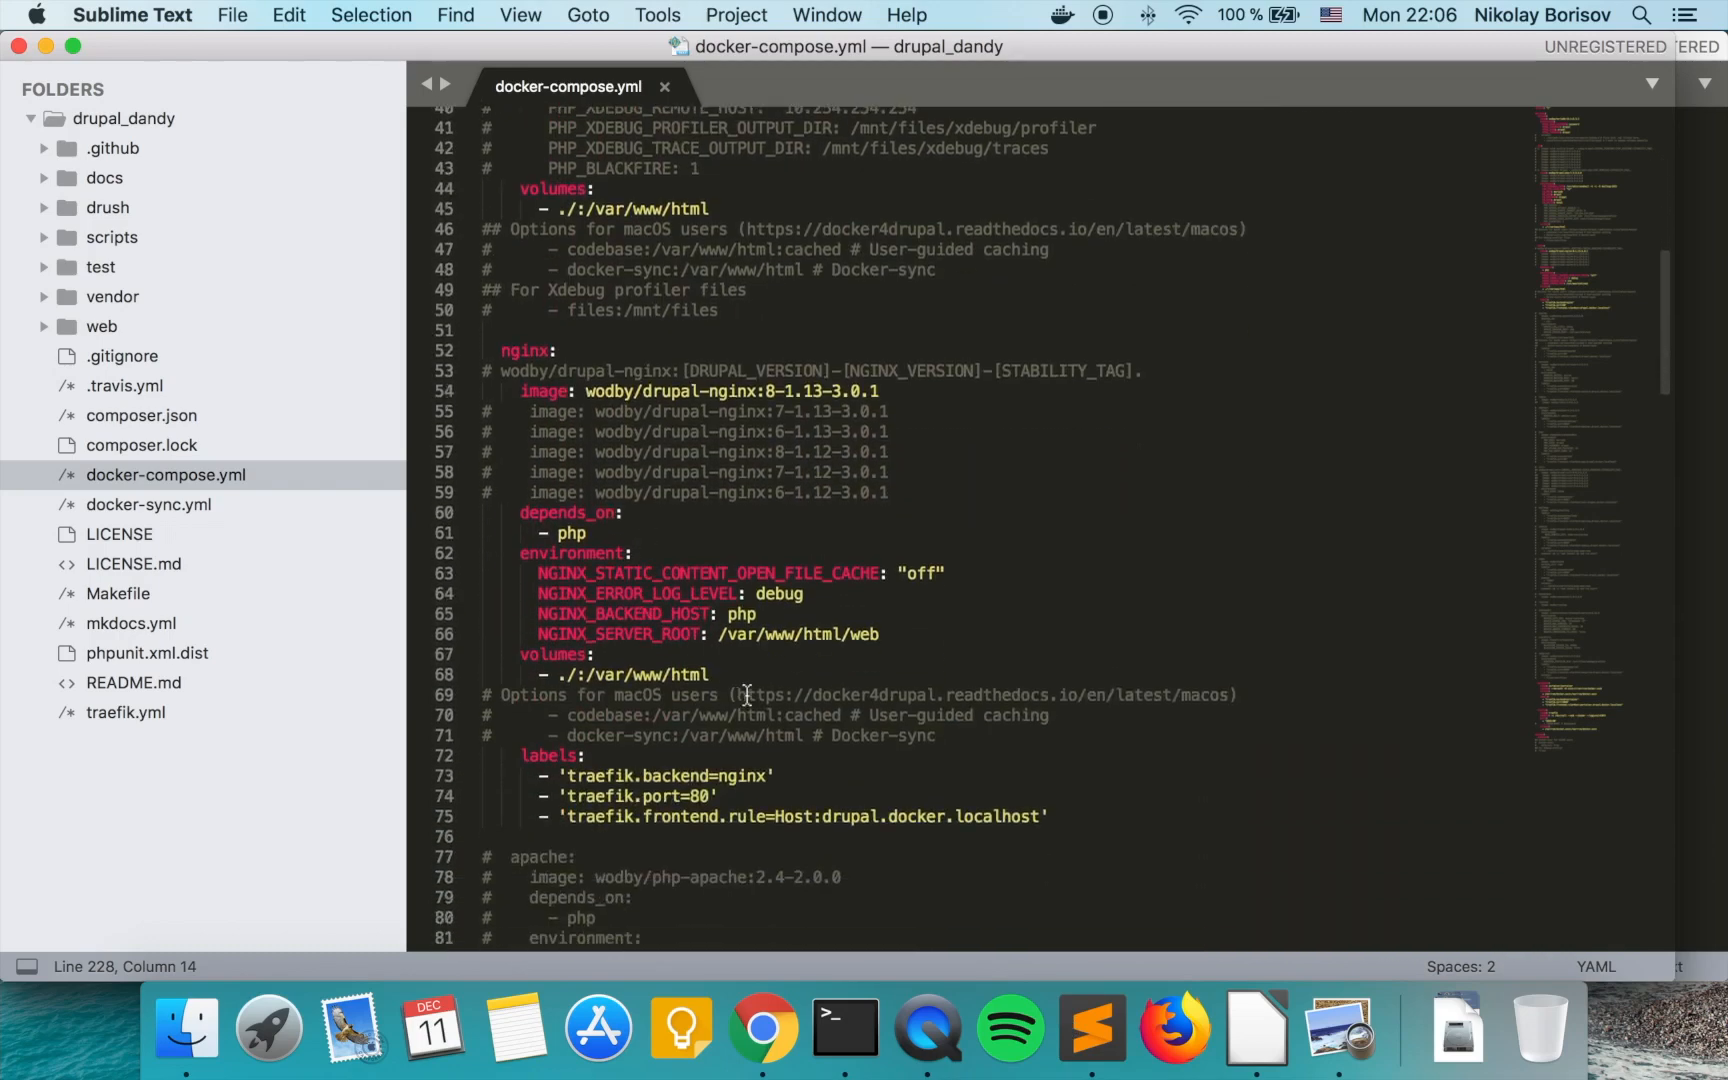
{"action": "double_click", "coordinate": [857, 634]}
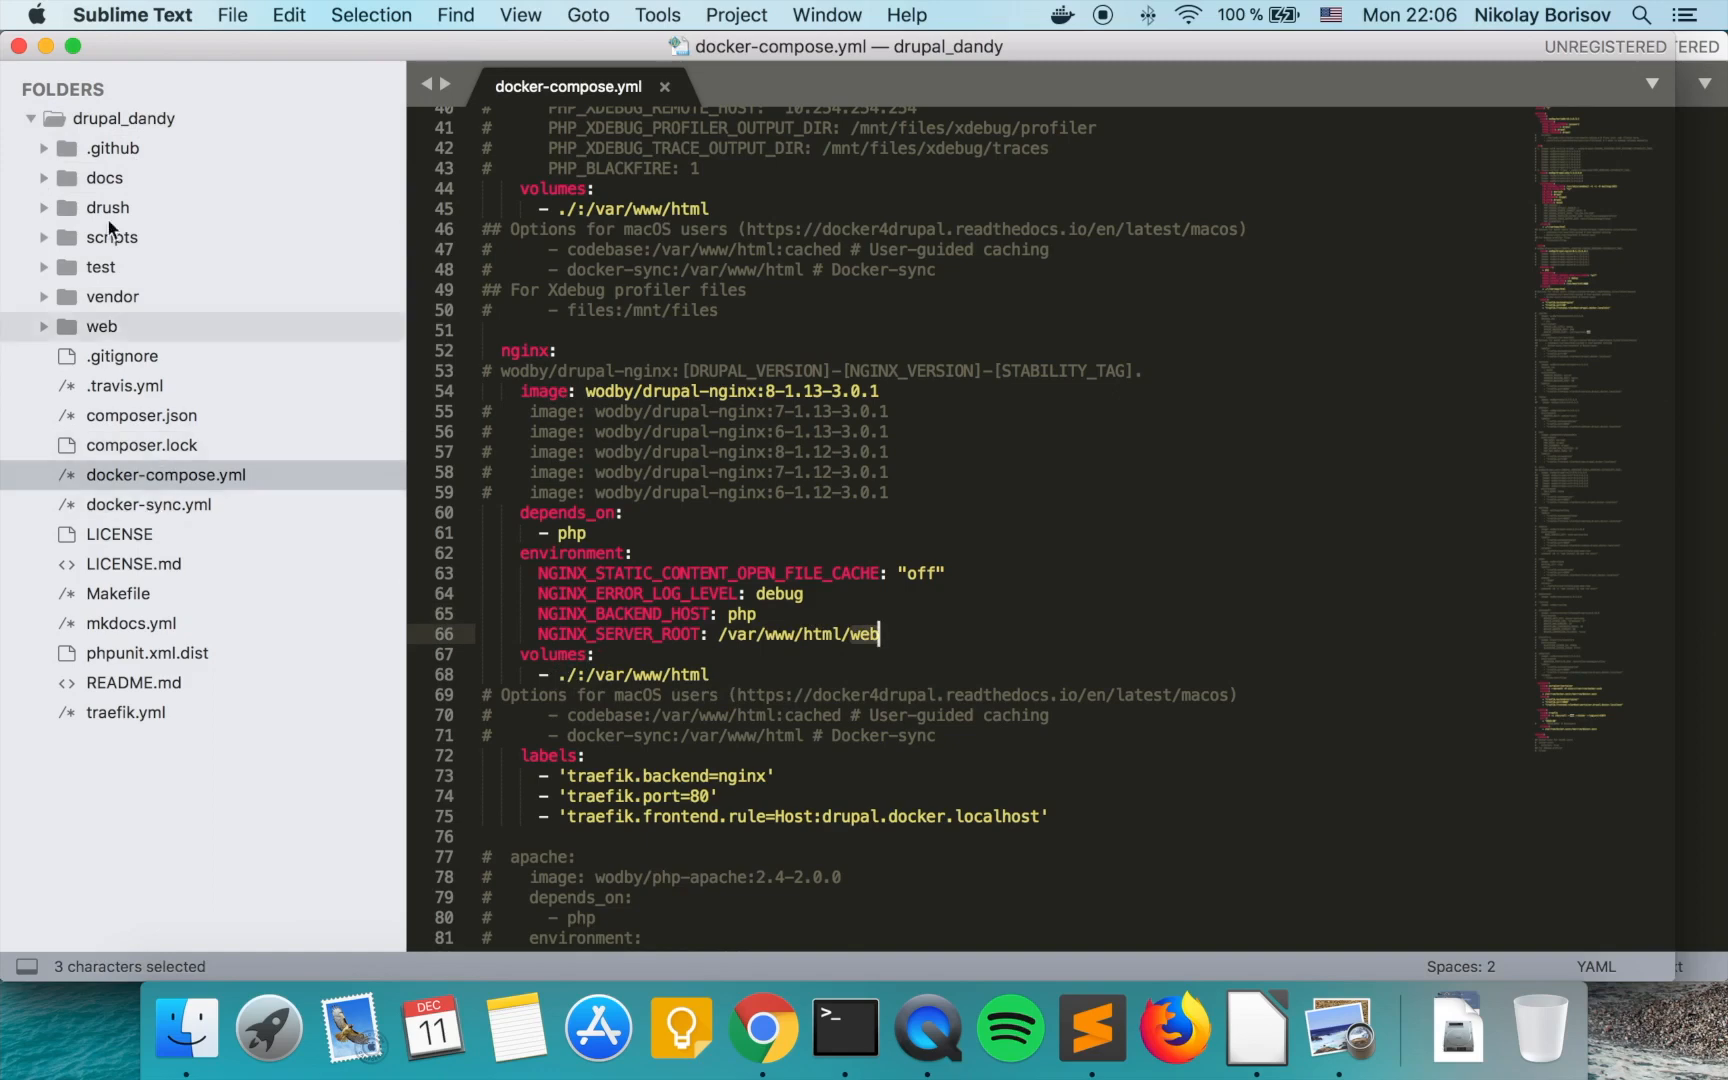
{"action": "mouse_move", "coordinate": [154, 125]}
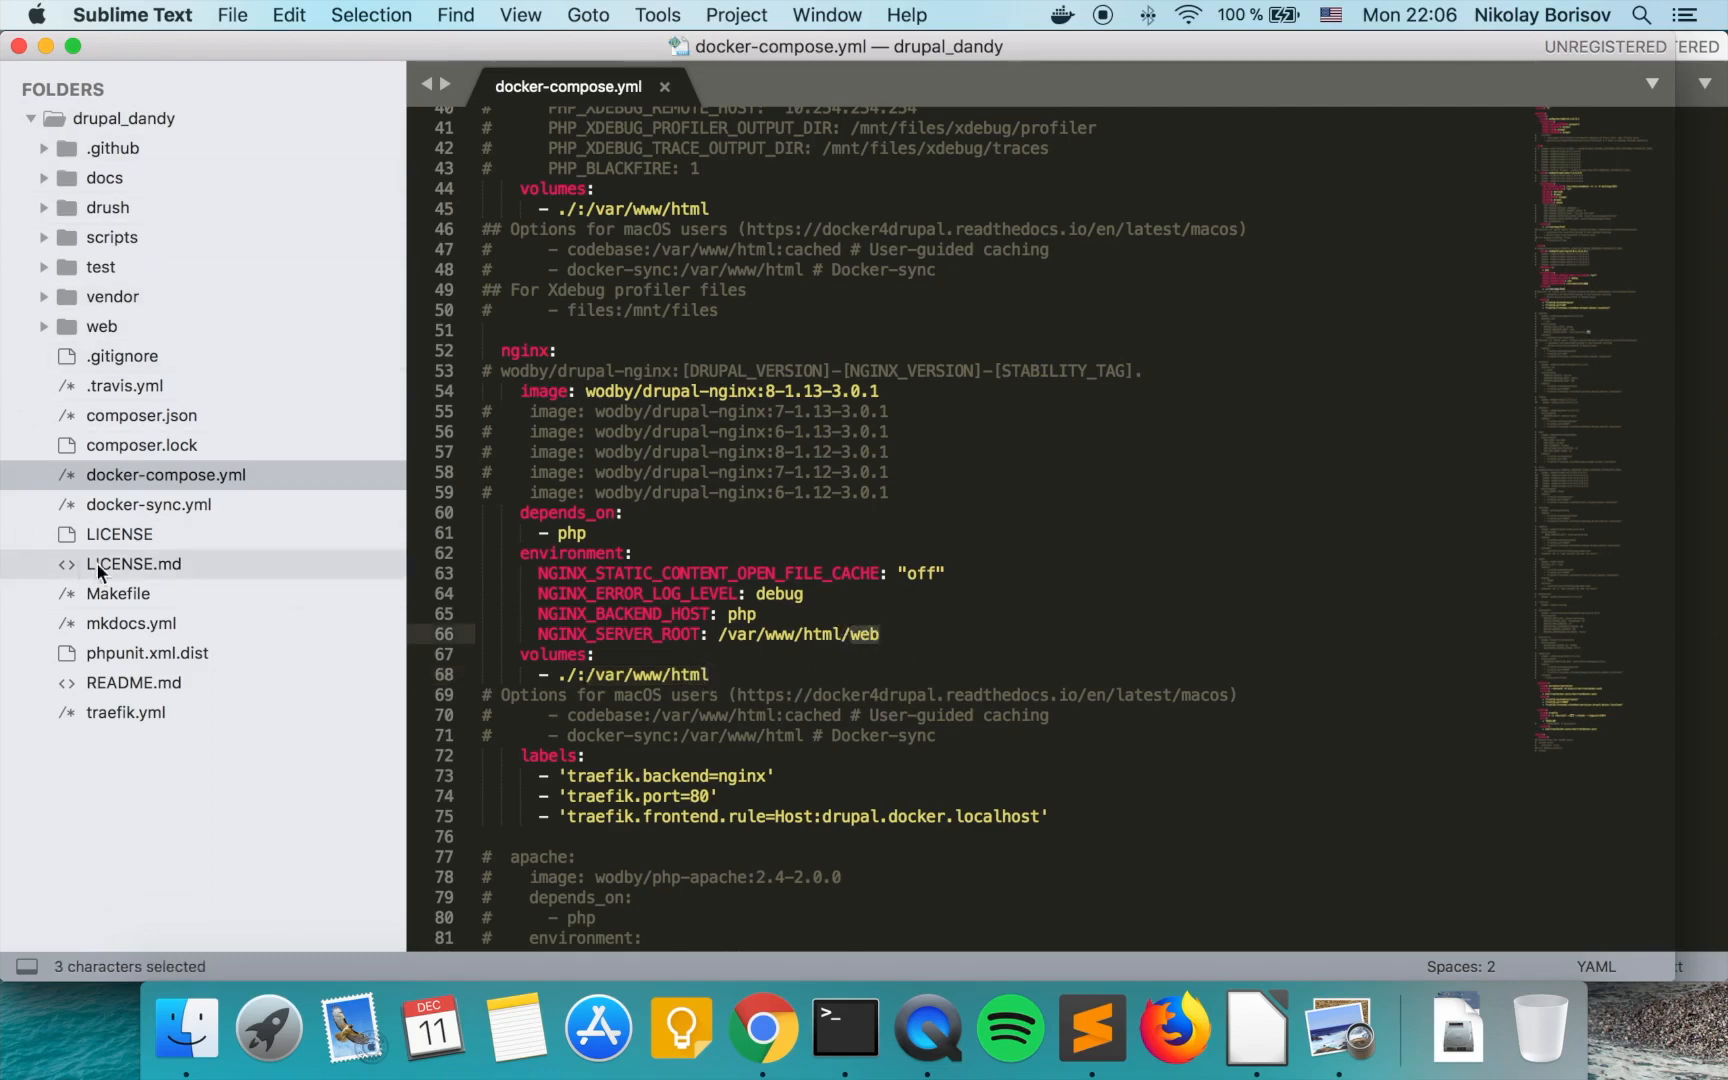
{"action": "mouse_move", "coordinate": [141, 415]}
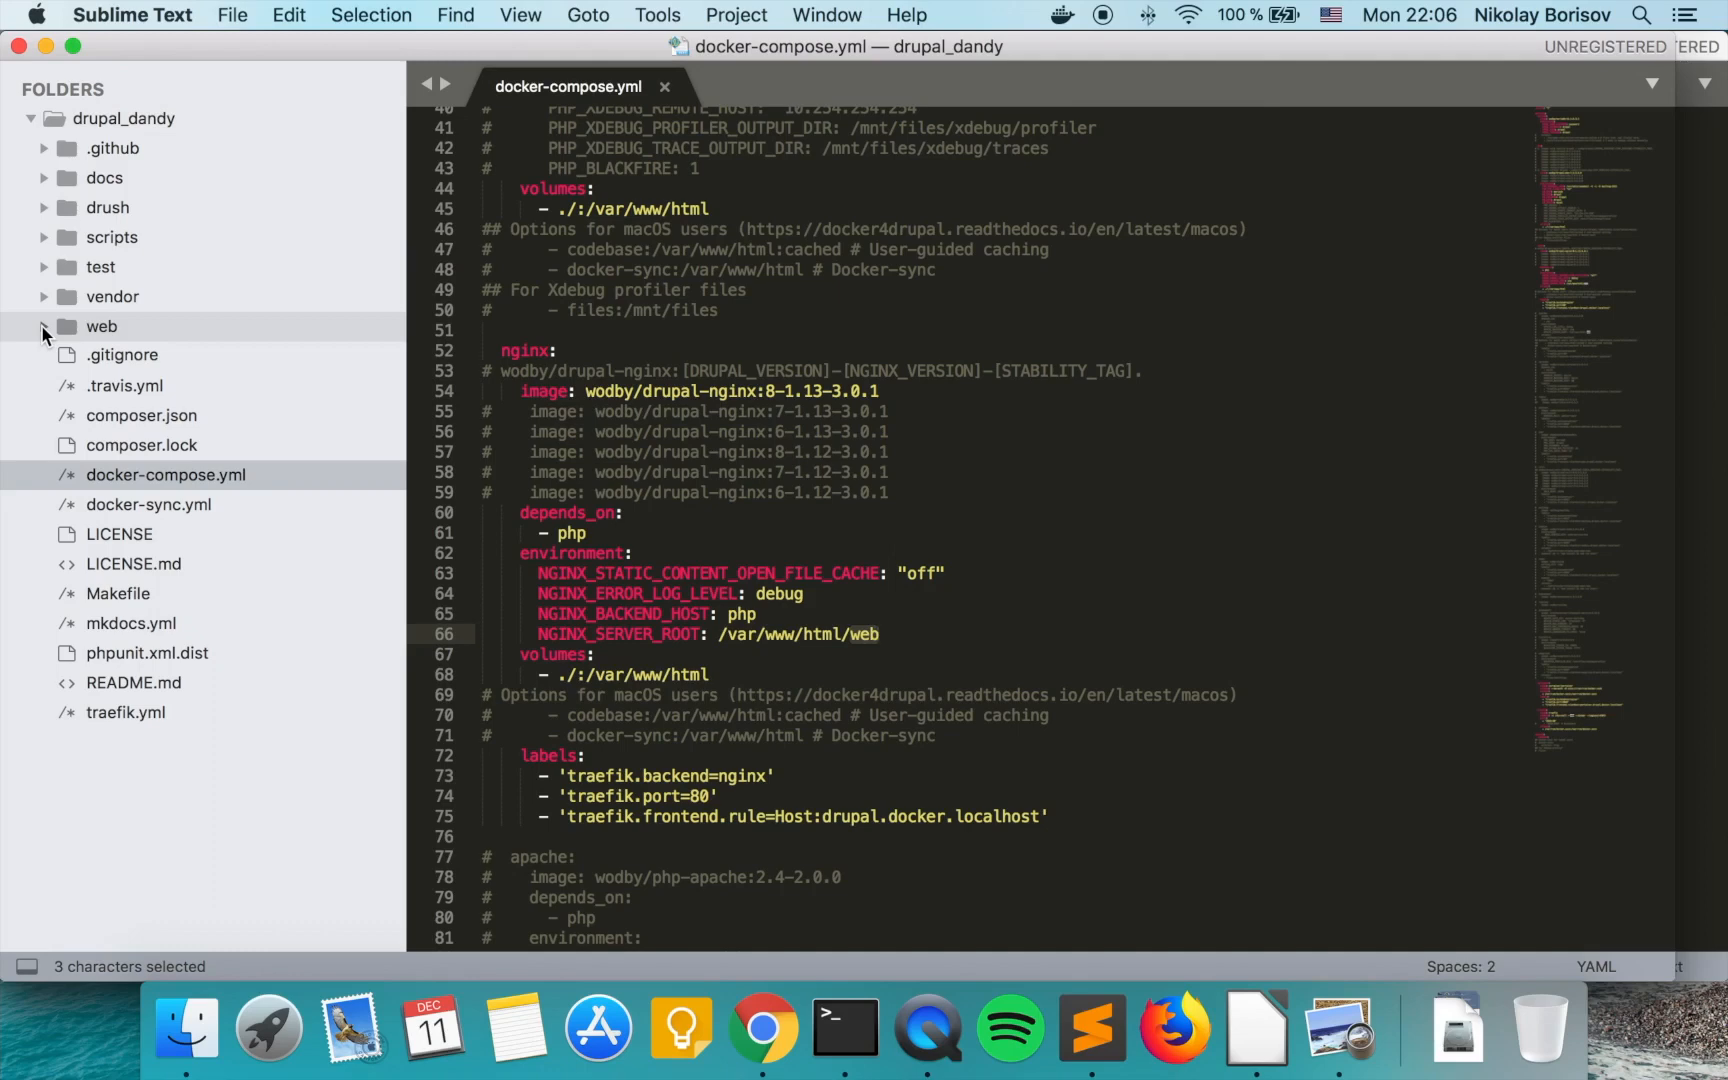
{"action": "mouse_move", "coordinate": [762, 1028]}
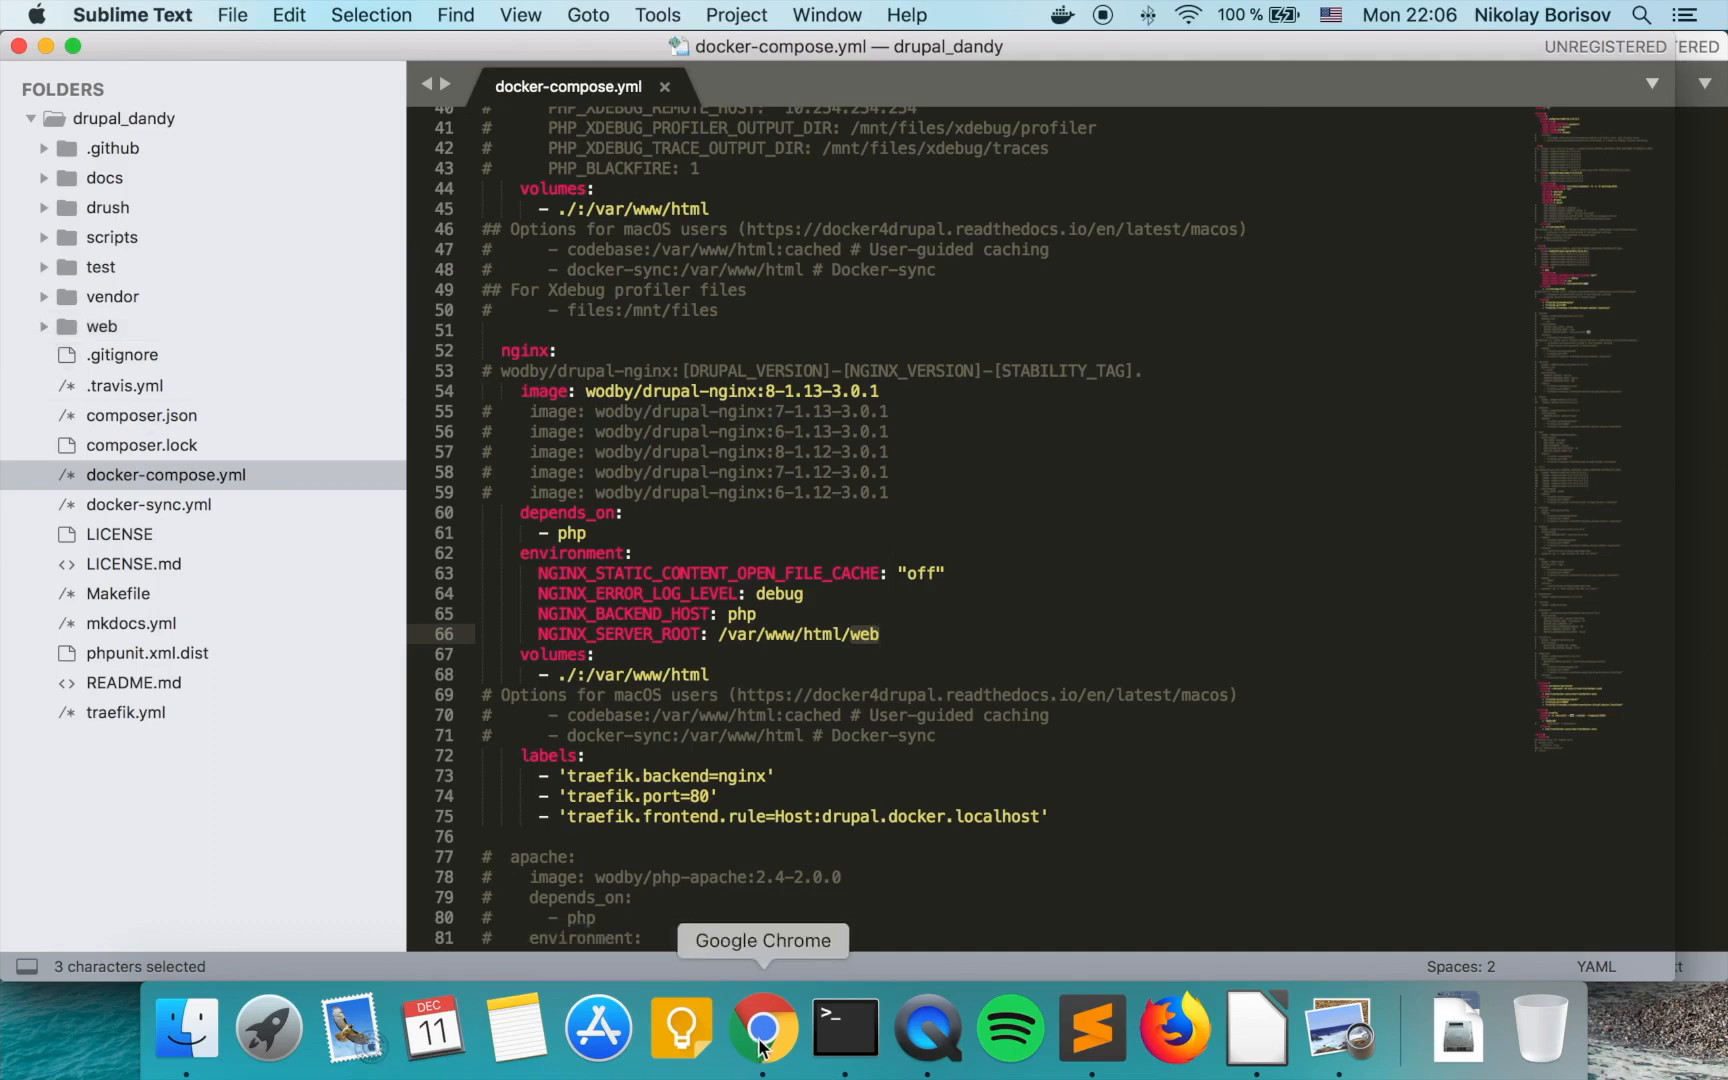
Step: Continue the installer with English and the Standard profile, then focus the Database name field
{"action": "left_click", "coordinate": [762, 1027]}
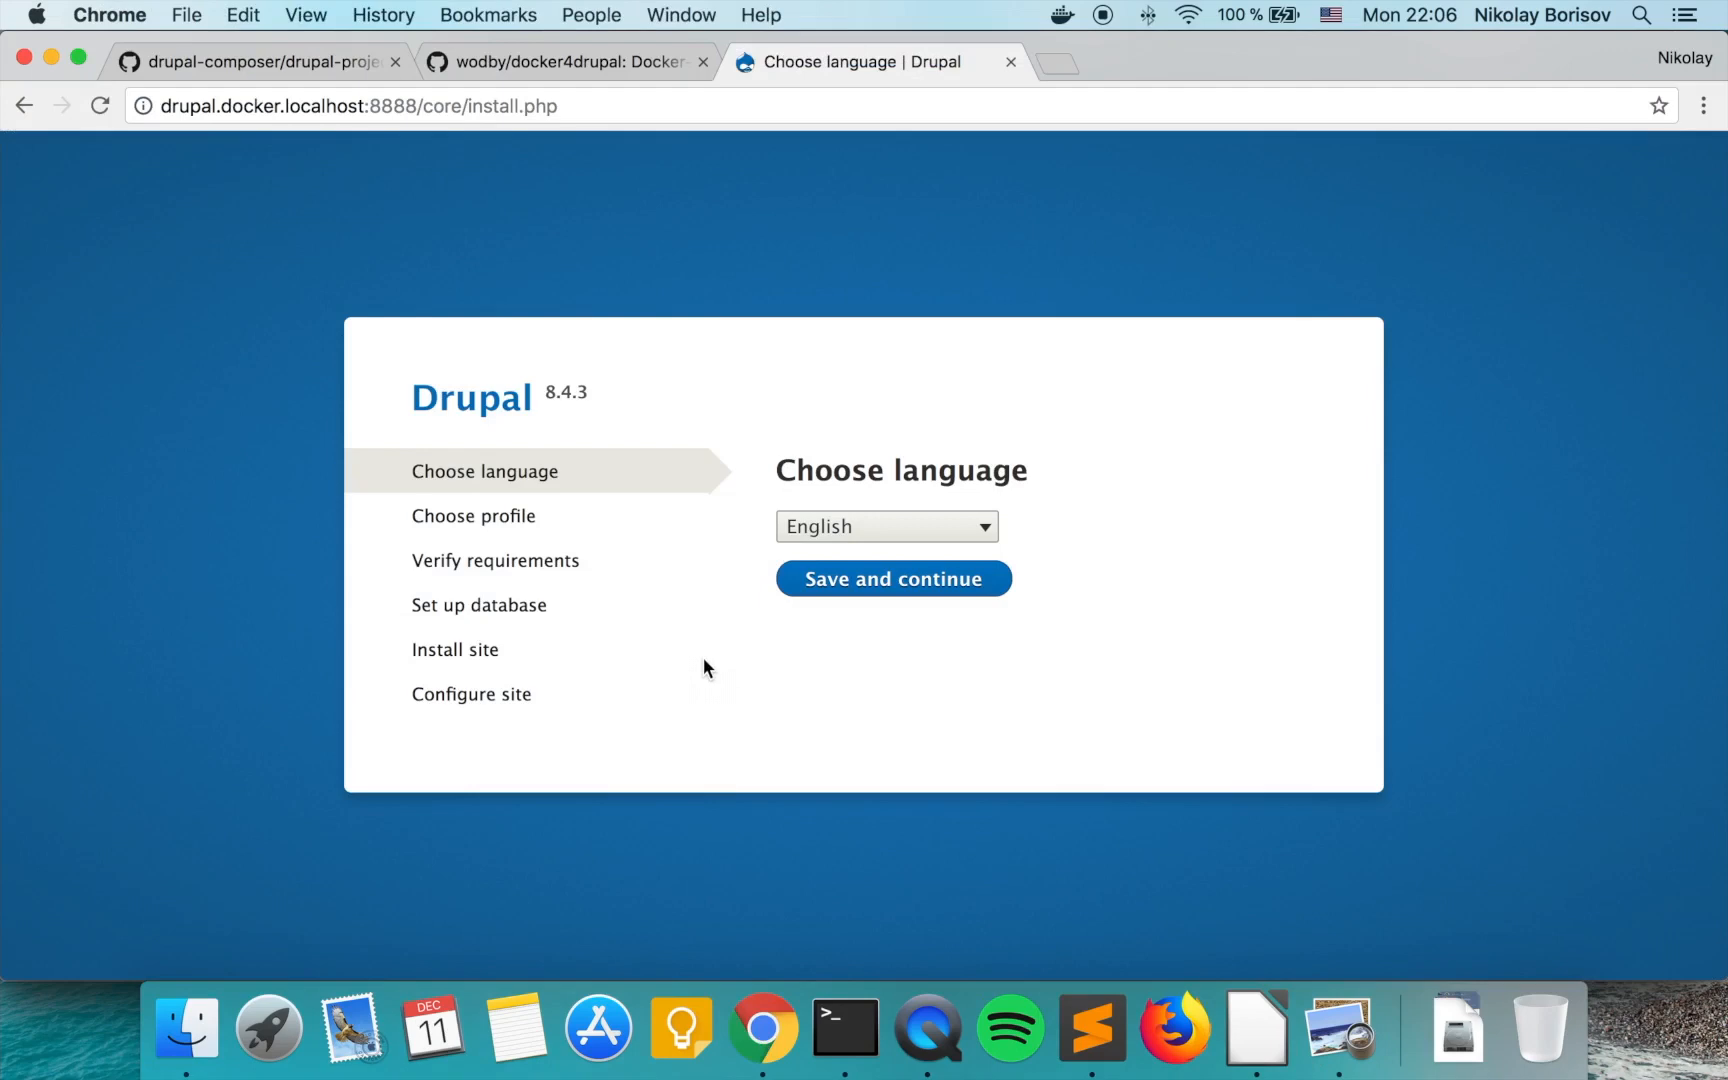
{"action": "mouse_move", "coordinate": [820, 598]}
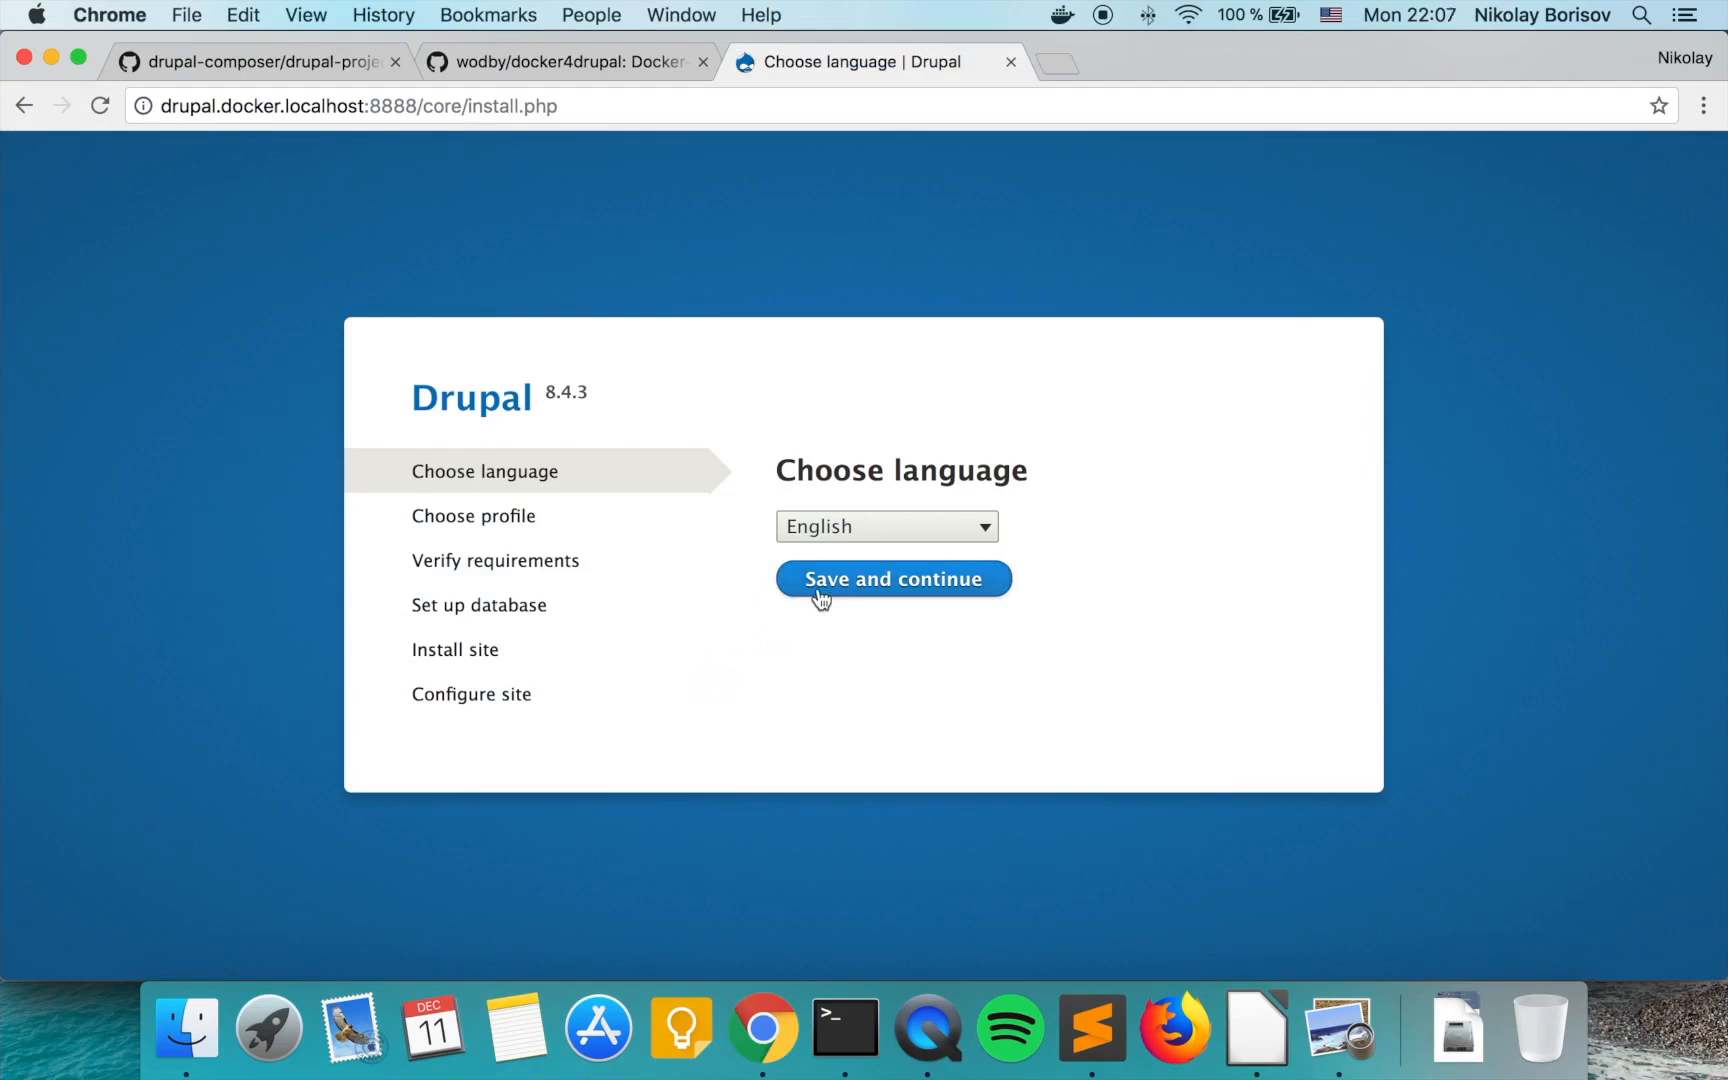
{"action": "left_click", "coordinate": [892, 579]}
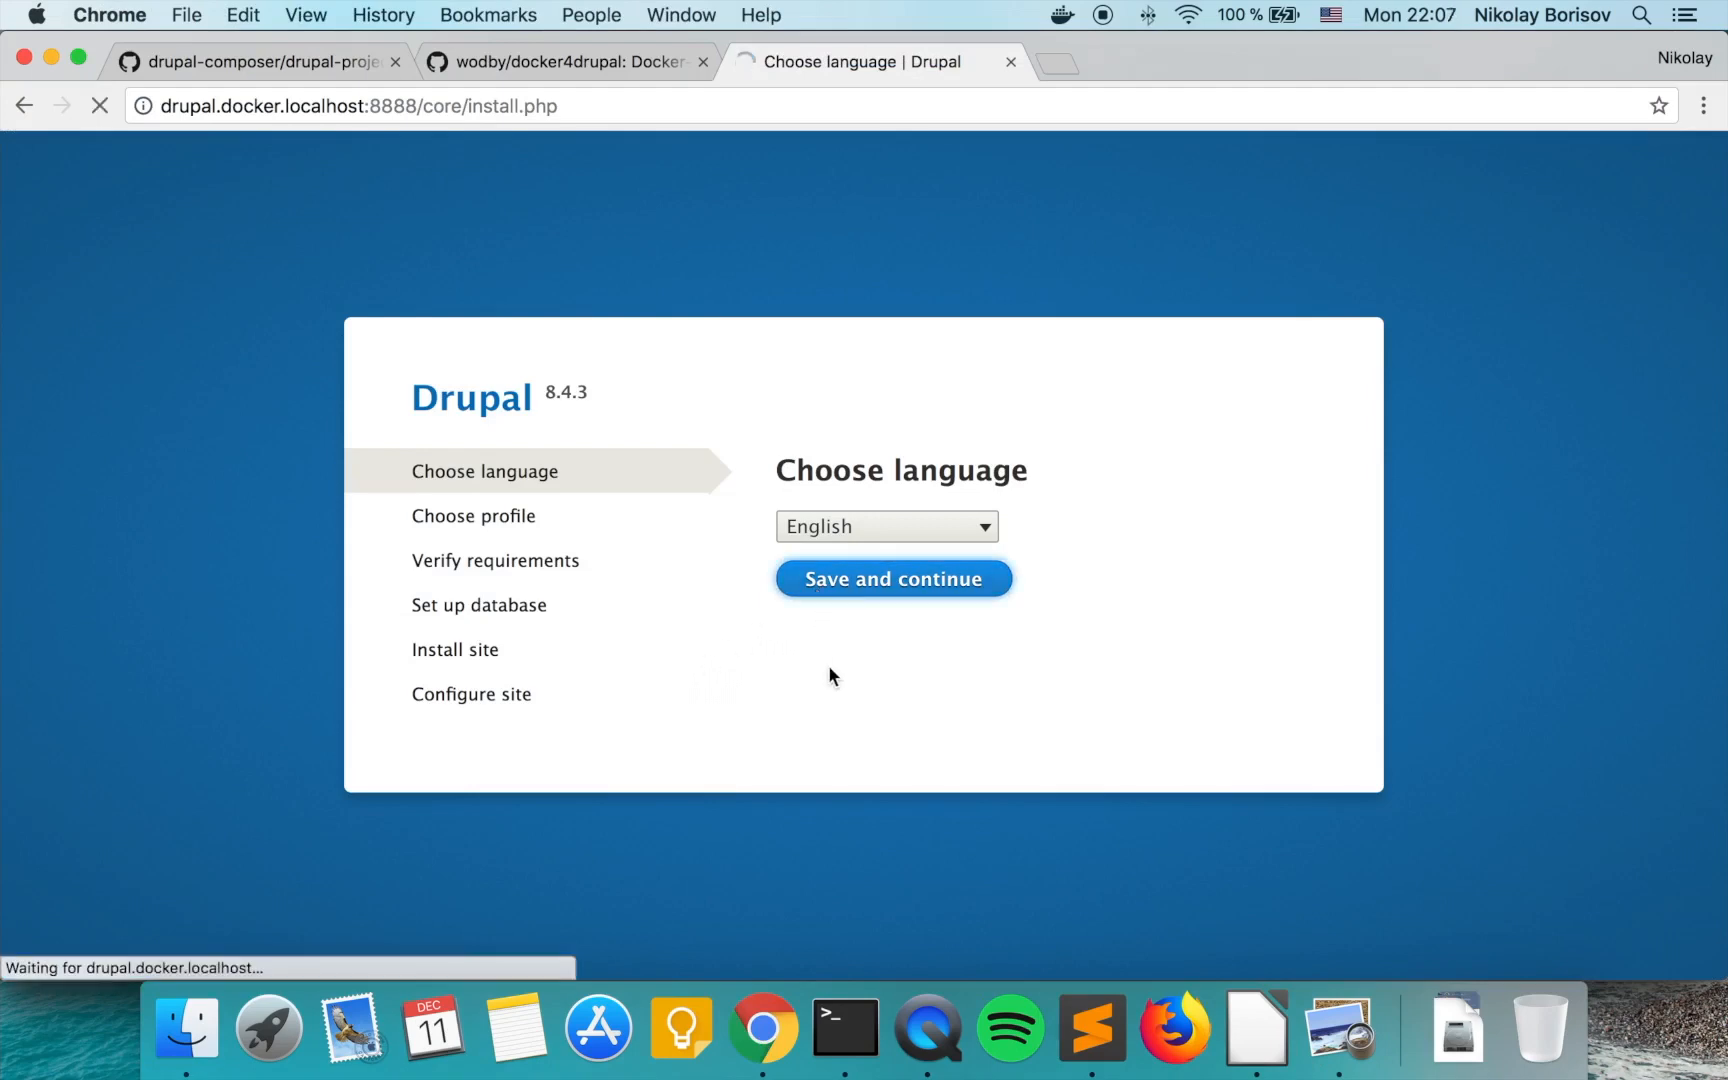
{"action": "mouse_move", "coordinate": [810, 673]}
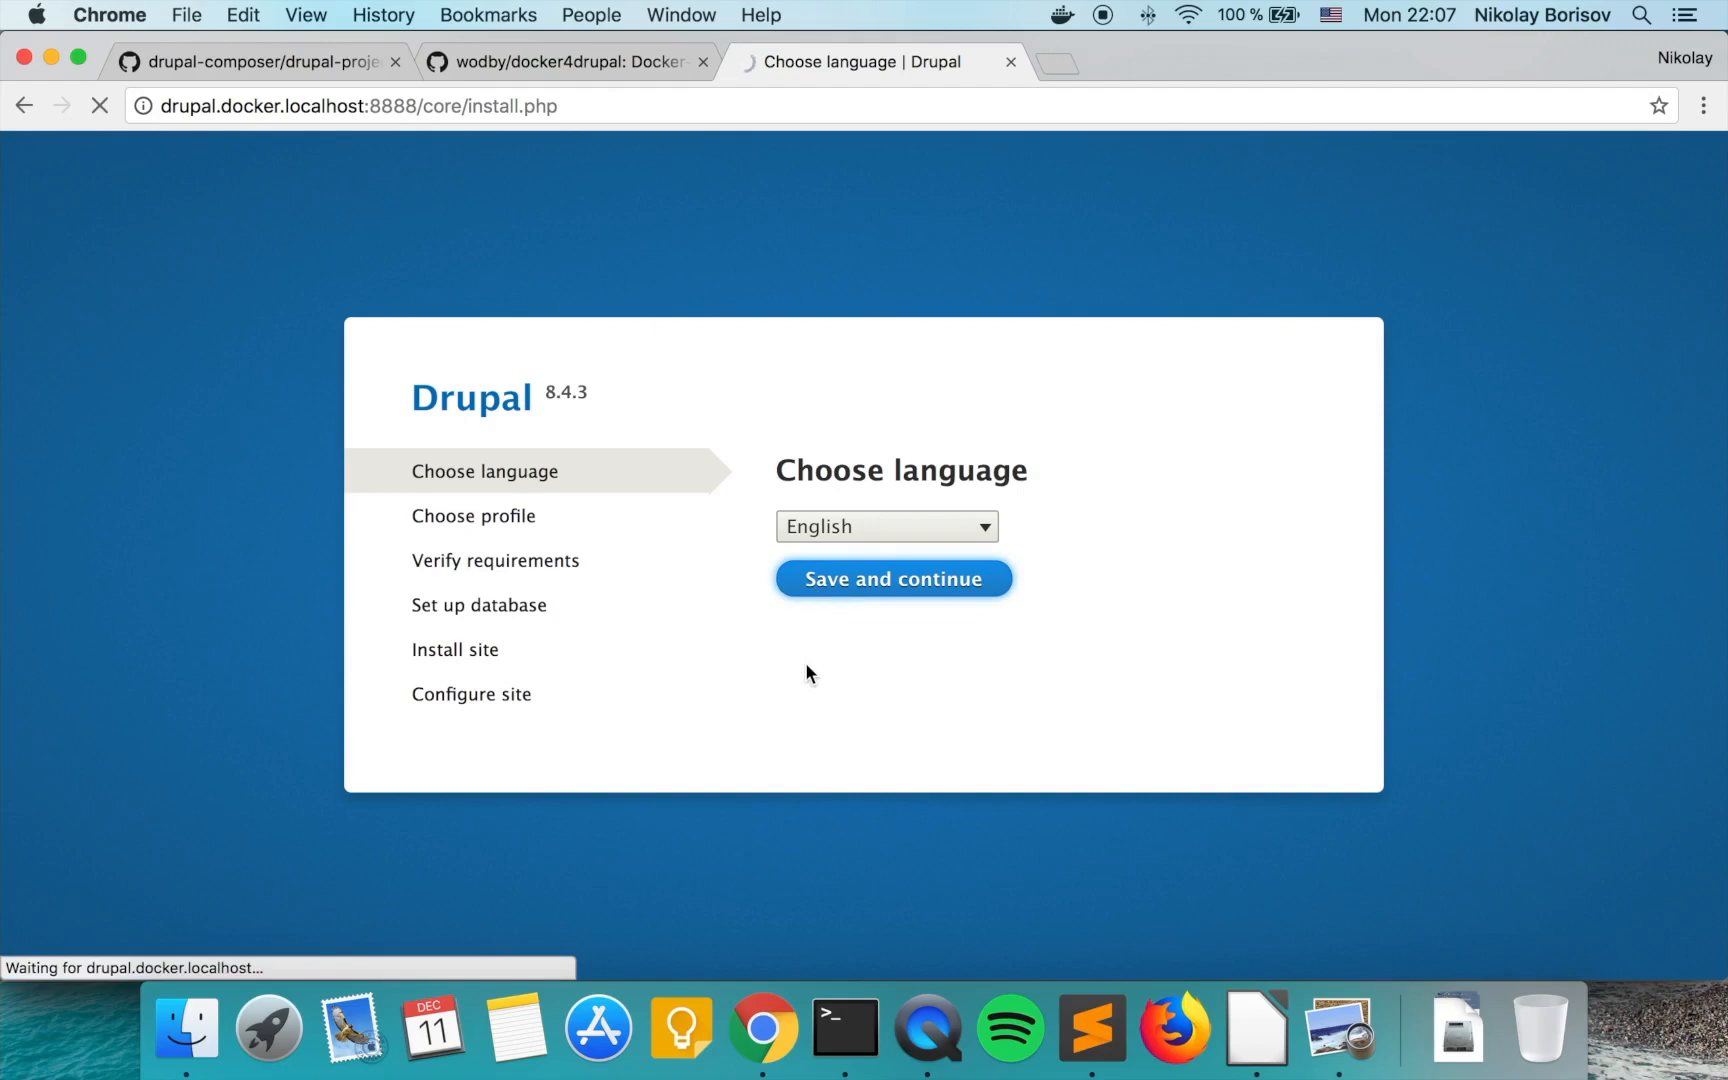
{"action": "left_click", "coordinate": [893, 579]}
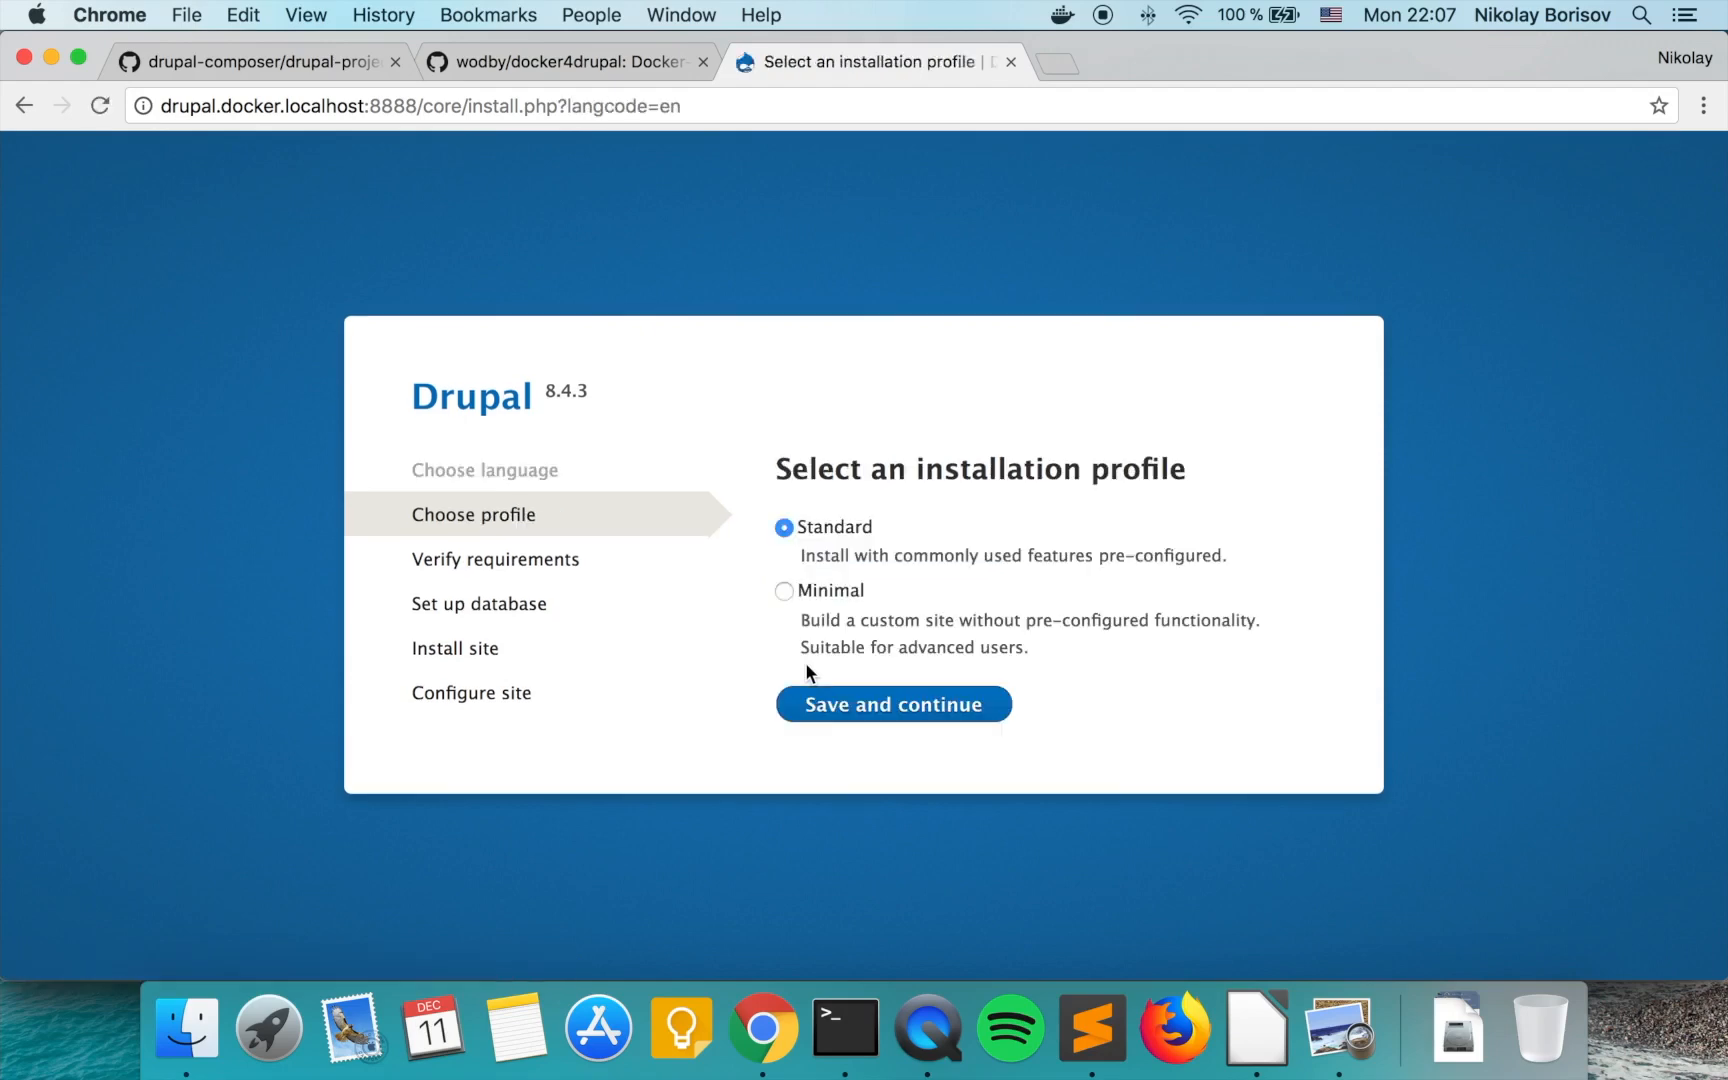
{"action": "left_click", "coordinate": [893, 704]}
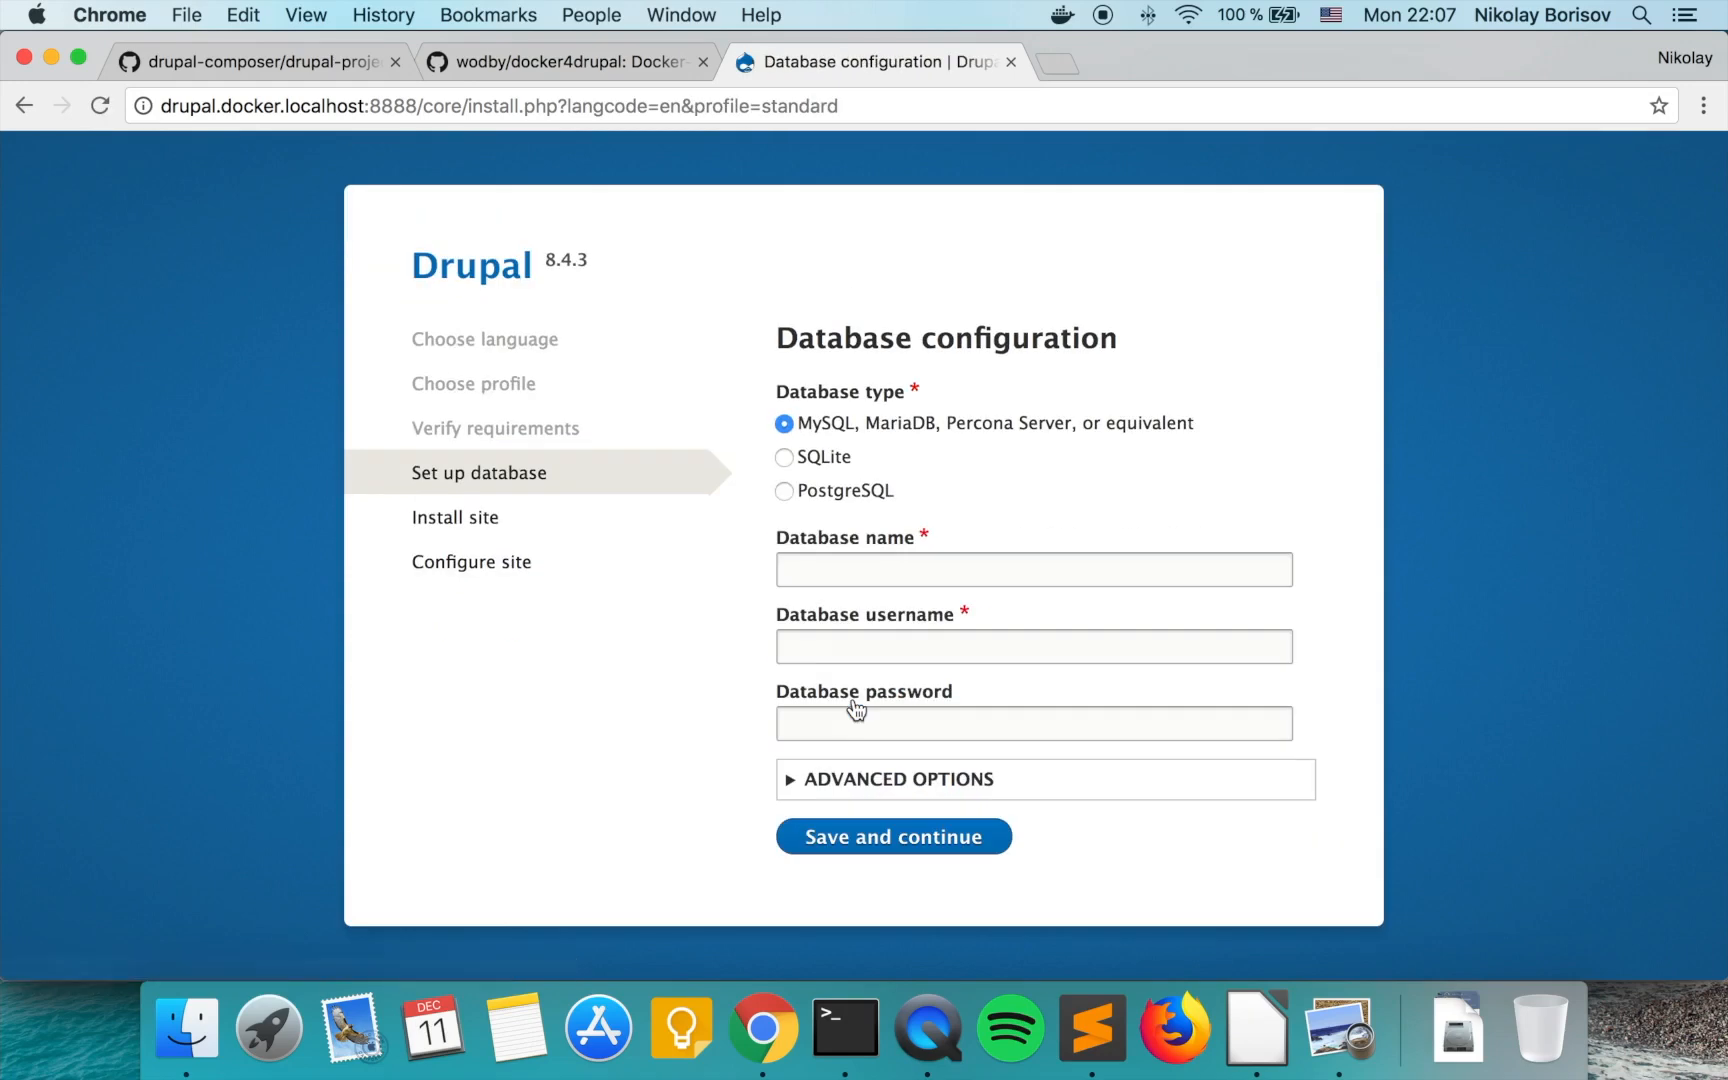
{"action": "mouse_move", "coordinate": [876, 788]}
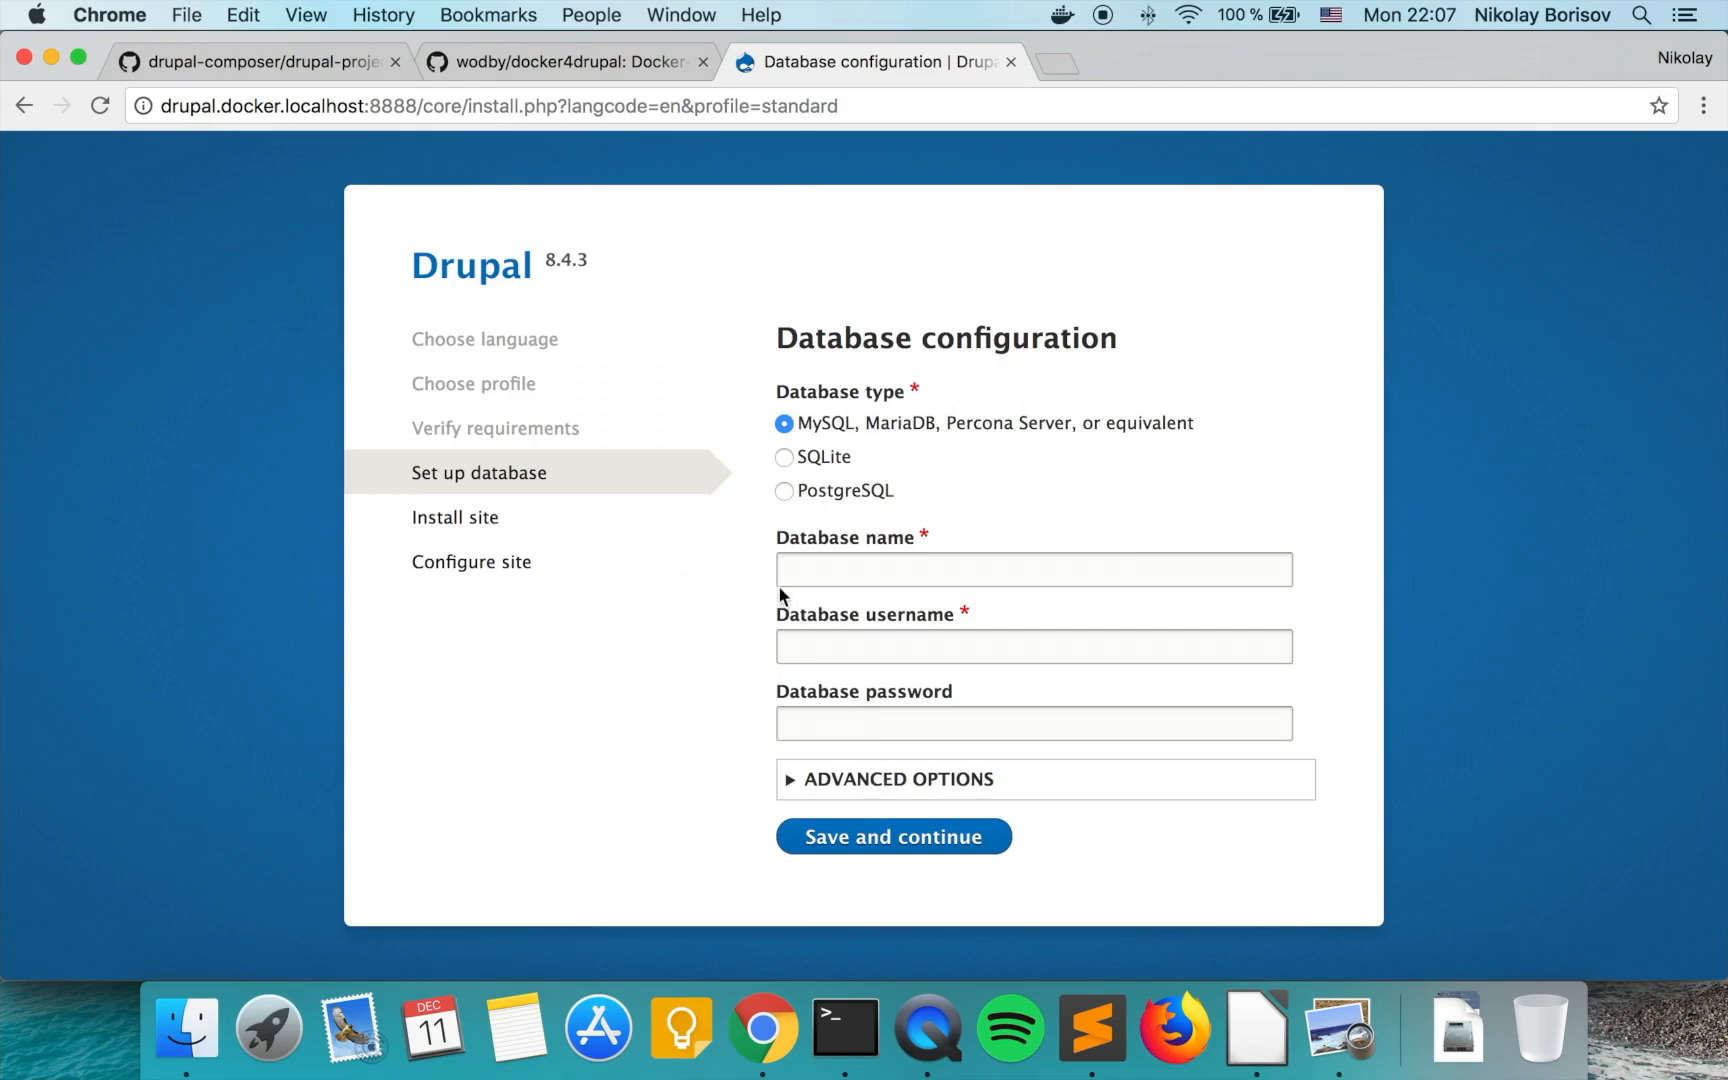
{"action": "left_click", "coordinate": [1034, 569]}
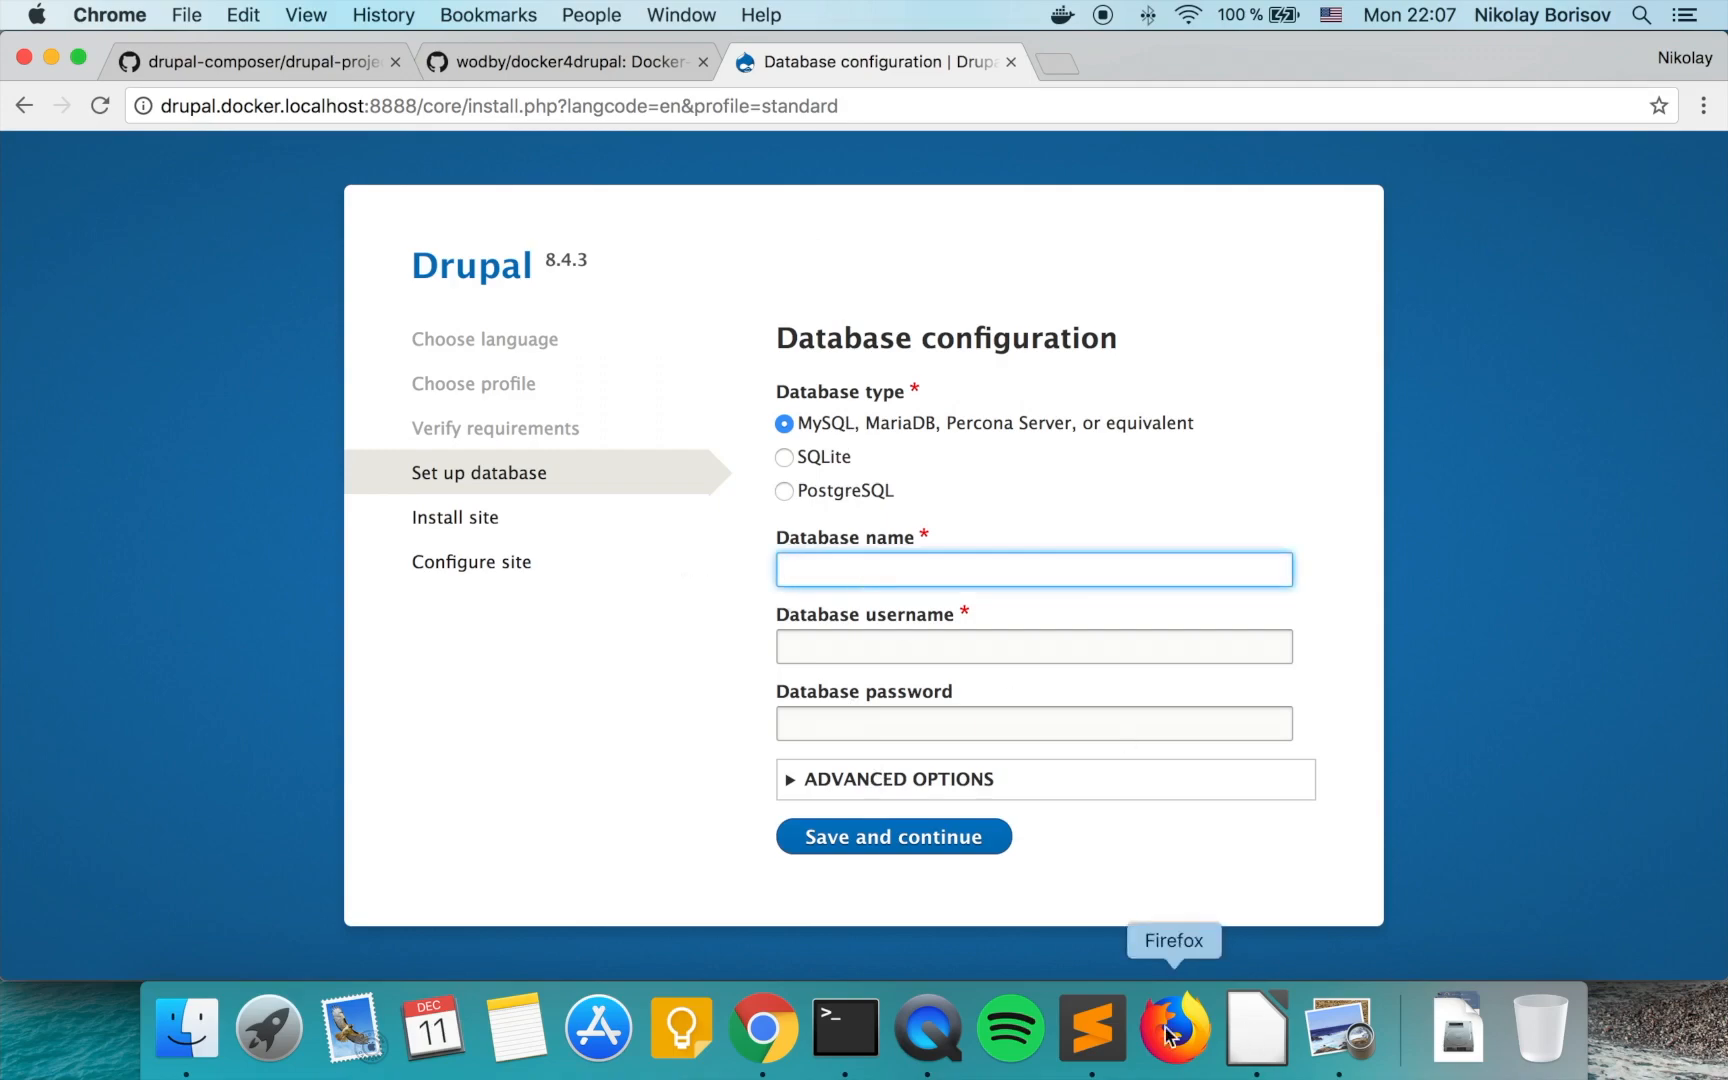
Step: Locate DB_HOST under the php service environment and copy its value mariadb
{"action": "left_click", "coordinate": [1090, 1028]}
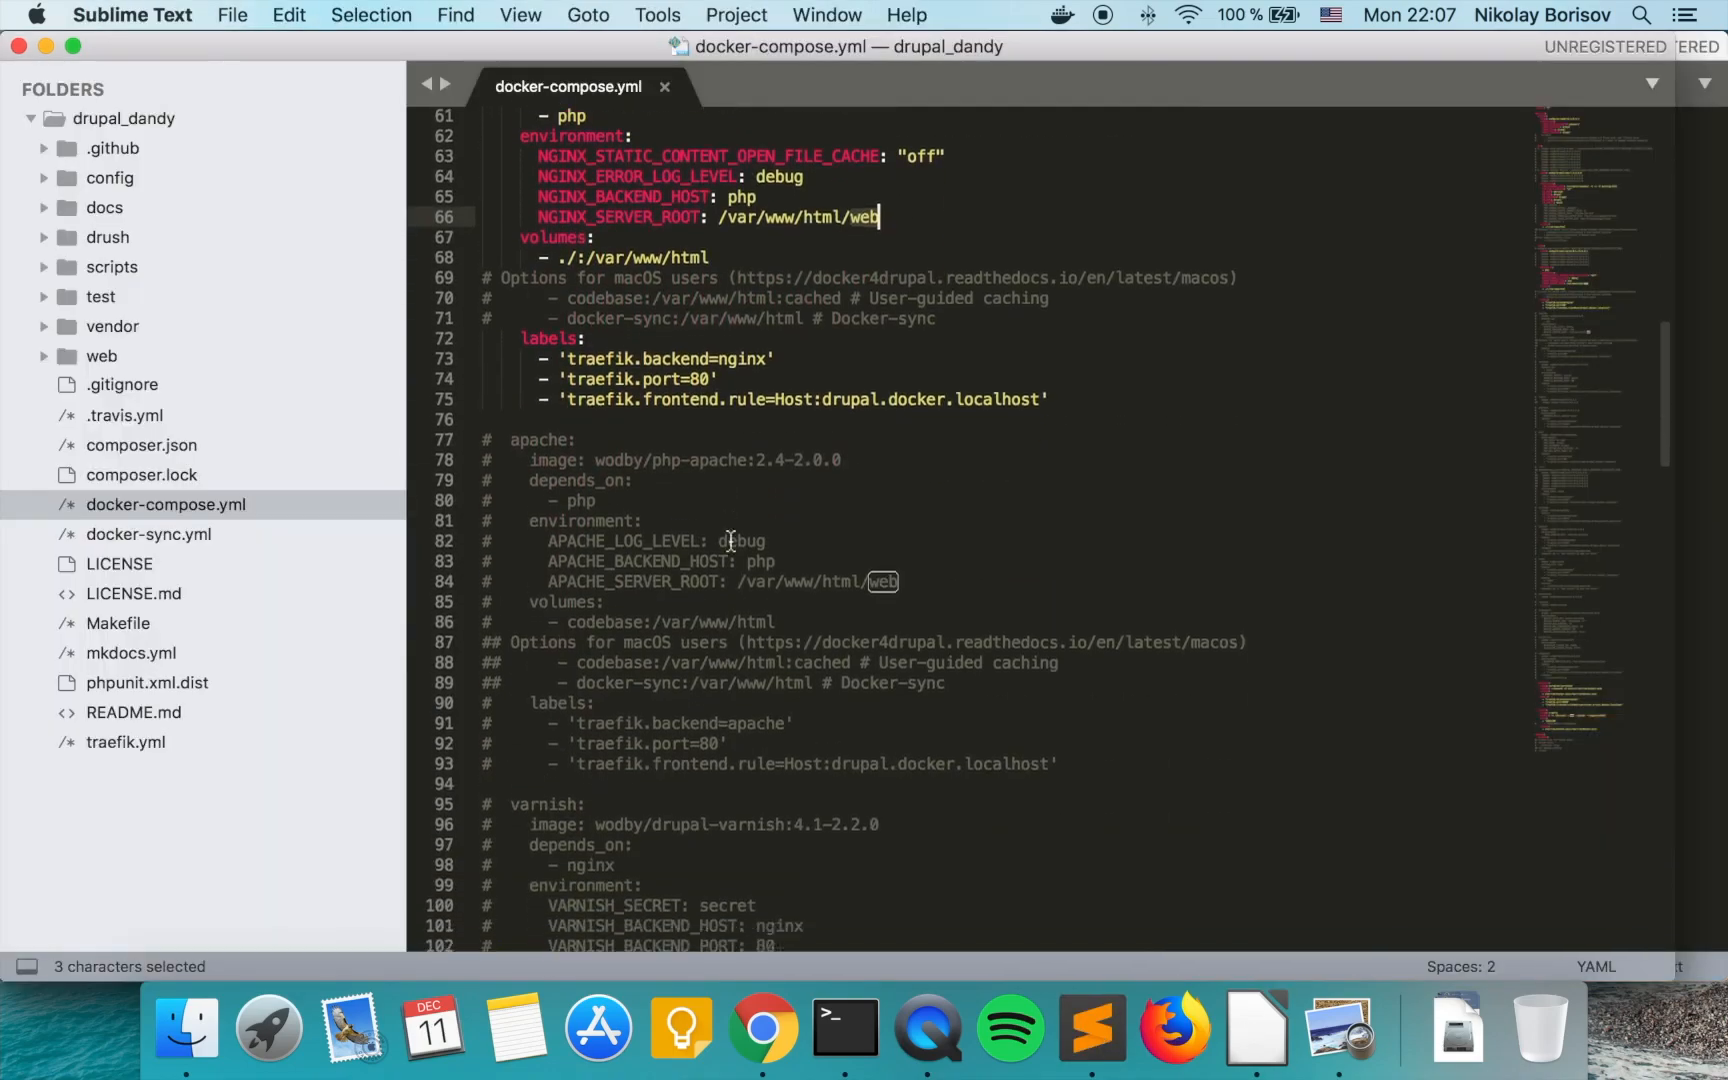
{"action": "scroll", "scroll_direction": "down", "scroll_amount": 3}
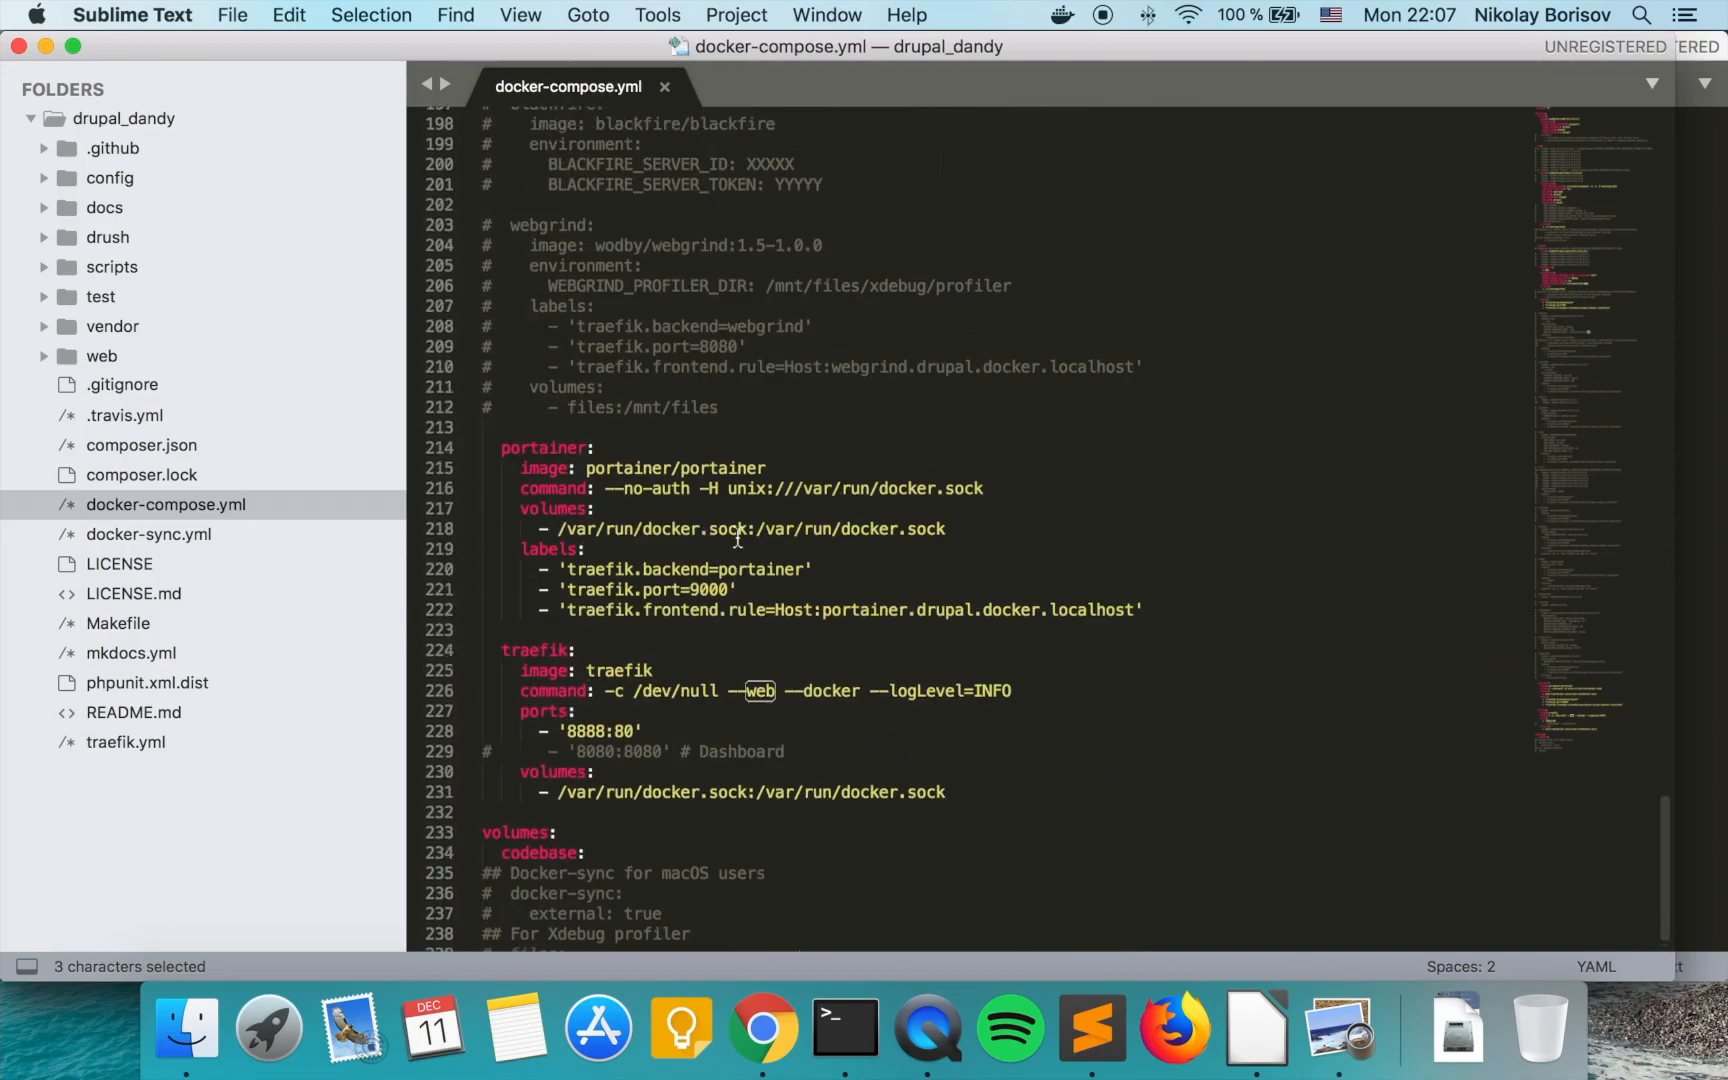
{"action": "scroll", "scroll_direction": "up", "scroll_amount": 3}
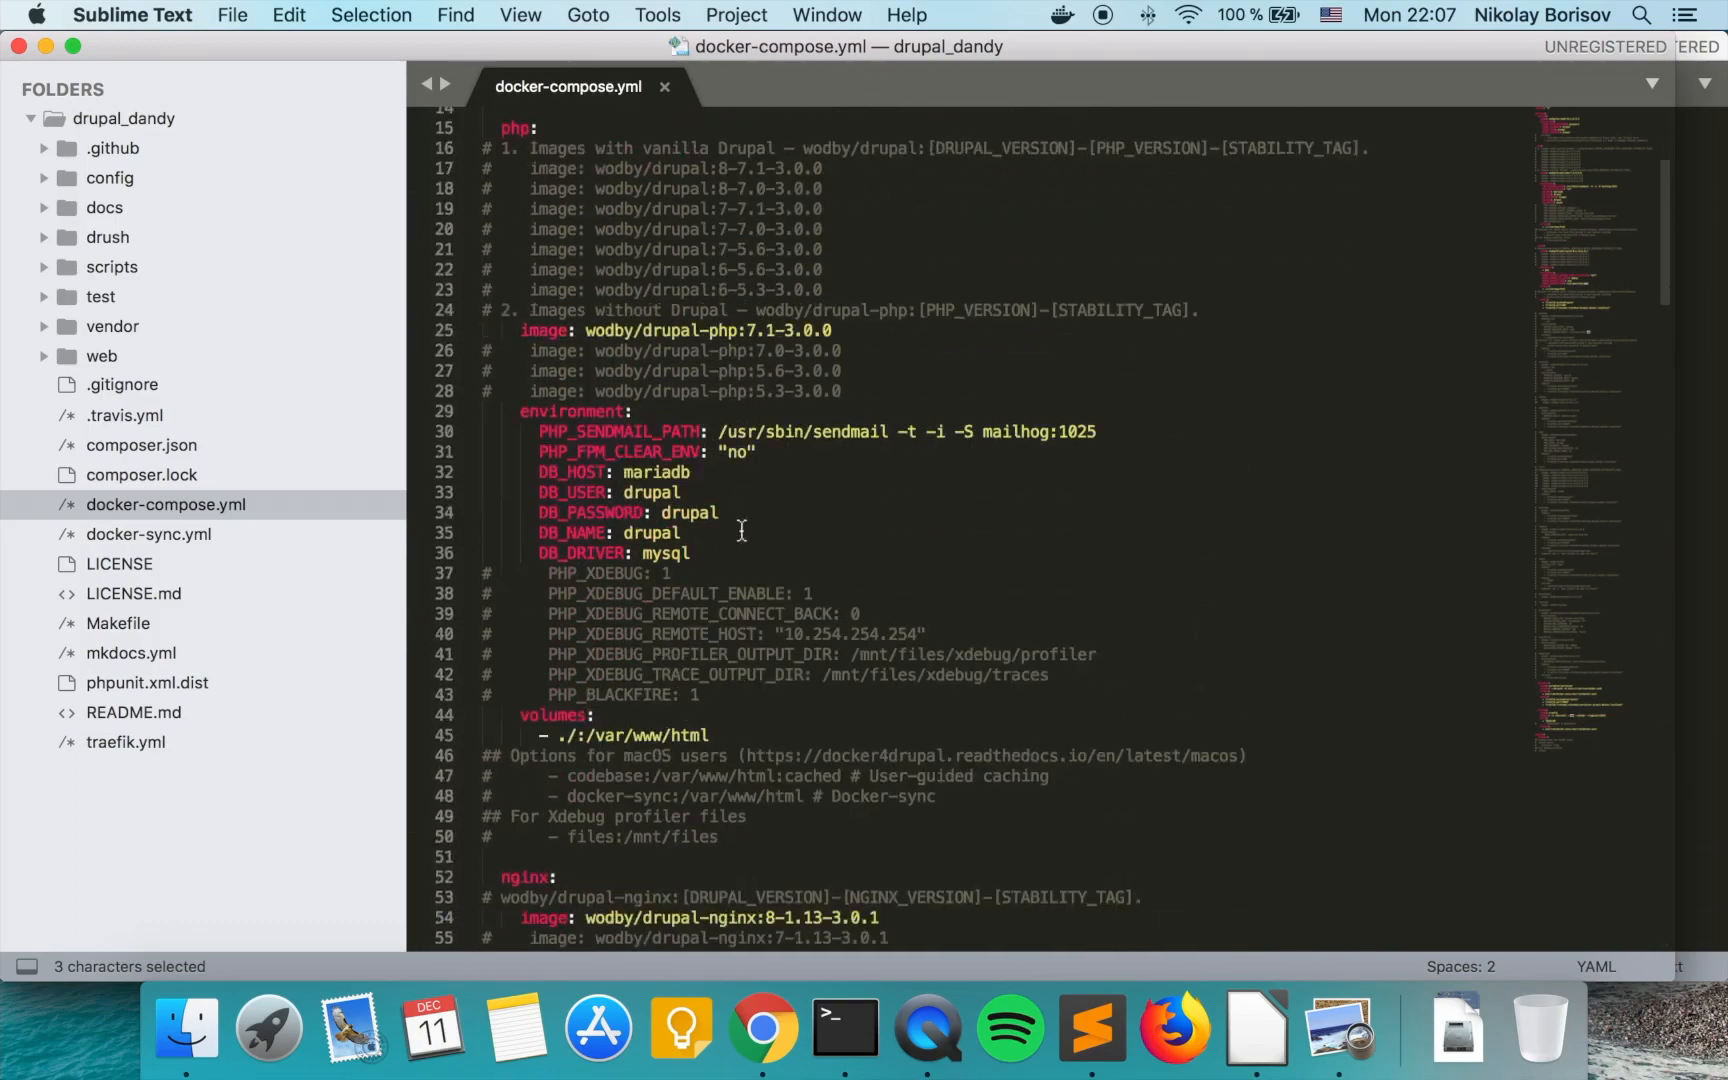
{"action": "scroll", "scroll_direction": "down", "scroll_amount": 3}
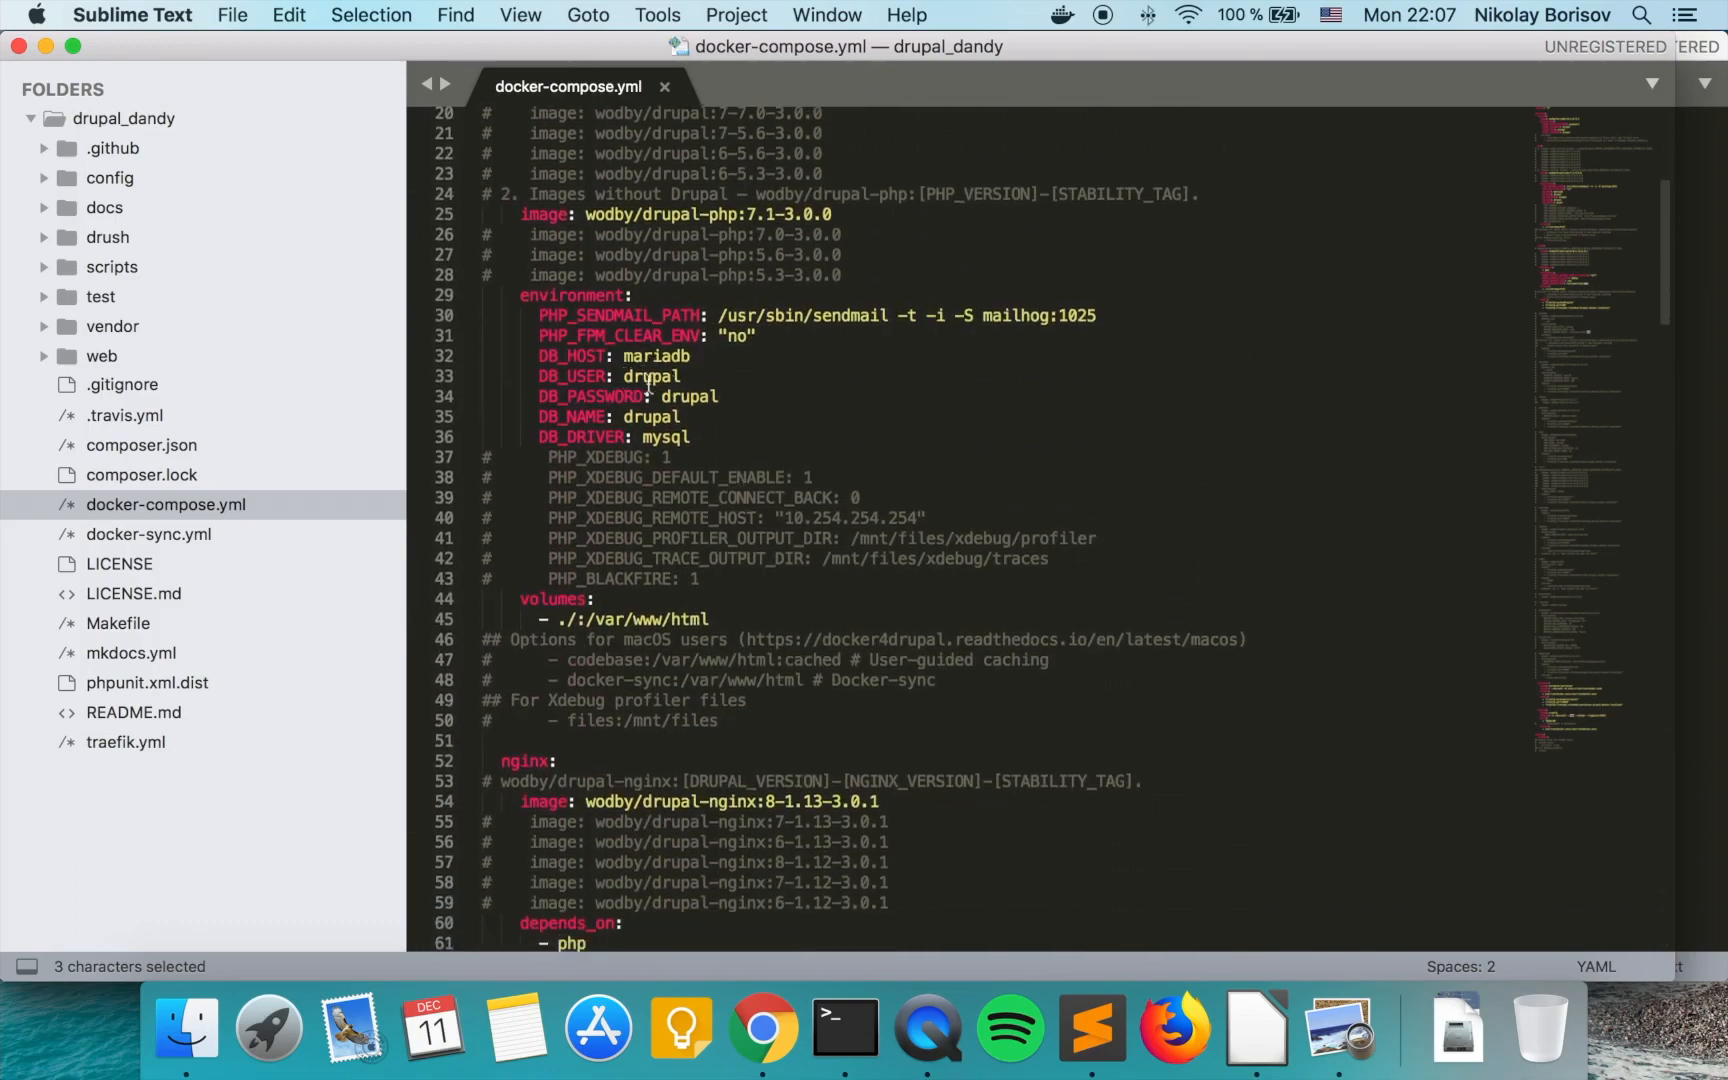
{"action": "left_click", "coordinate": [654, 376]}
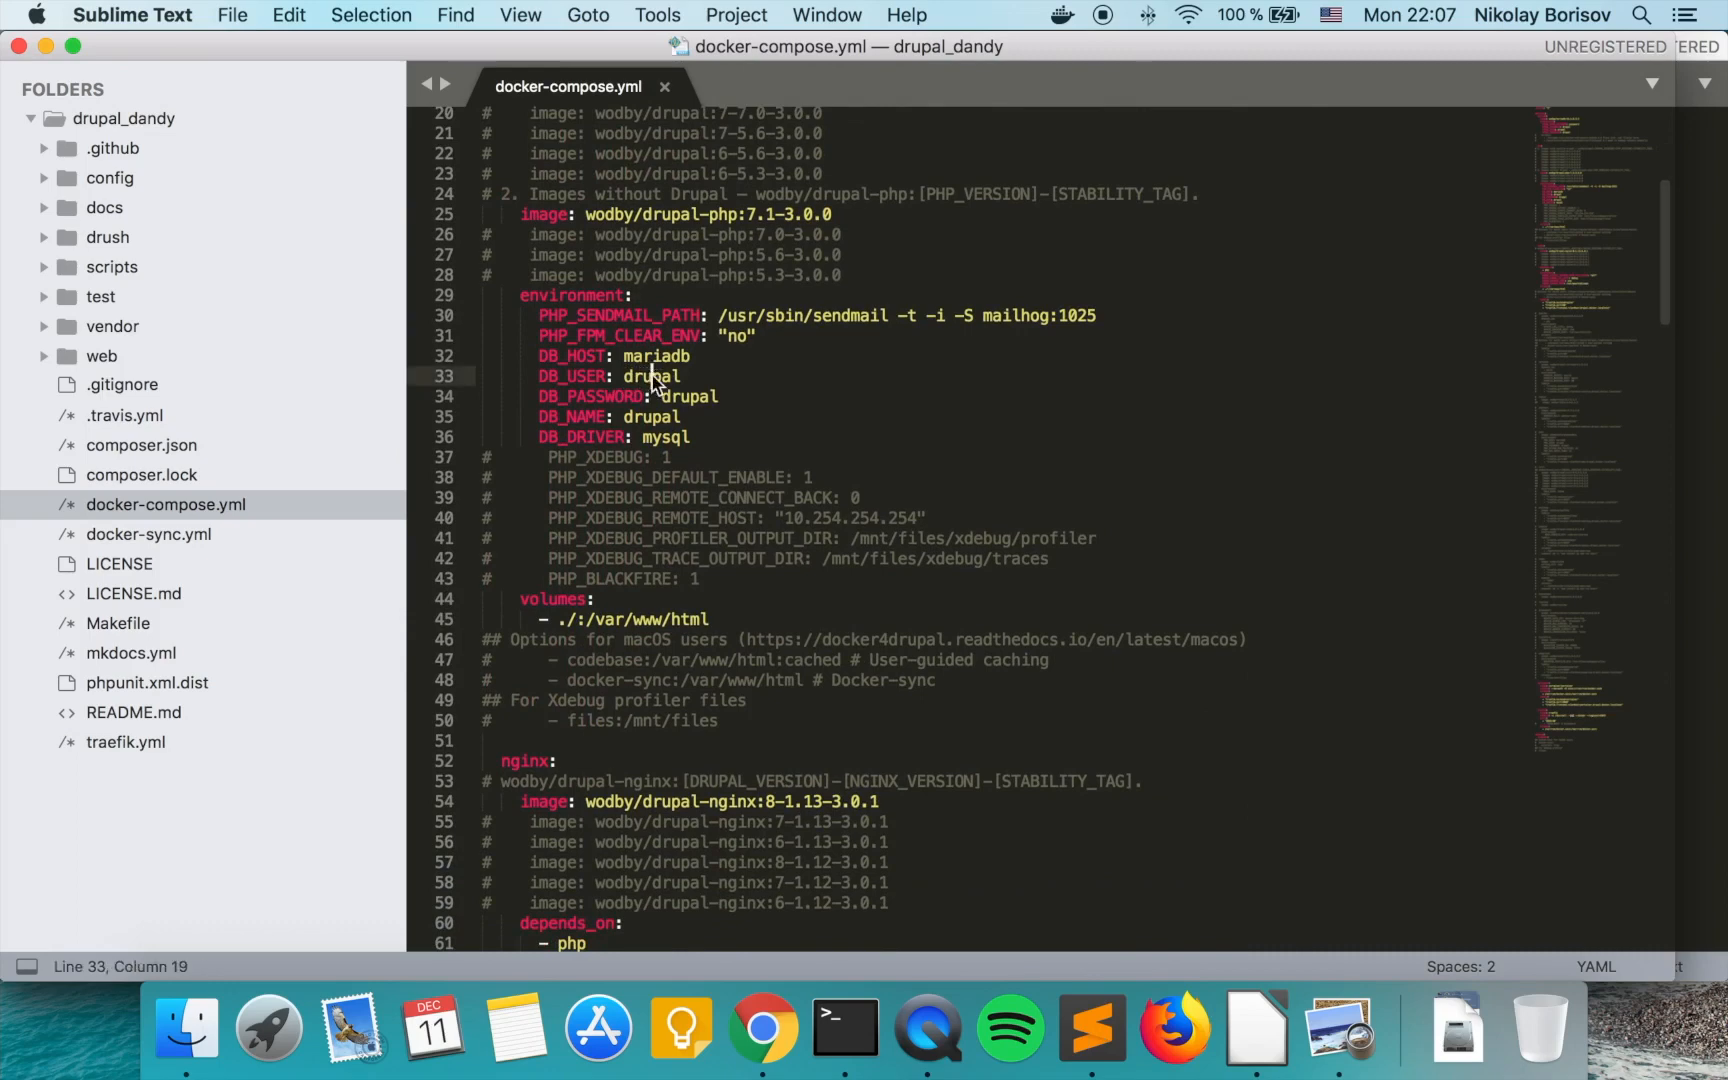
{"action": "double_click", "coordinate": [654, 375]}
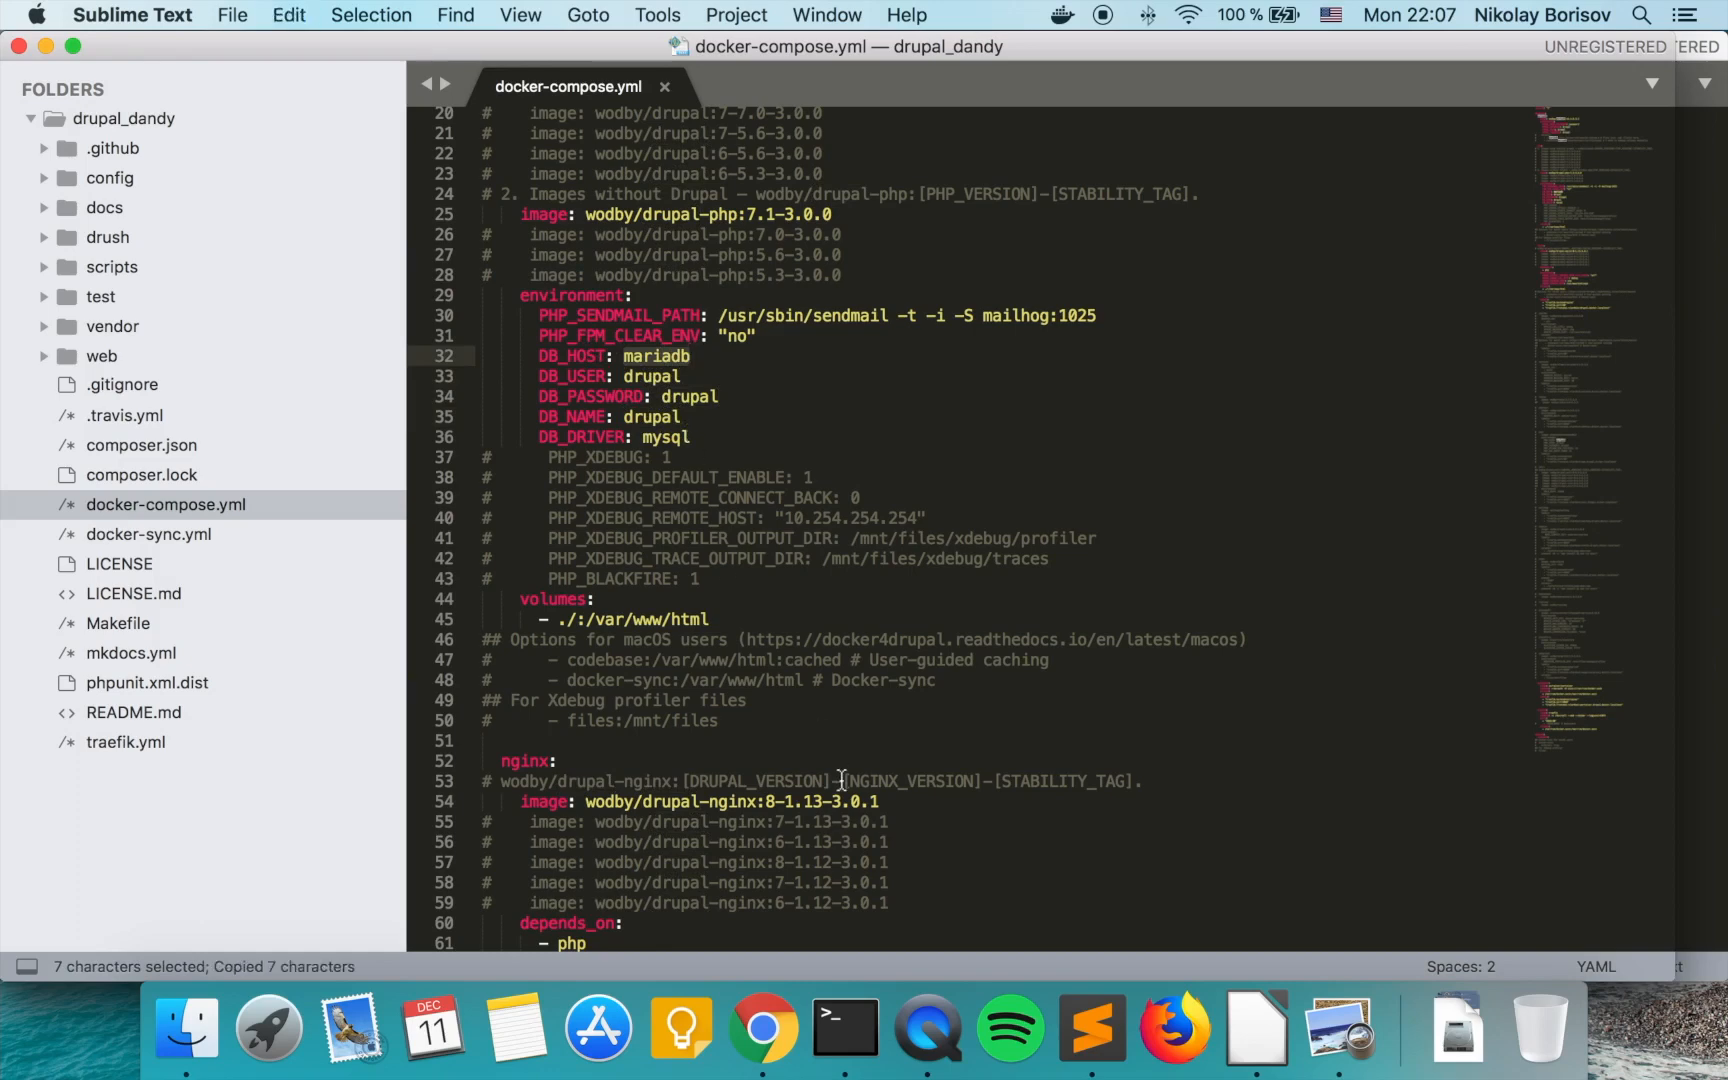
{"action": "left_click", "coordinate": [775, 1029]}
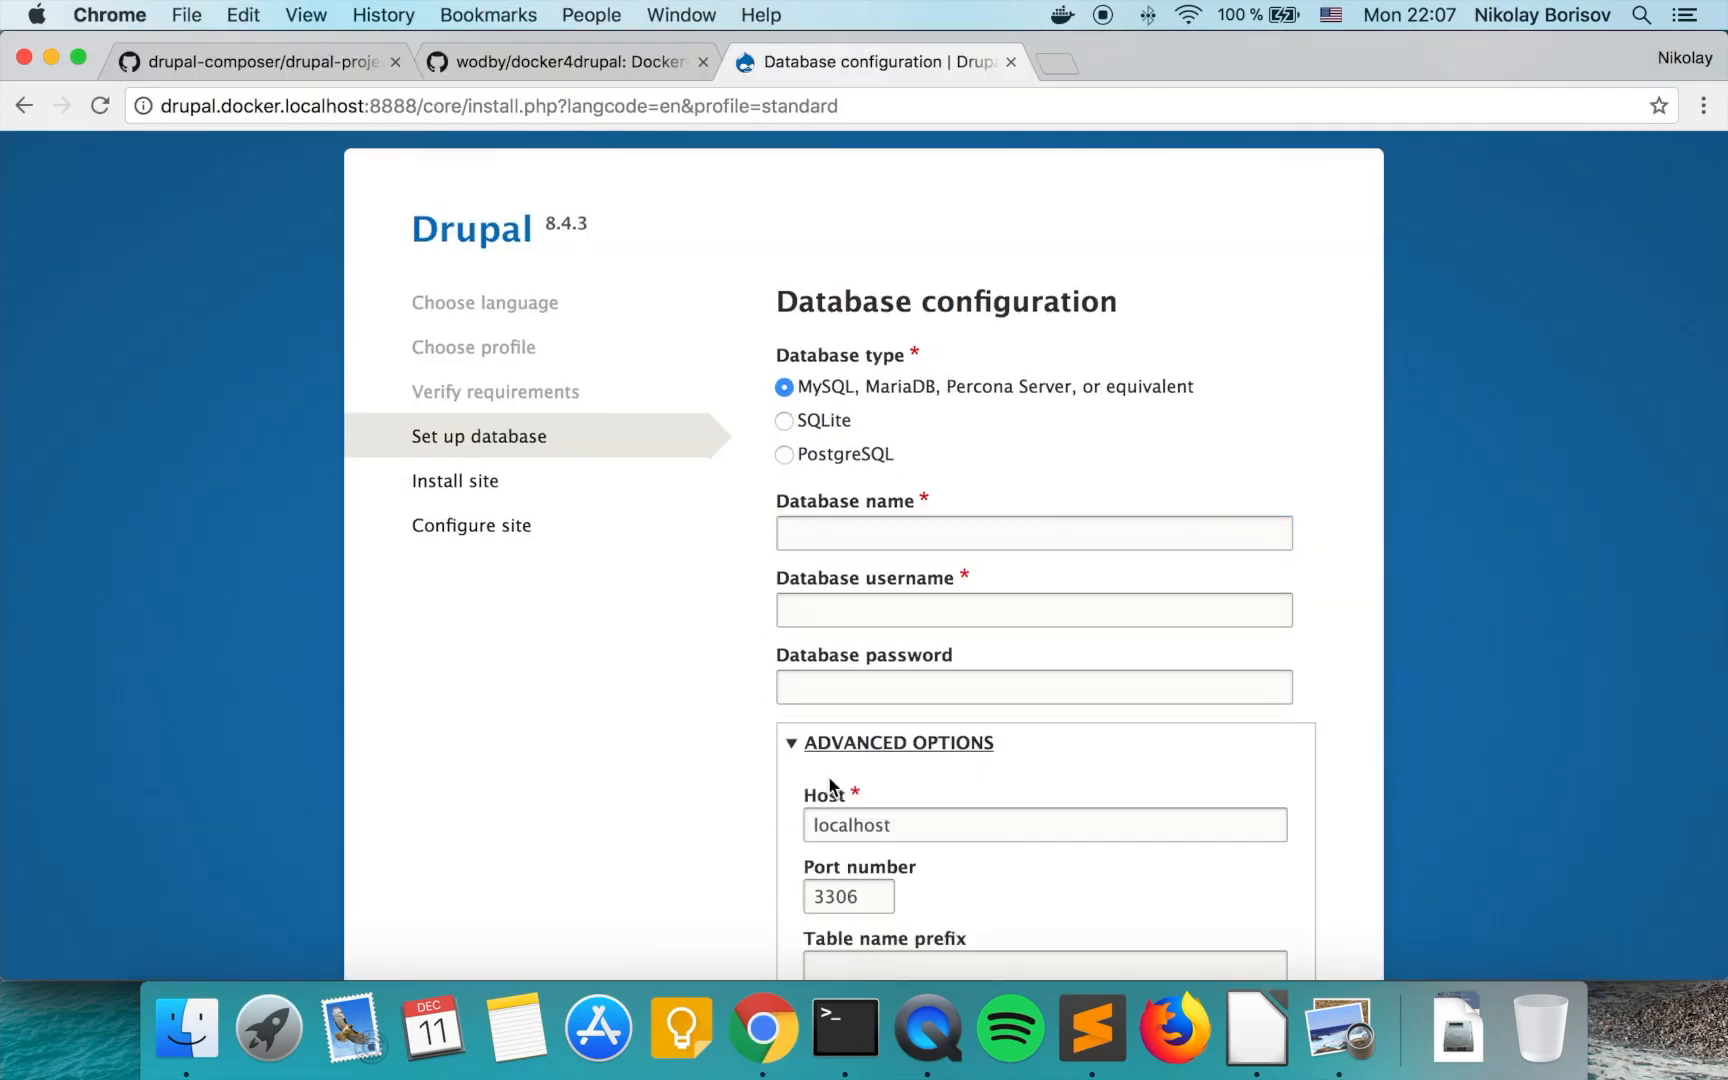
{"action": "scroll", "scroll_direction": "down", "scroll_amount": 3}
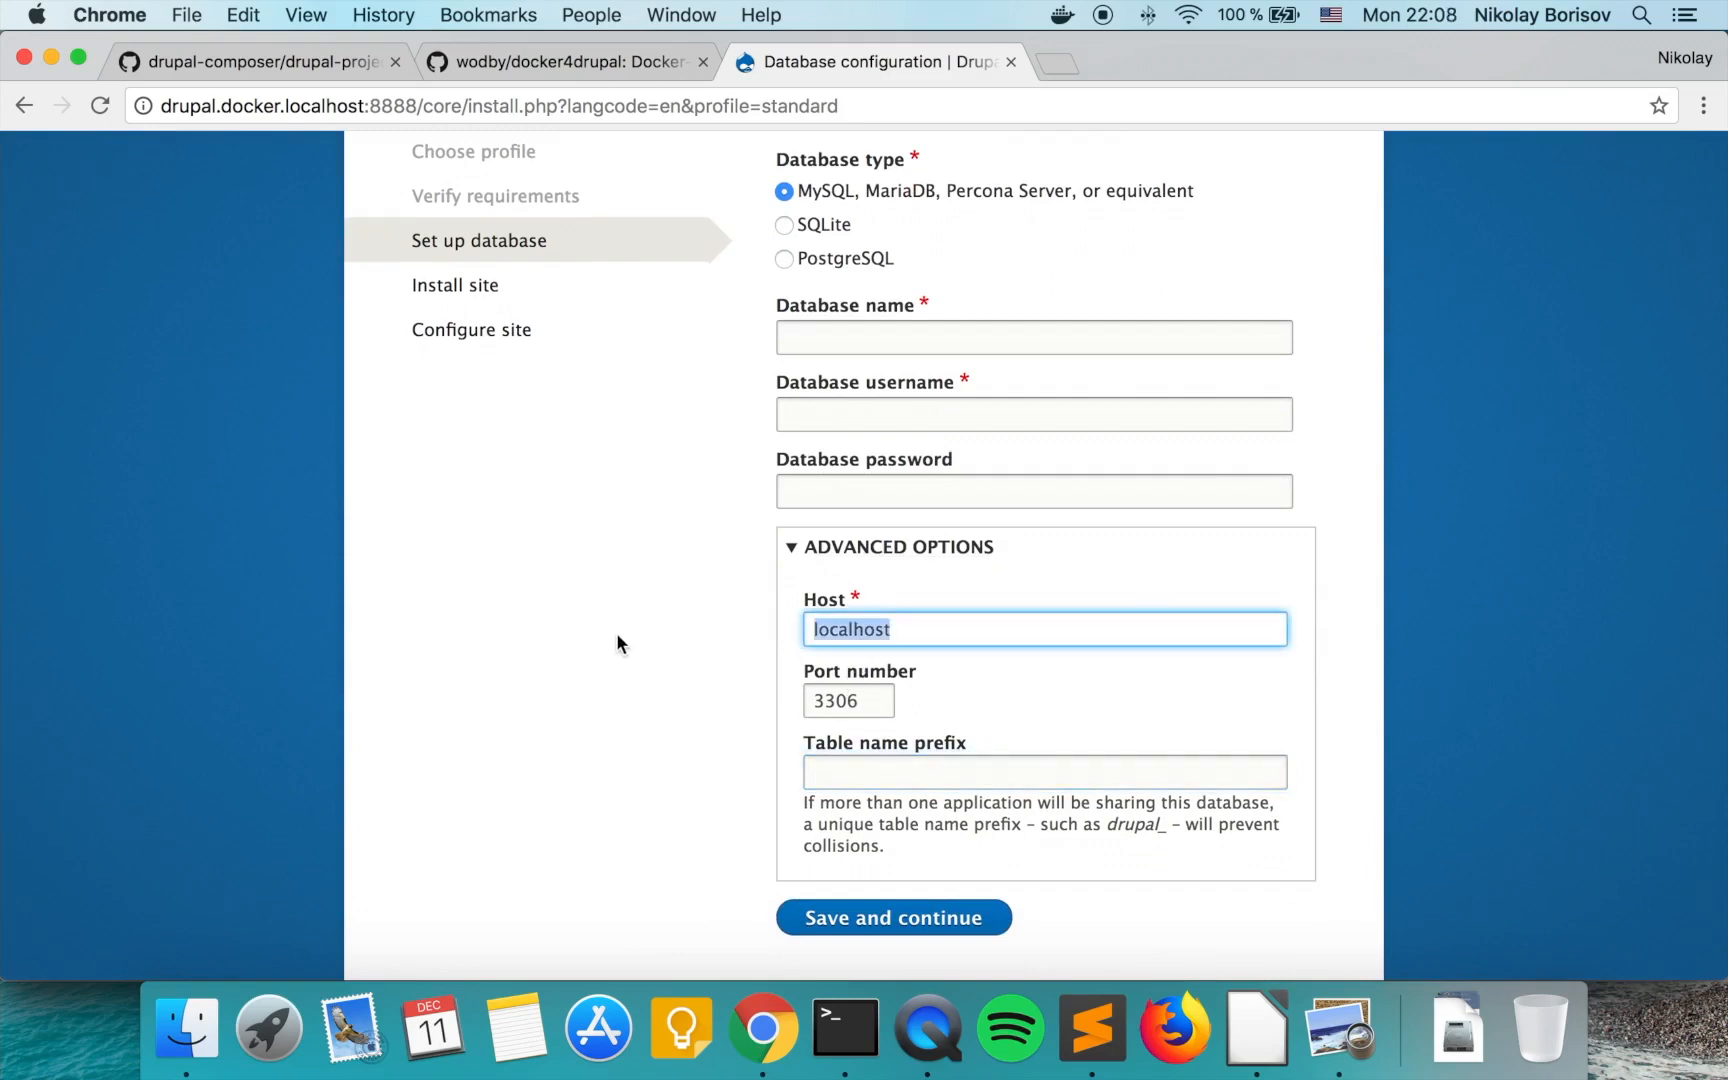
{"action": "left_click", "coordinate": [1033, 337]}
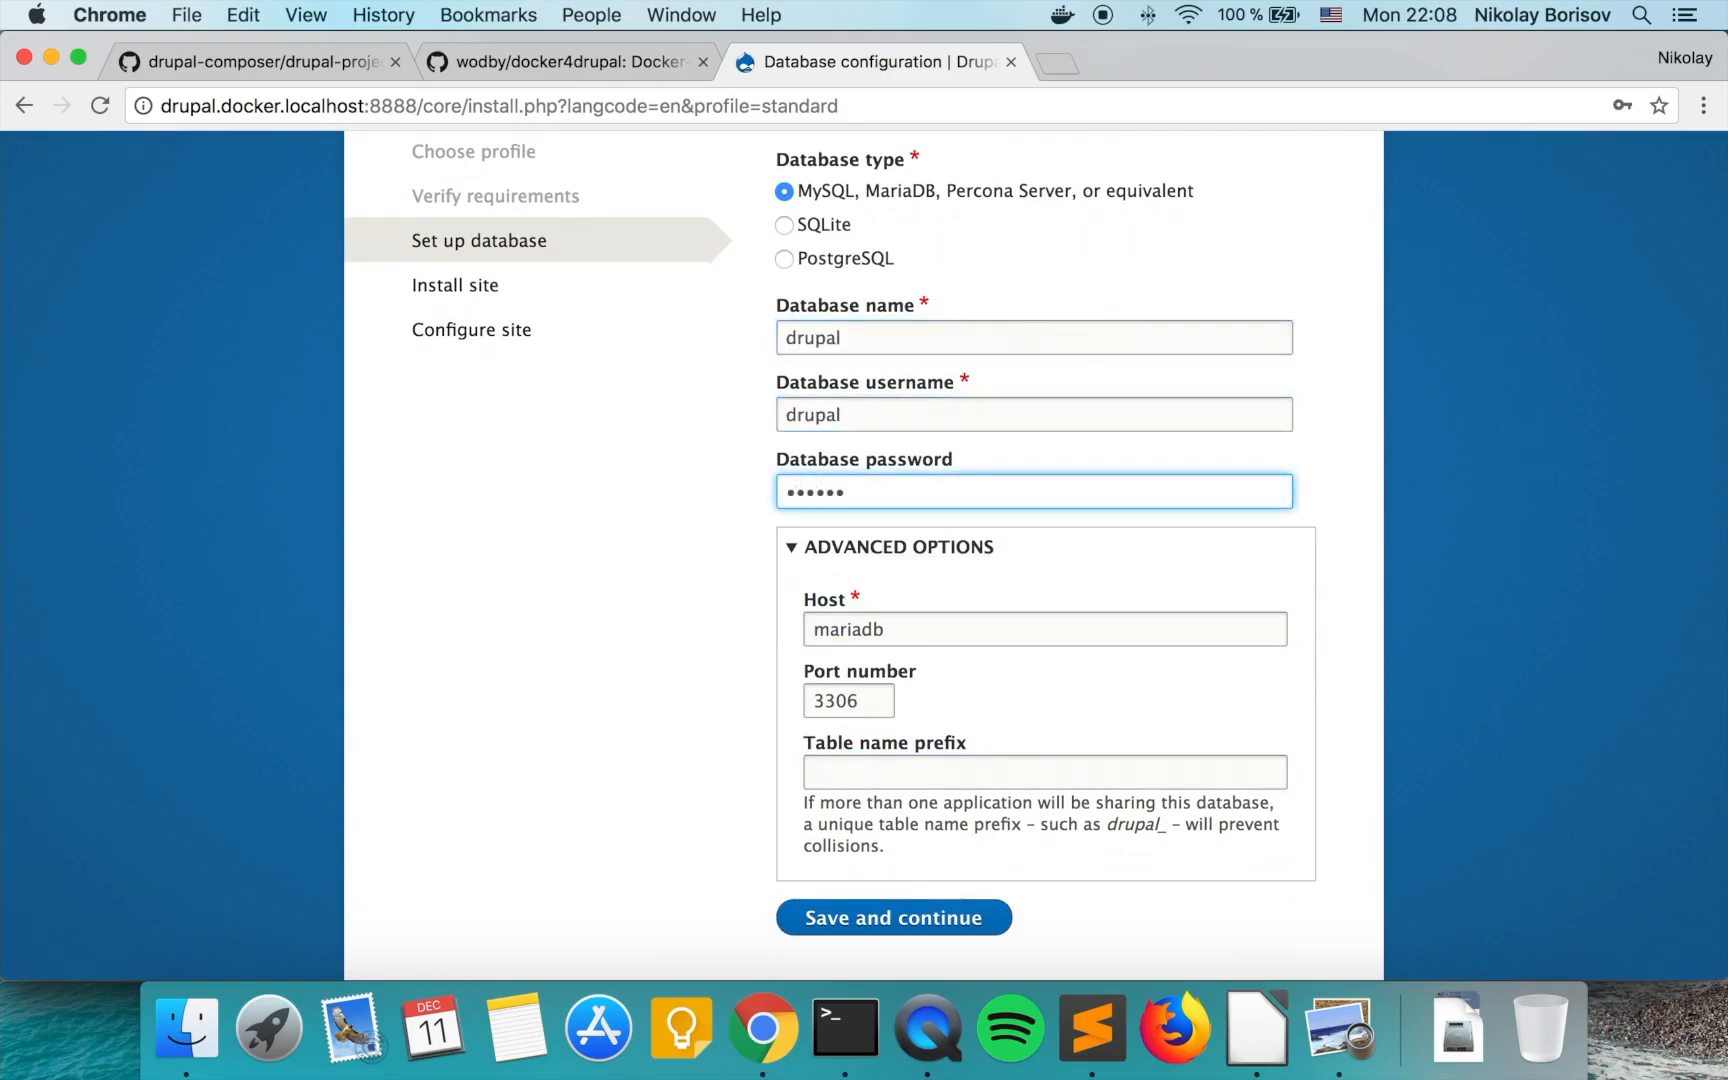
{"action": "left_click", "coordinate": [893, 917]}
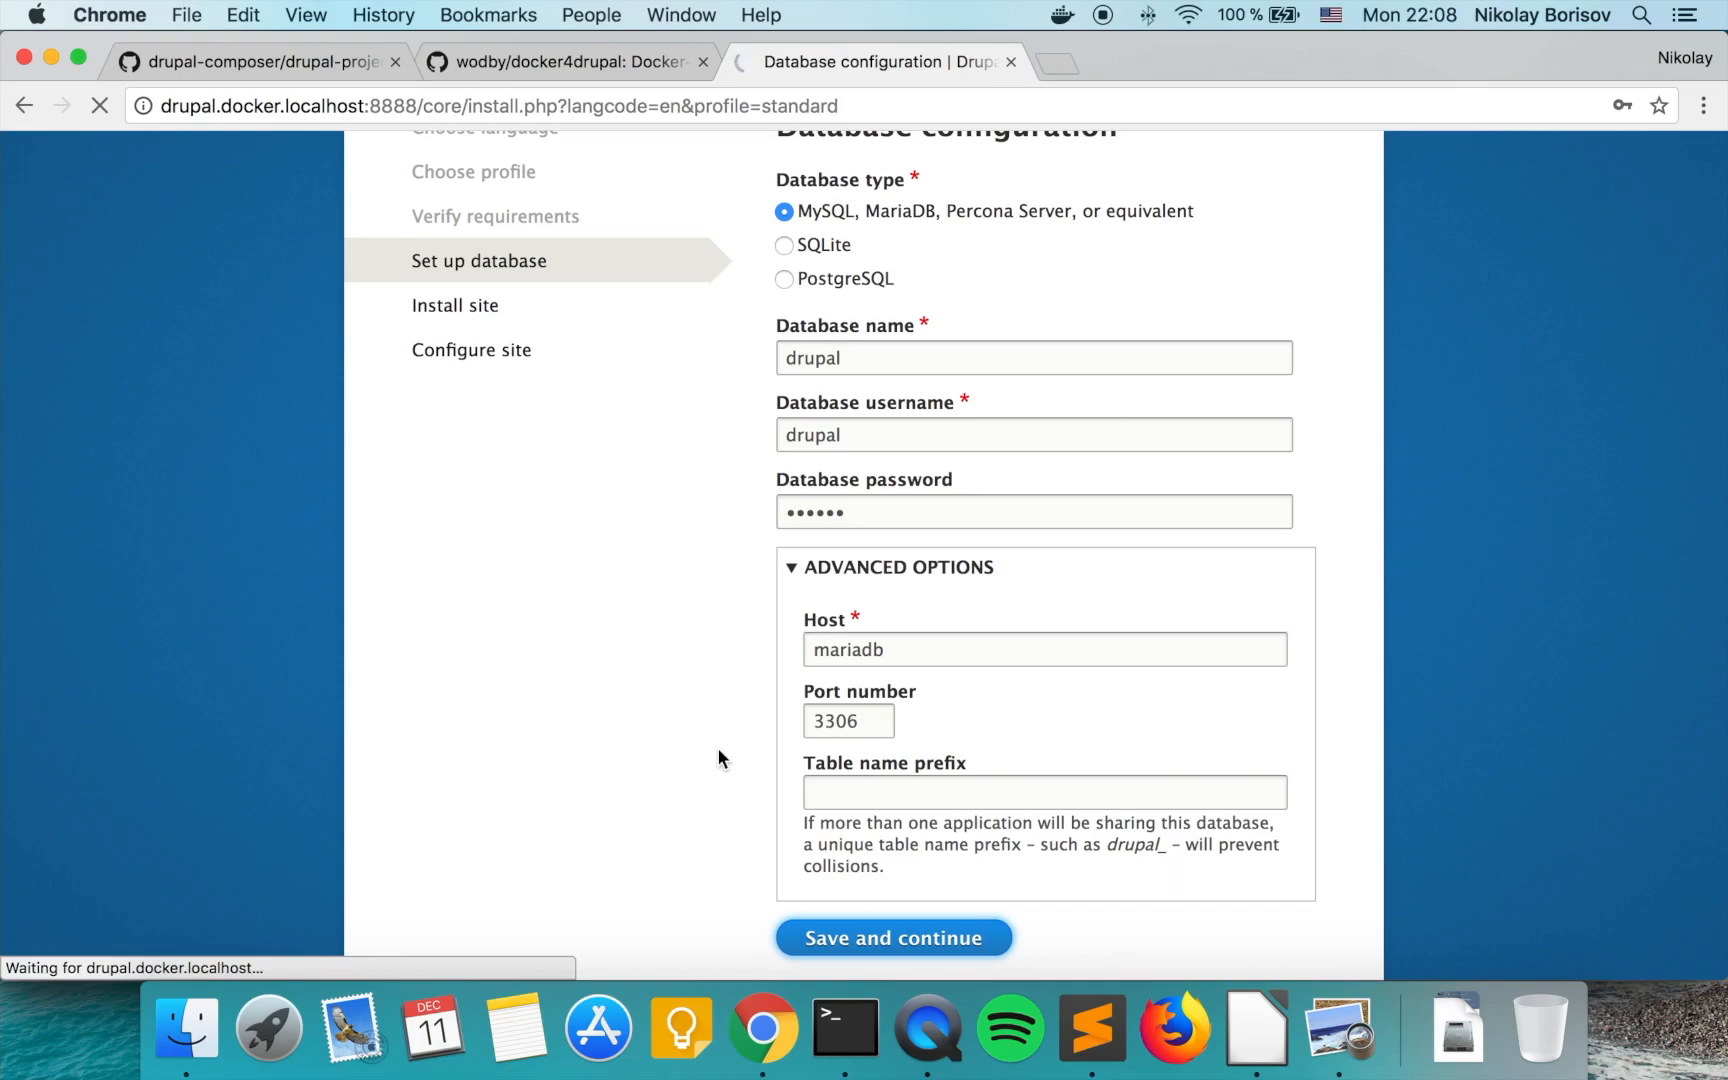
{"action": "left_click", "coordinate": [892, 938]}
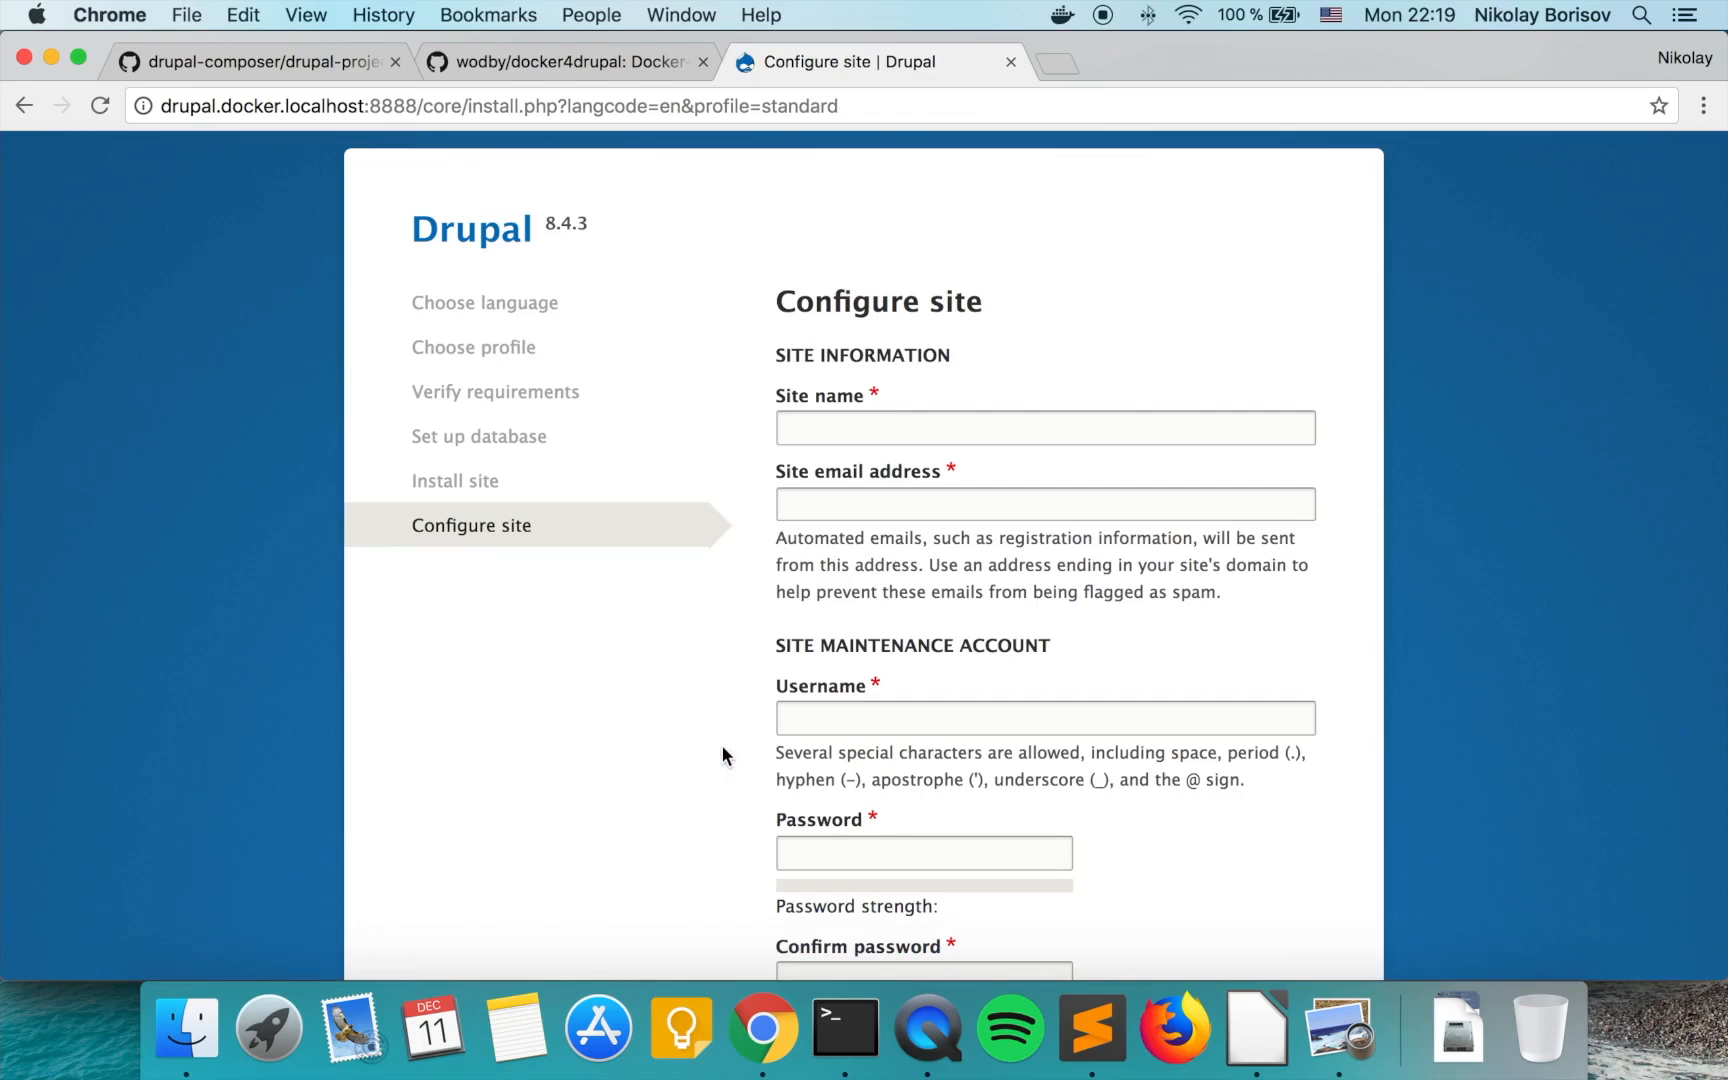
Step: Enter site name, email drupal@dandy, admin password, default country Germany, and save
{"action": "type", "text": "Dri"}
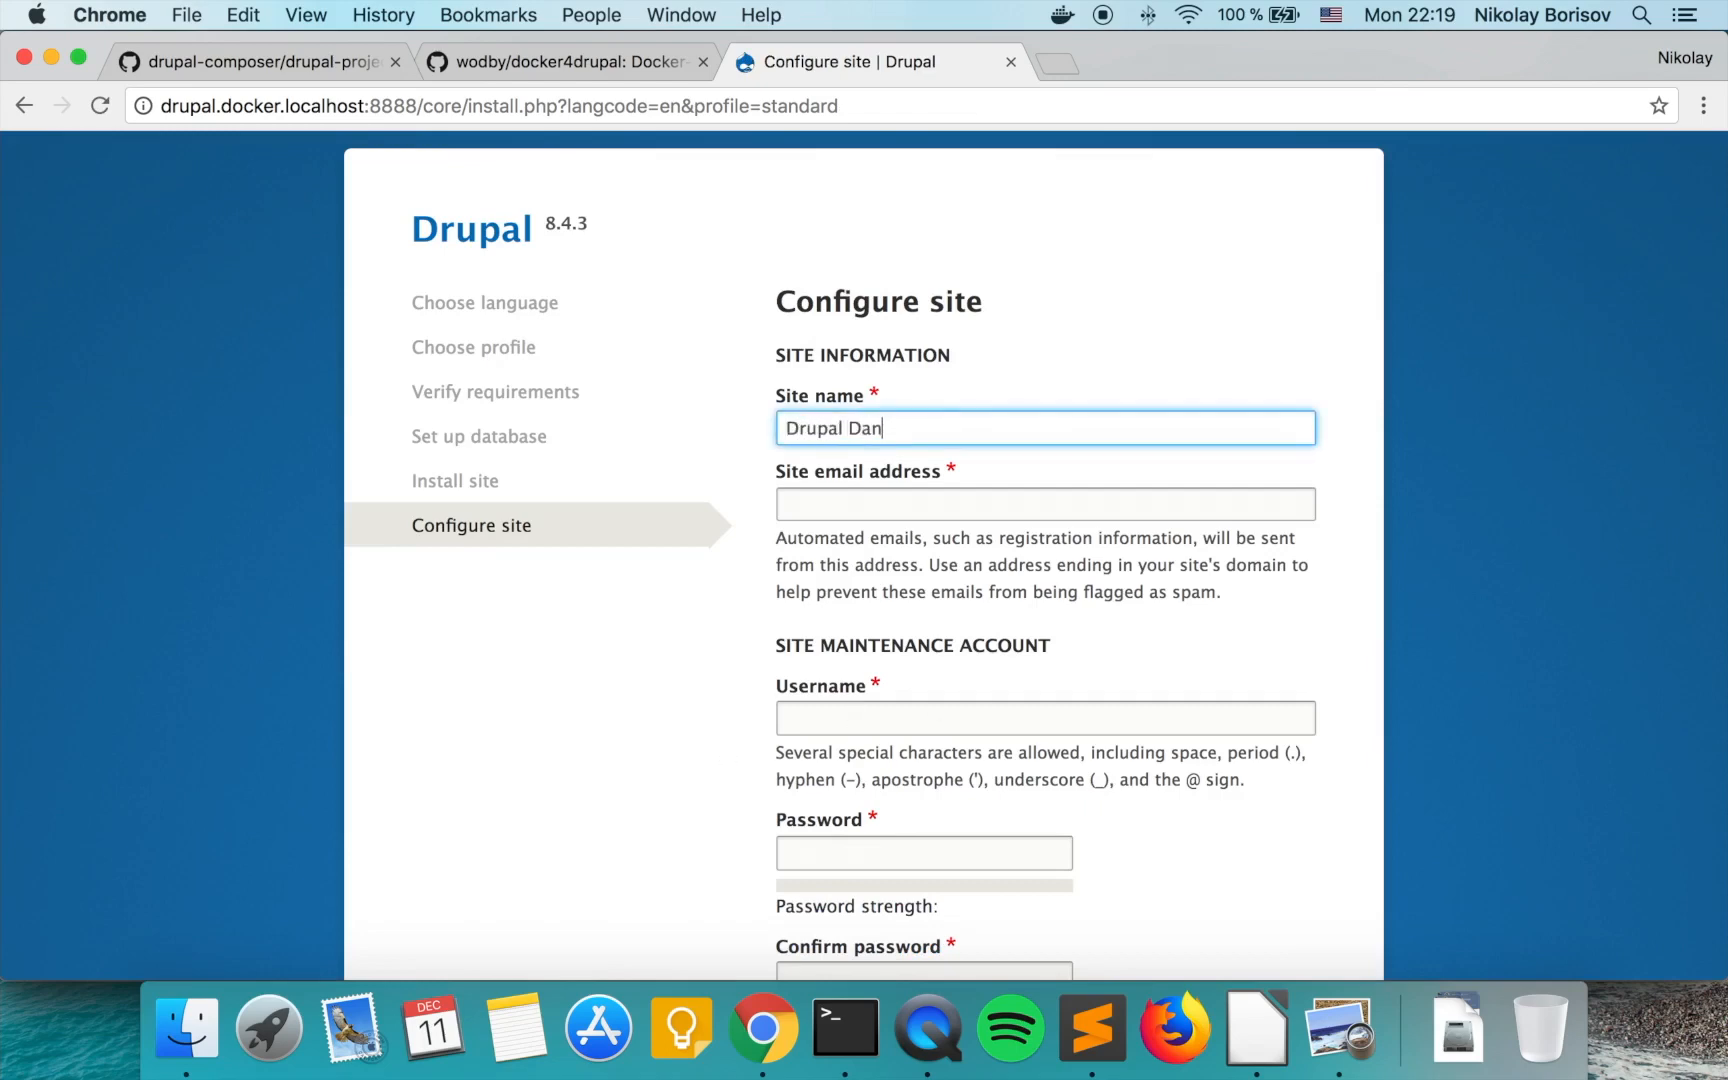
{"action": "left_click", "coordinate": [1044, 504]}
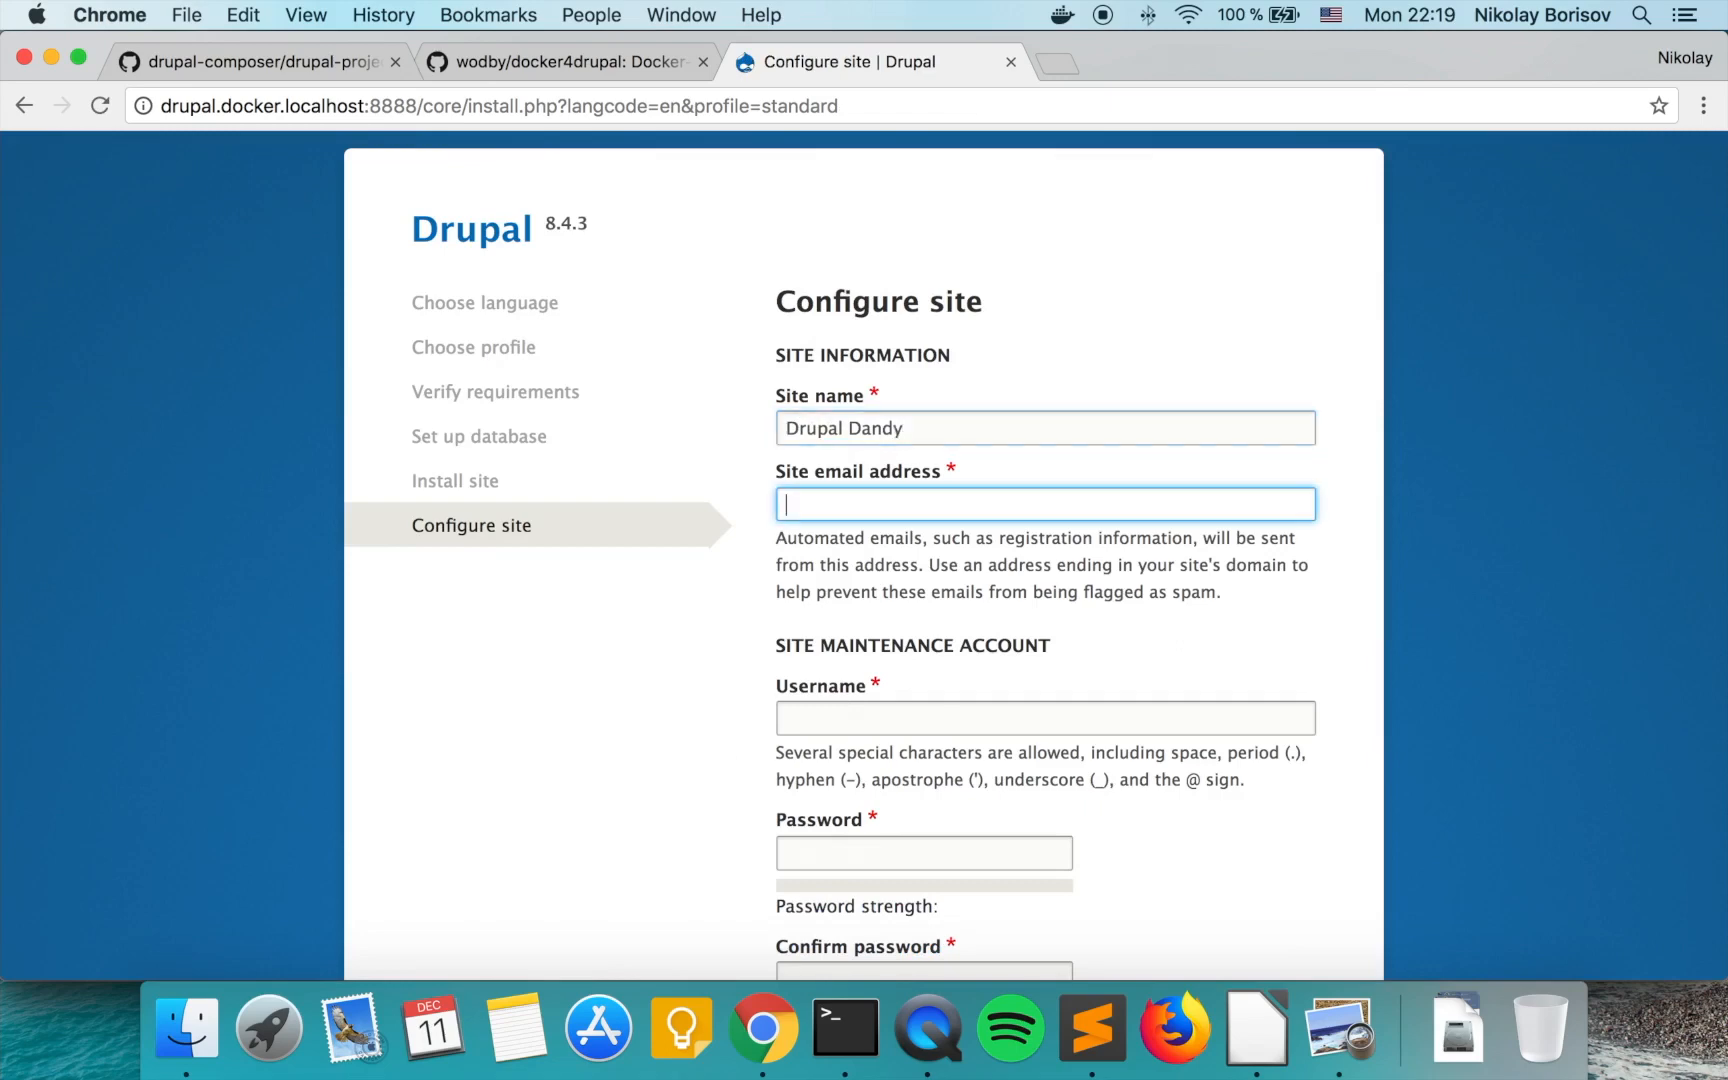
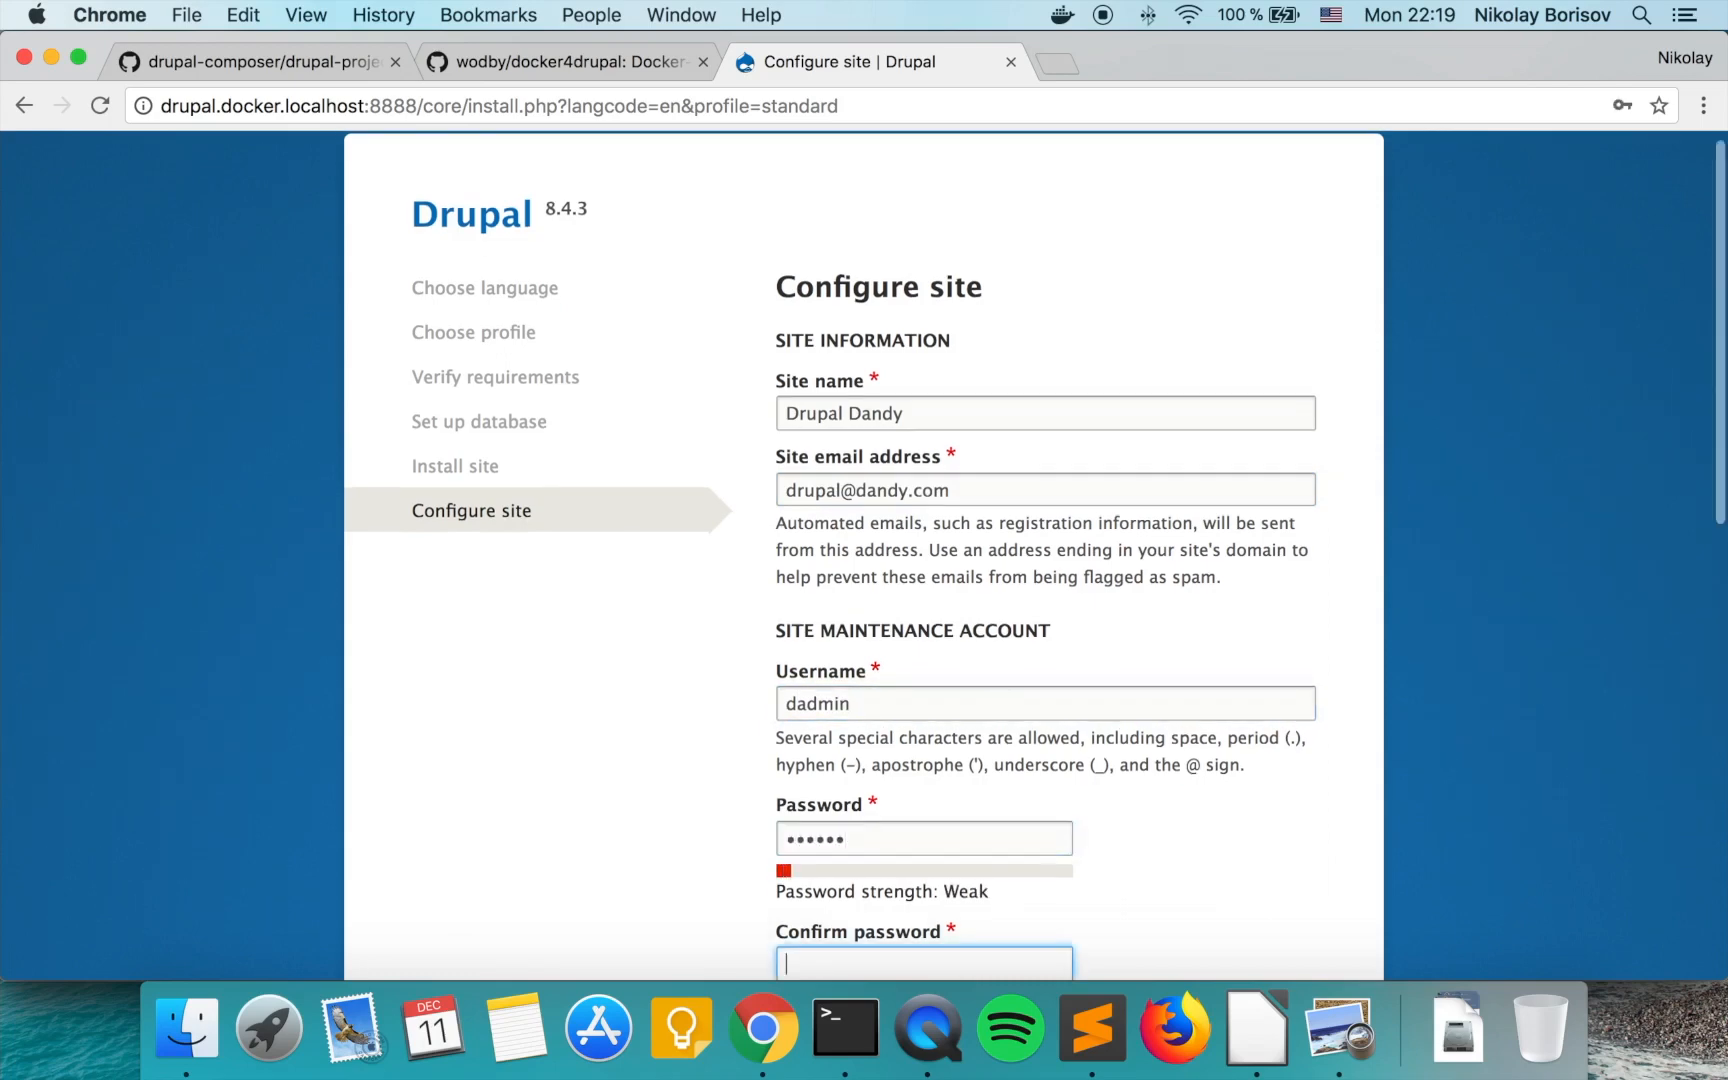
{"action": "type", "text": "••••••"}
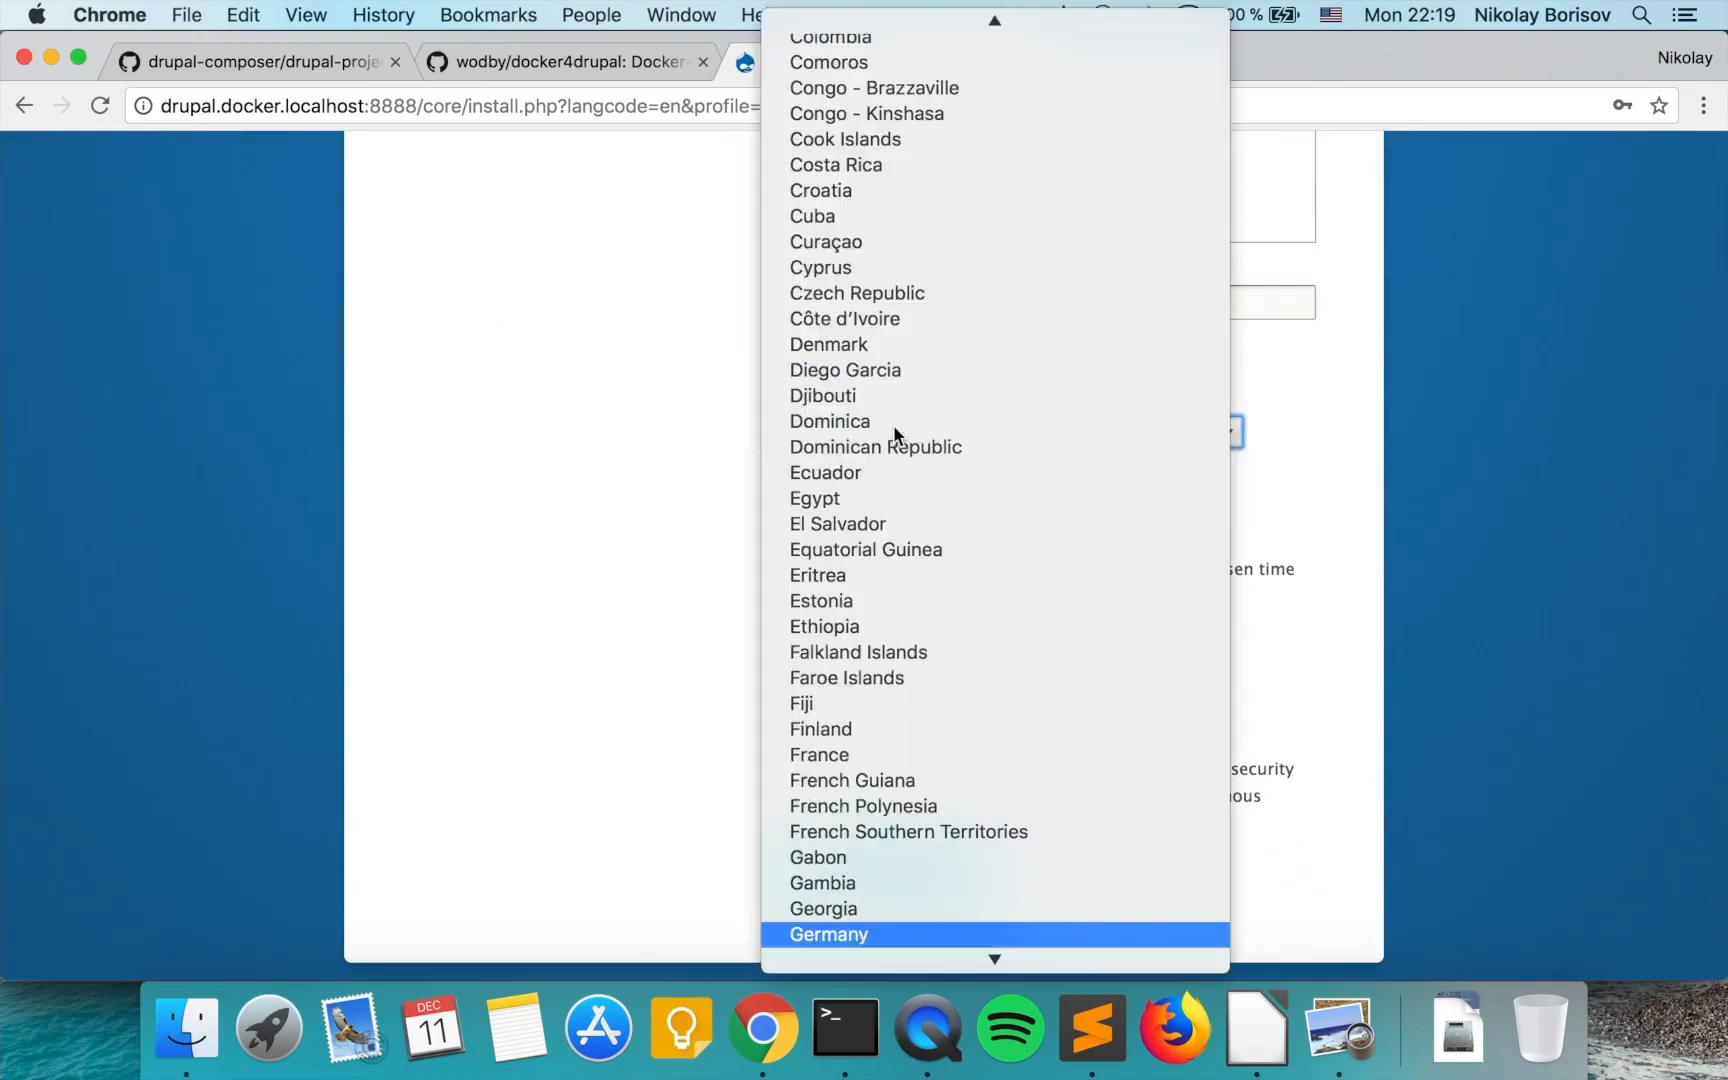
{"action": "left_click", "coordinate": [828, 933]}
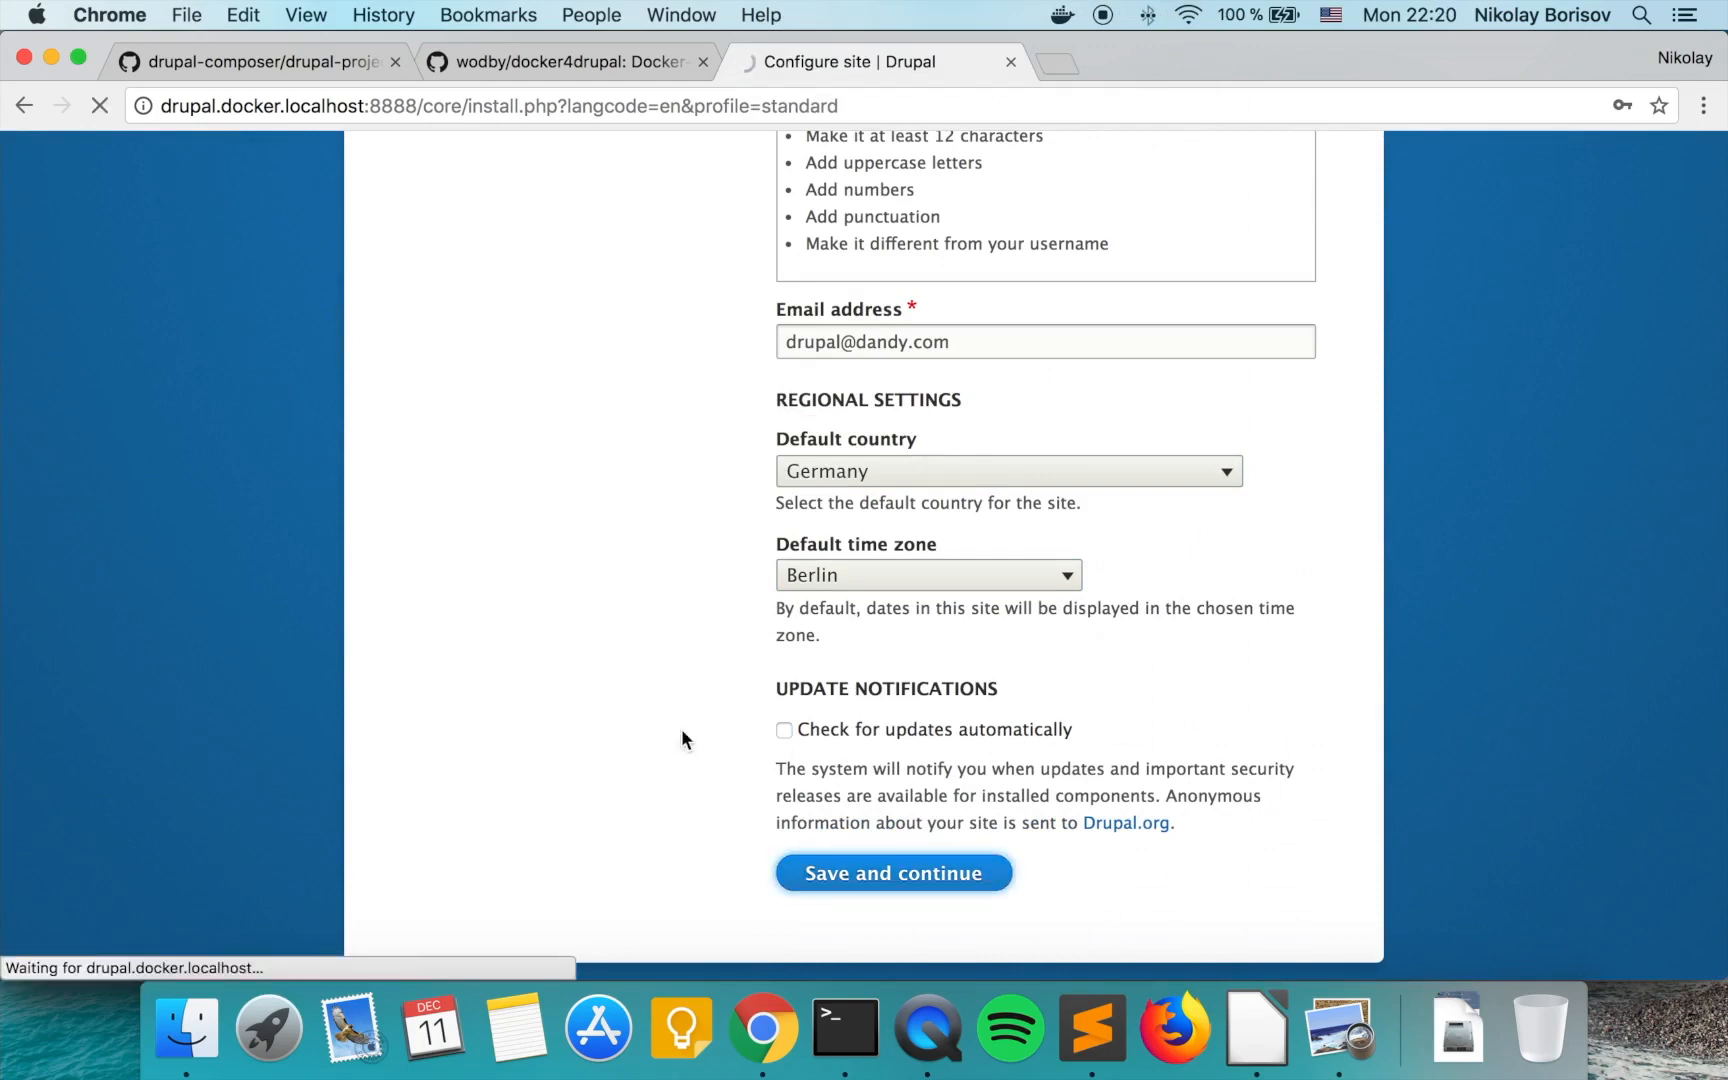
{"action": "left_click", "coordinate": [893, 872]}
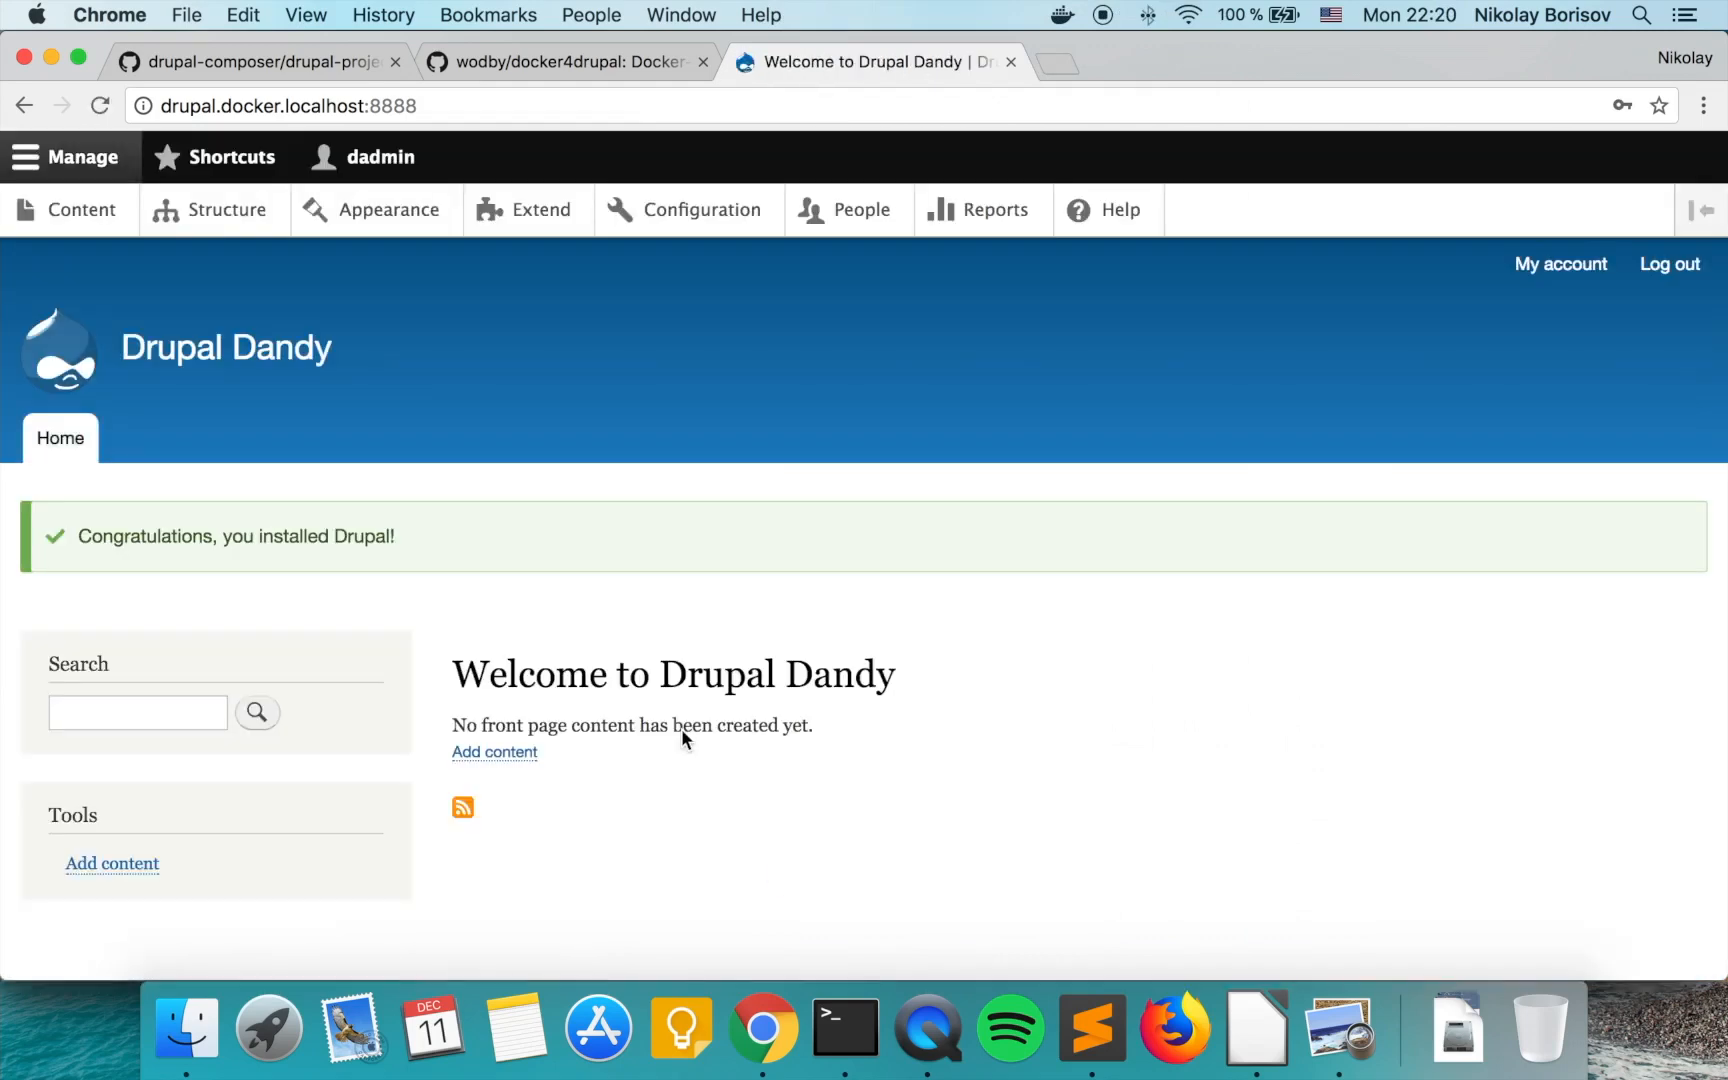